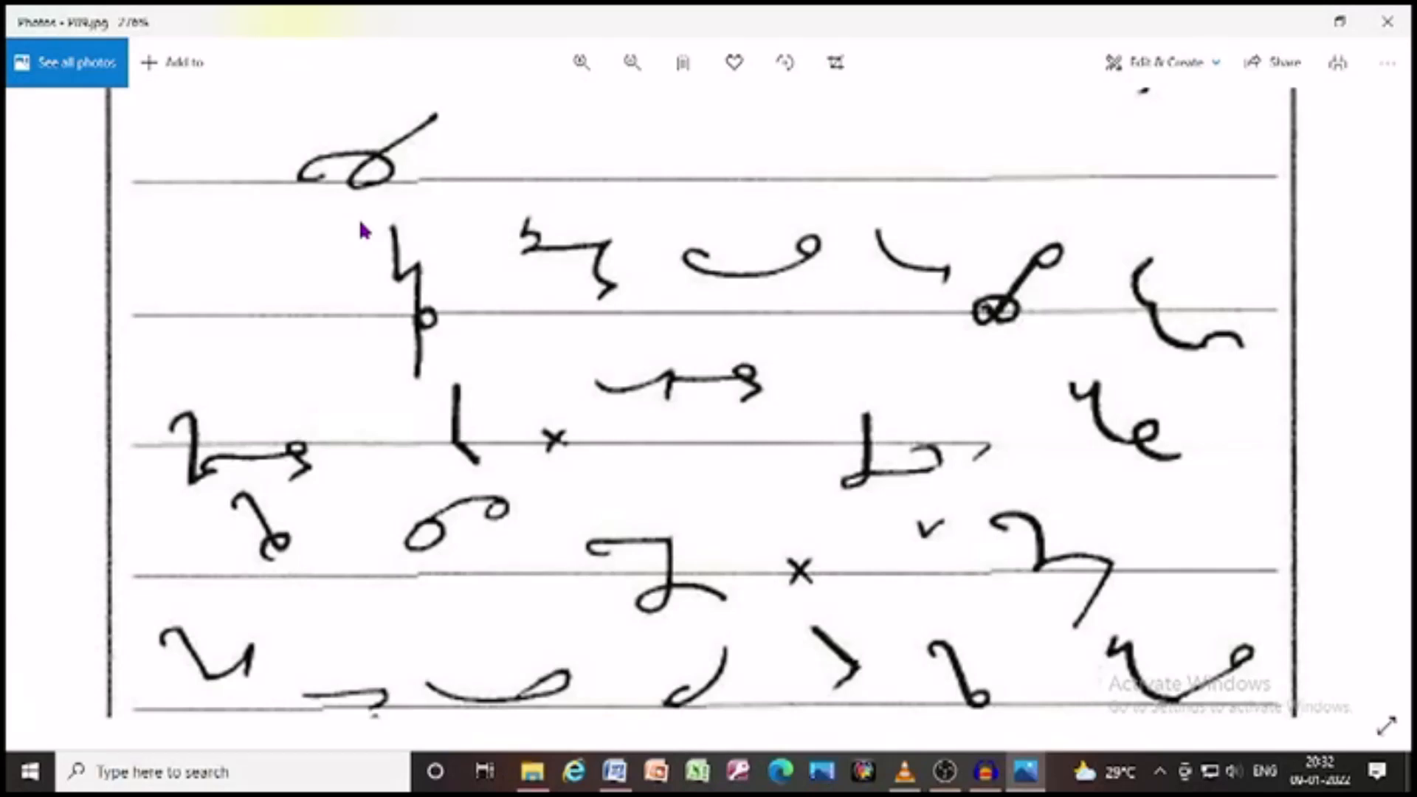
mouse_move(285, 205)
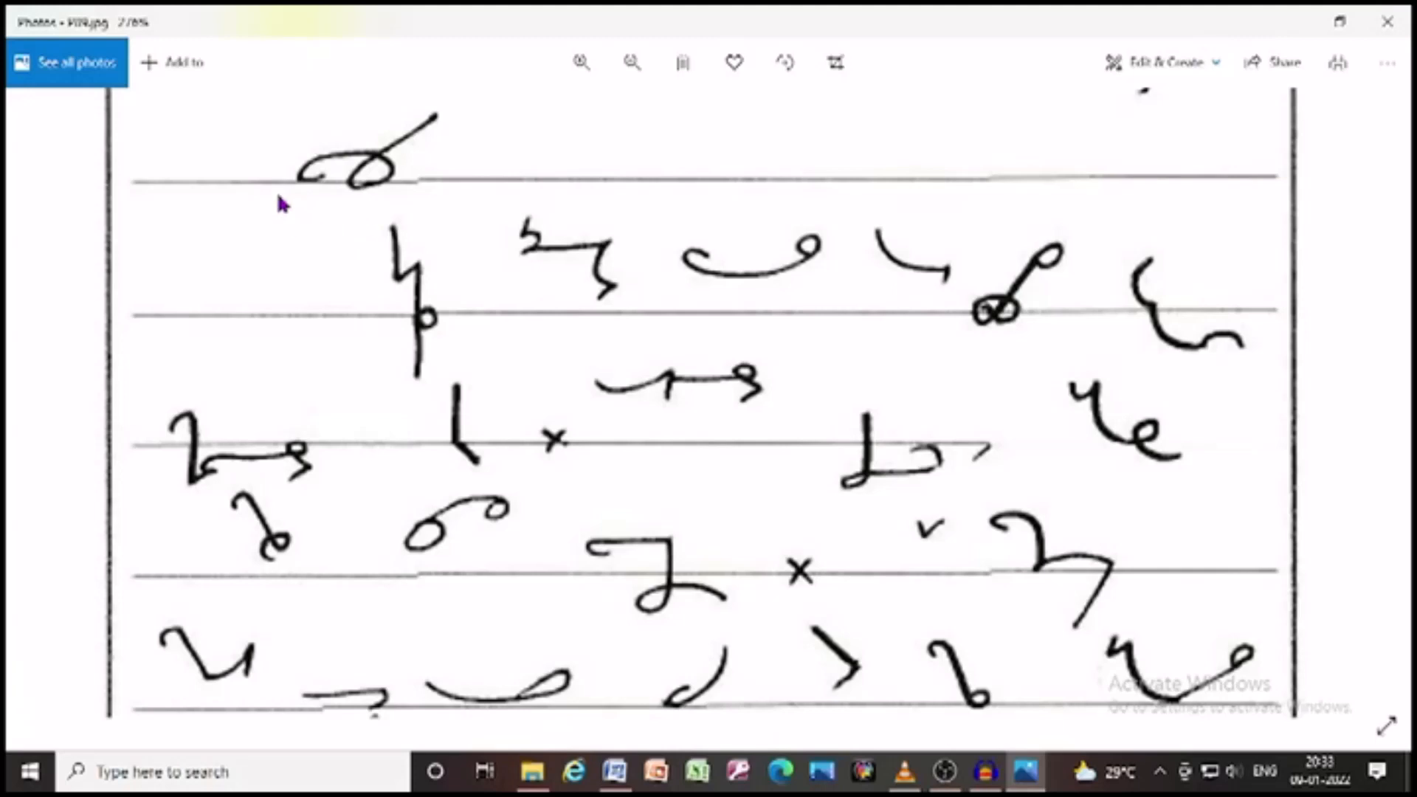
mouse_move(408, 210)
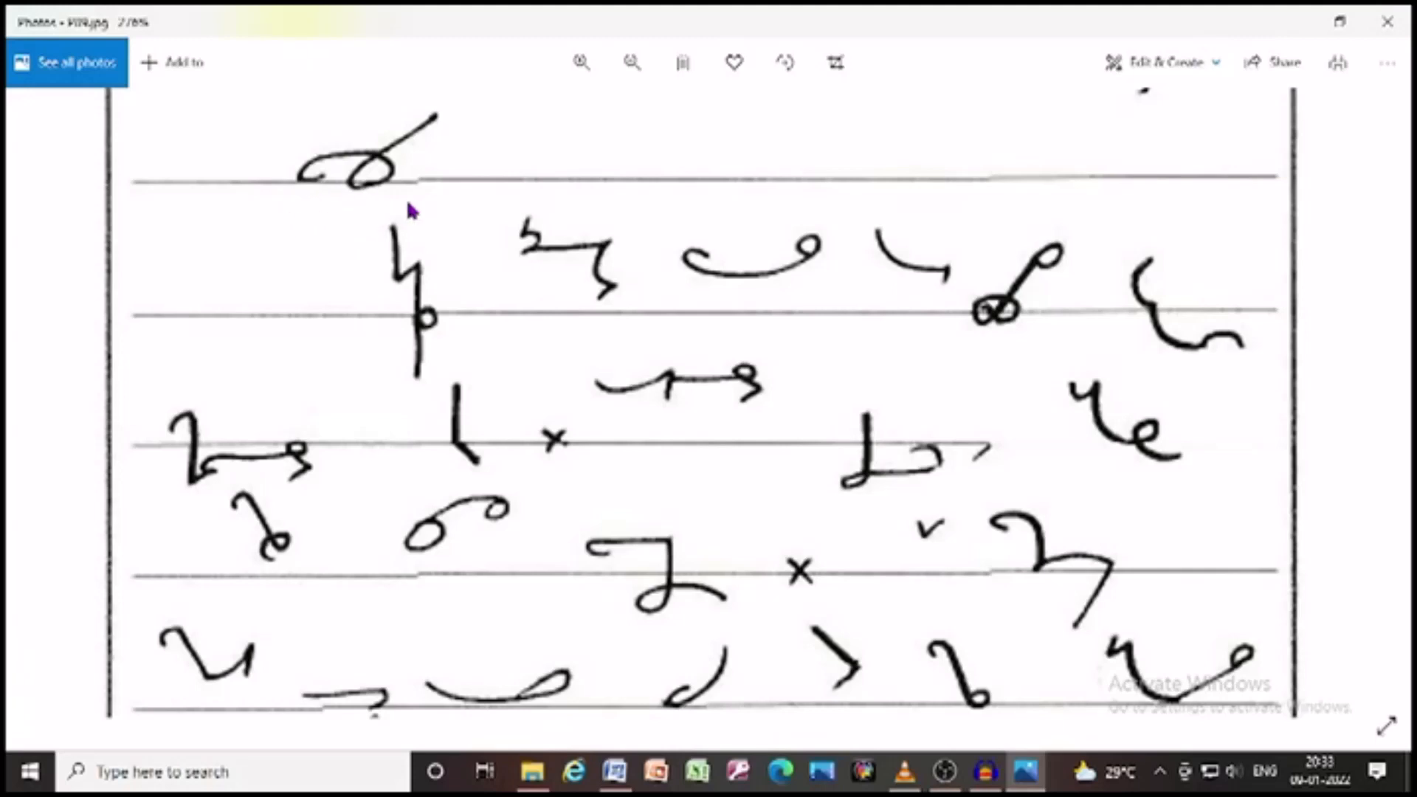
mouse_move(360, 217)
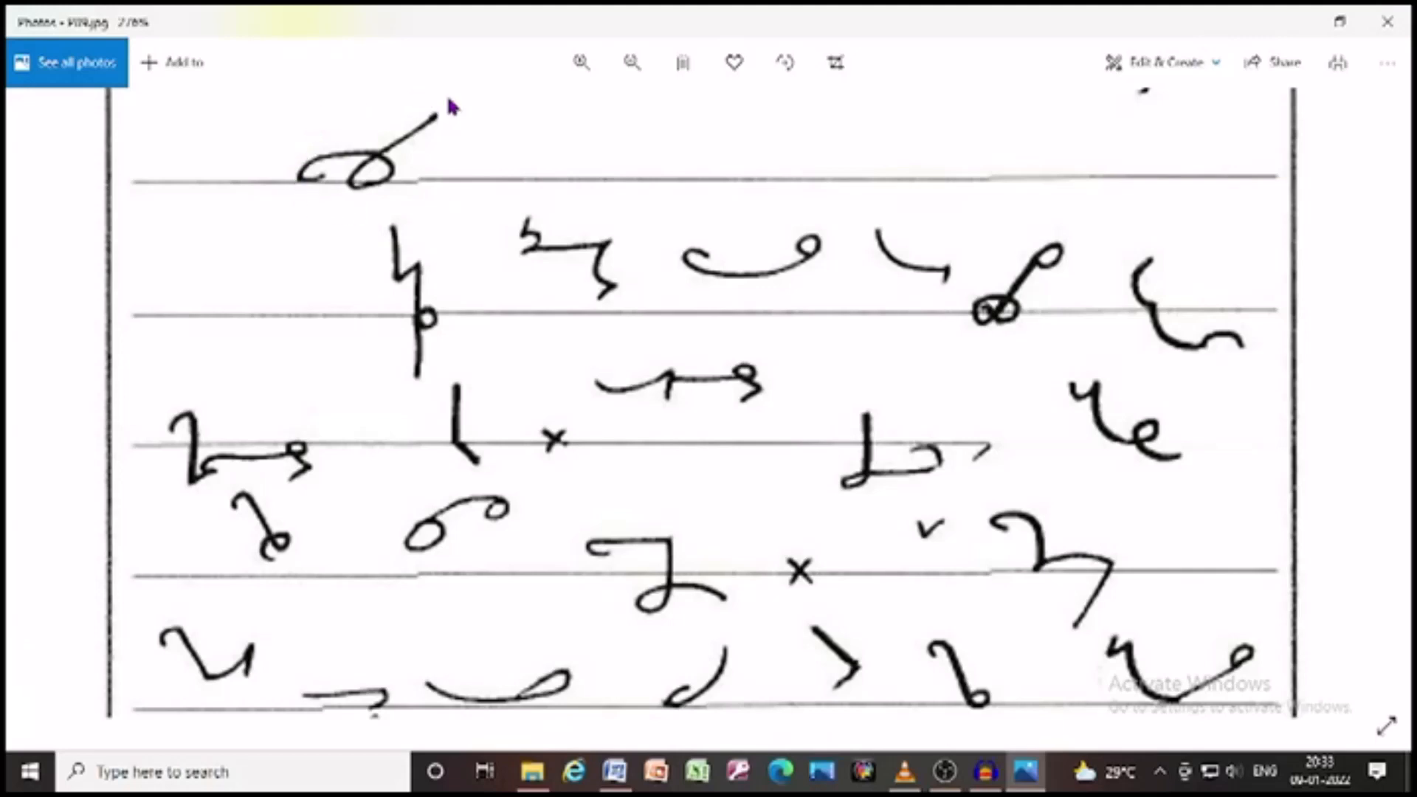
mouse_move(428, 204)
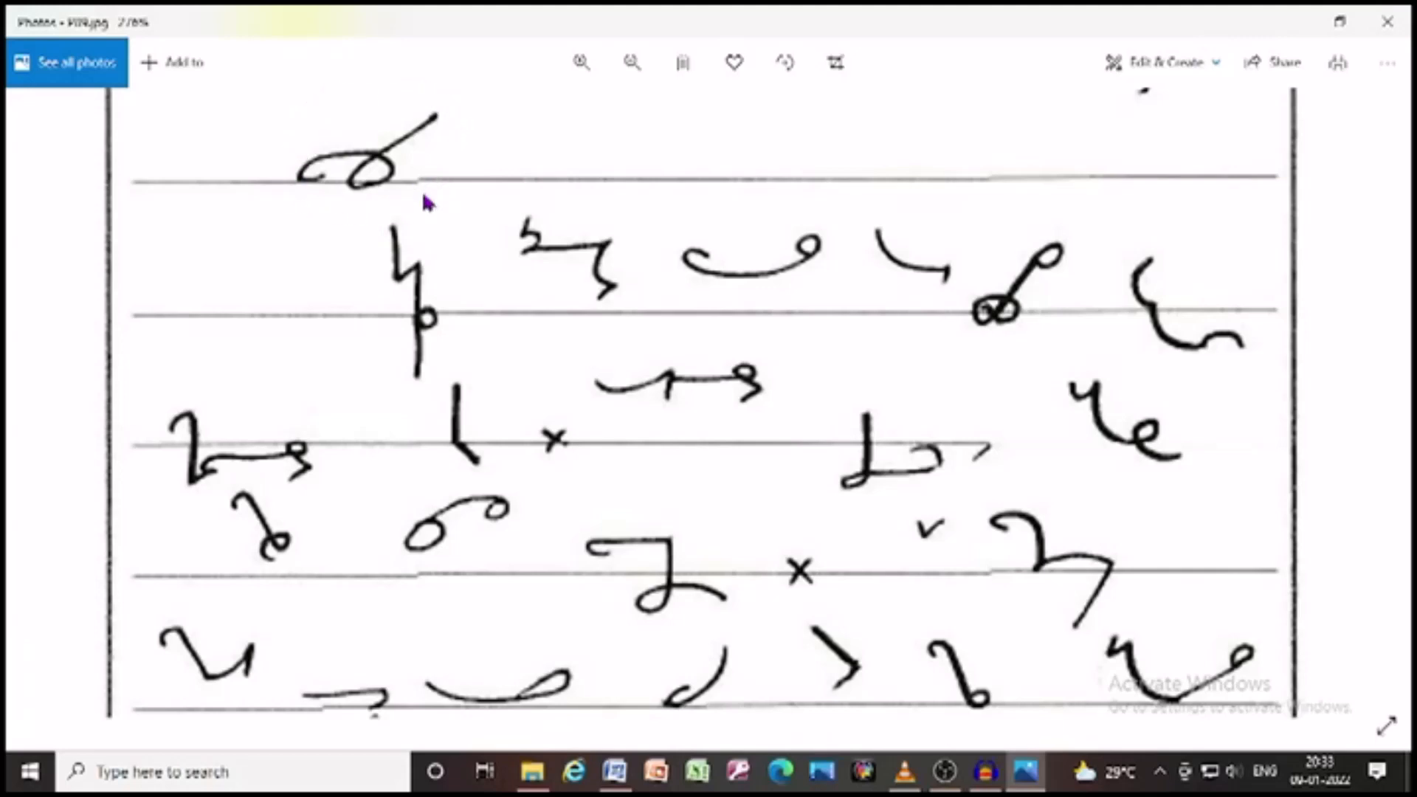
mouse_move(454, 289)
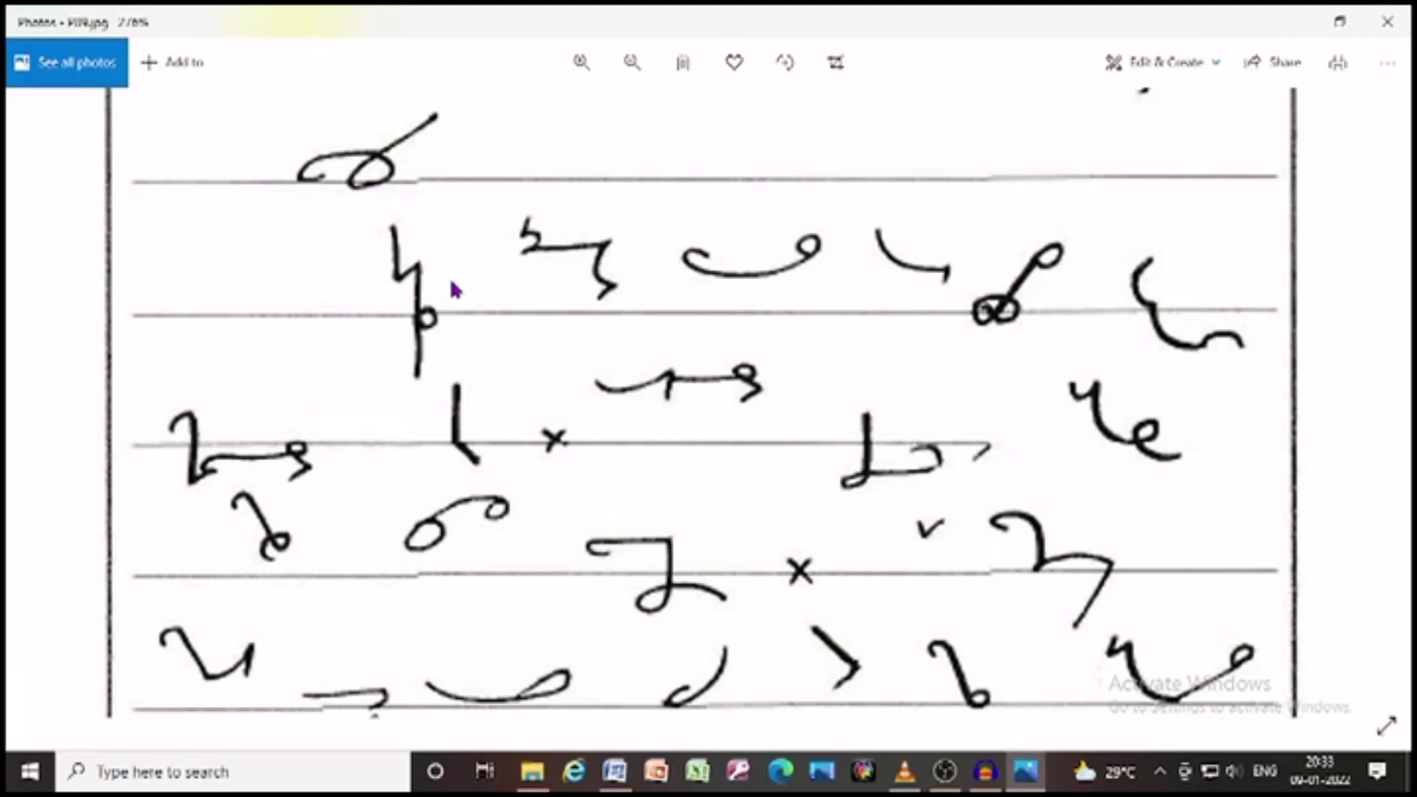
mouse_move(637, 221)
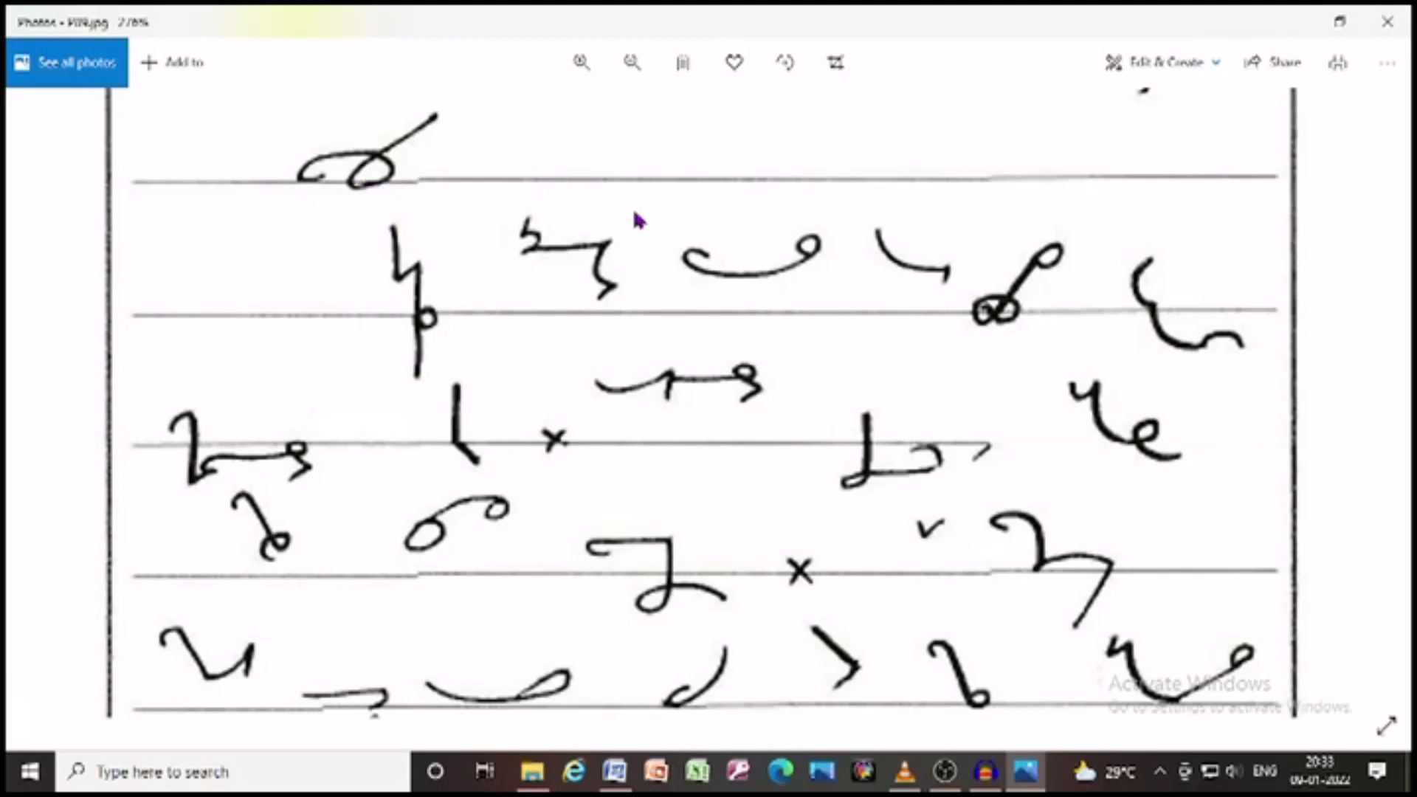
mouse_move(632, 277)
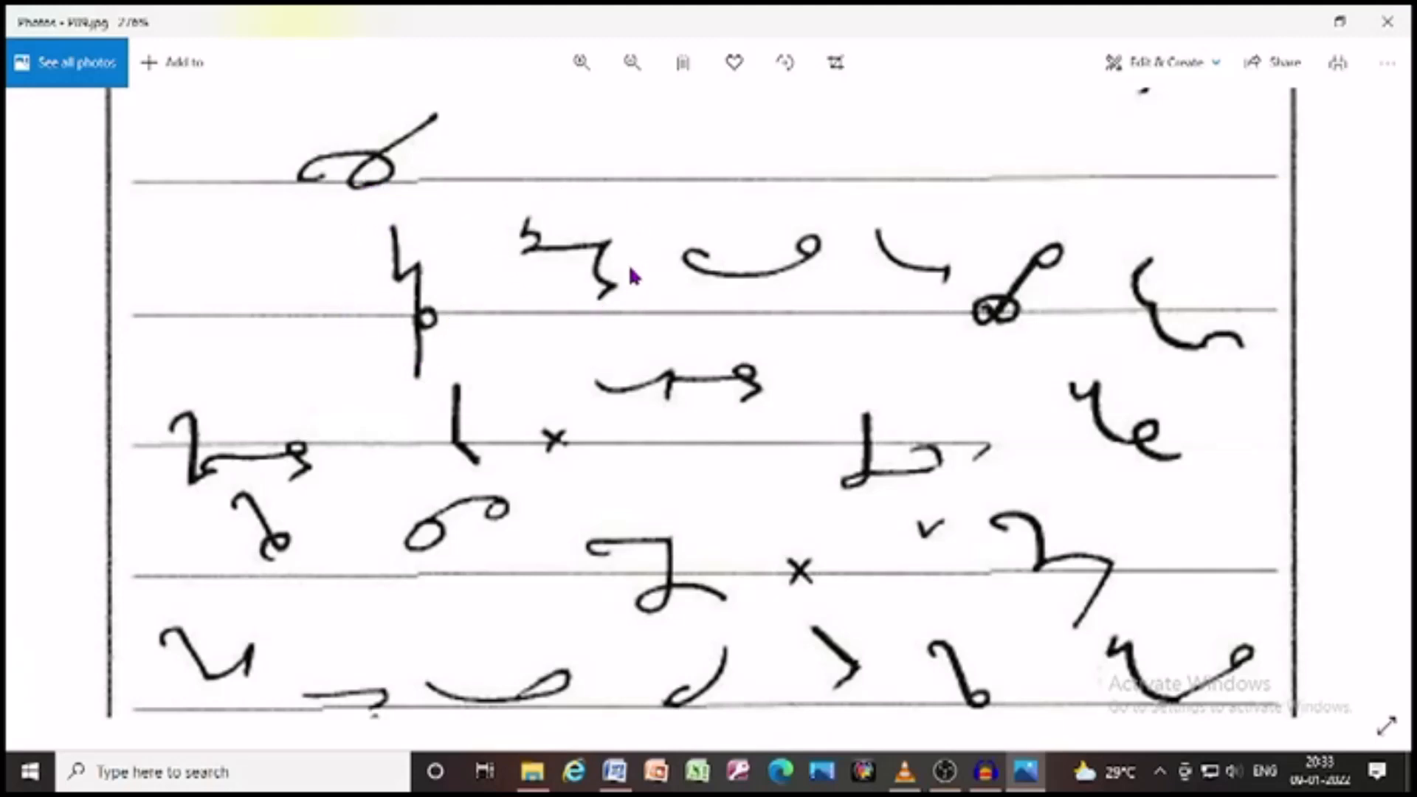
mouse_move(696, 300)
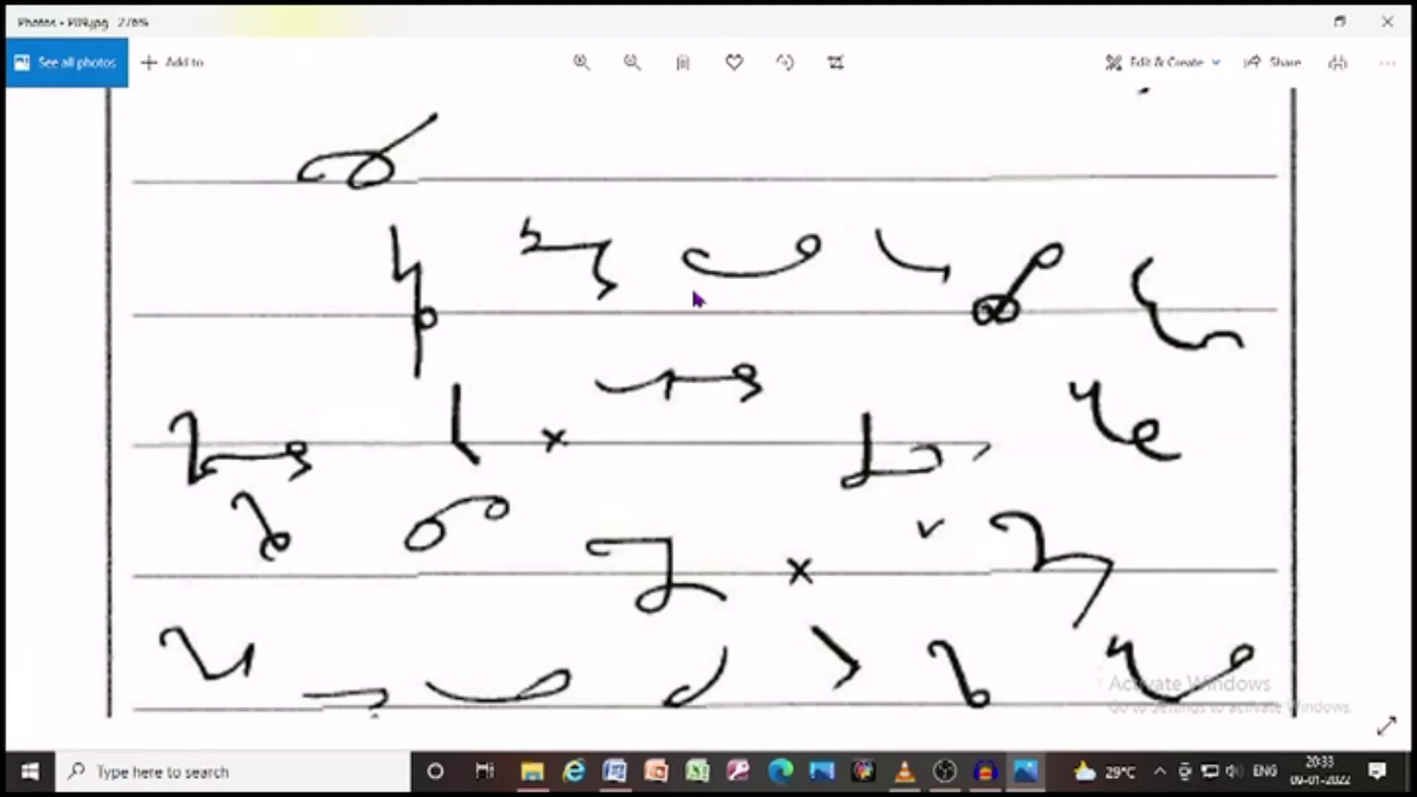
mouse_move(917, 338)
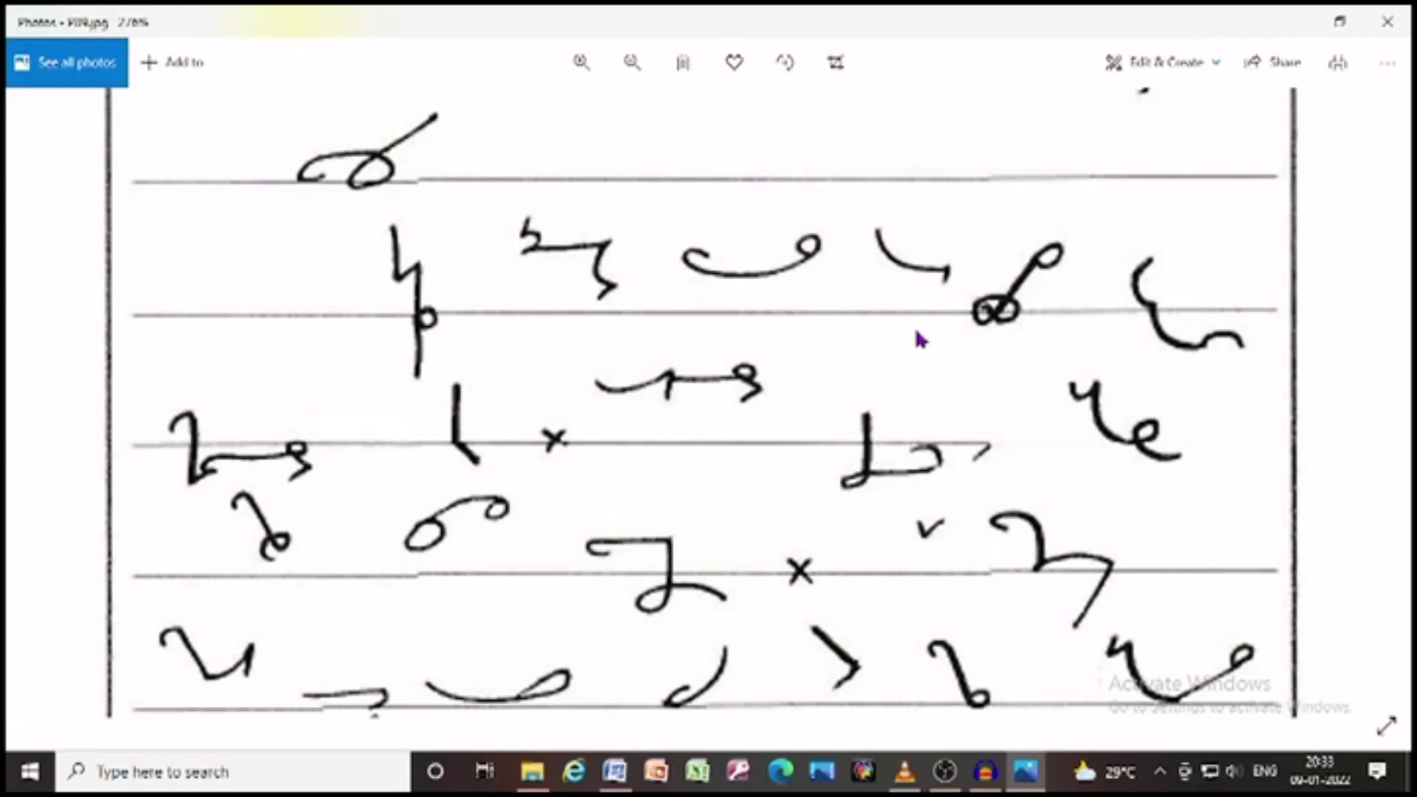
mouse_move(1197, 235)
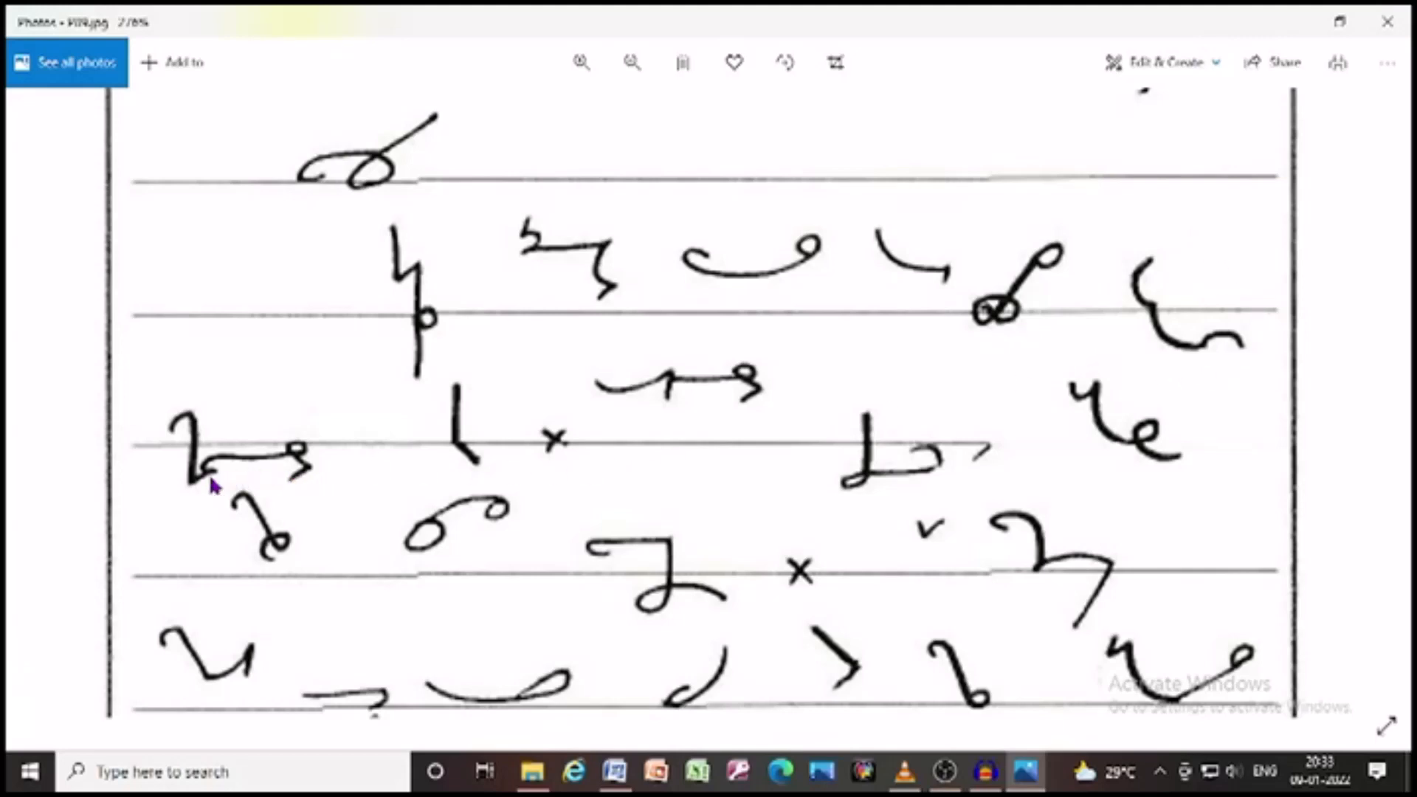
mouse_move(423, 402)
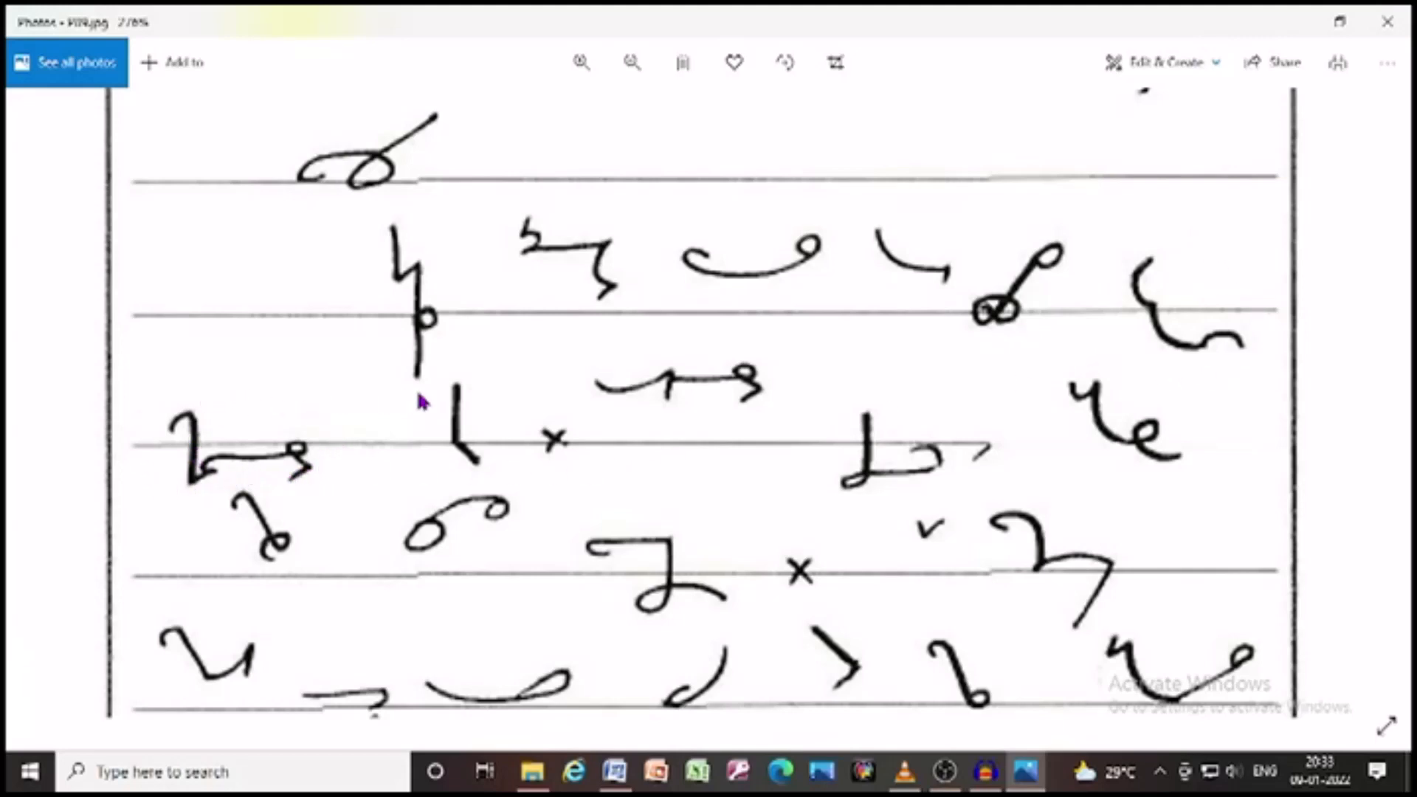
mouse_move(676, 474)
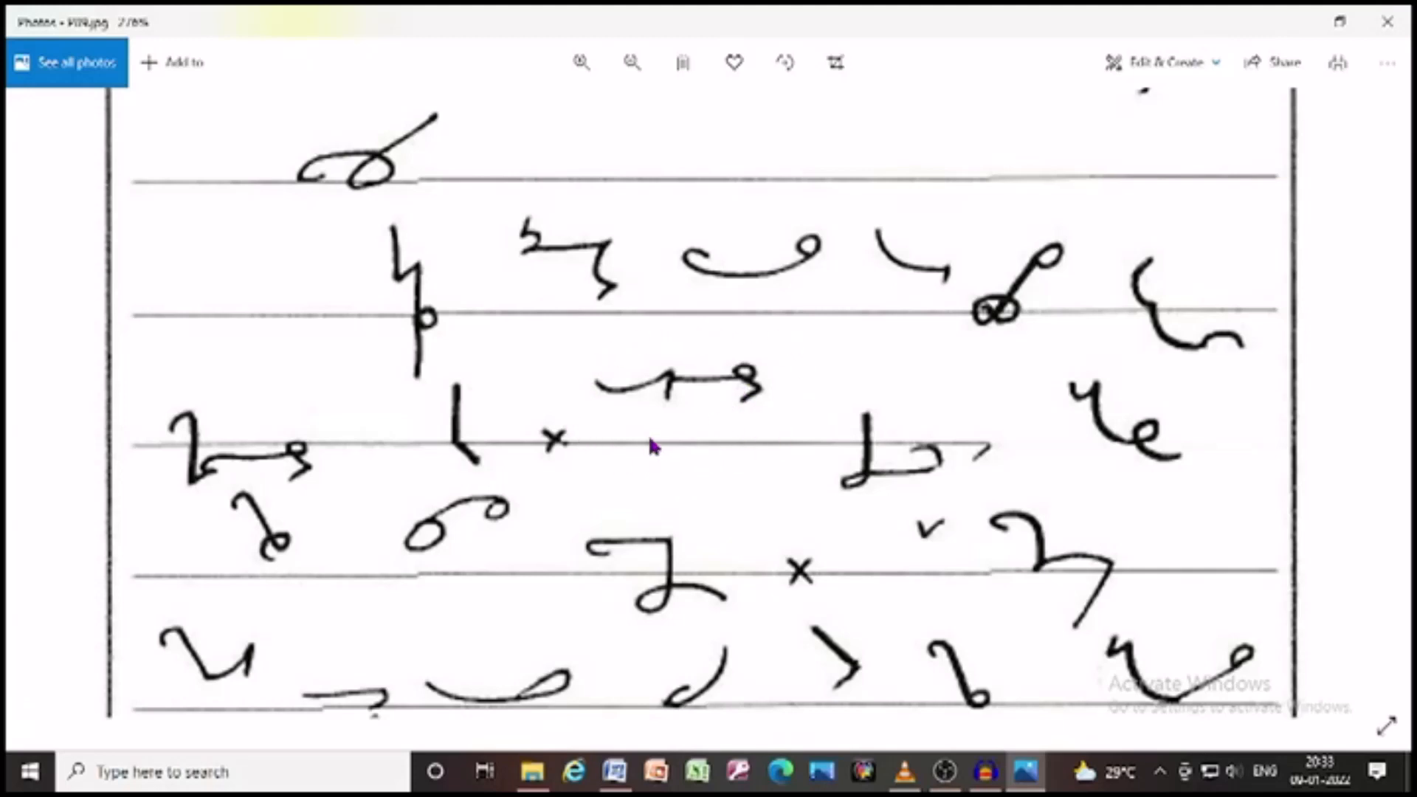
mouse_move(612, 518)
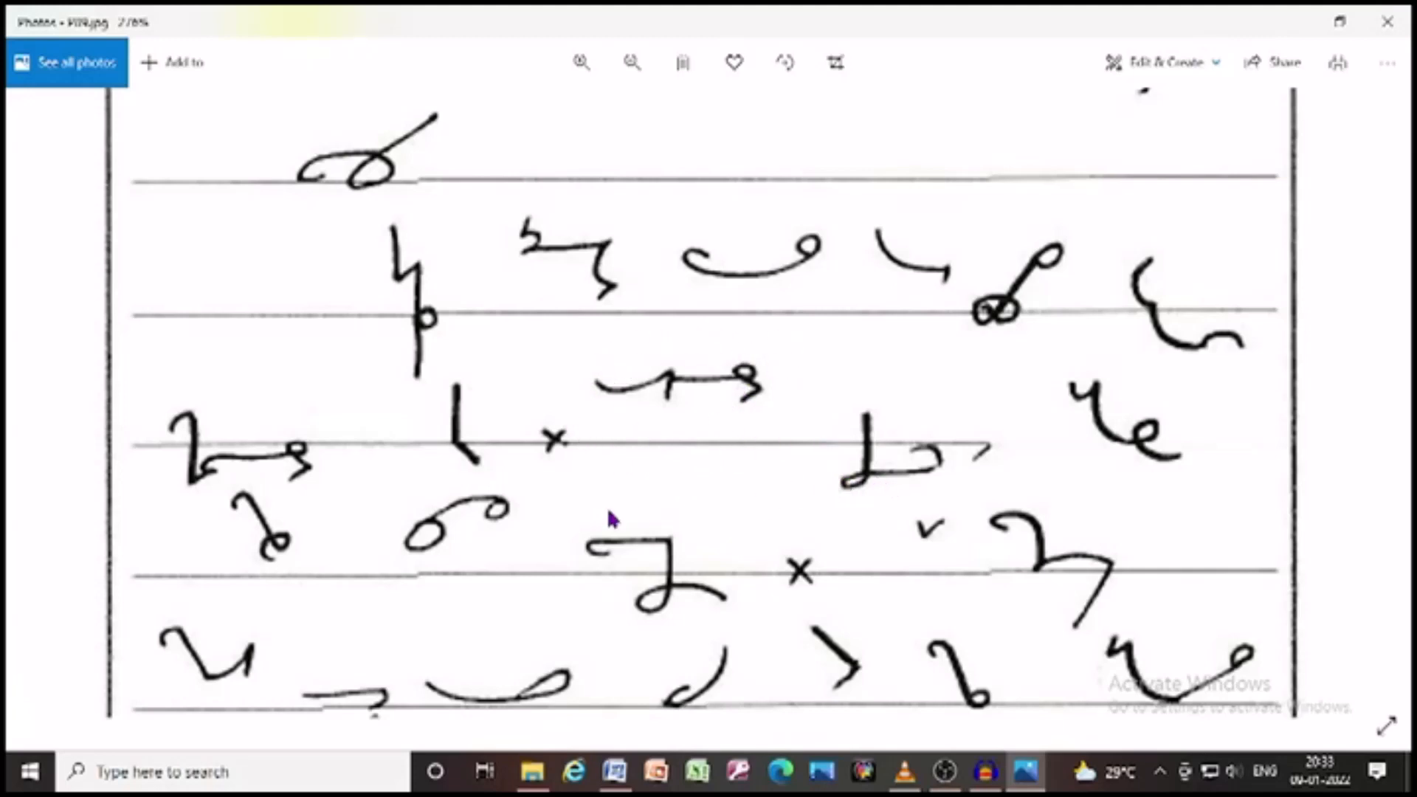
mouse_move(443, 538)
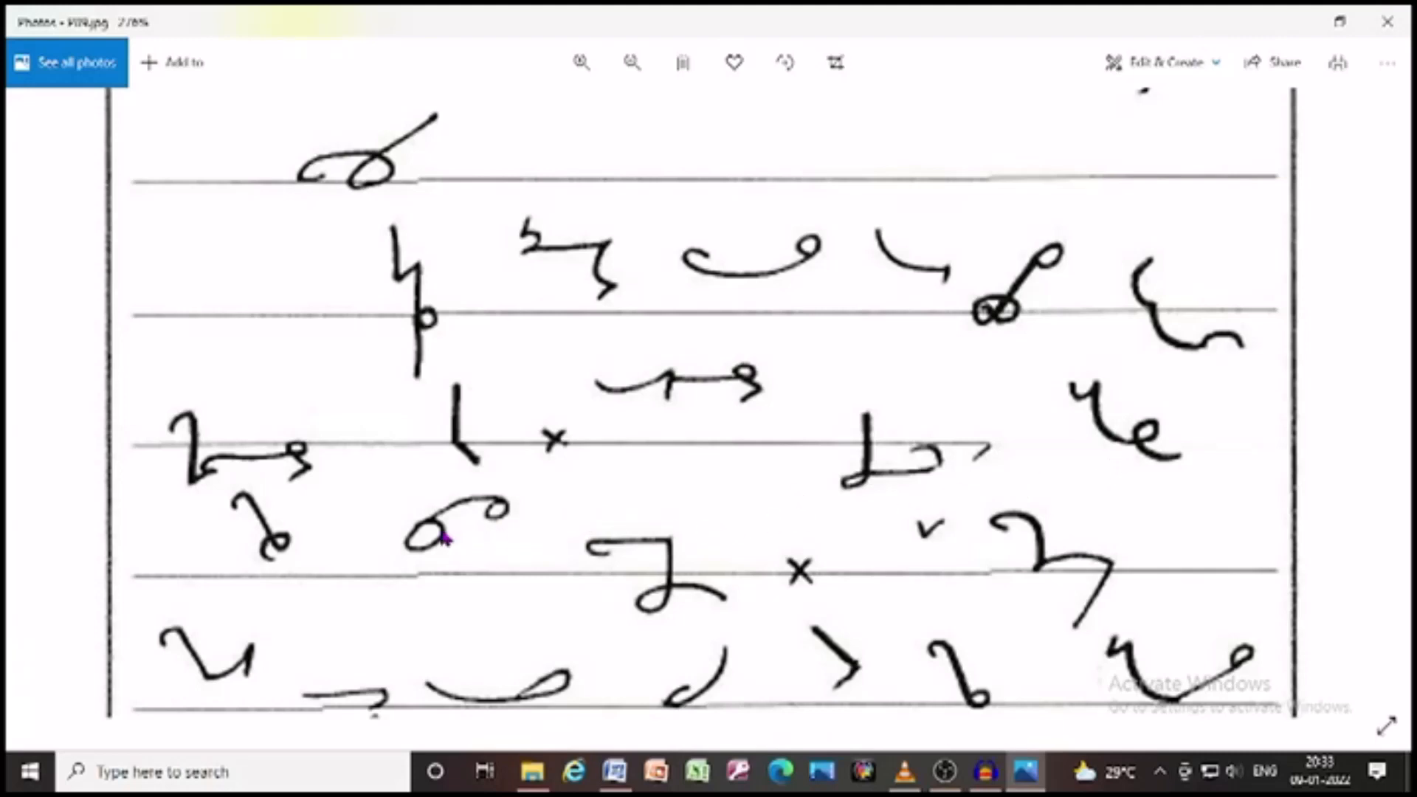
scroll(down, 3)
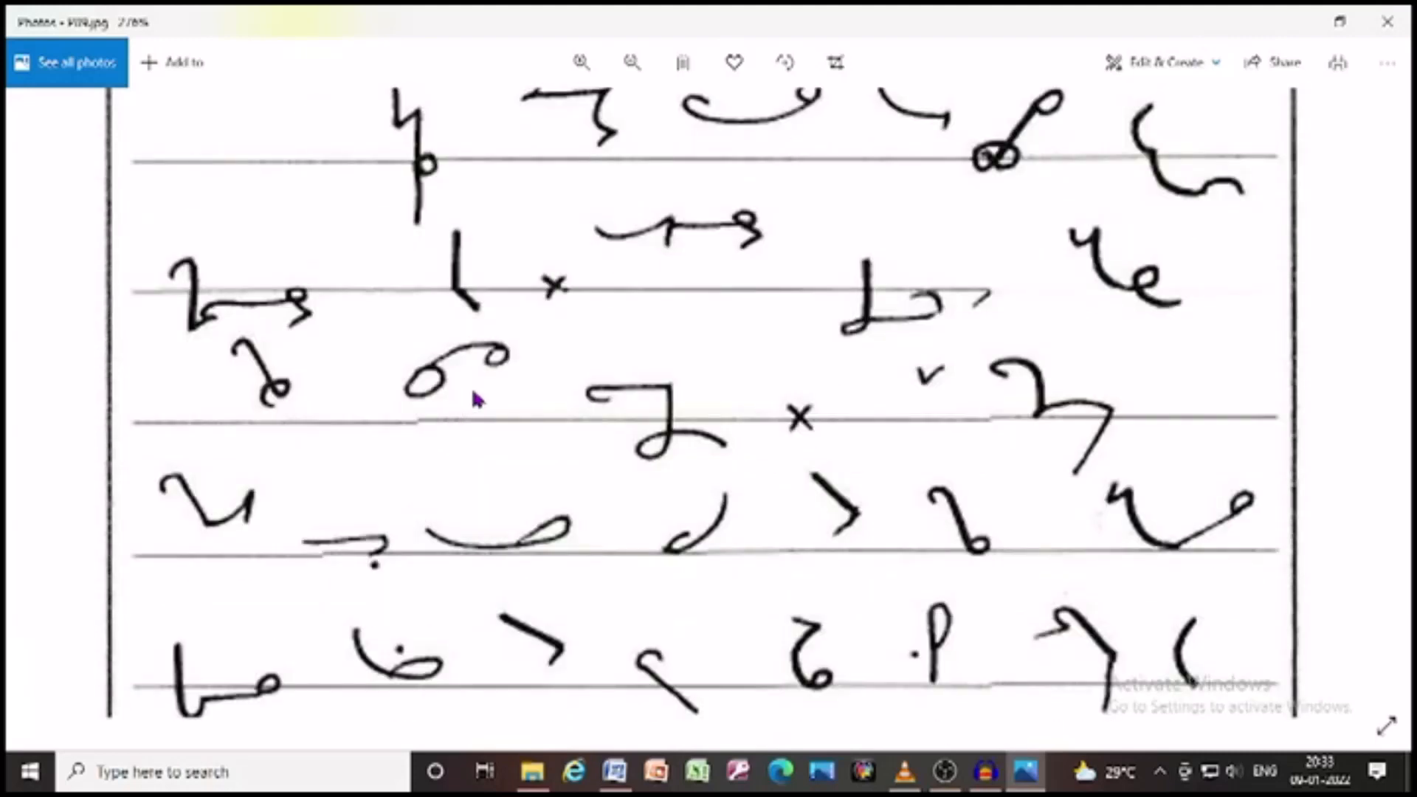
mouse_move(773, 431)
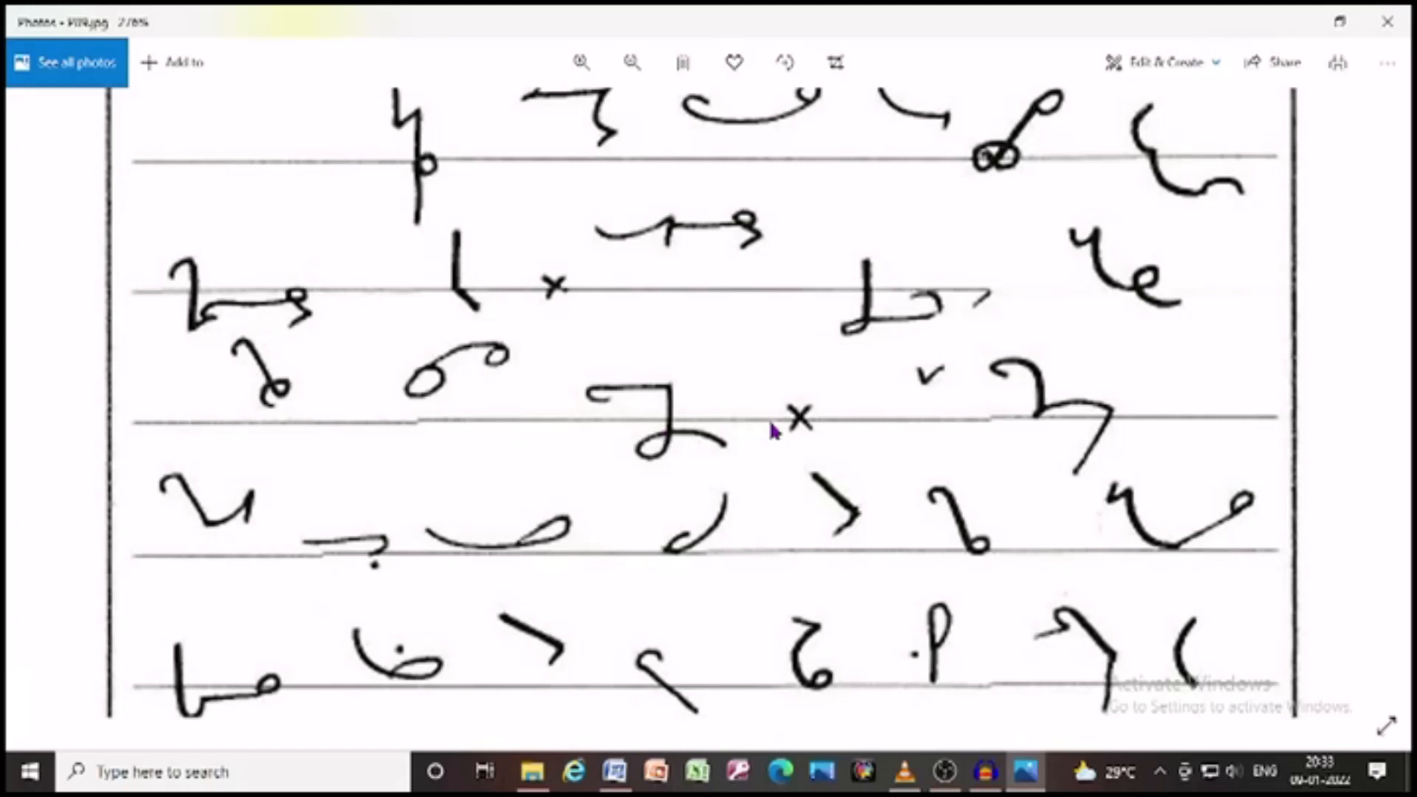
mouse_move(608, 514)
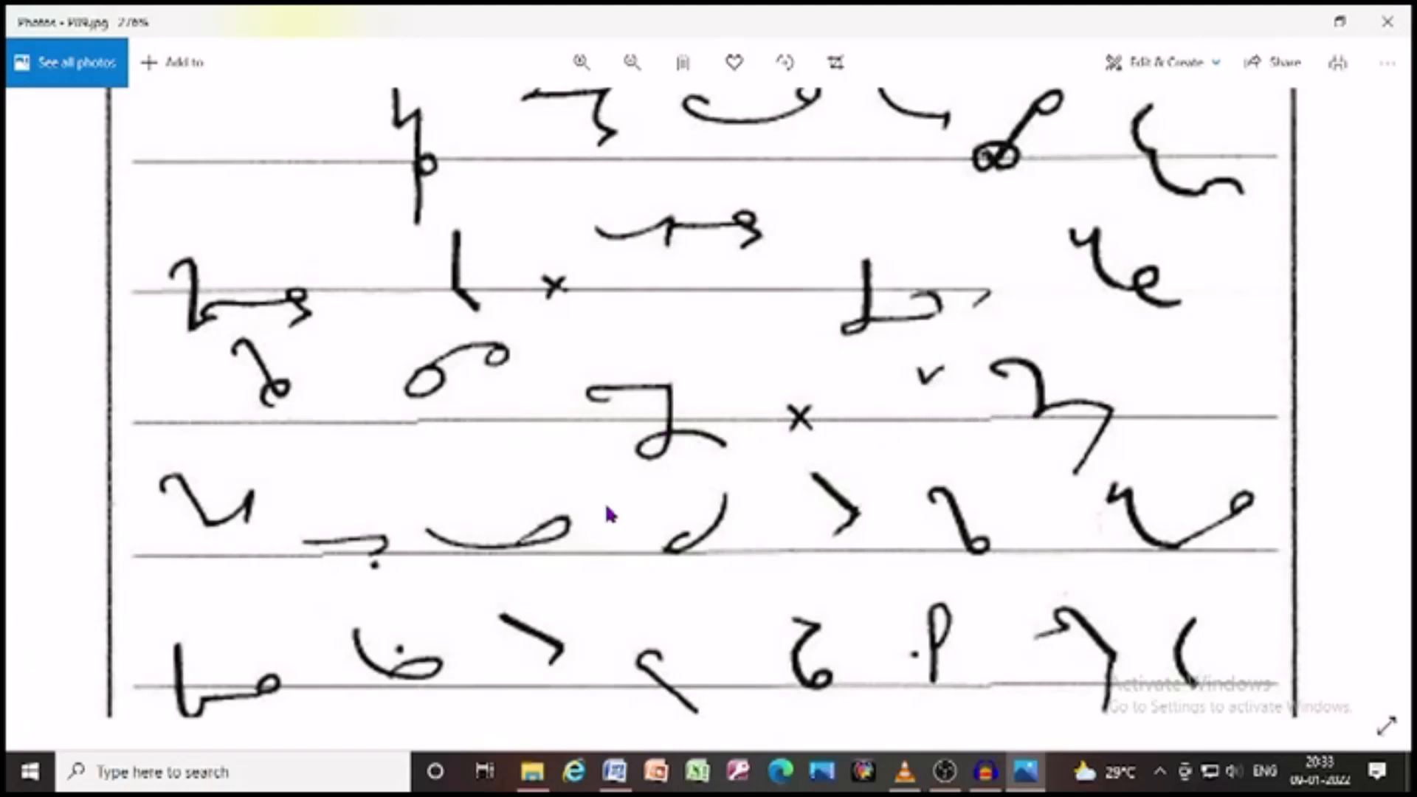
mouse_move(244, 541)
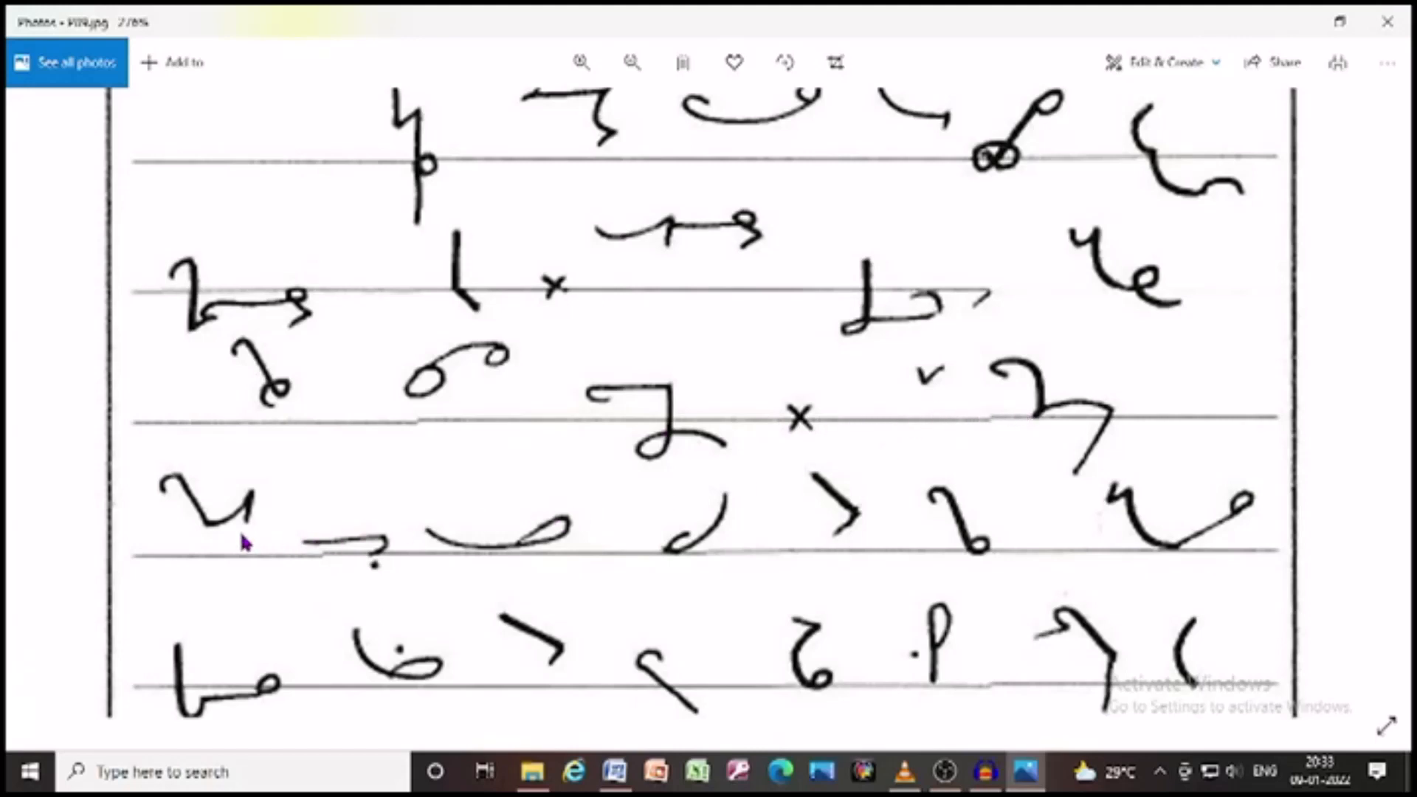
mouse_move(681, 569)
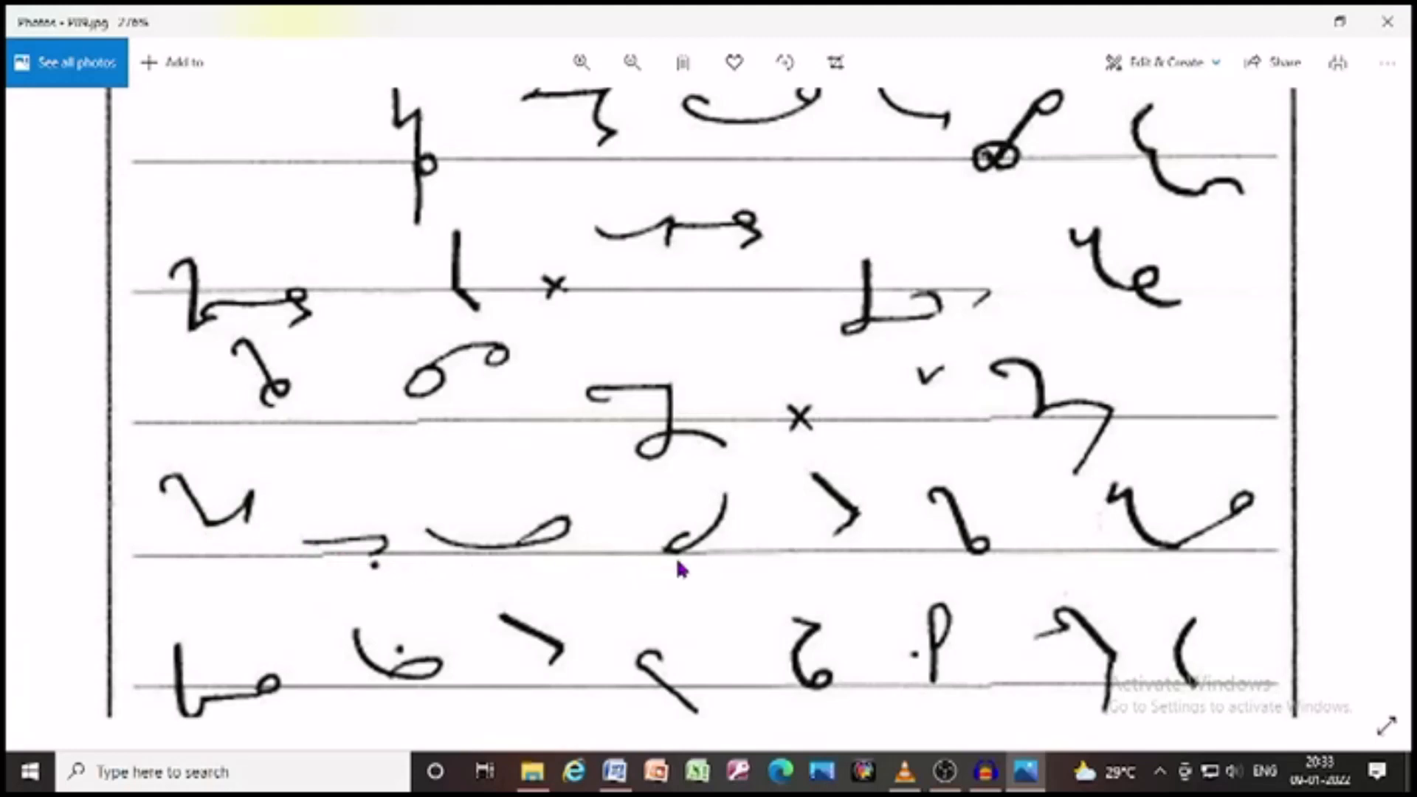
mouse_move(976, 551)
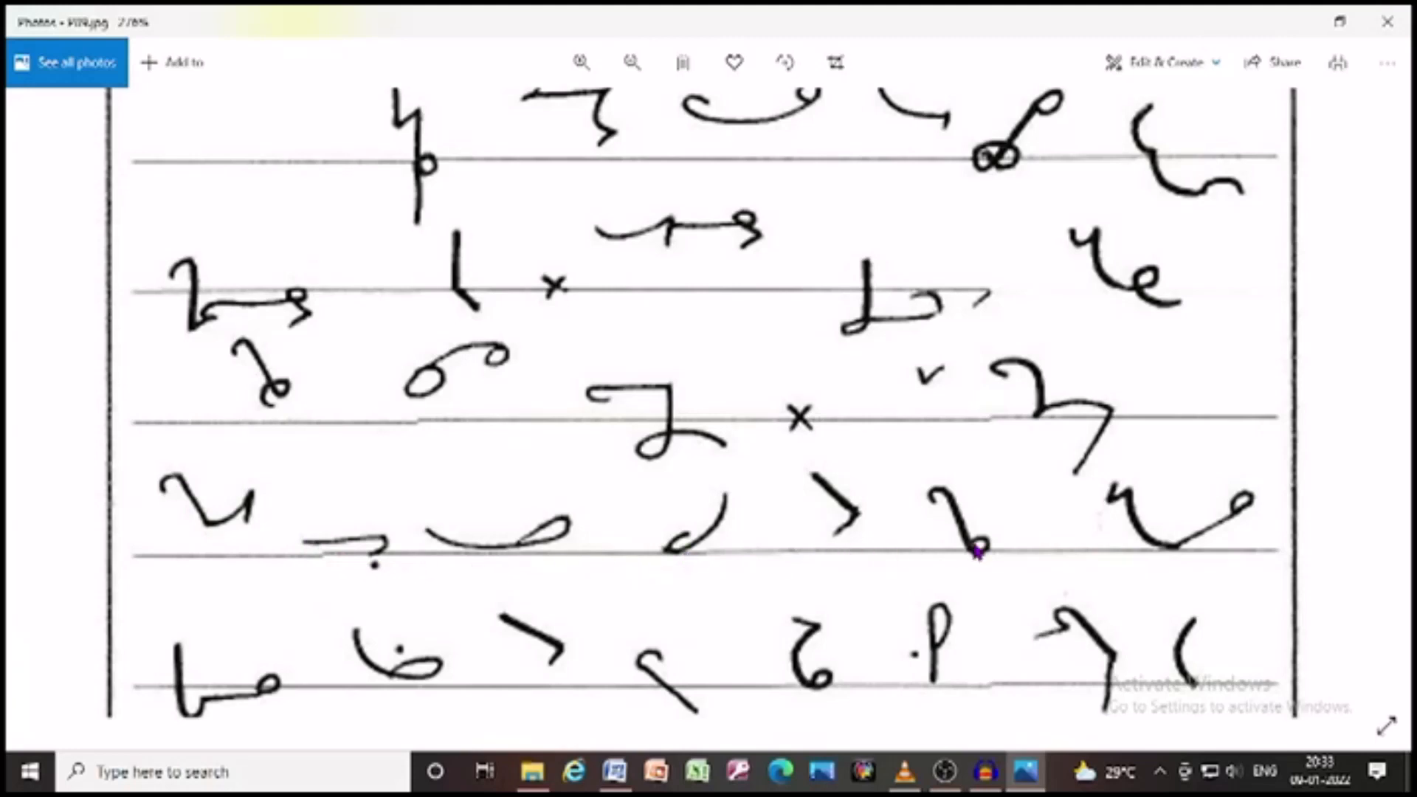
scroll(down, 3)
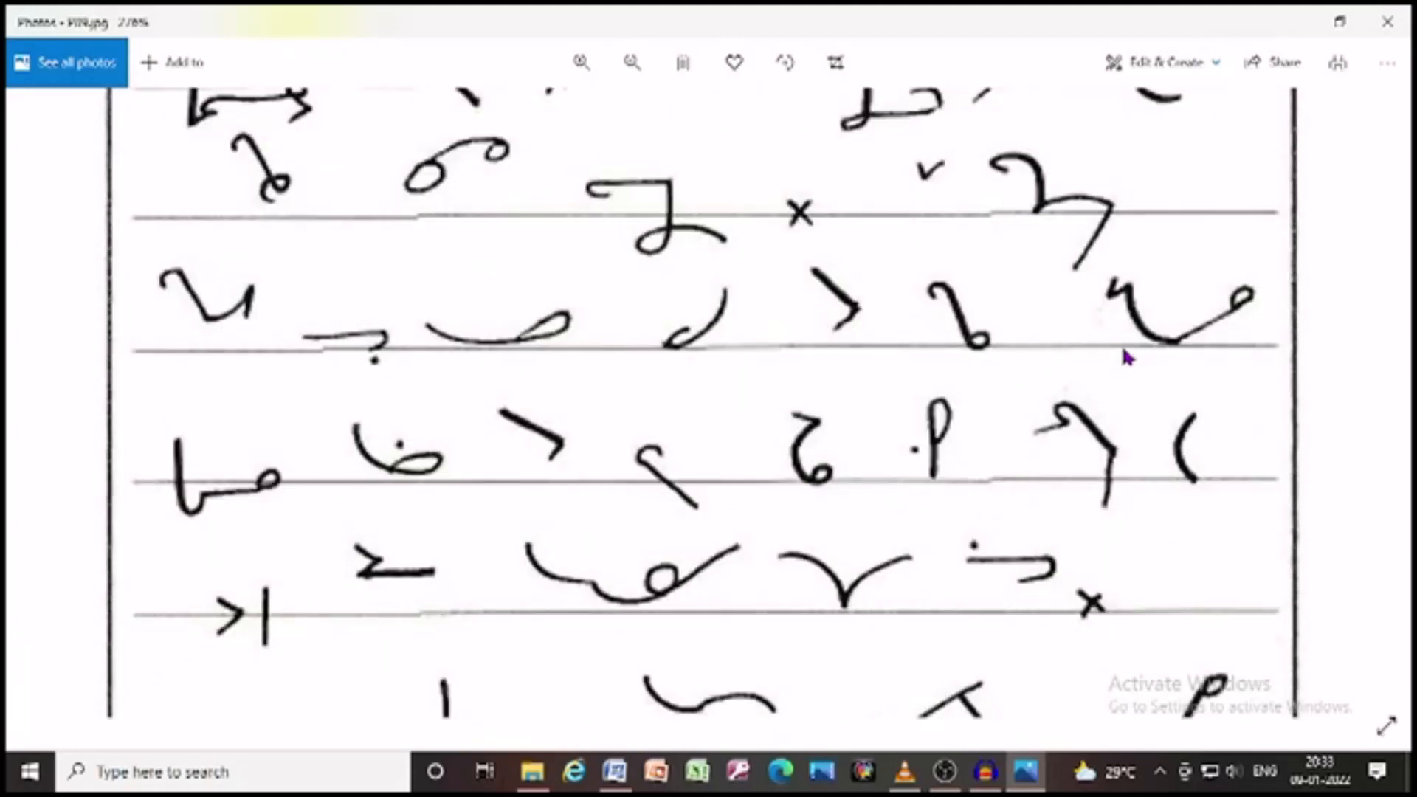
mouse_move(388, 513)
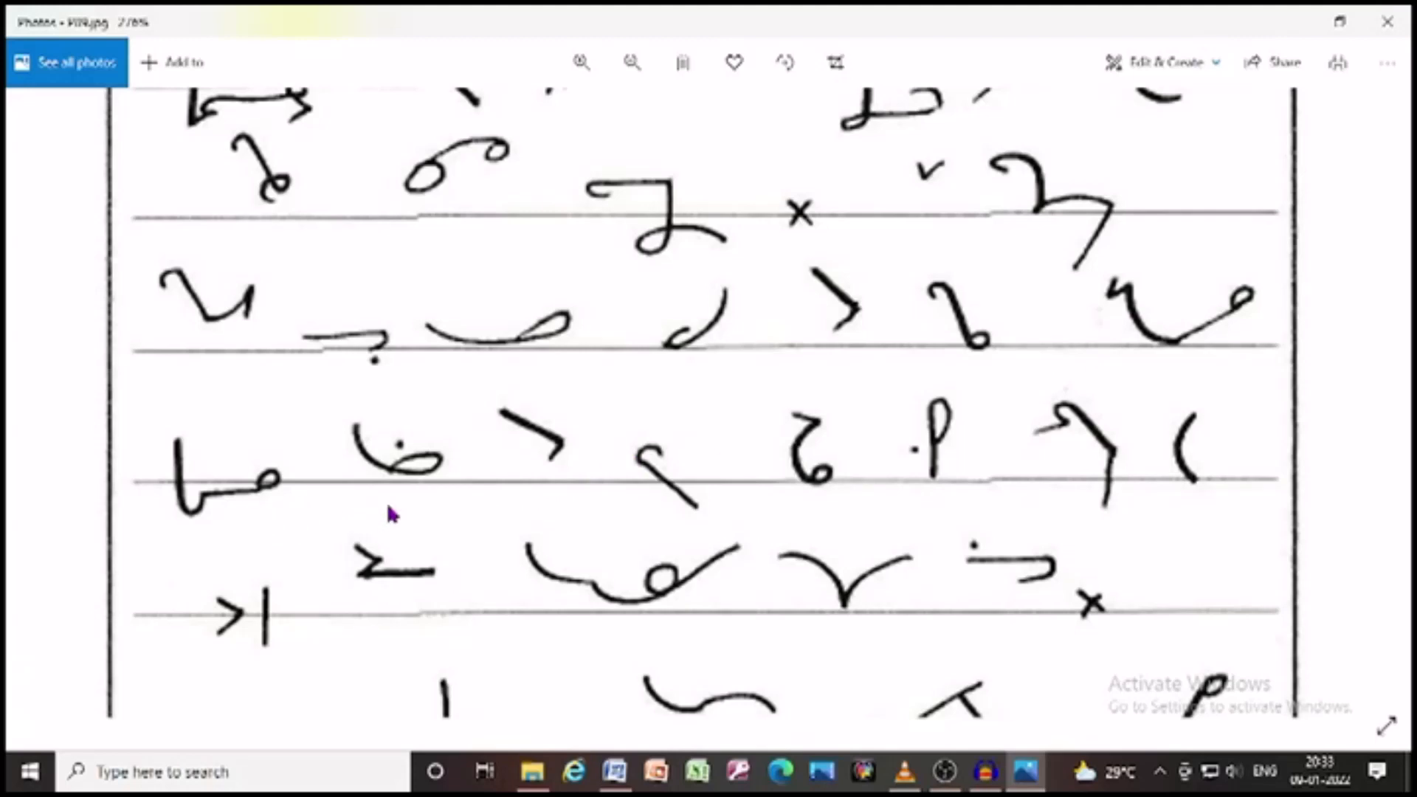
mouse_move(647, 503)
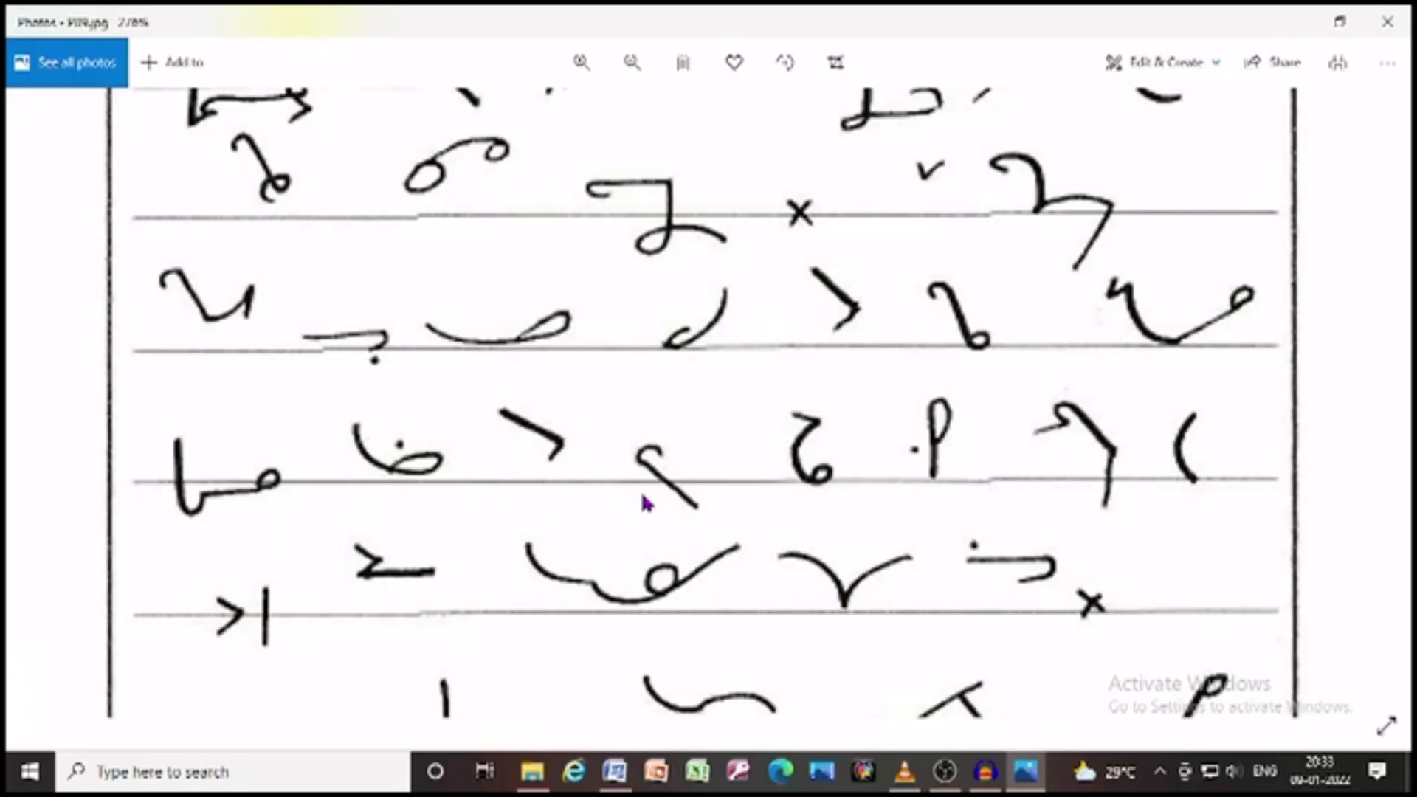
mouse_move(885, 496)
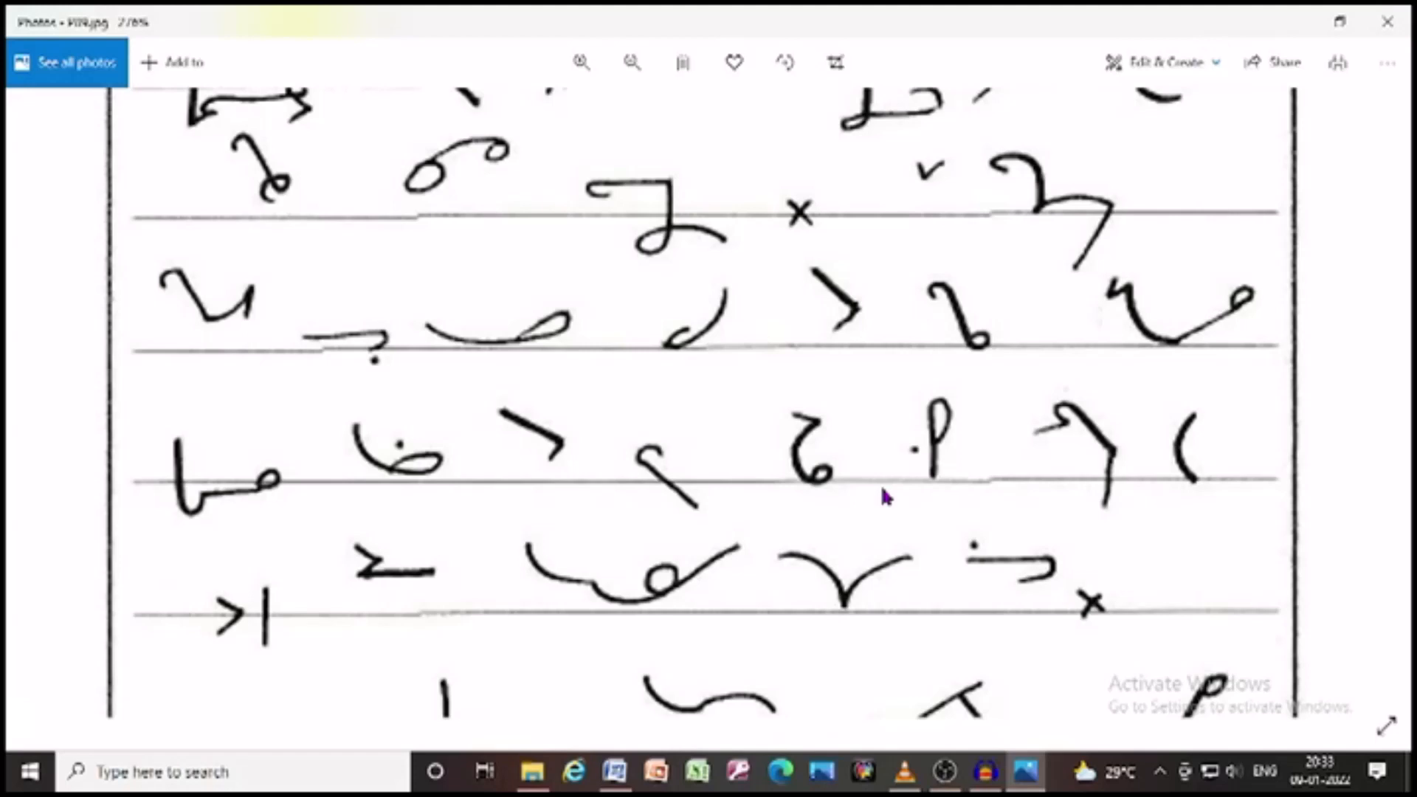
mouse_move(1091, 504)
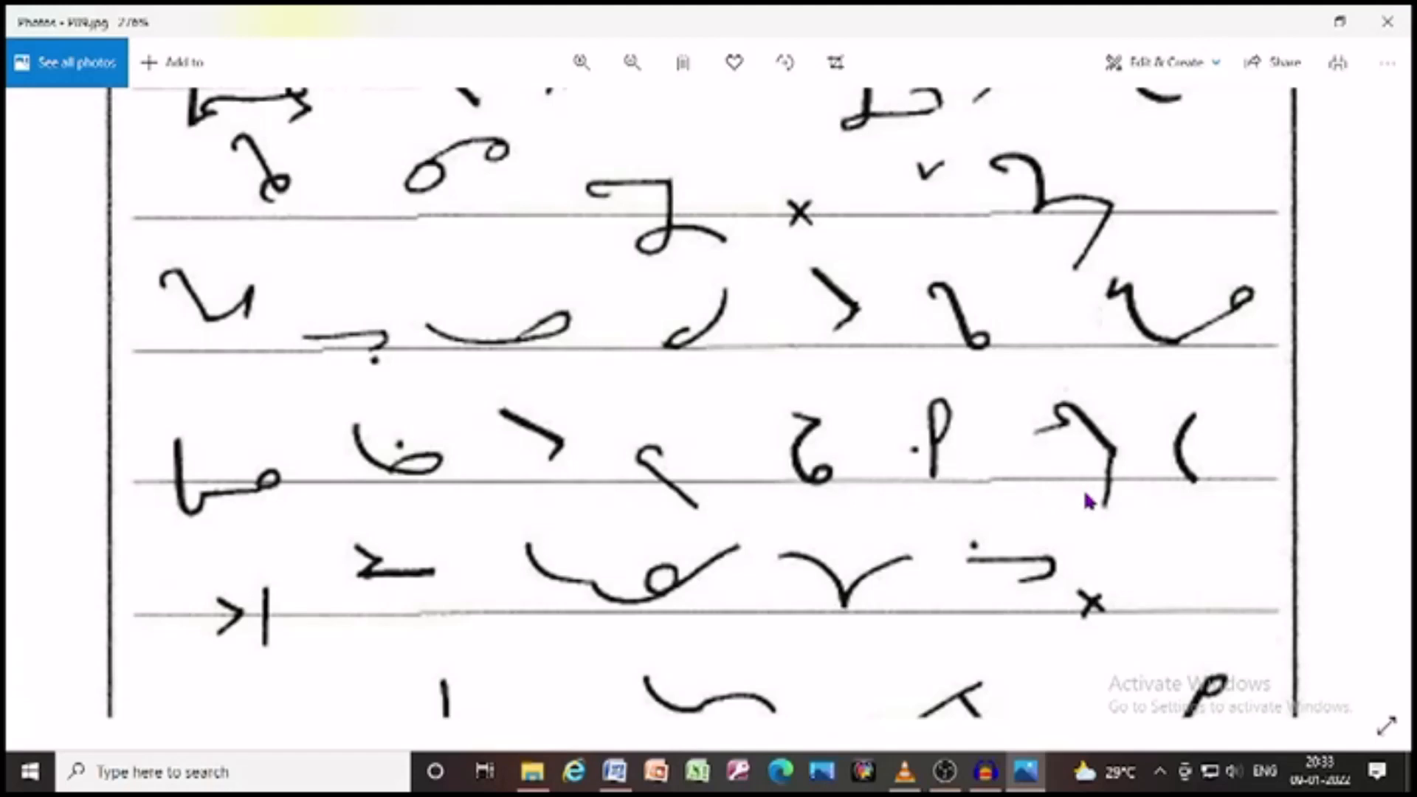
mouse_move(909, 552)
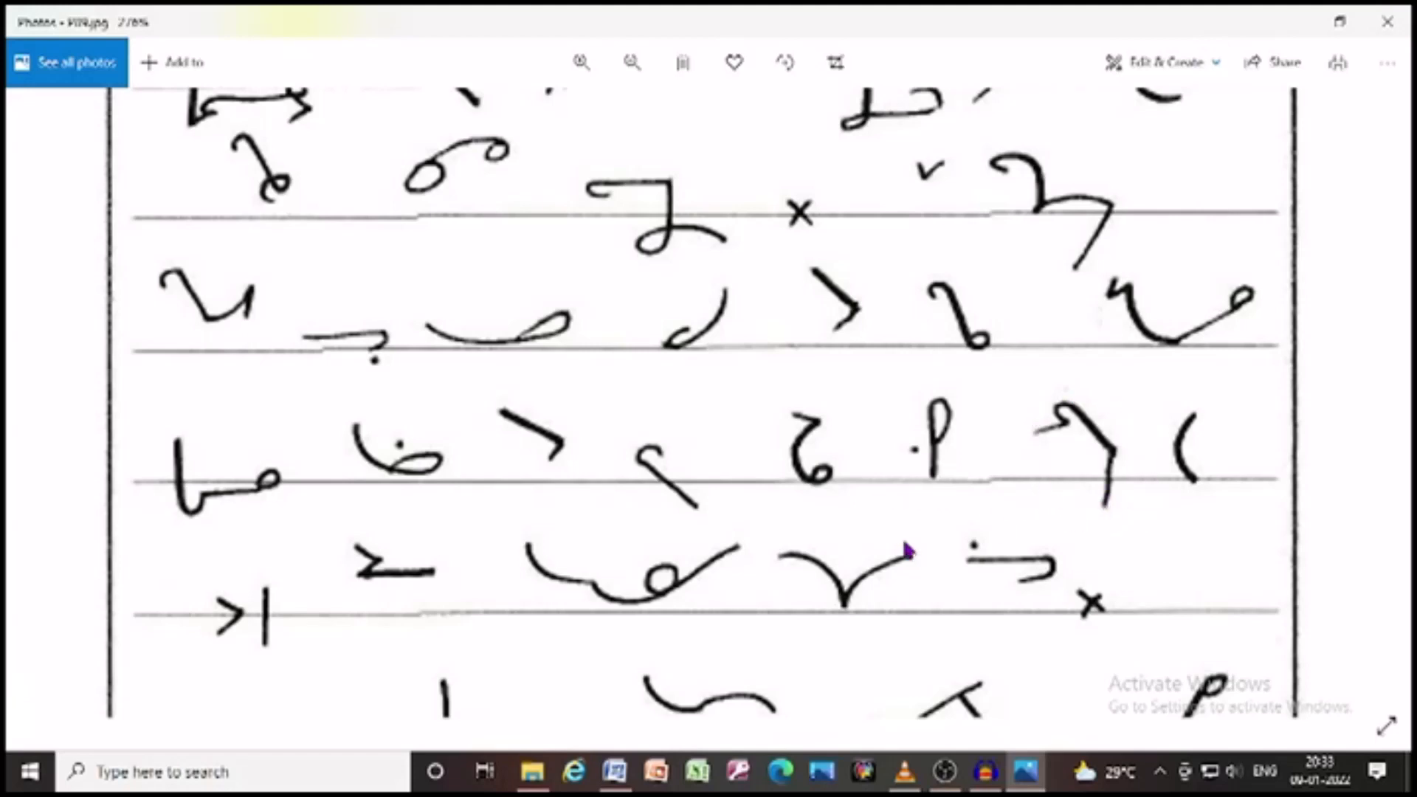
scroll(down, 3)
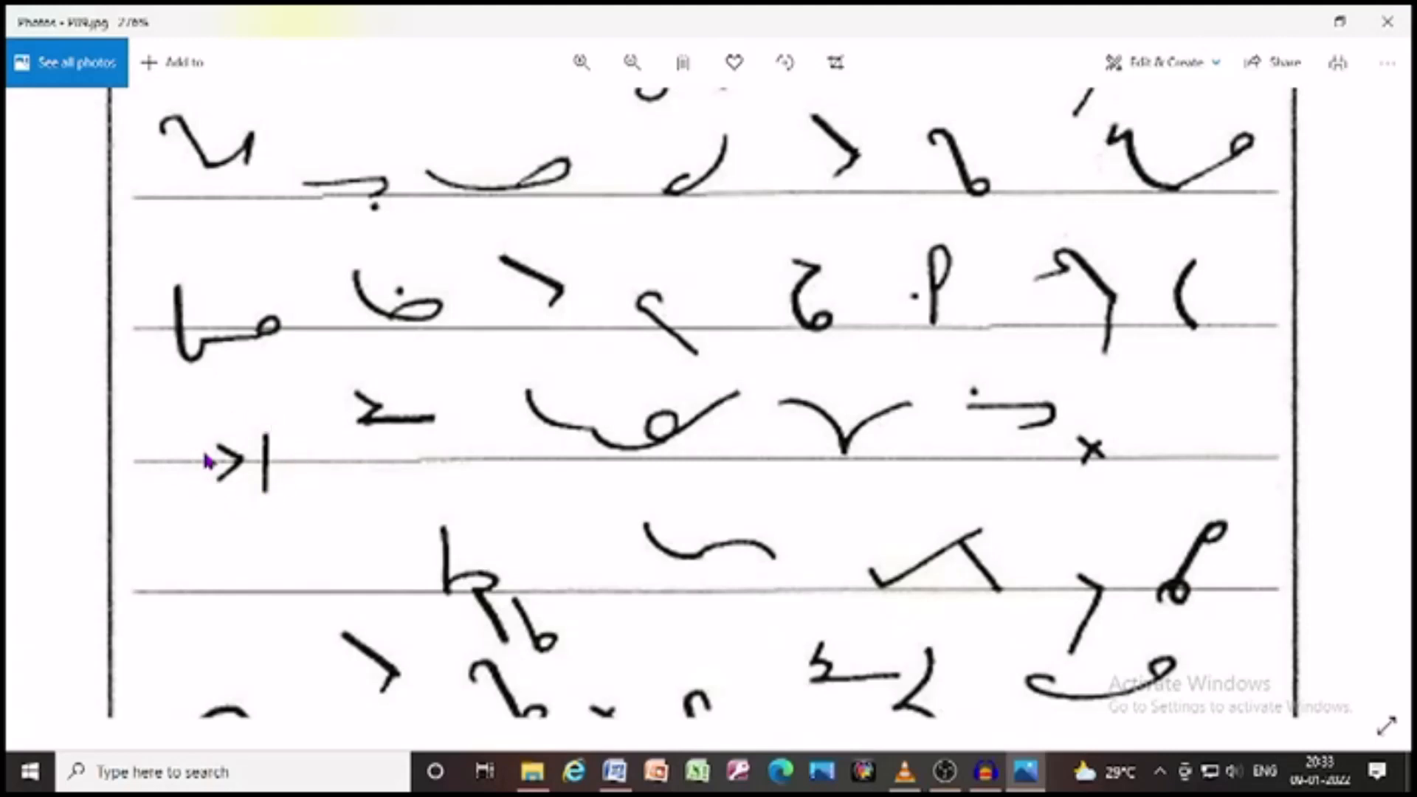
mouse_move(568, 466)
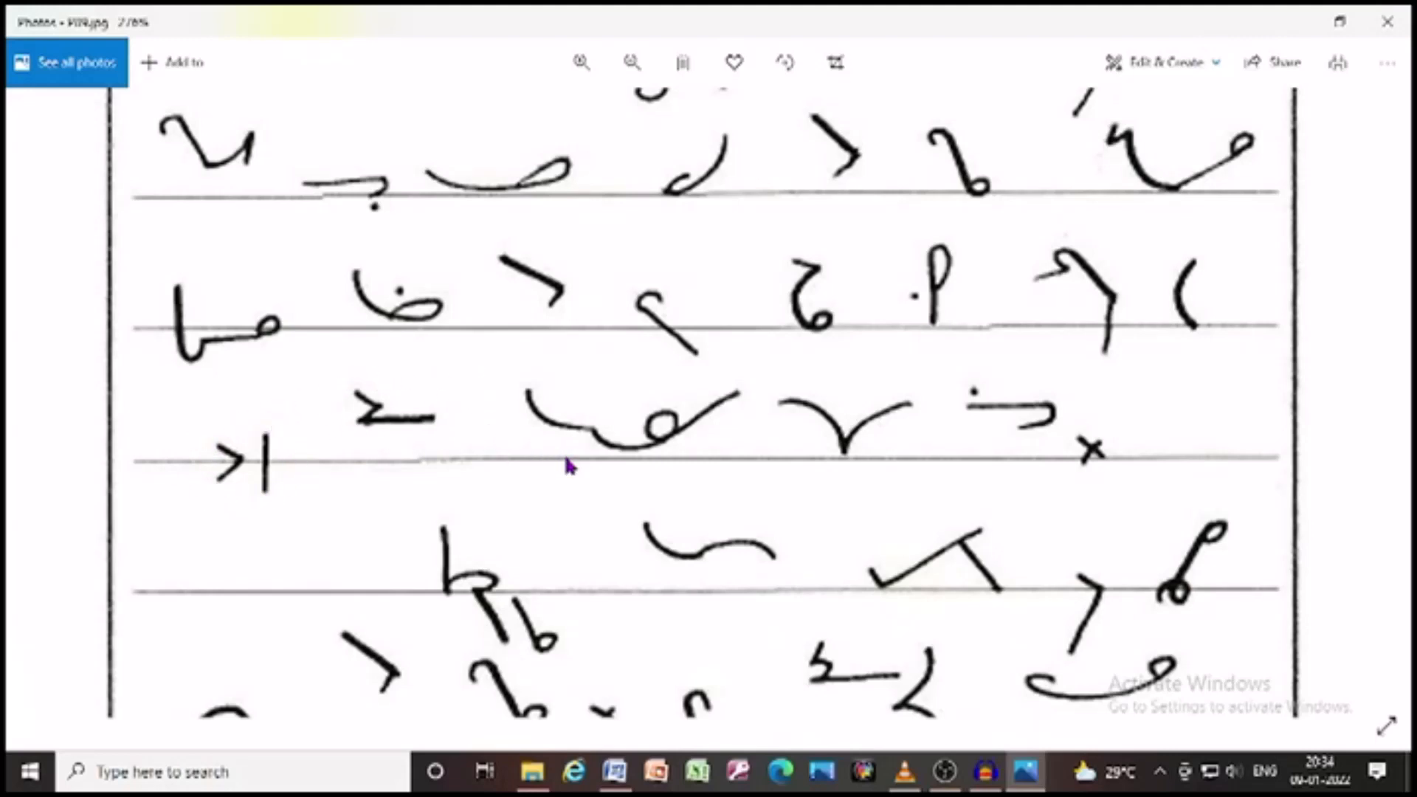
mouse_move(971, 476)
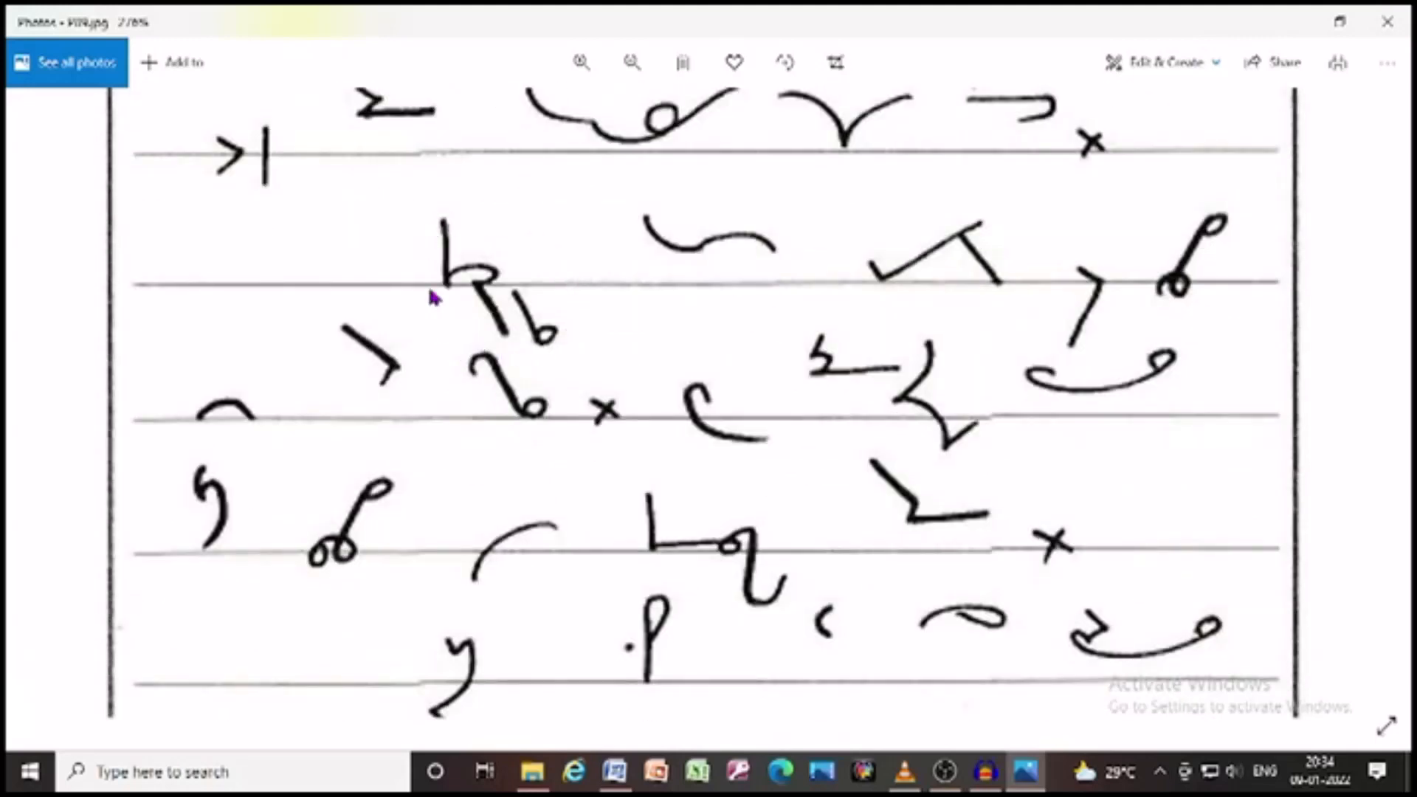
mouse_move(745, 267)
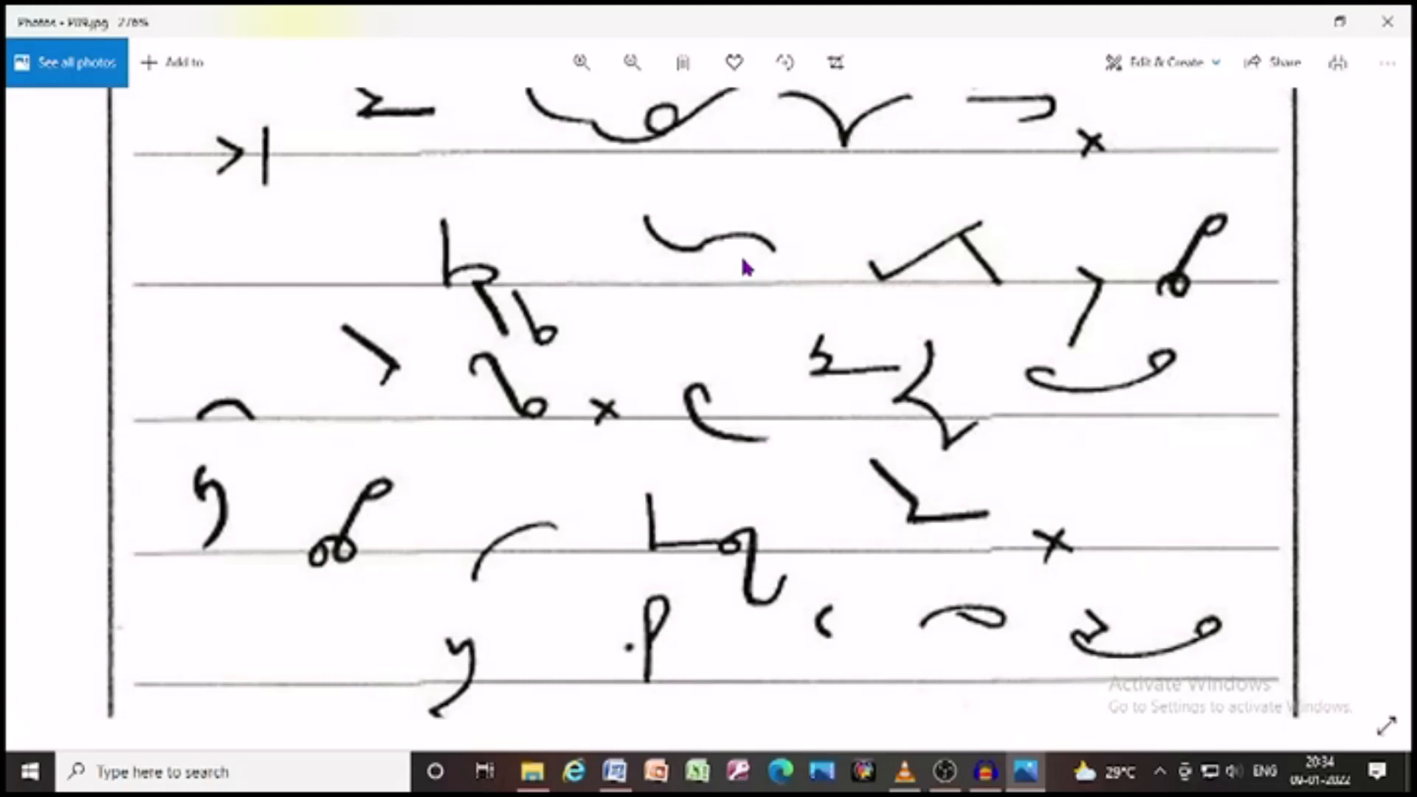
mouse_move(1065, 250)
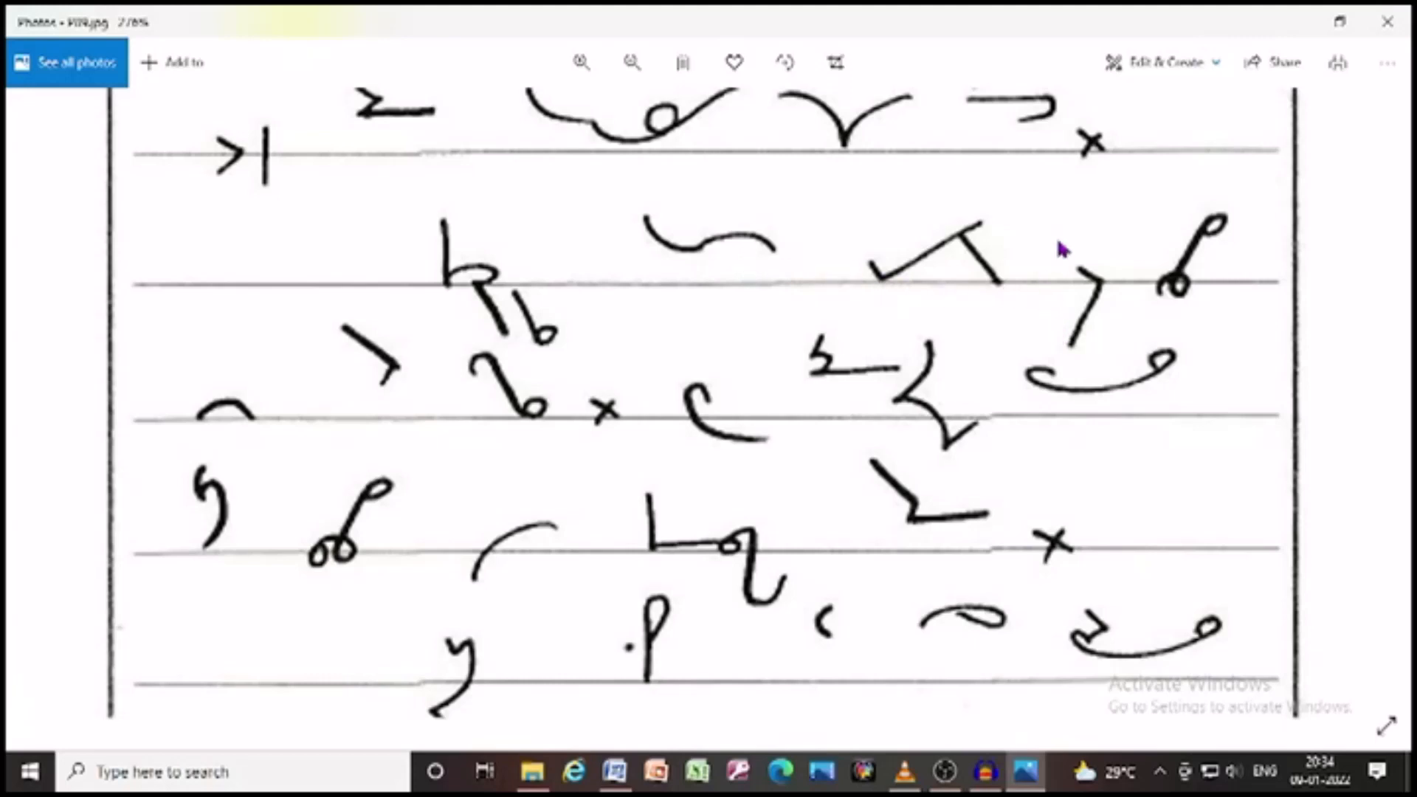
mouse_move(660, 403)
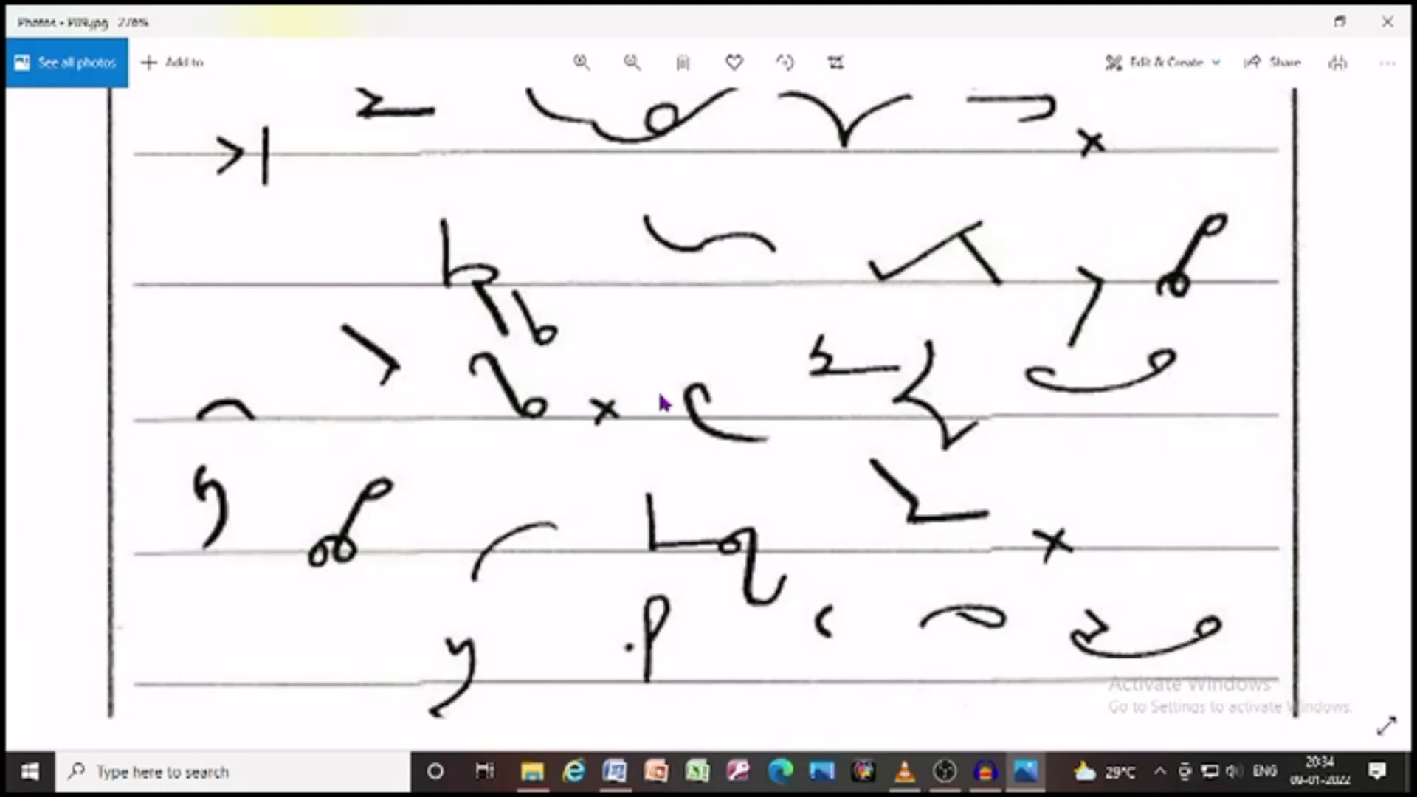
mouse_move(420, 406)
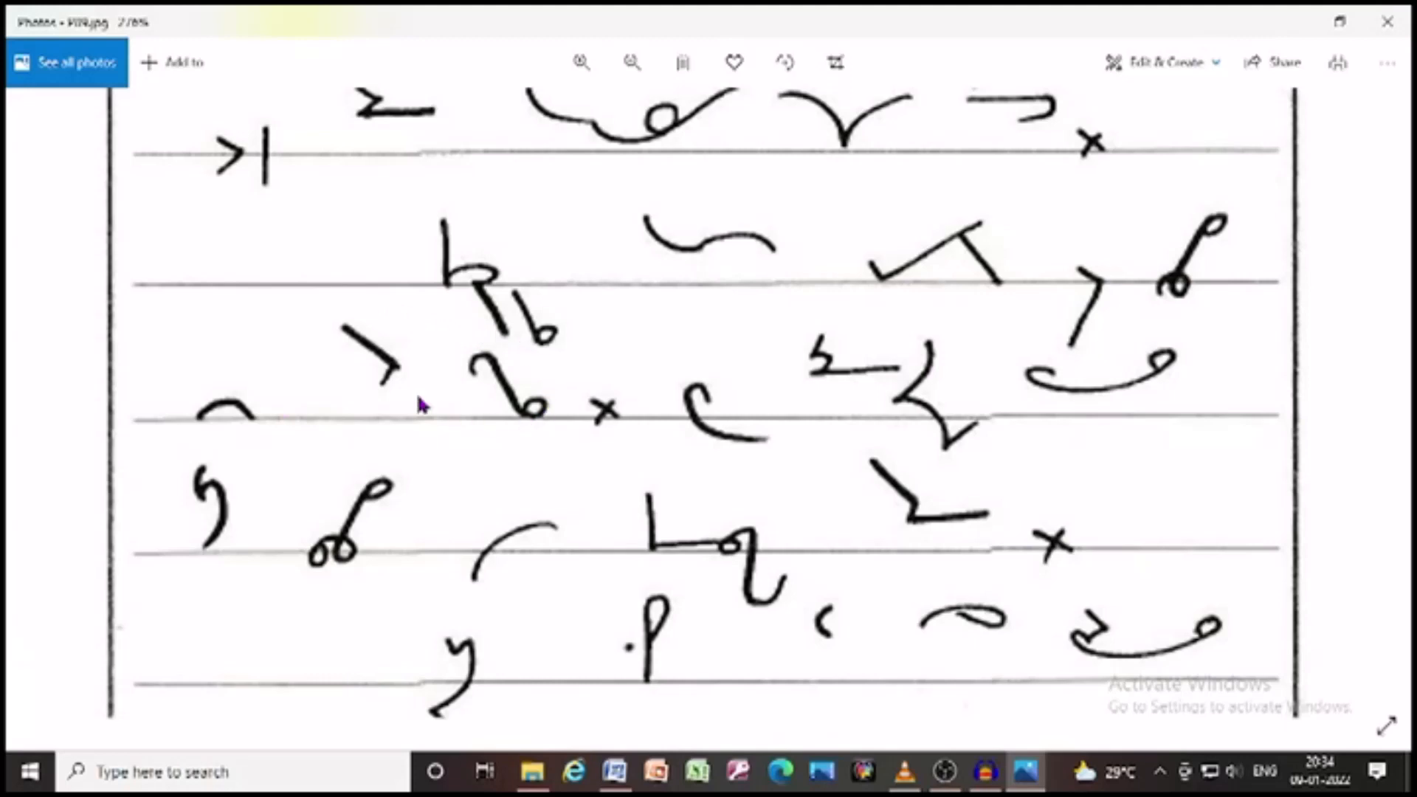
mouse_move(730, 450)
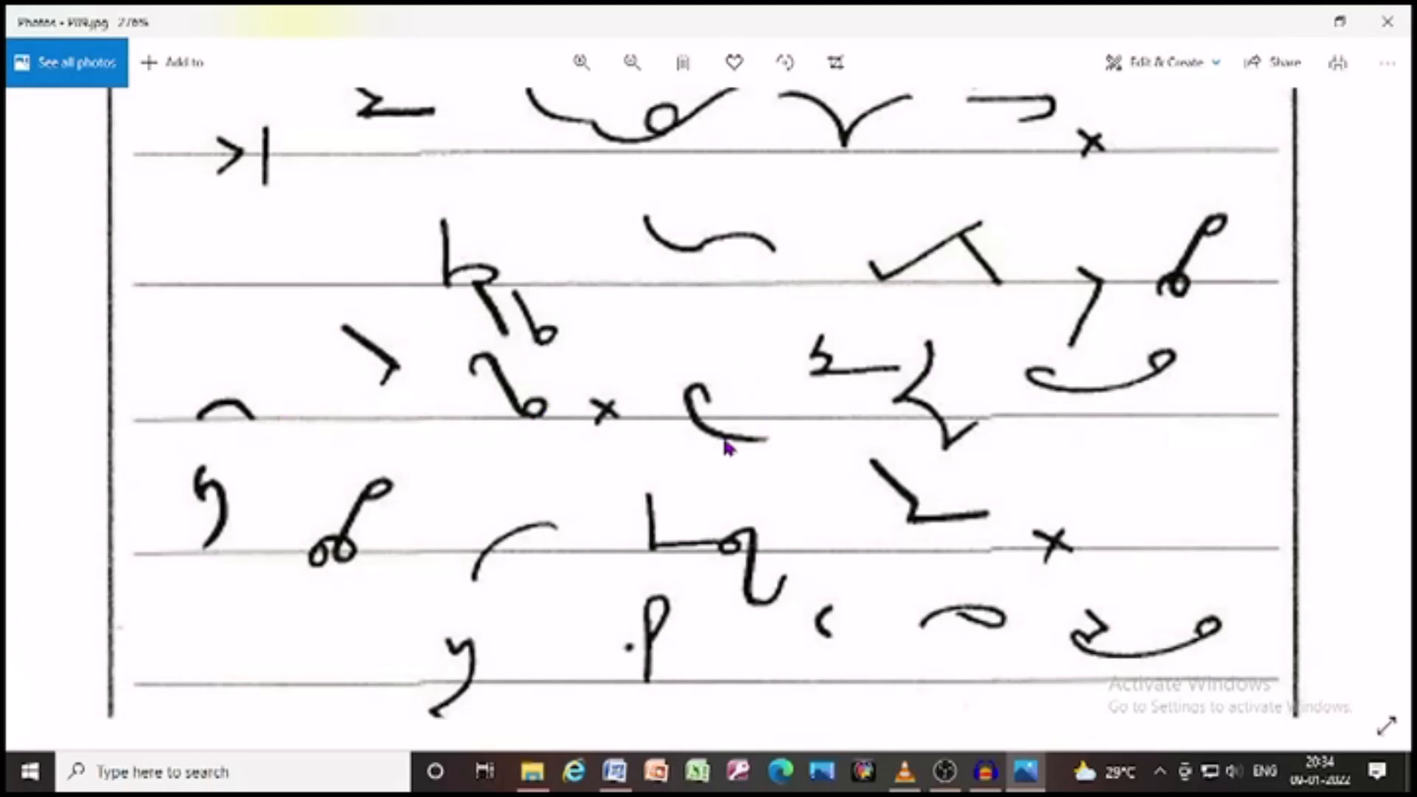
mouse_move(822, 318)
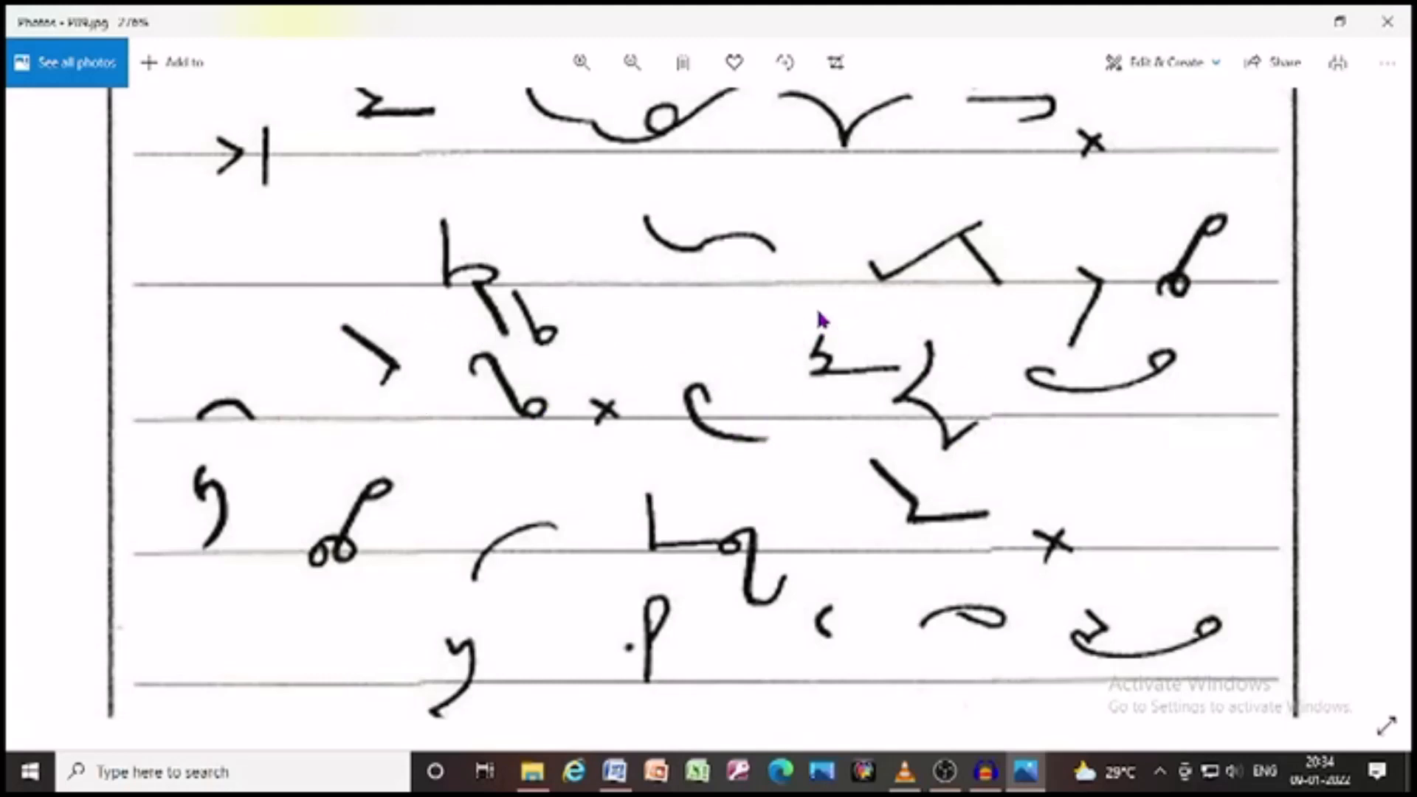
mouse_move(1116, 405)
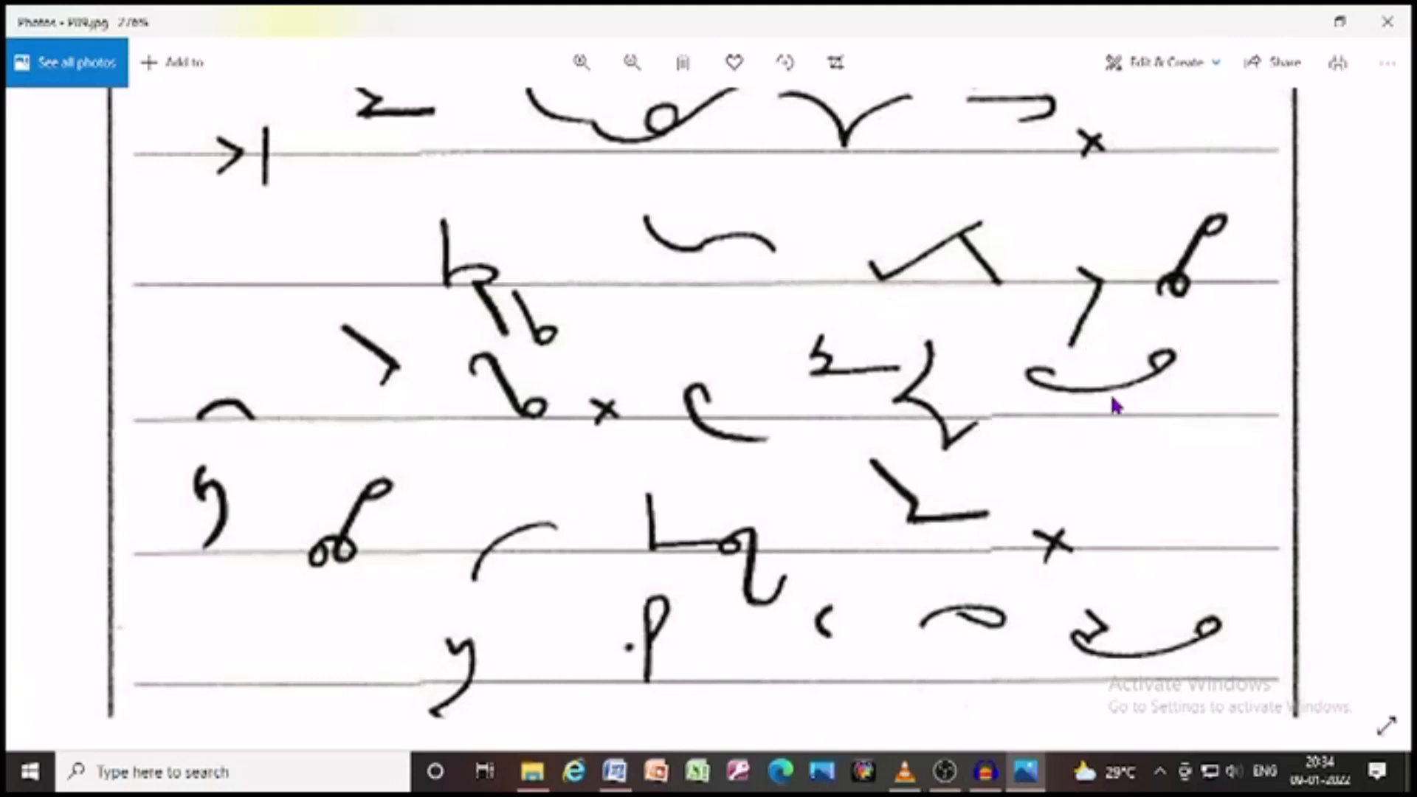
mouse_move(261, 456)
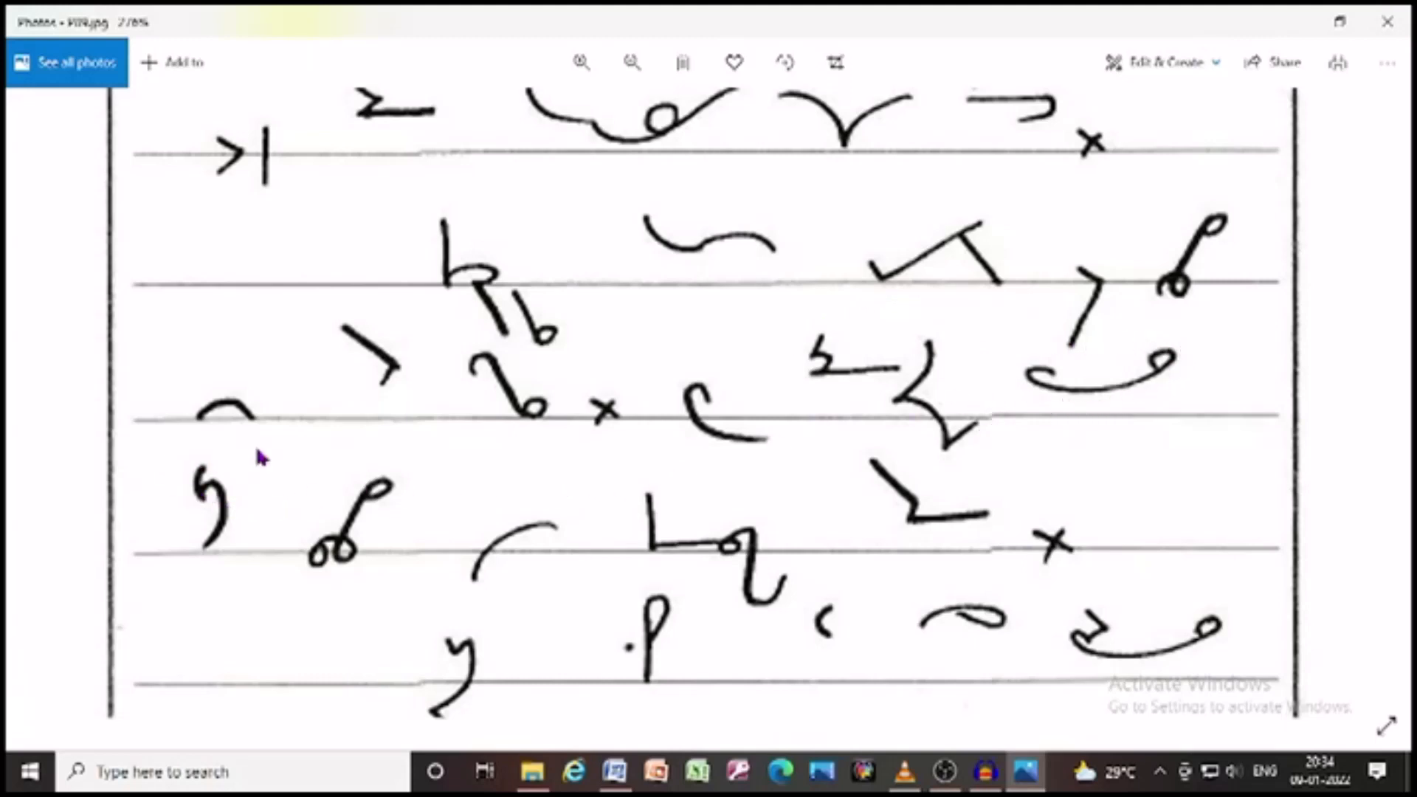
mouse_move(451, 565)
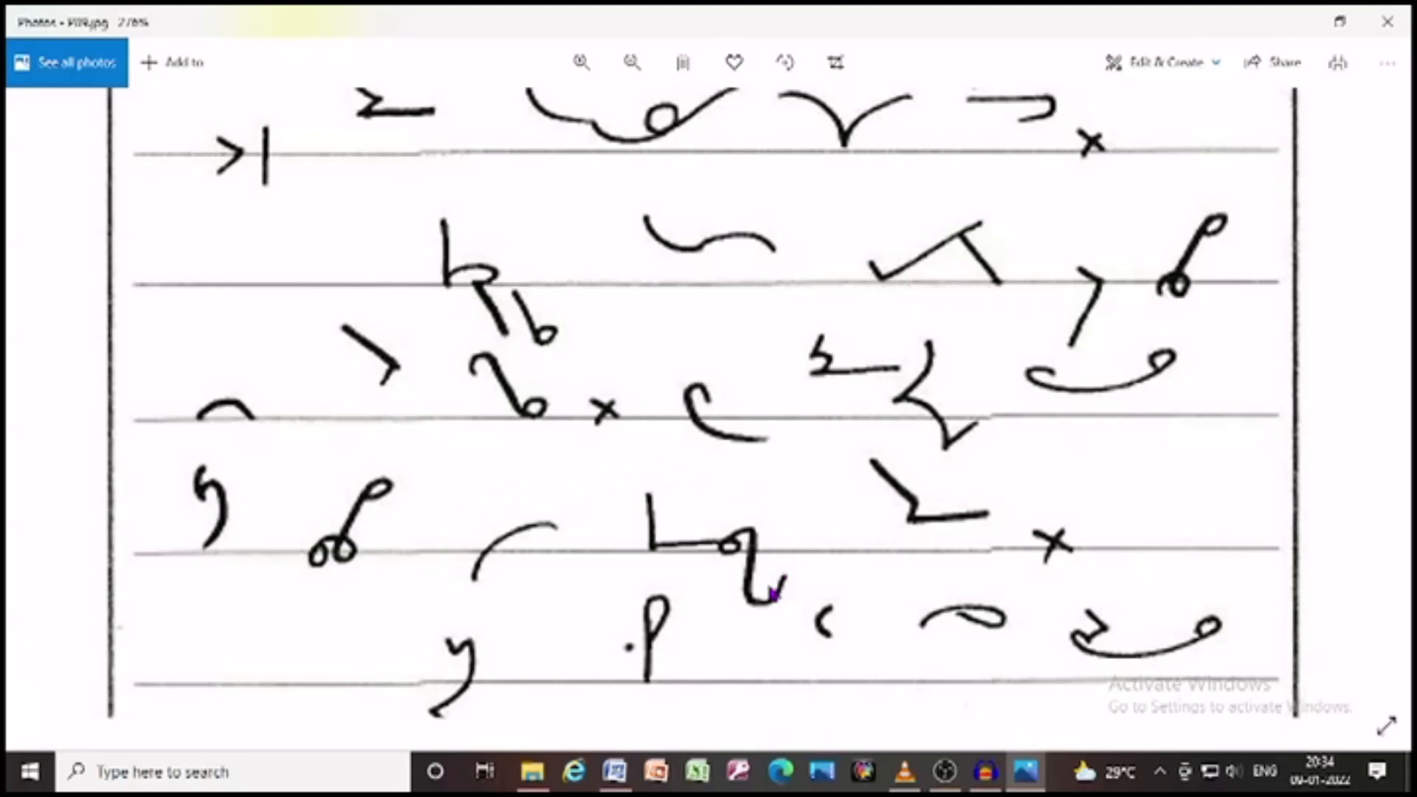
mouse_move(926, 540)
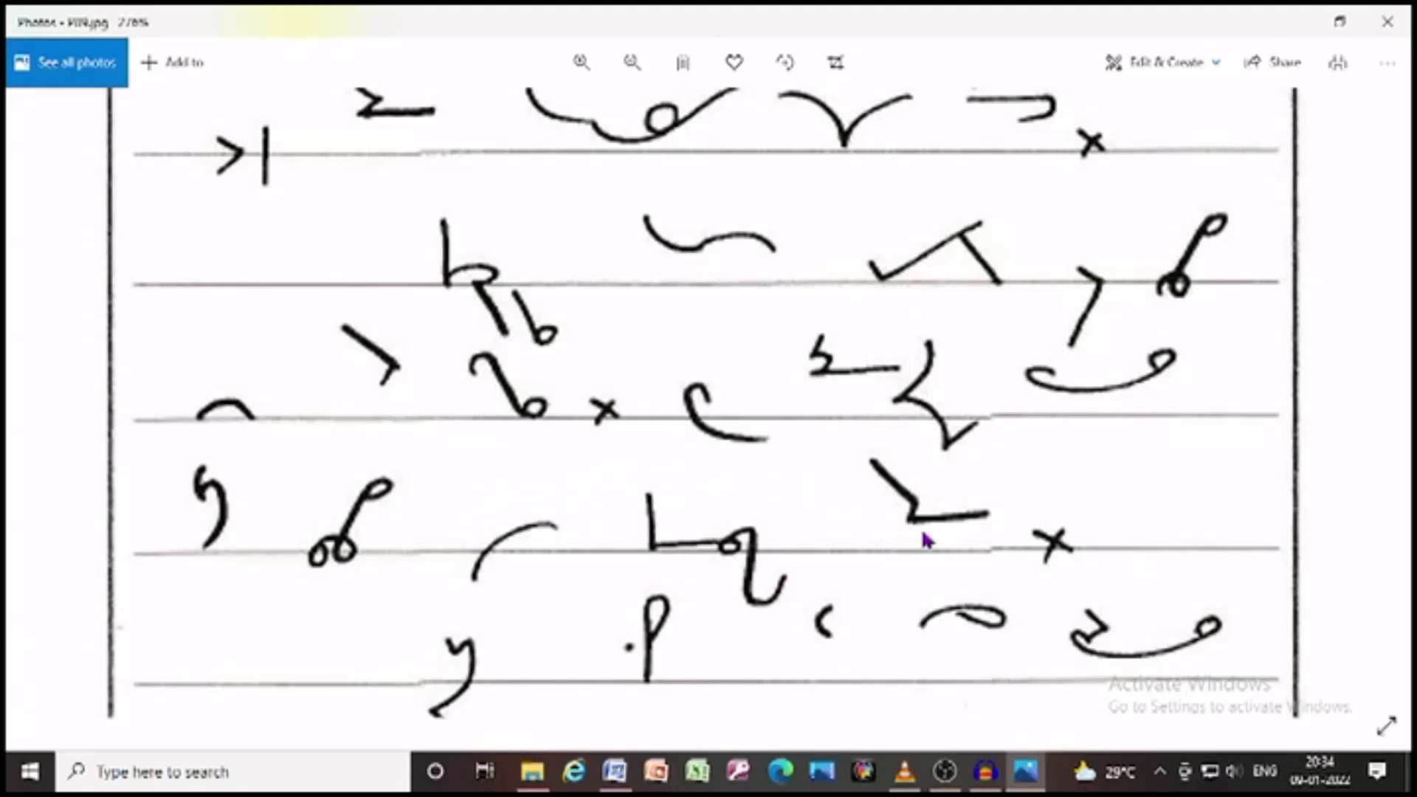
scroll(down, 3)
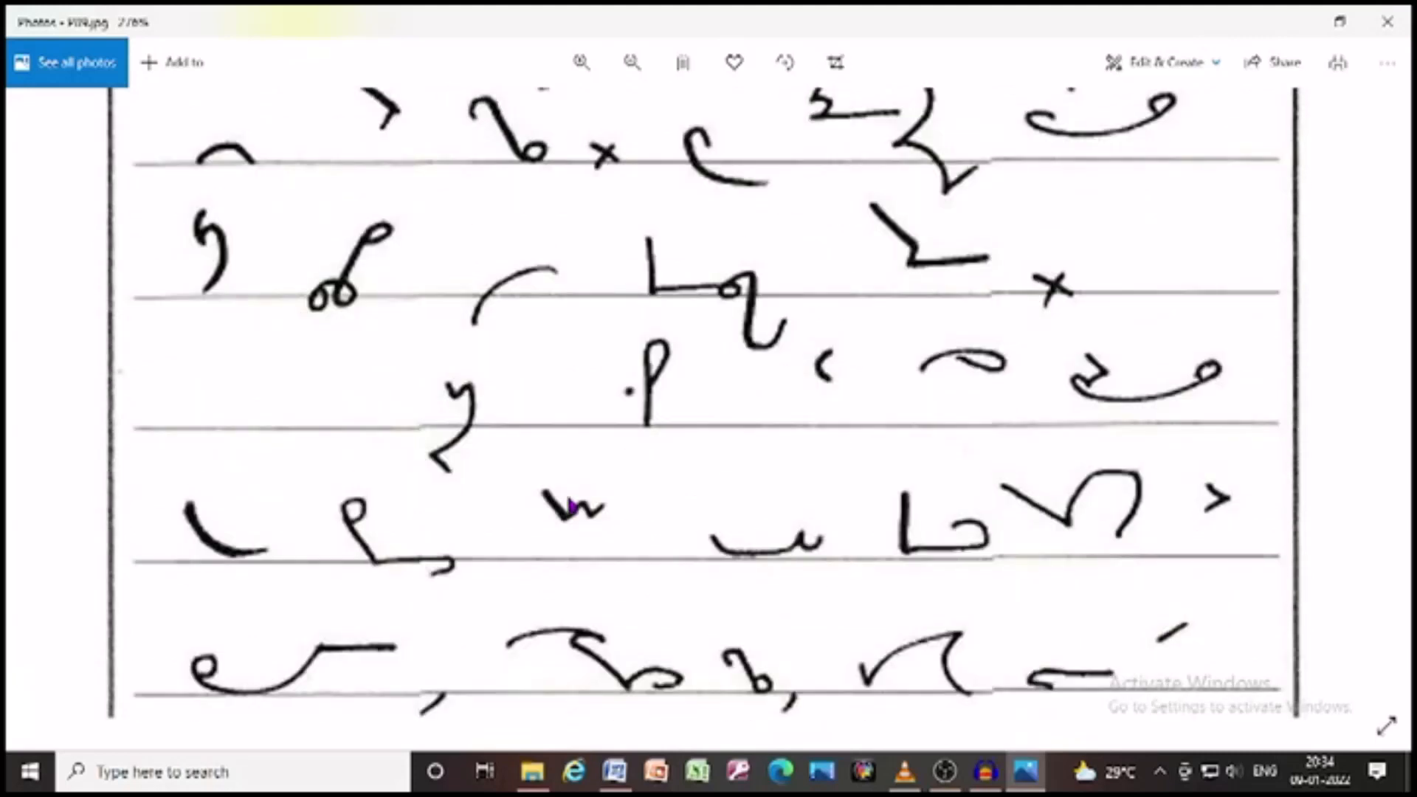
mouse_move(709, 417)
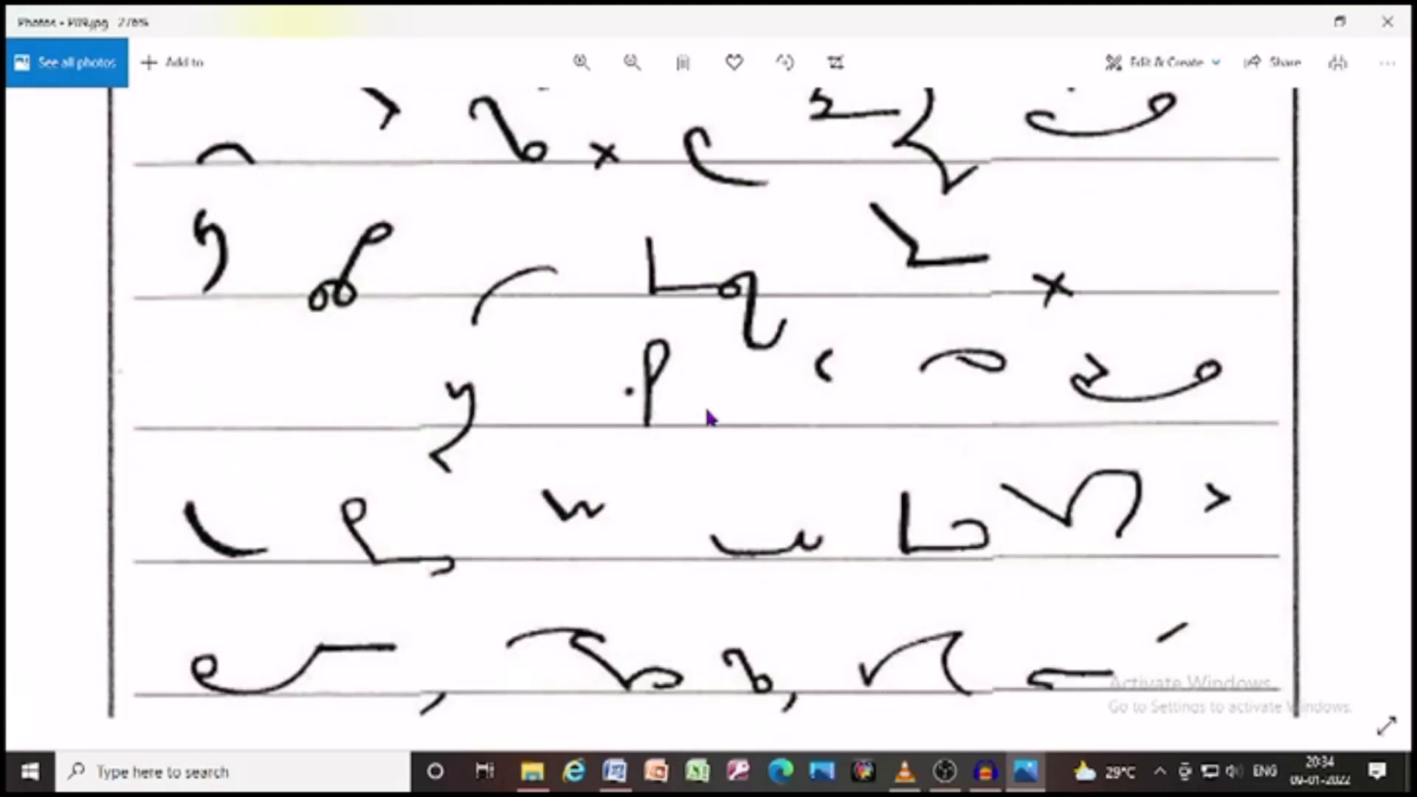
mouse_move(1156, 425)
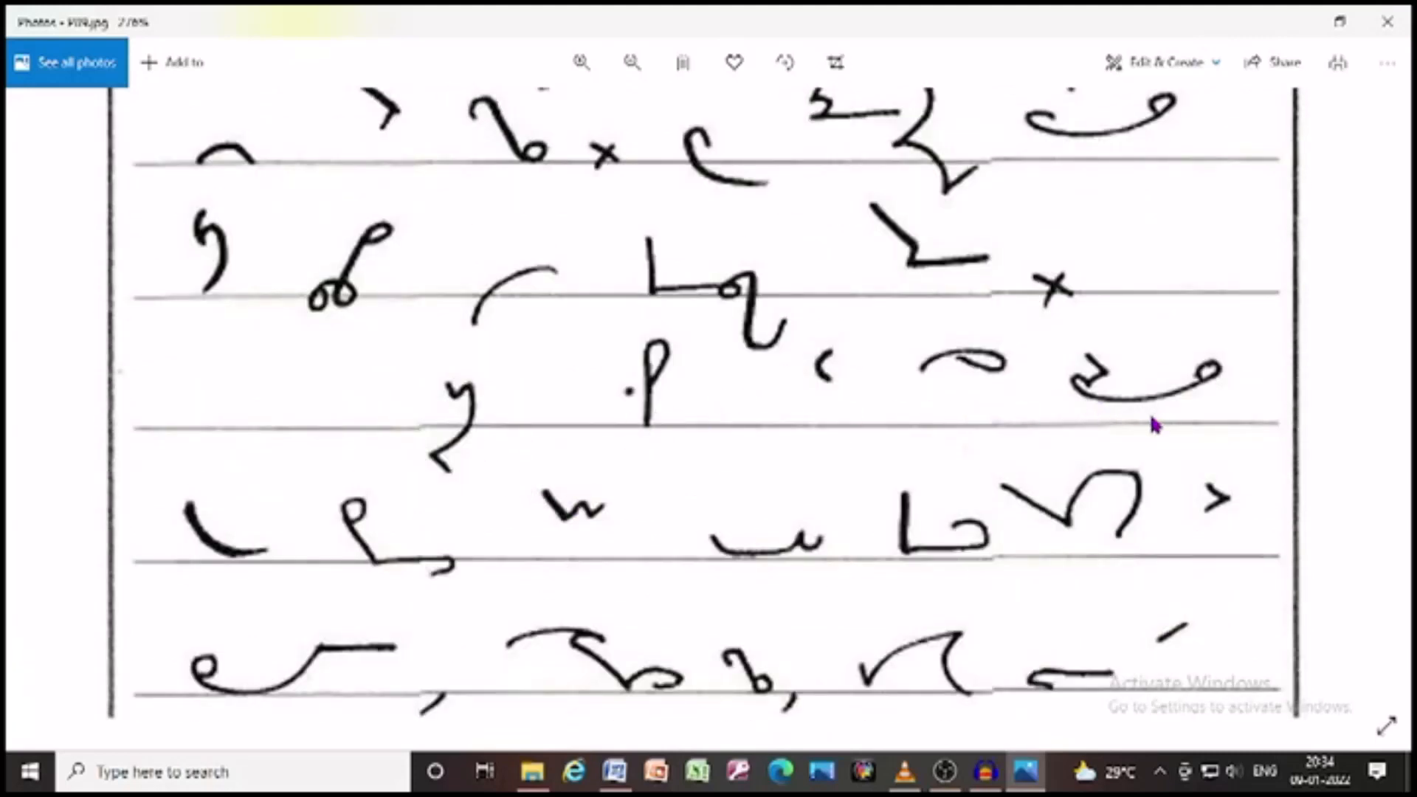
mouse_move(416, 529)
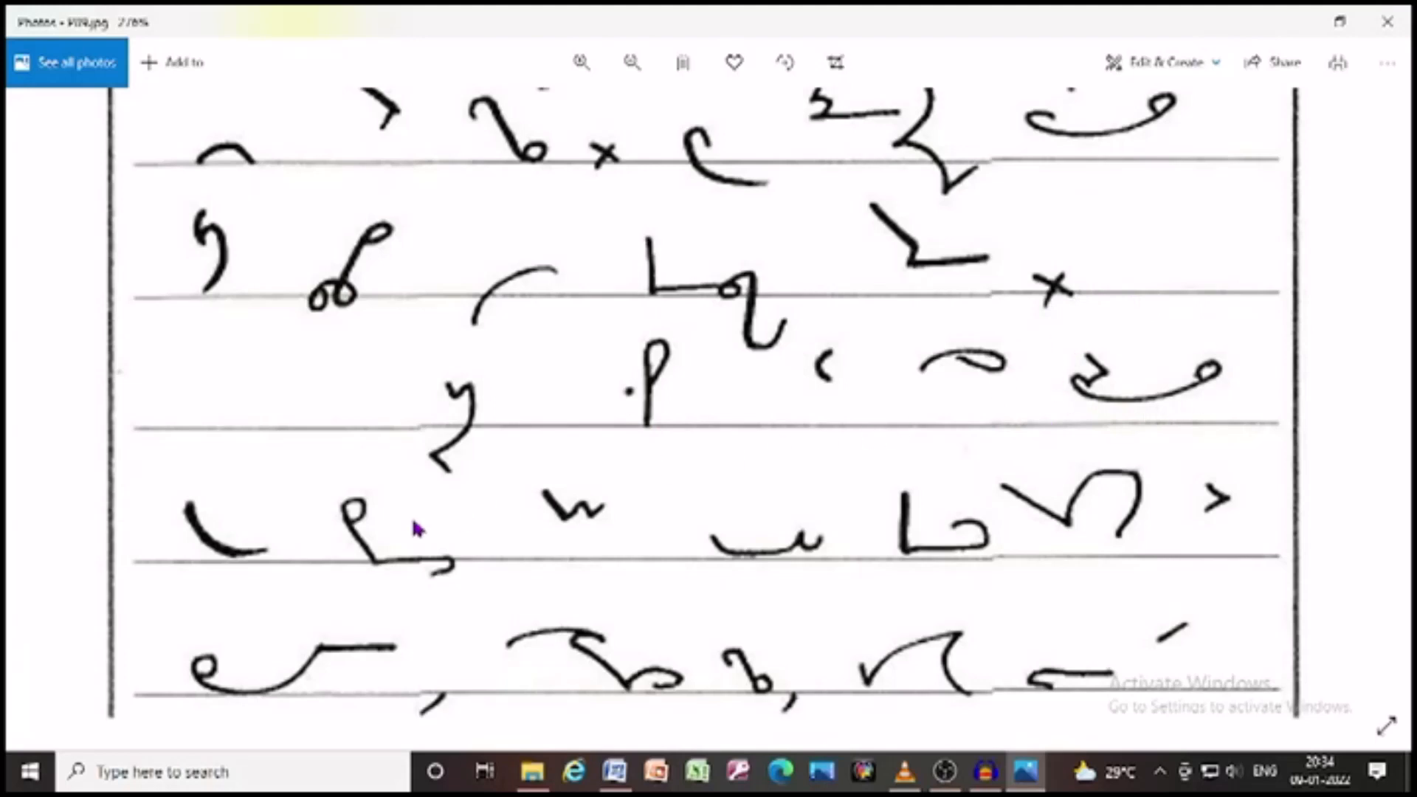
scroll(down, 3)
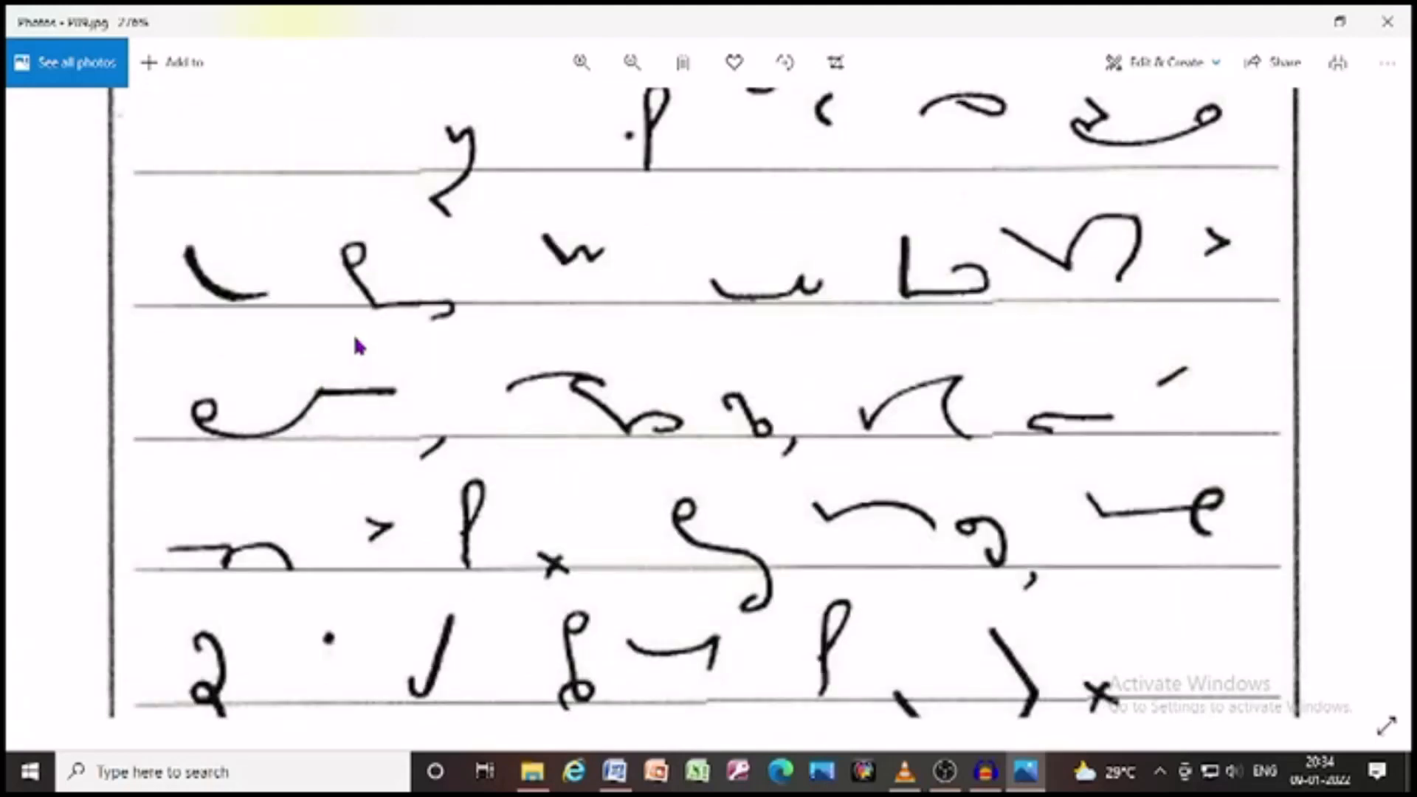
mouse_move(723, 289)
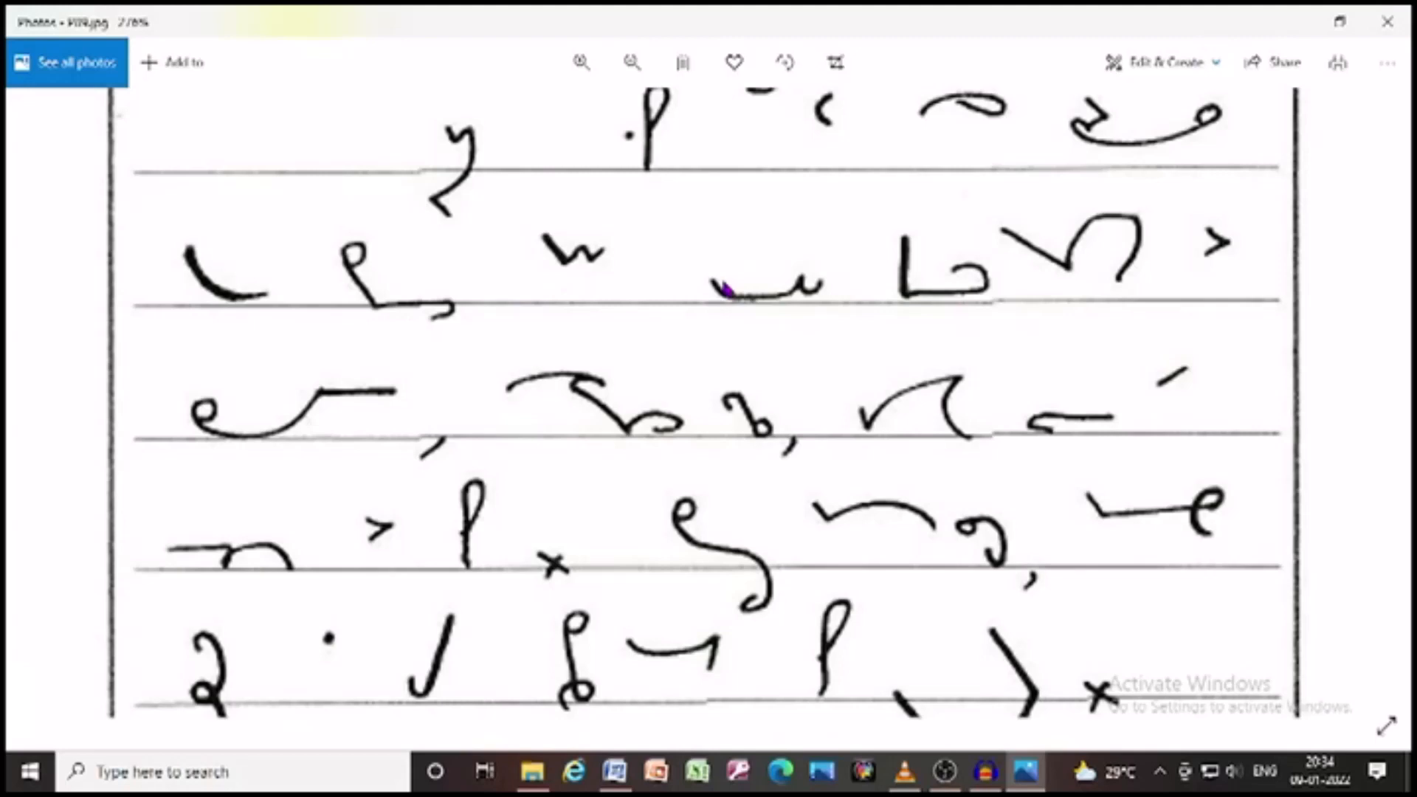
mouse_move(1207, 273)
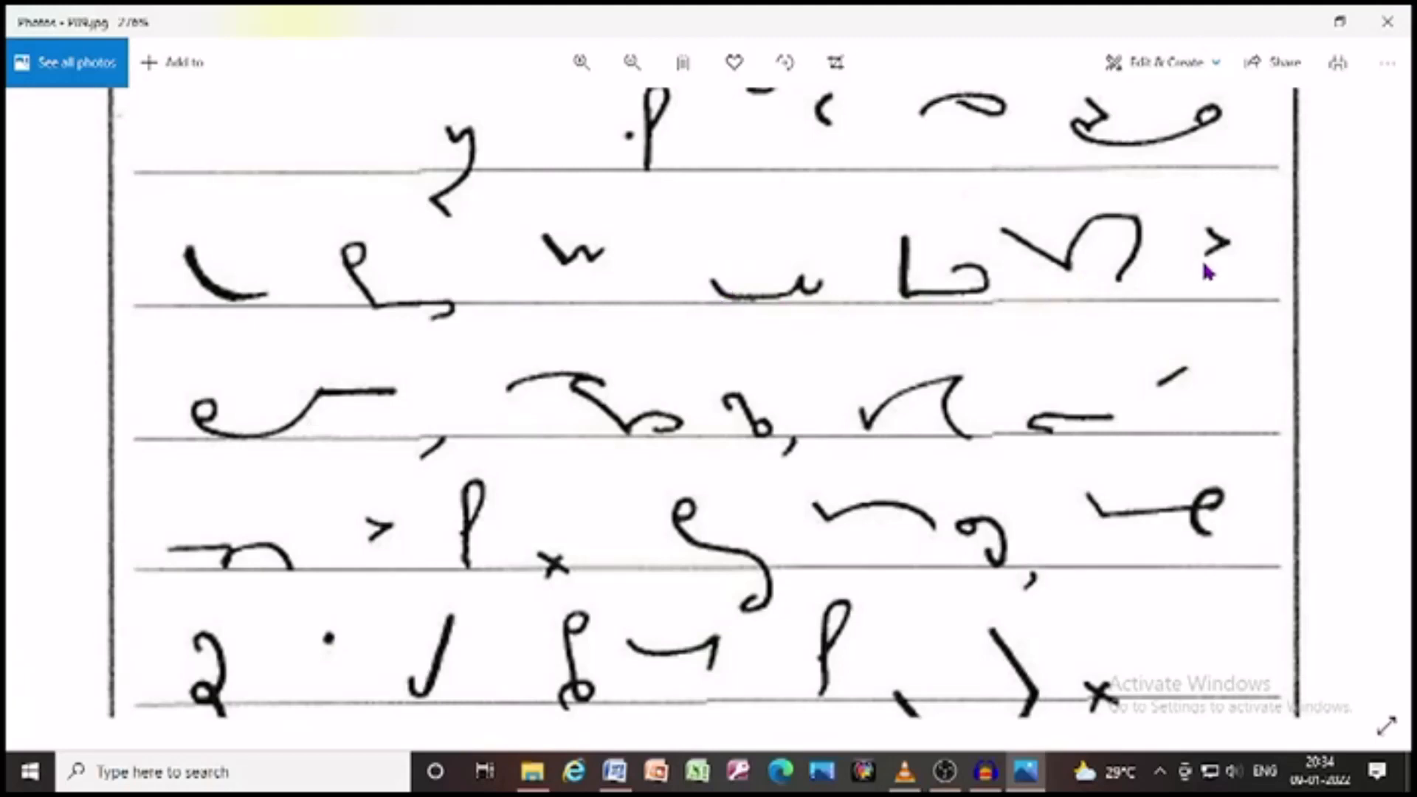
mouse_move(403, 432)
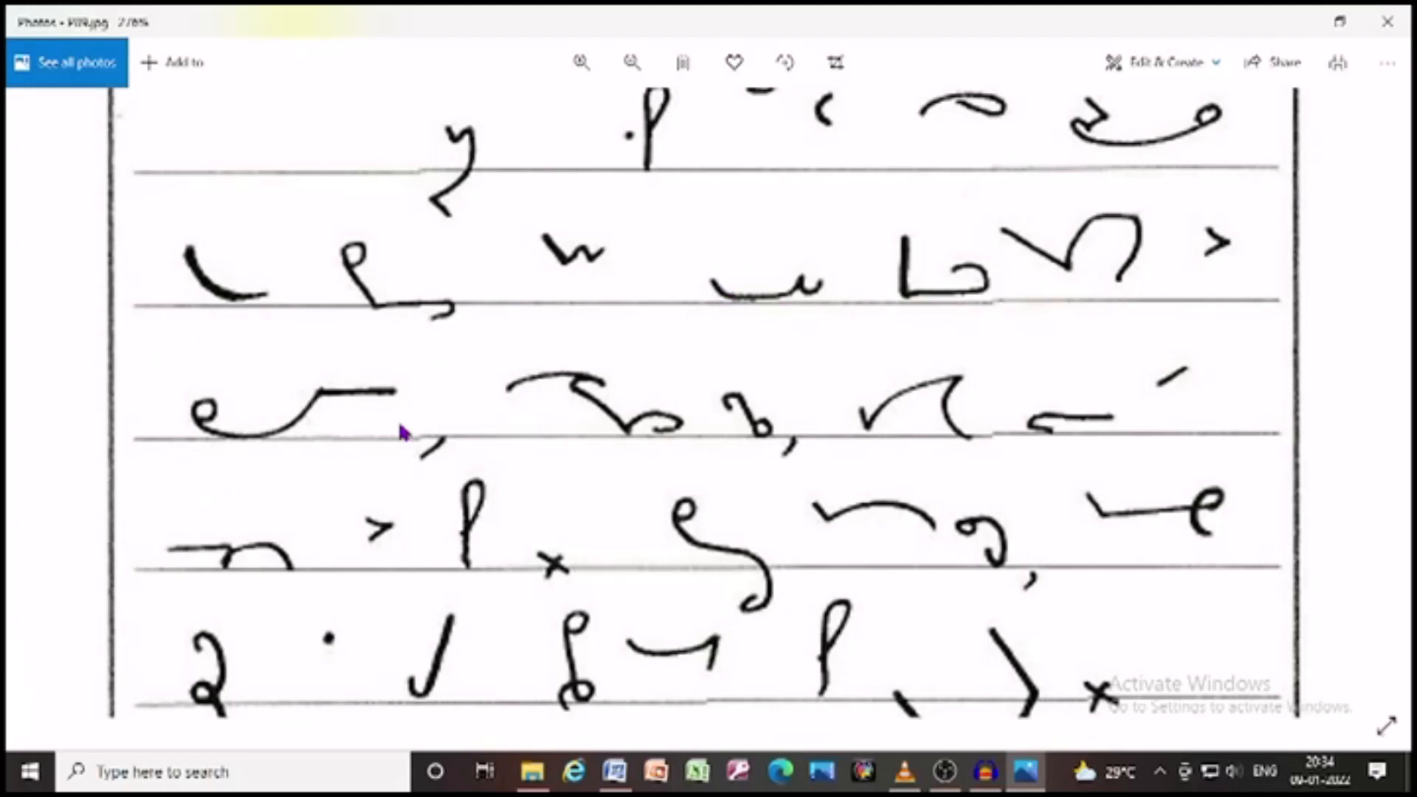
mouse_move(601, 369)
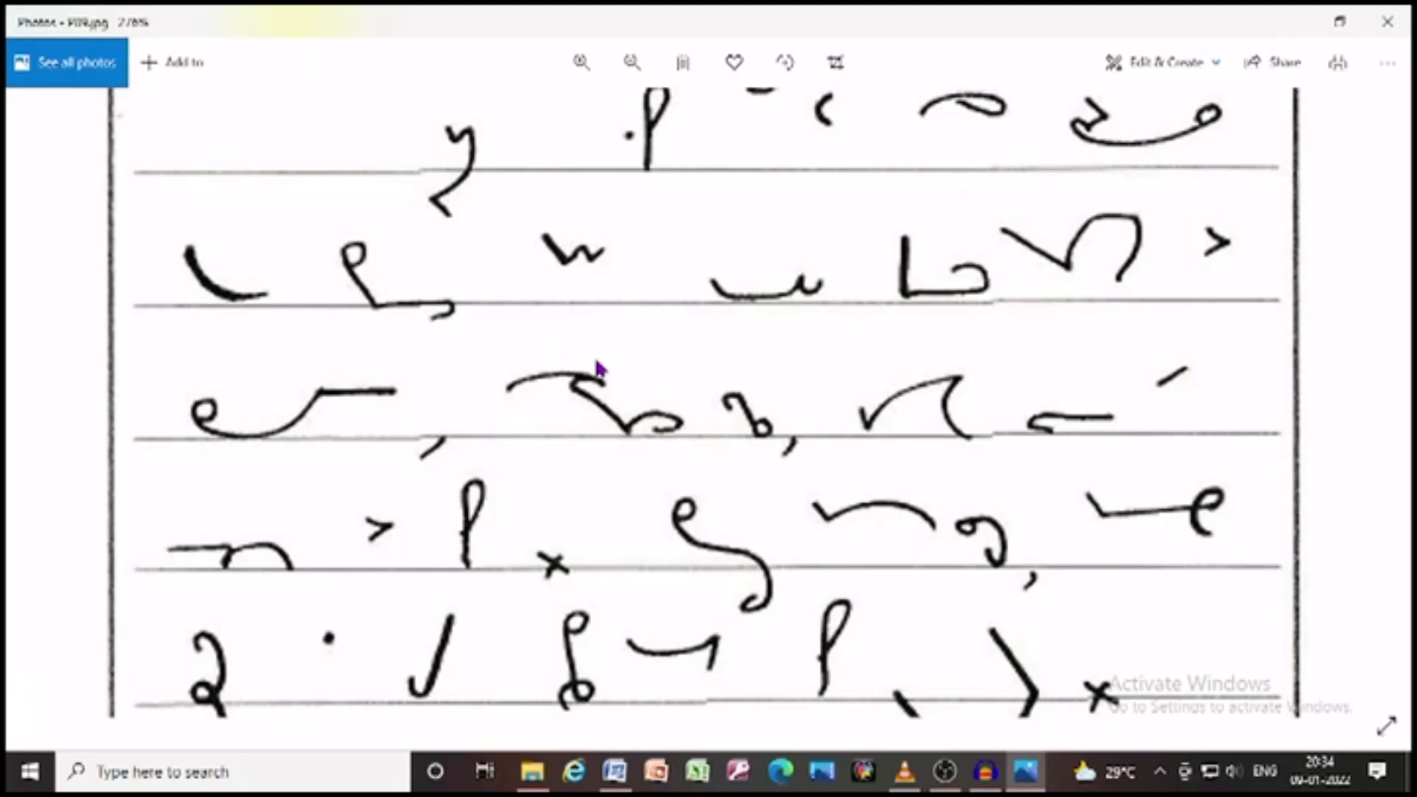
mouse_move(999, 455)
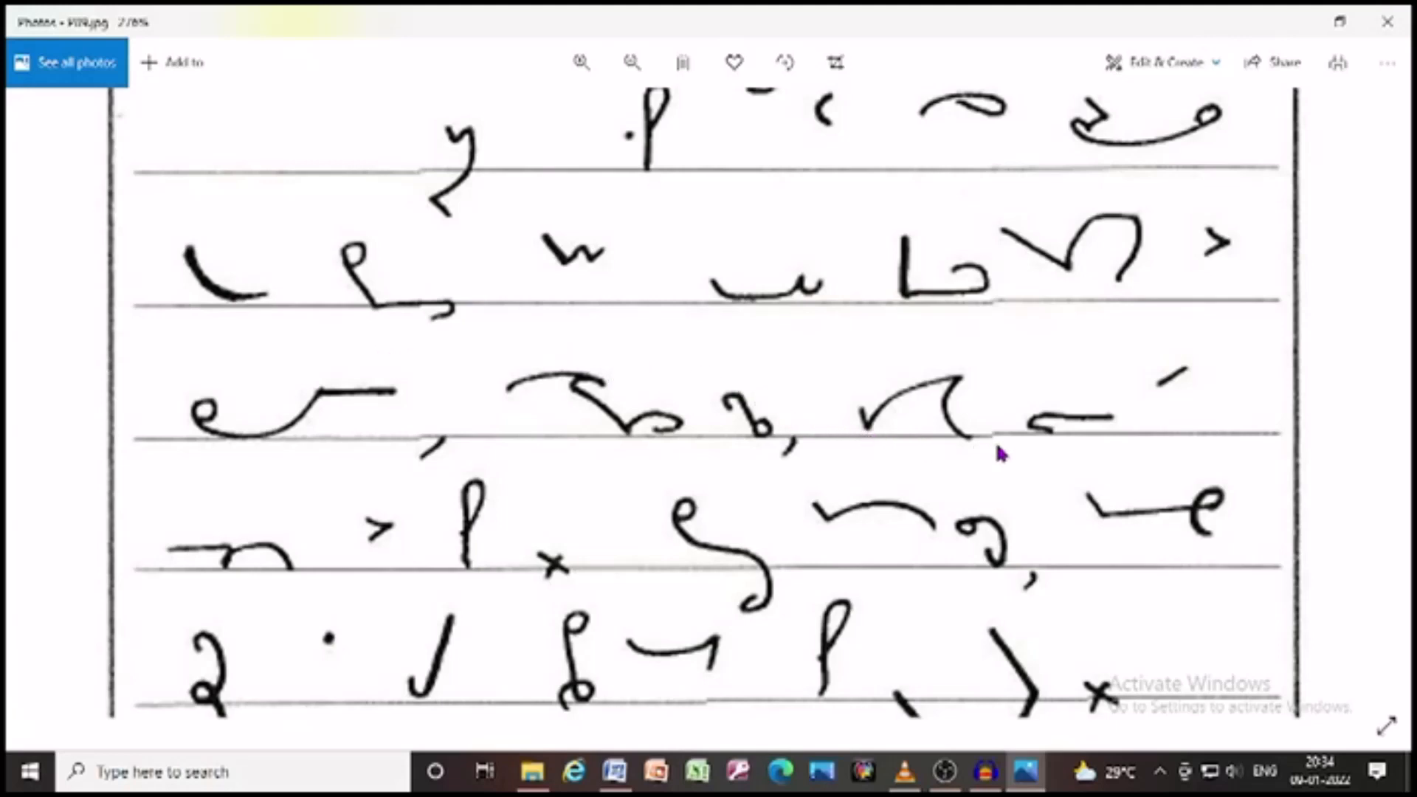
scroll(down, 3)
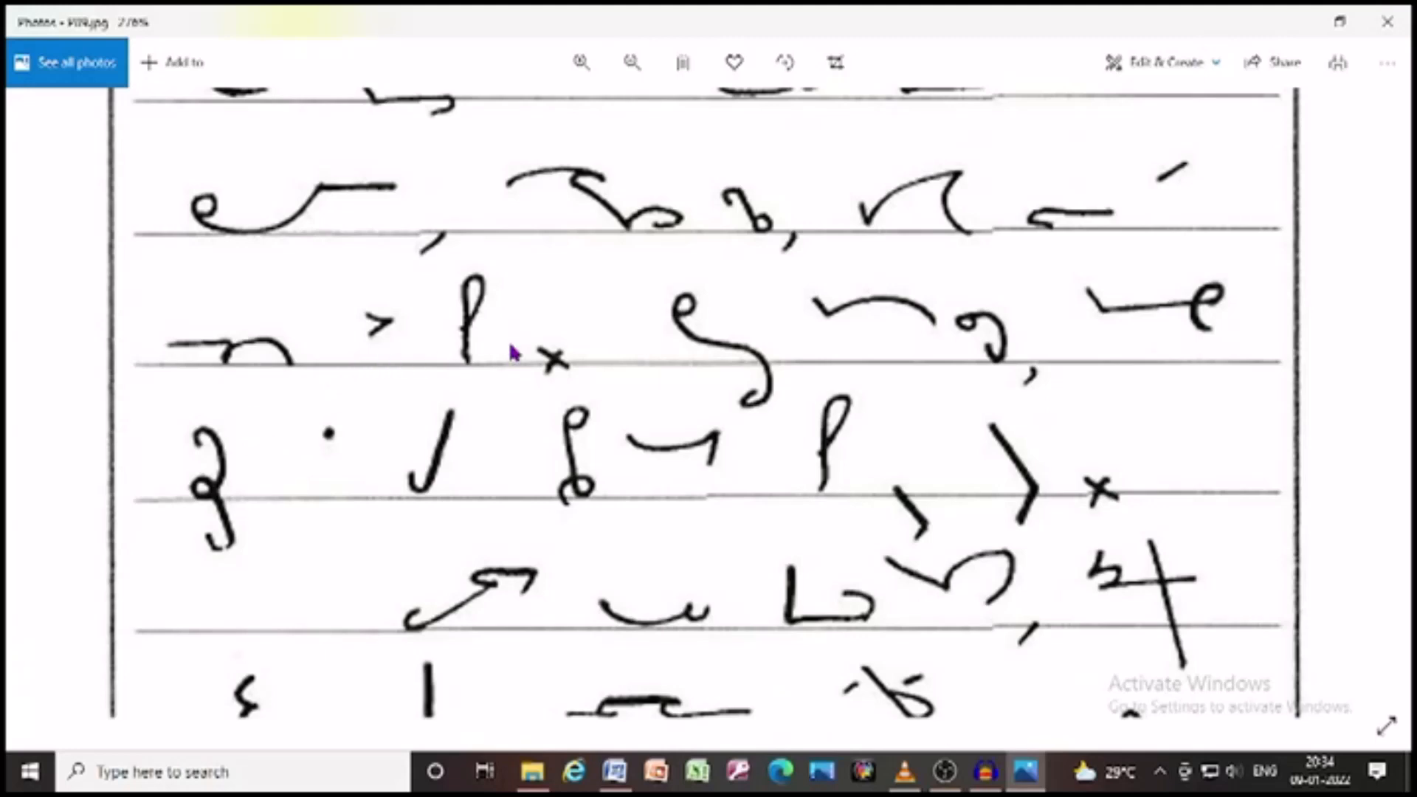
mouse_move(802, 278)
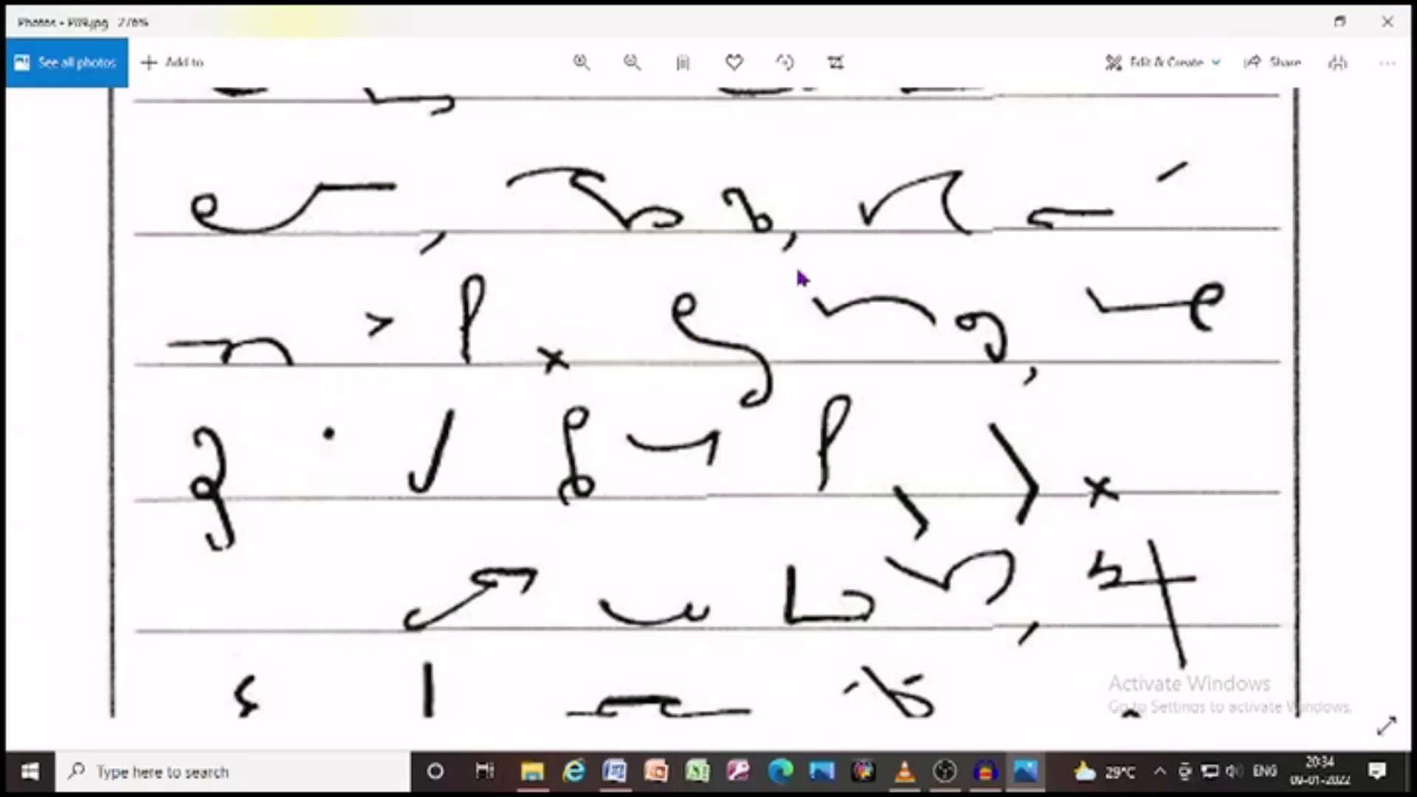
mouse_move(1160, 347)
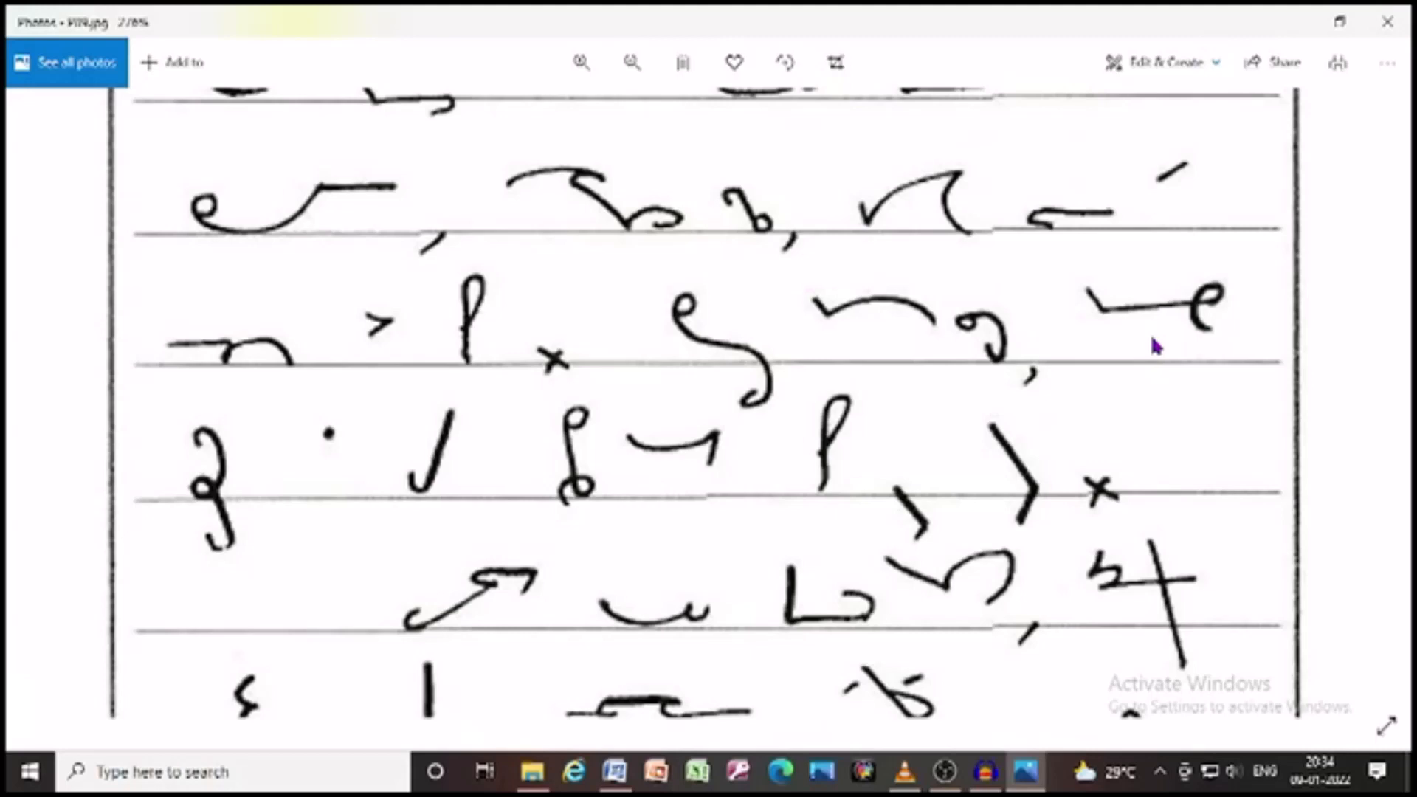
scroll(down, 3)
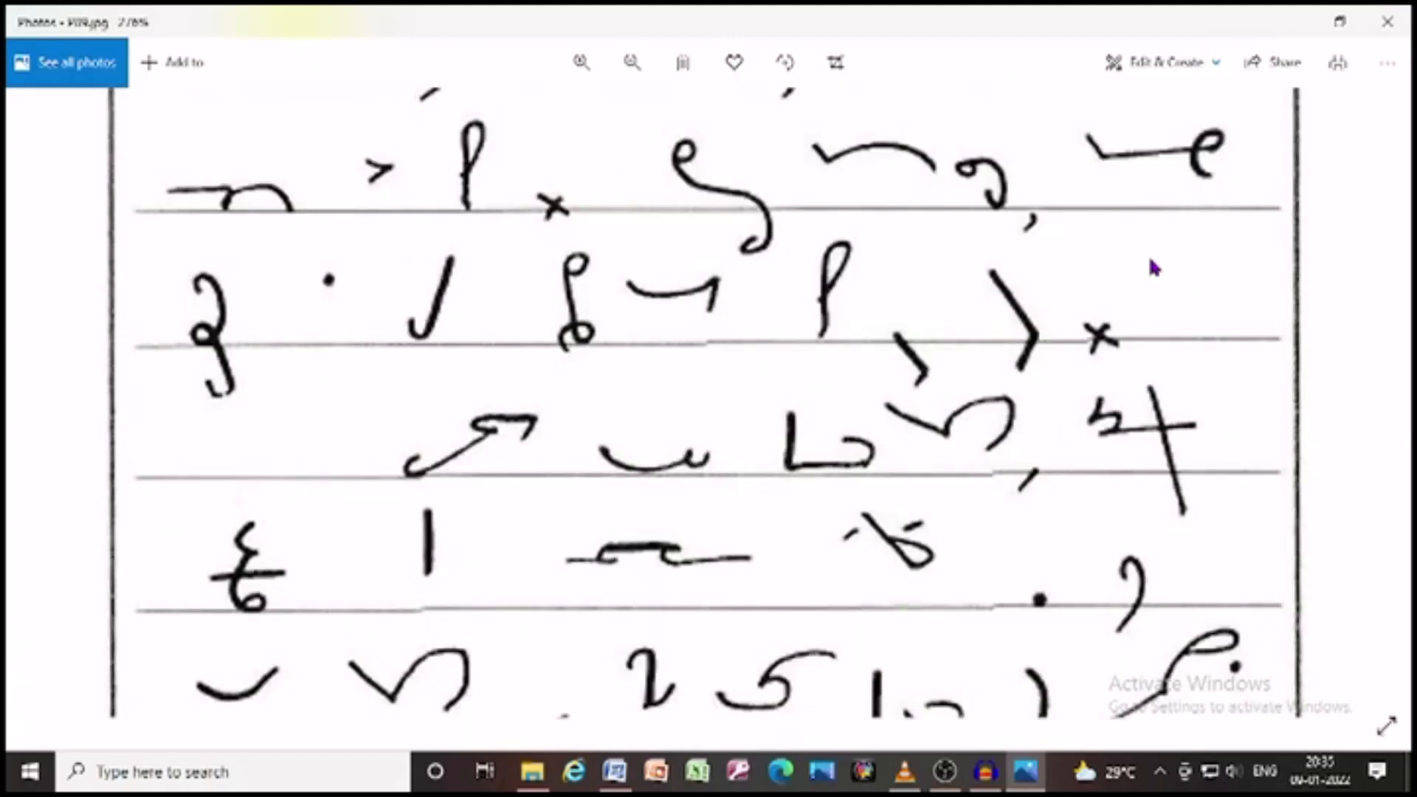
mouse_move(306, 319)
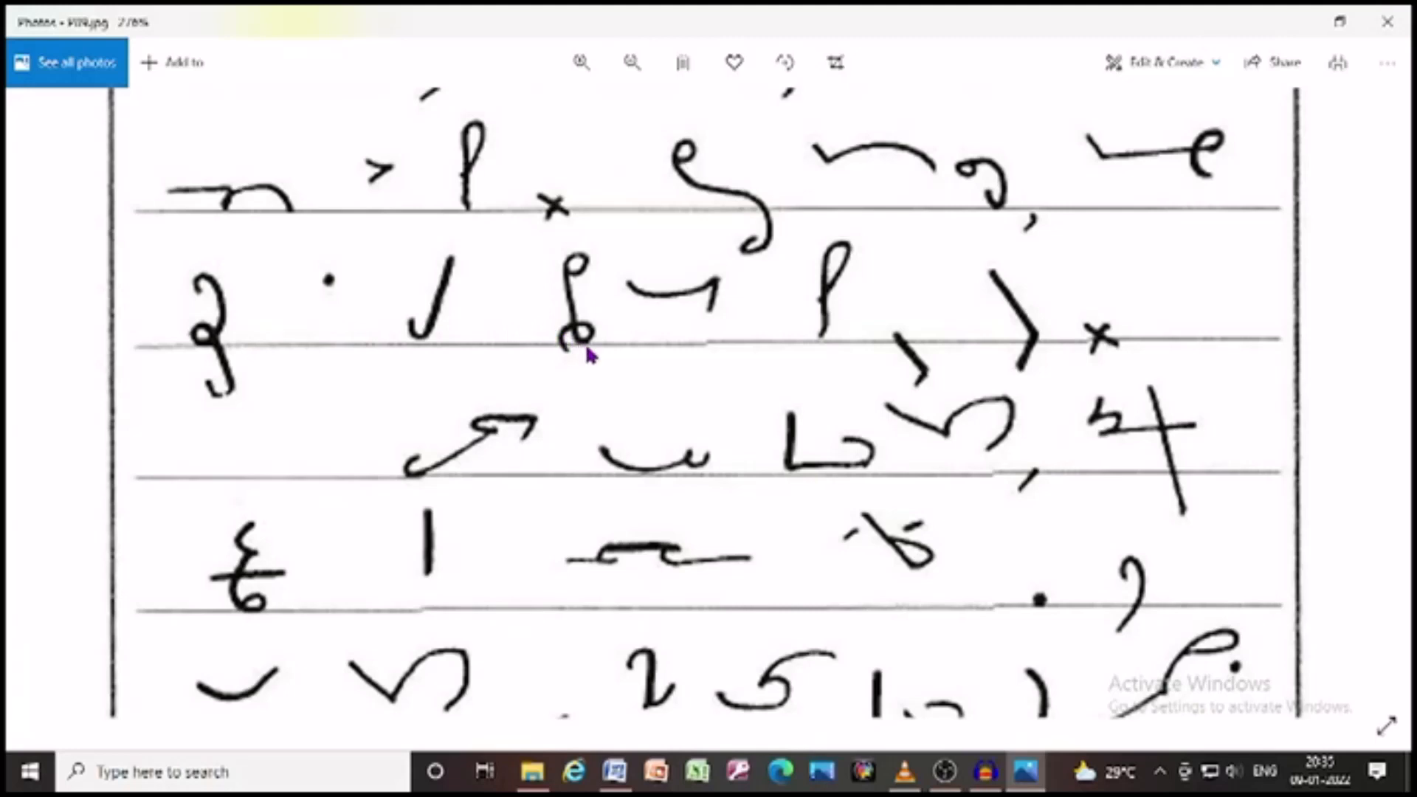
mouse_move(775, 354)
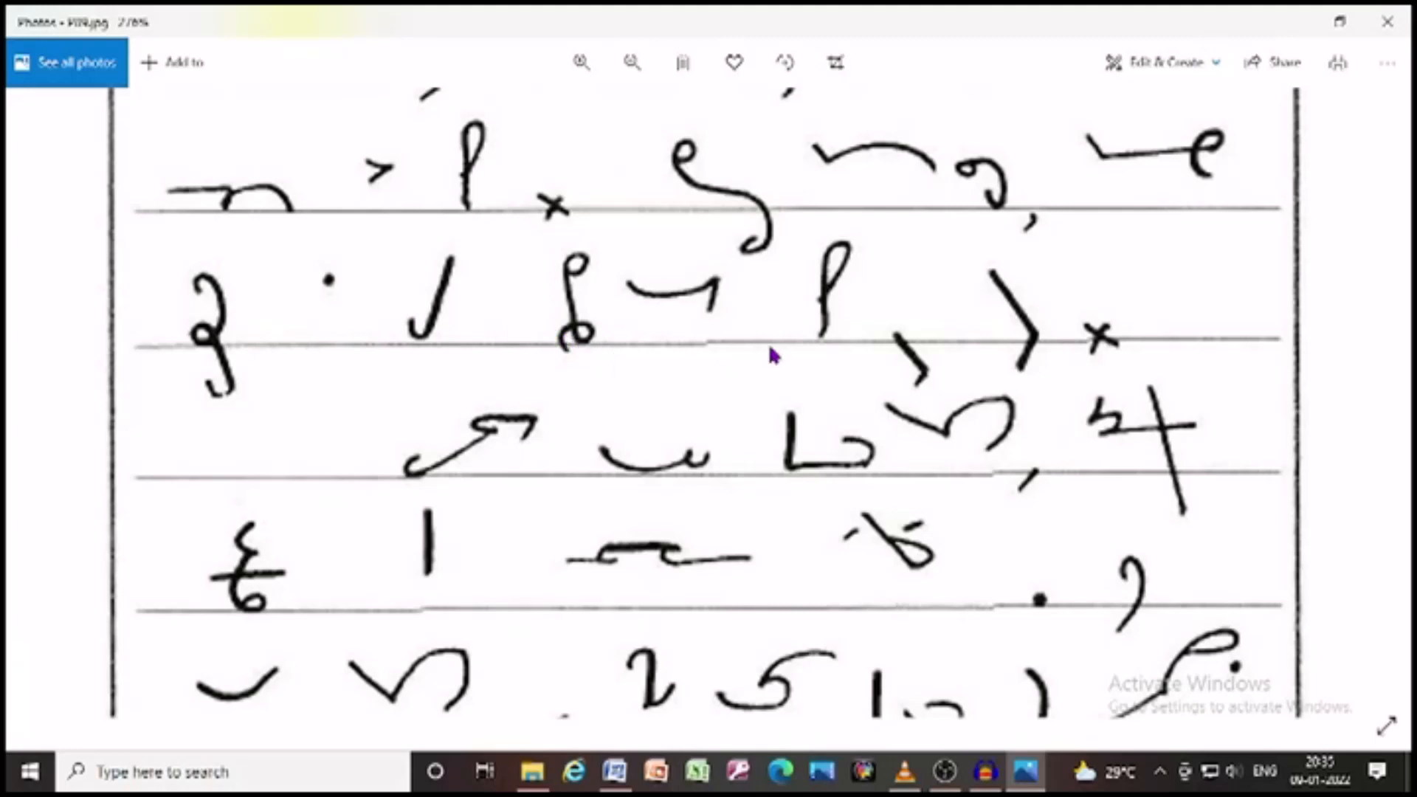
mouse_move(910, 387)
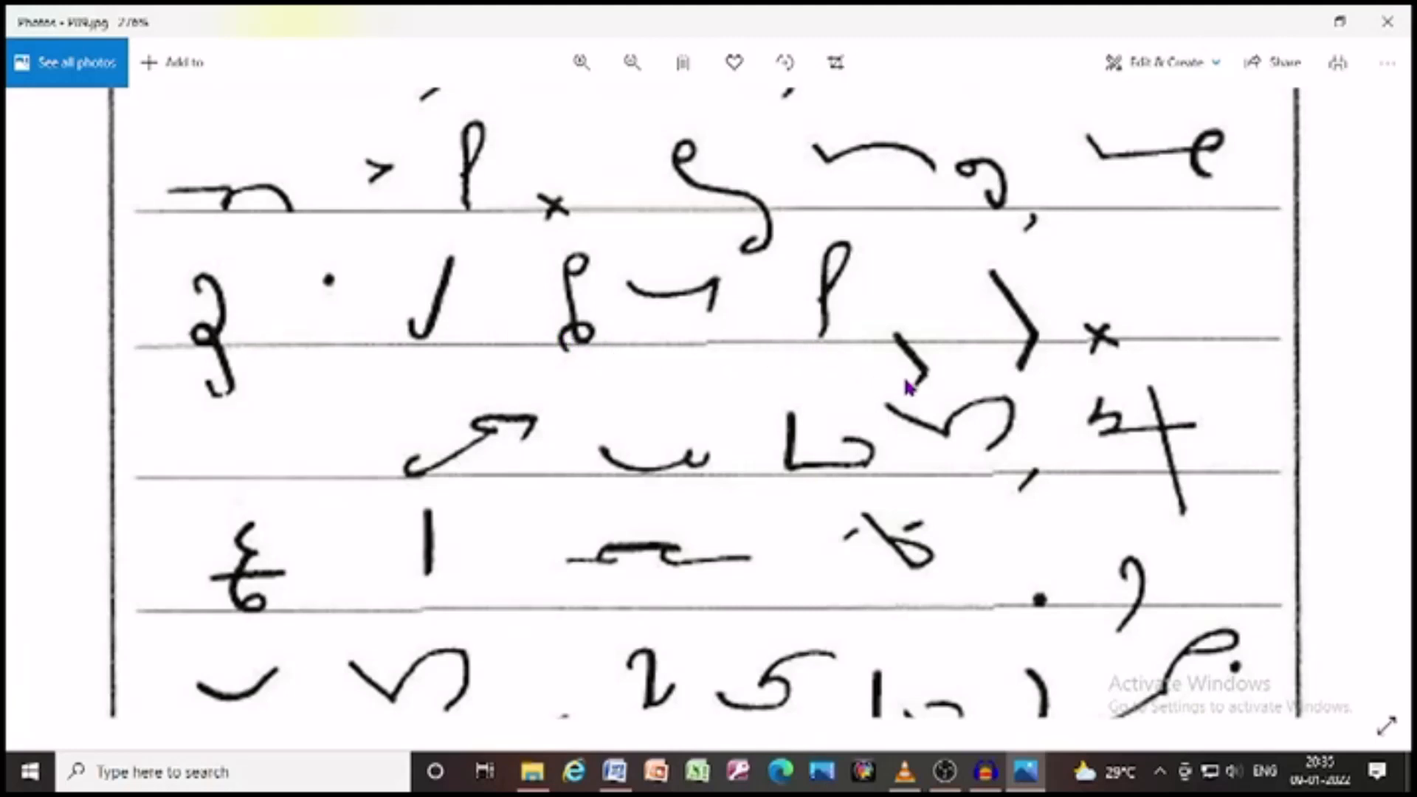
mouse_move(419, 488)
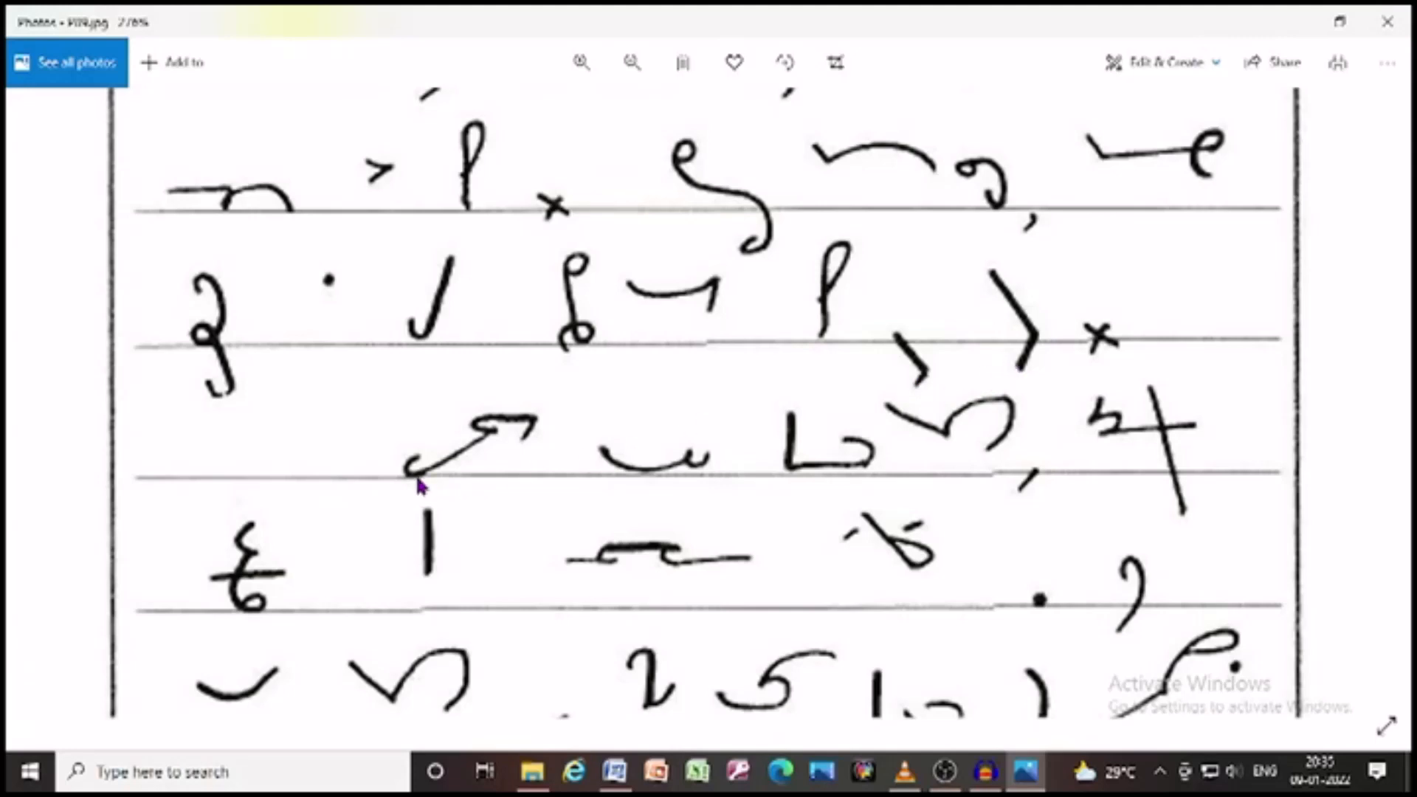
mouse_move(621, 476)
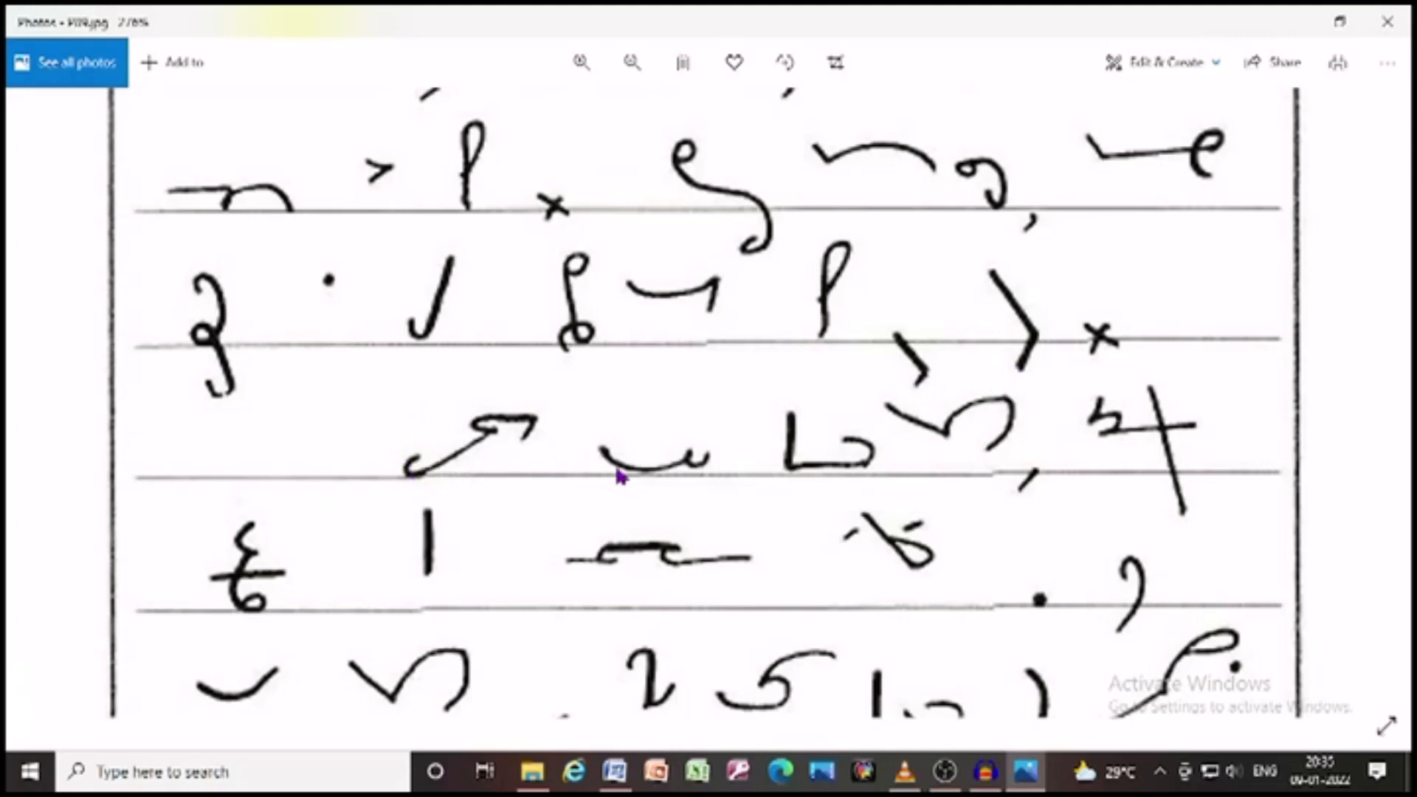
mouse_move(894, 484)
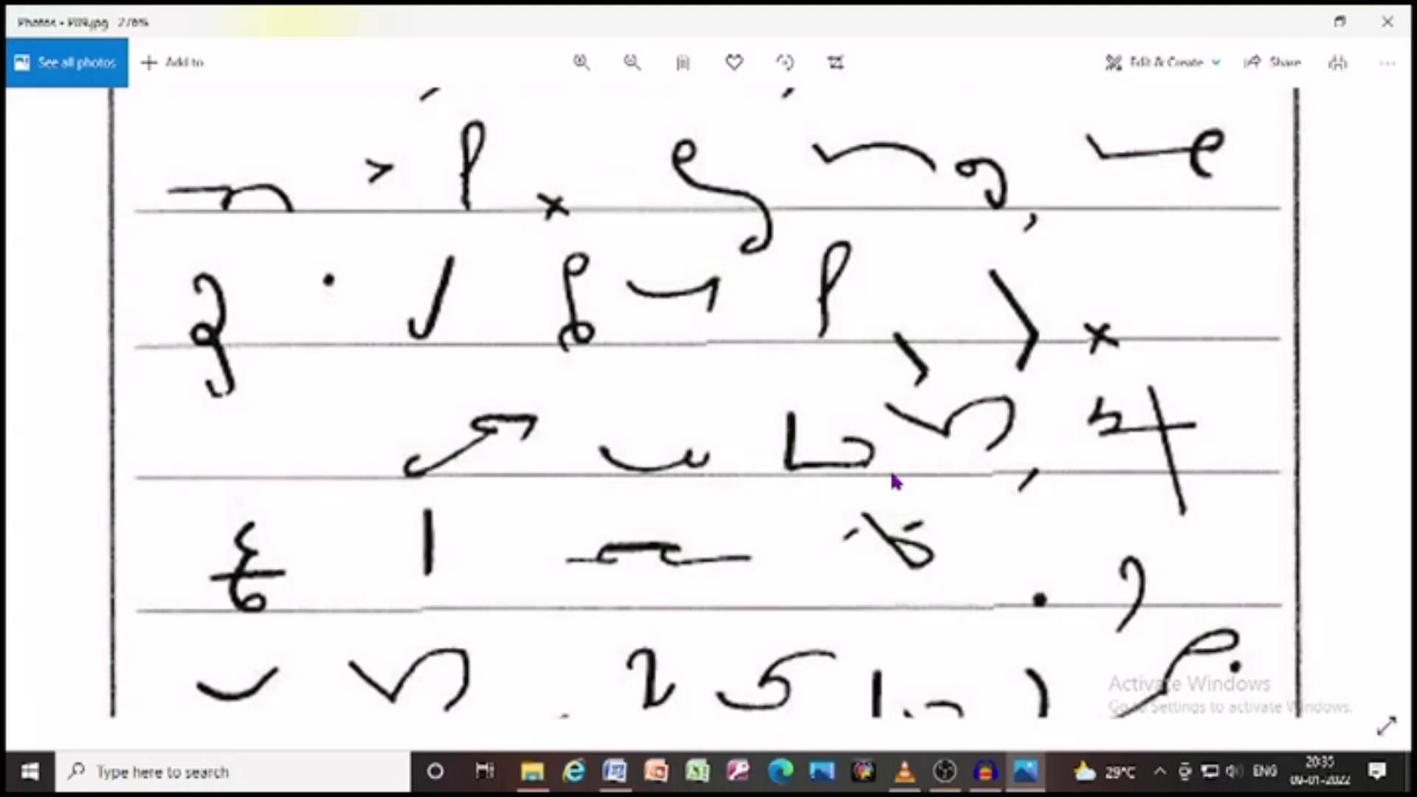
mouse_move(1031, 456)
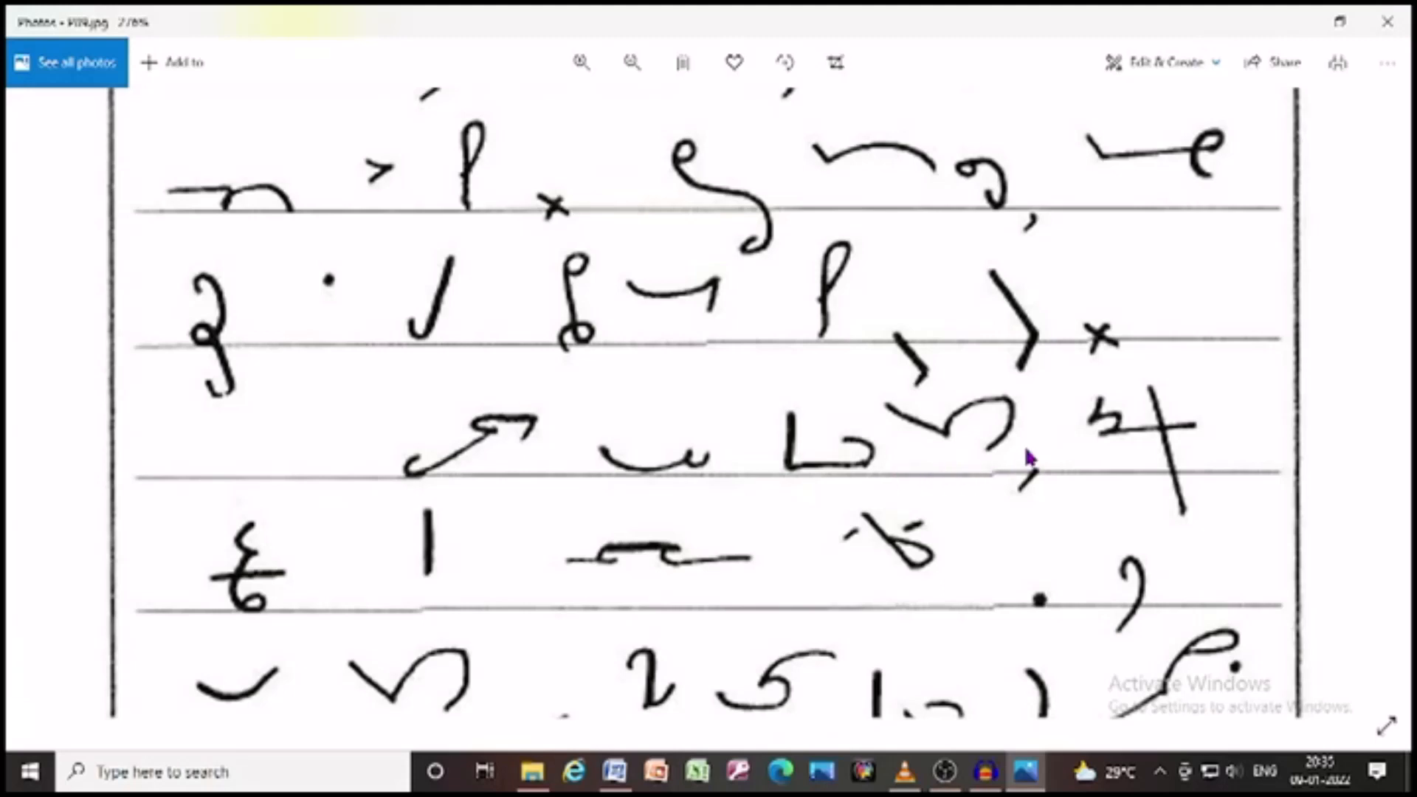
mouse_move(1129, 393)
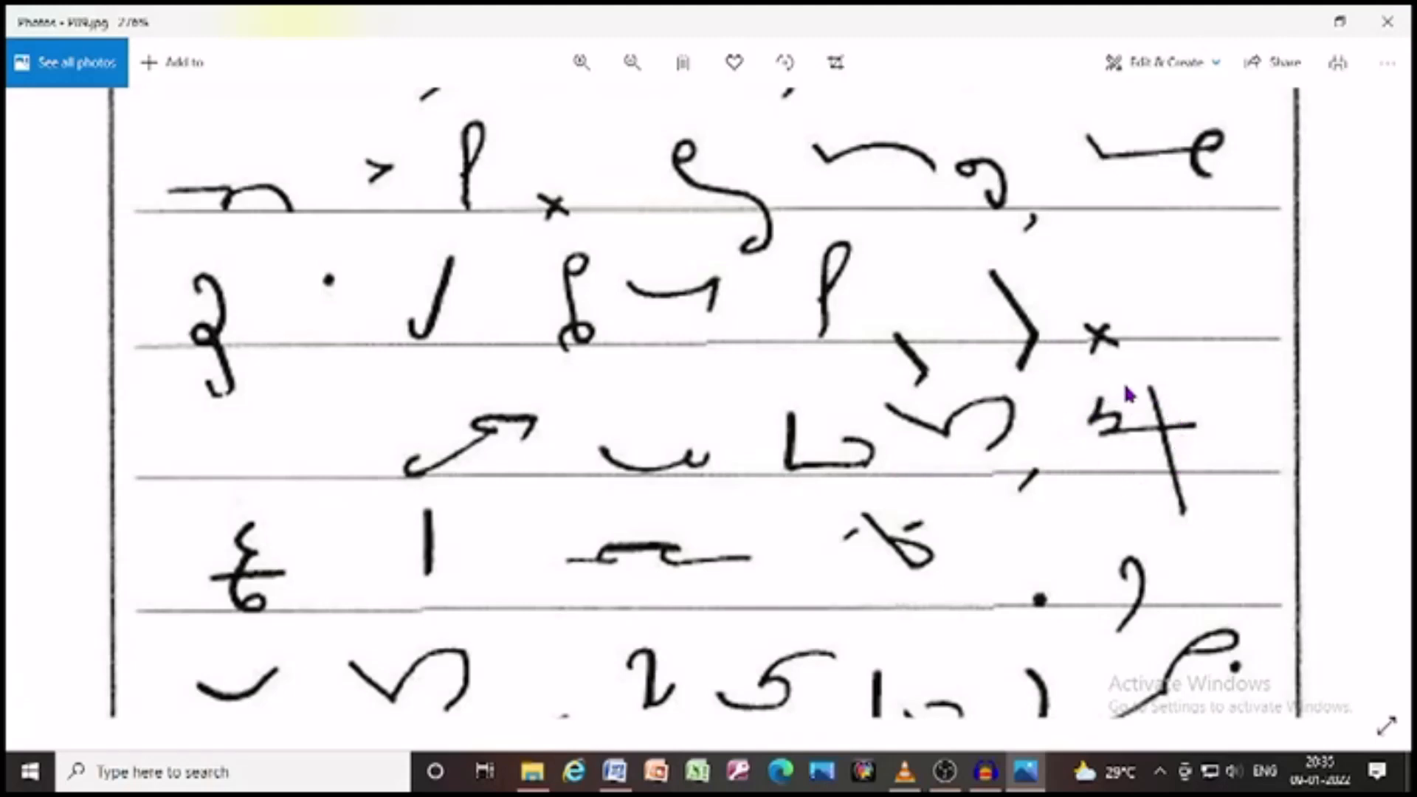
mouse_move(275, 605)
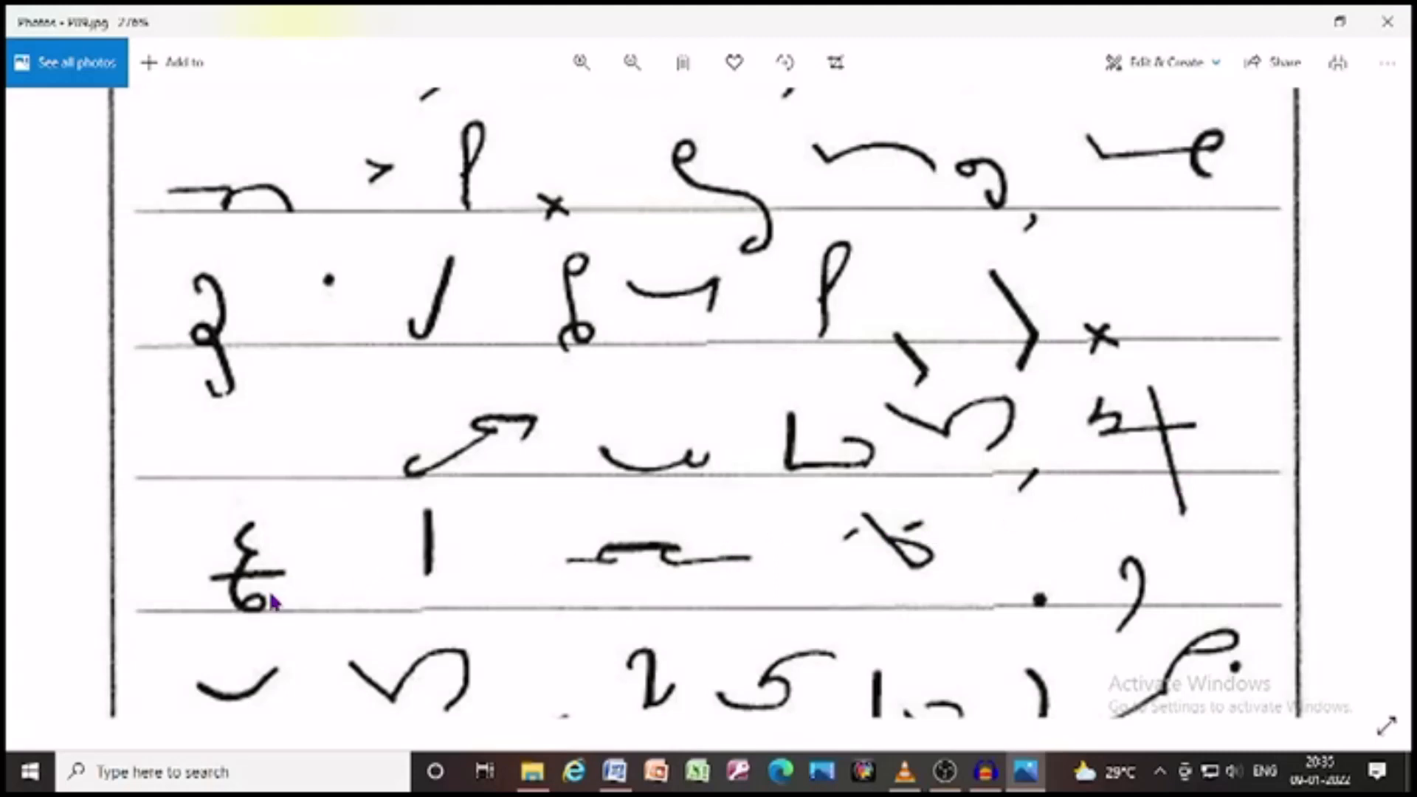
mouse_move(339, 565)
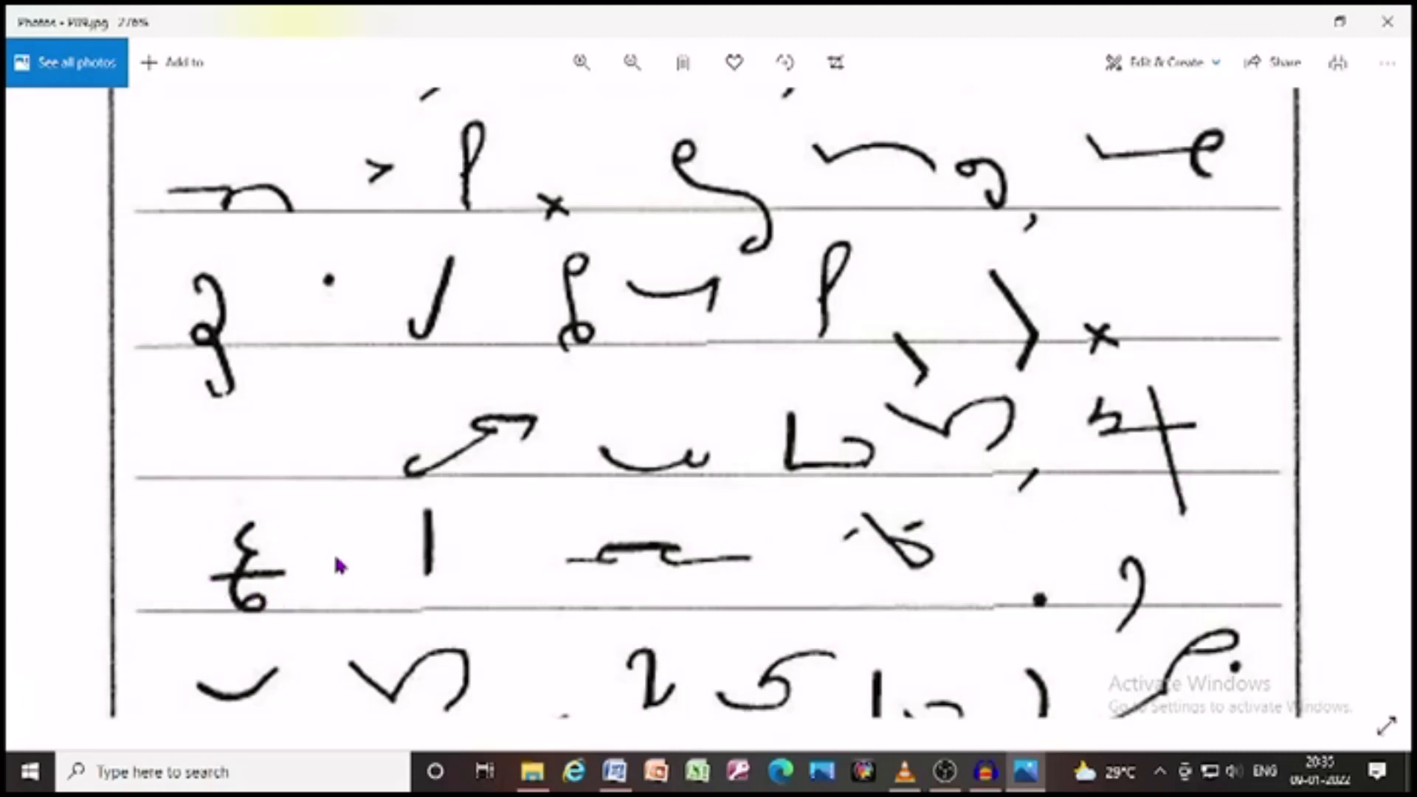
scroll(down, 3)
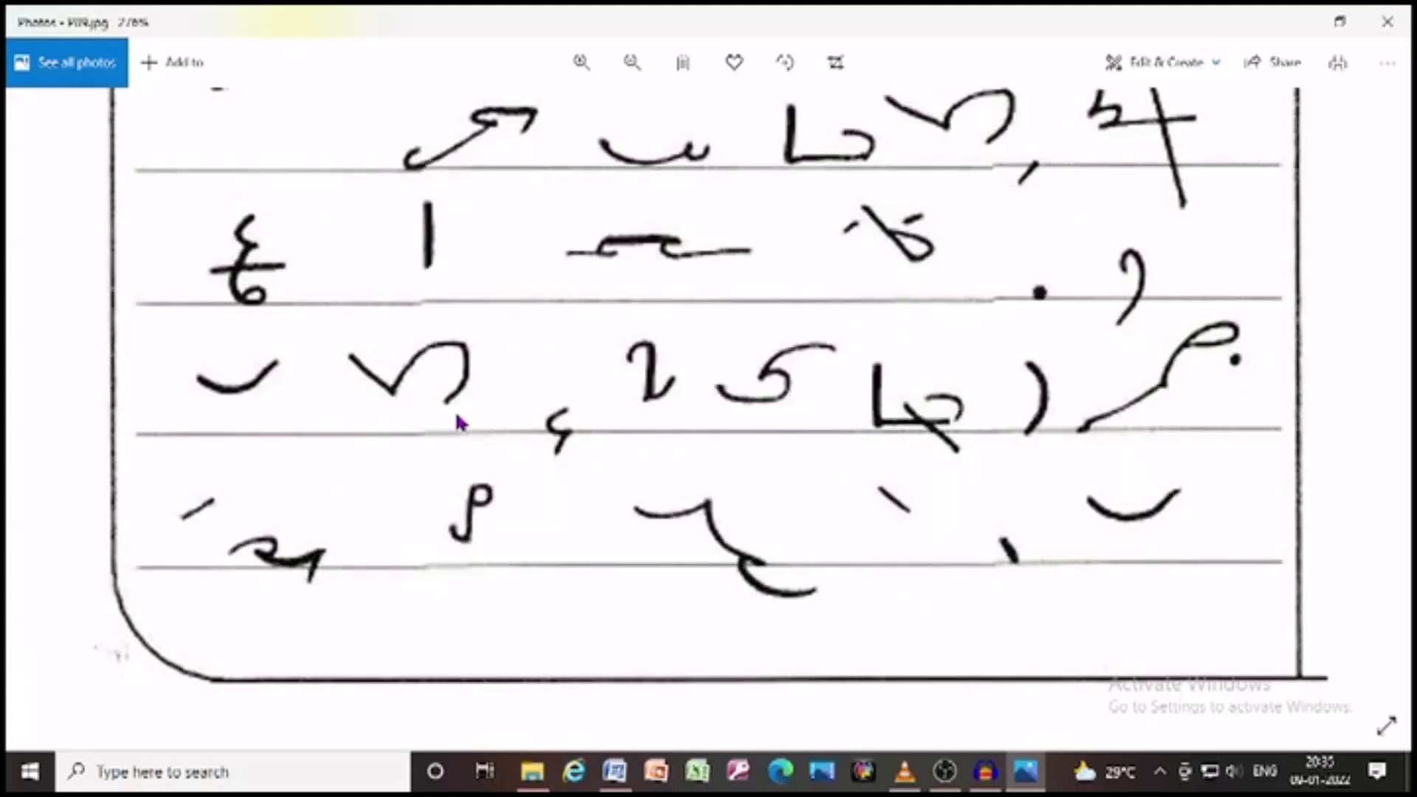
mouse_move(714, 411)
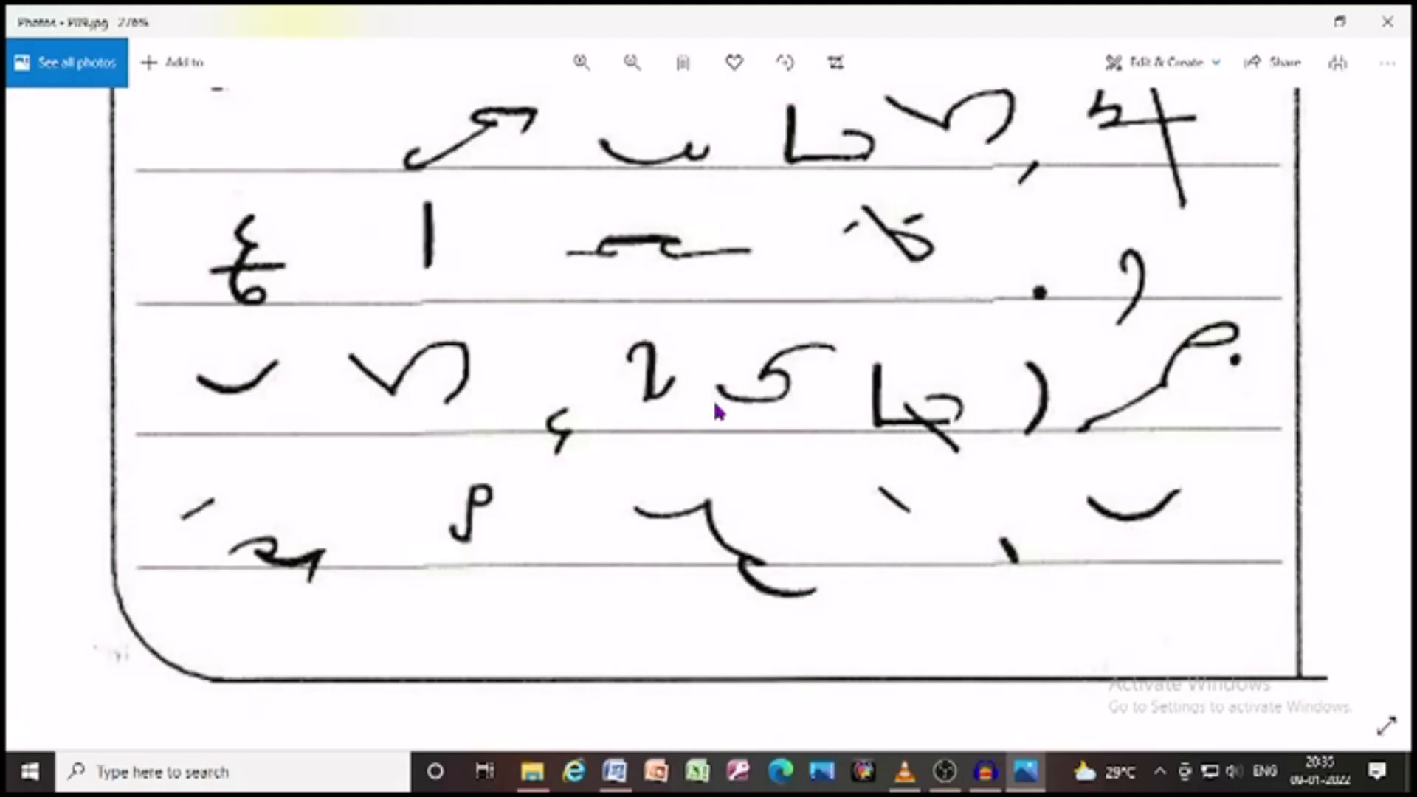
mouse_move(967, 389)
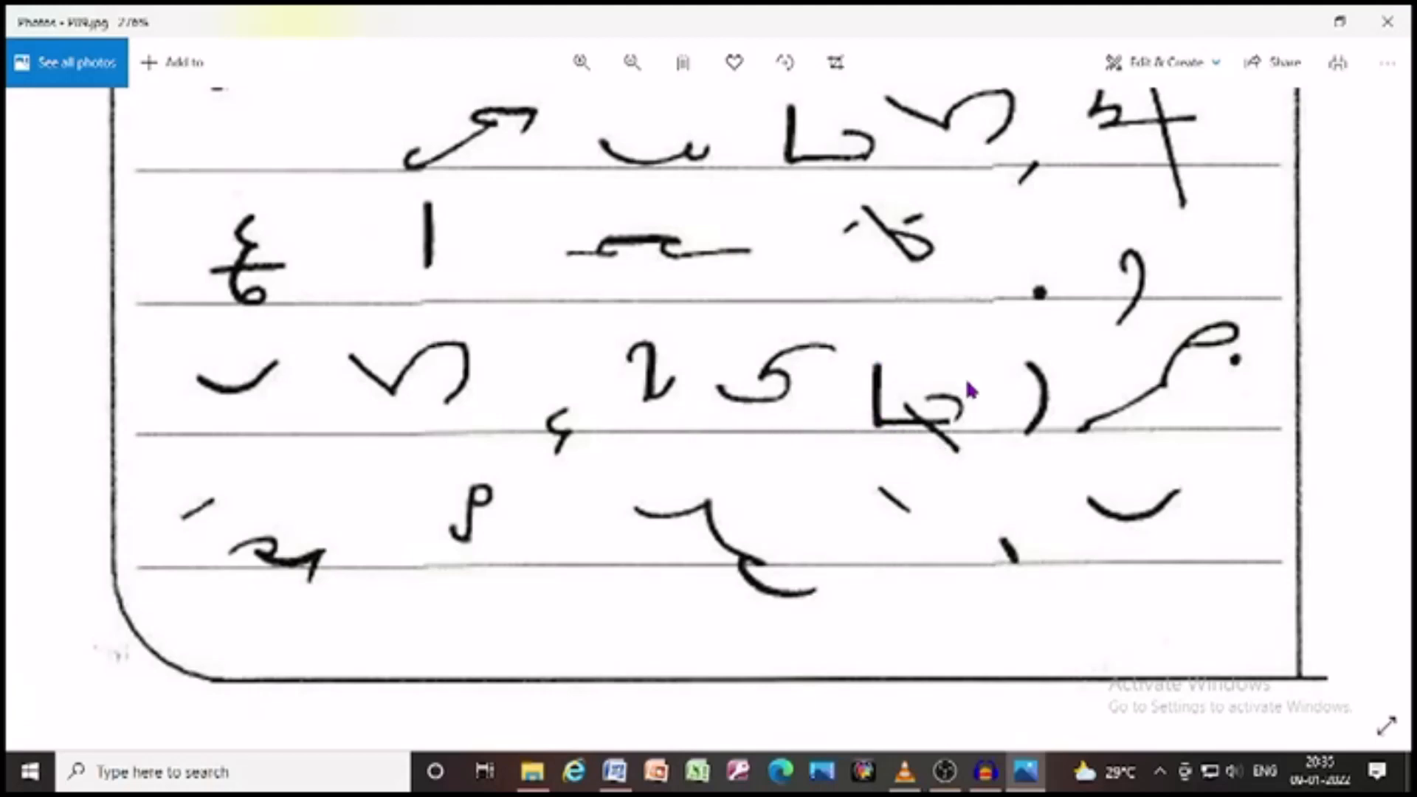
mouse_move(353, 604)
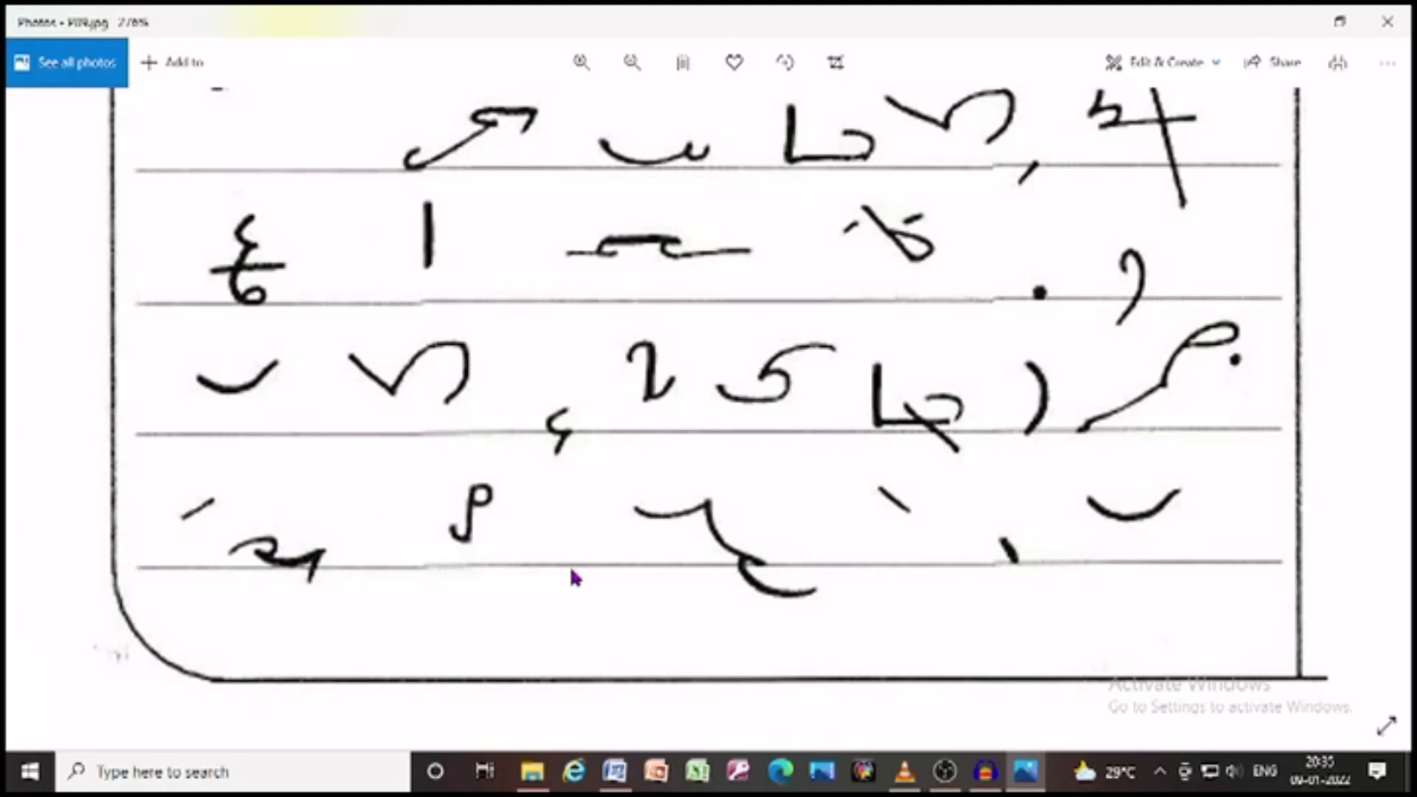
mouse_move(1094, 559)
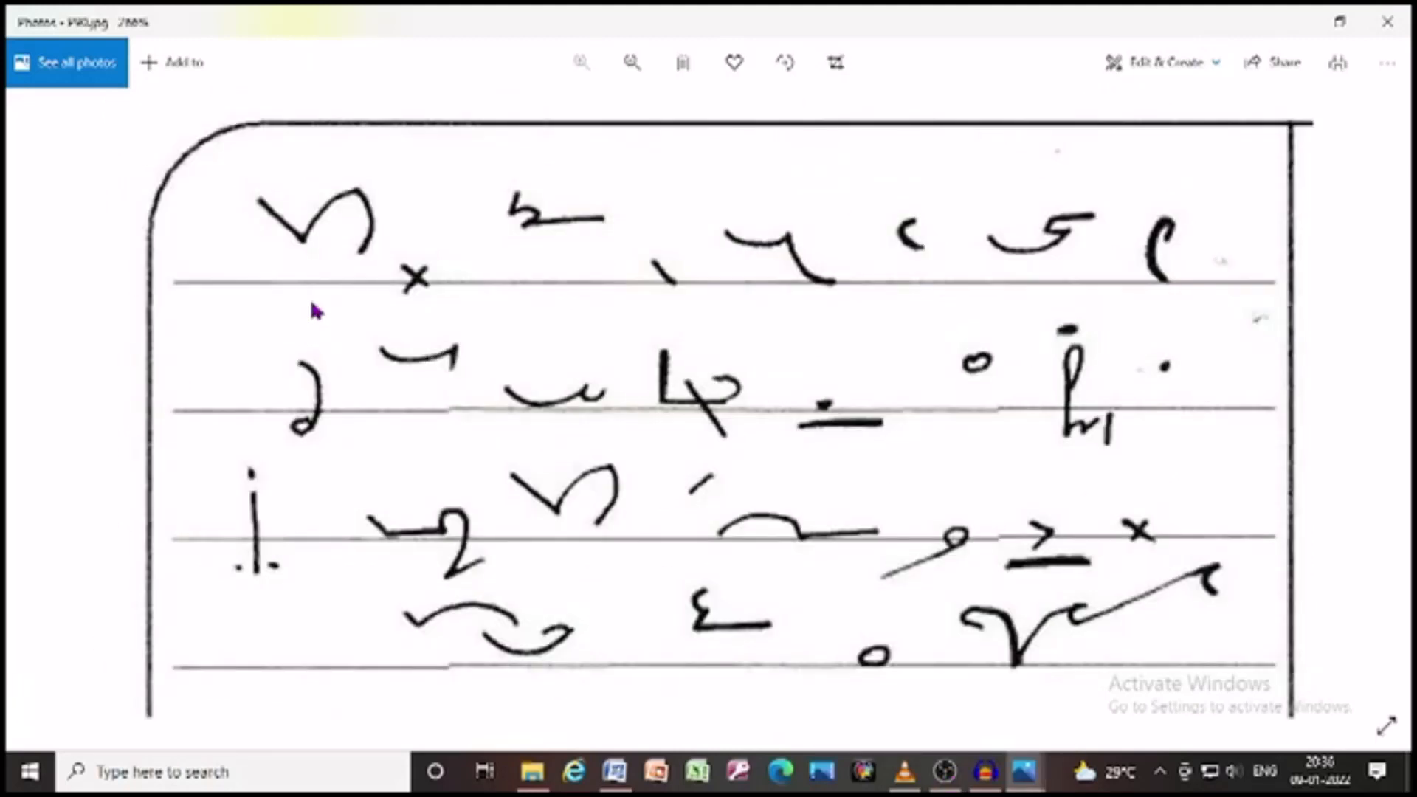
mouse_move(608, 233)
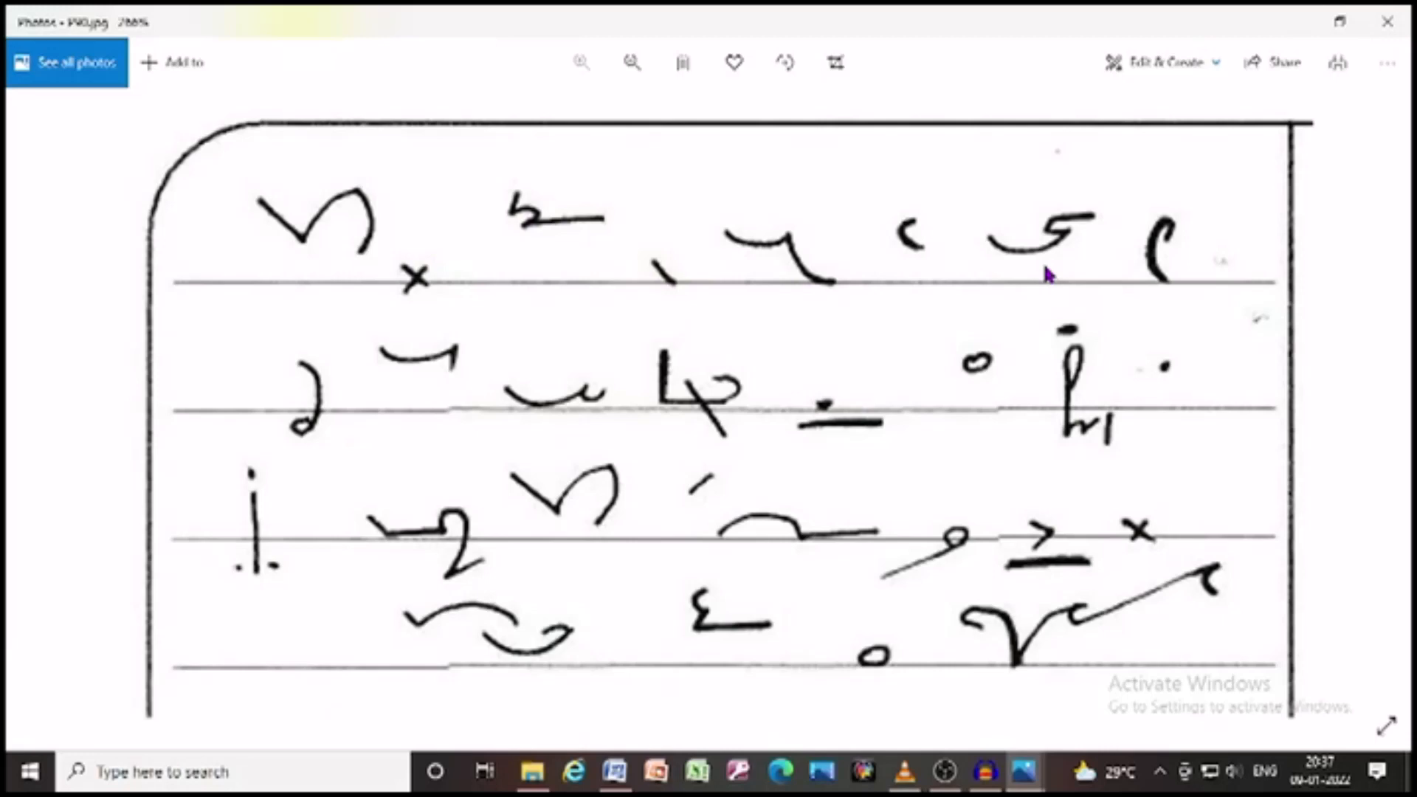
mouse_move(462, 409)
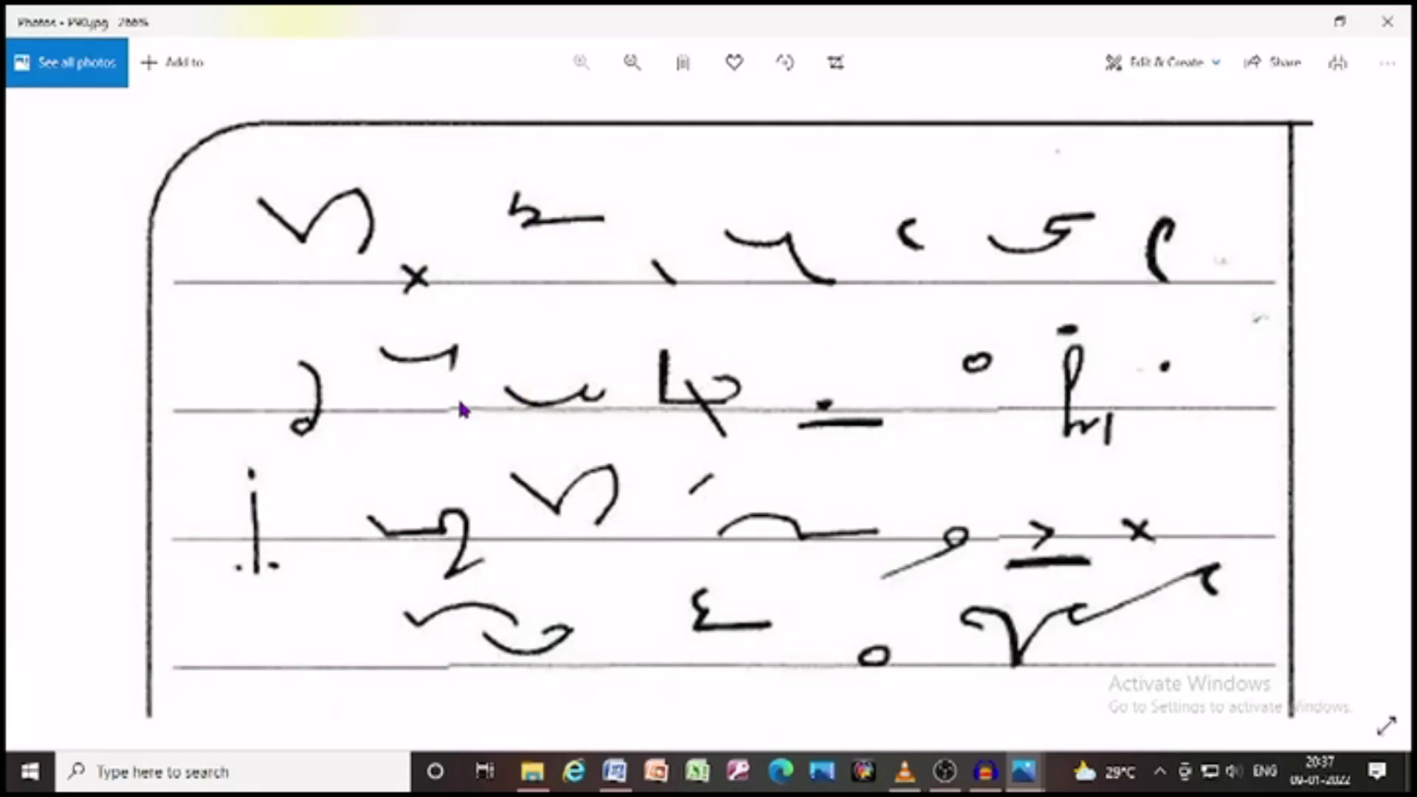
mouse_move(545, 435)
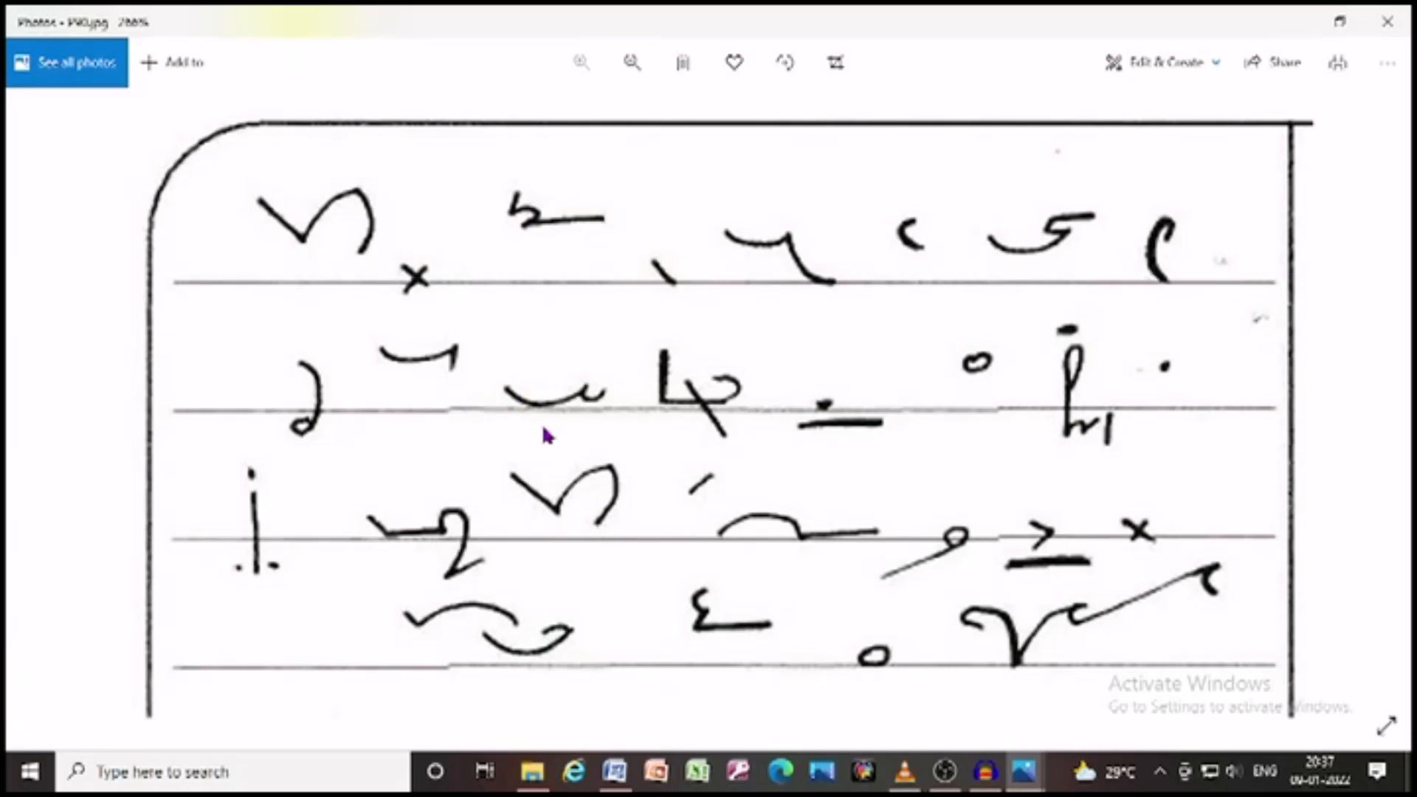
mouse_move(651, 307)
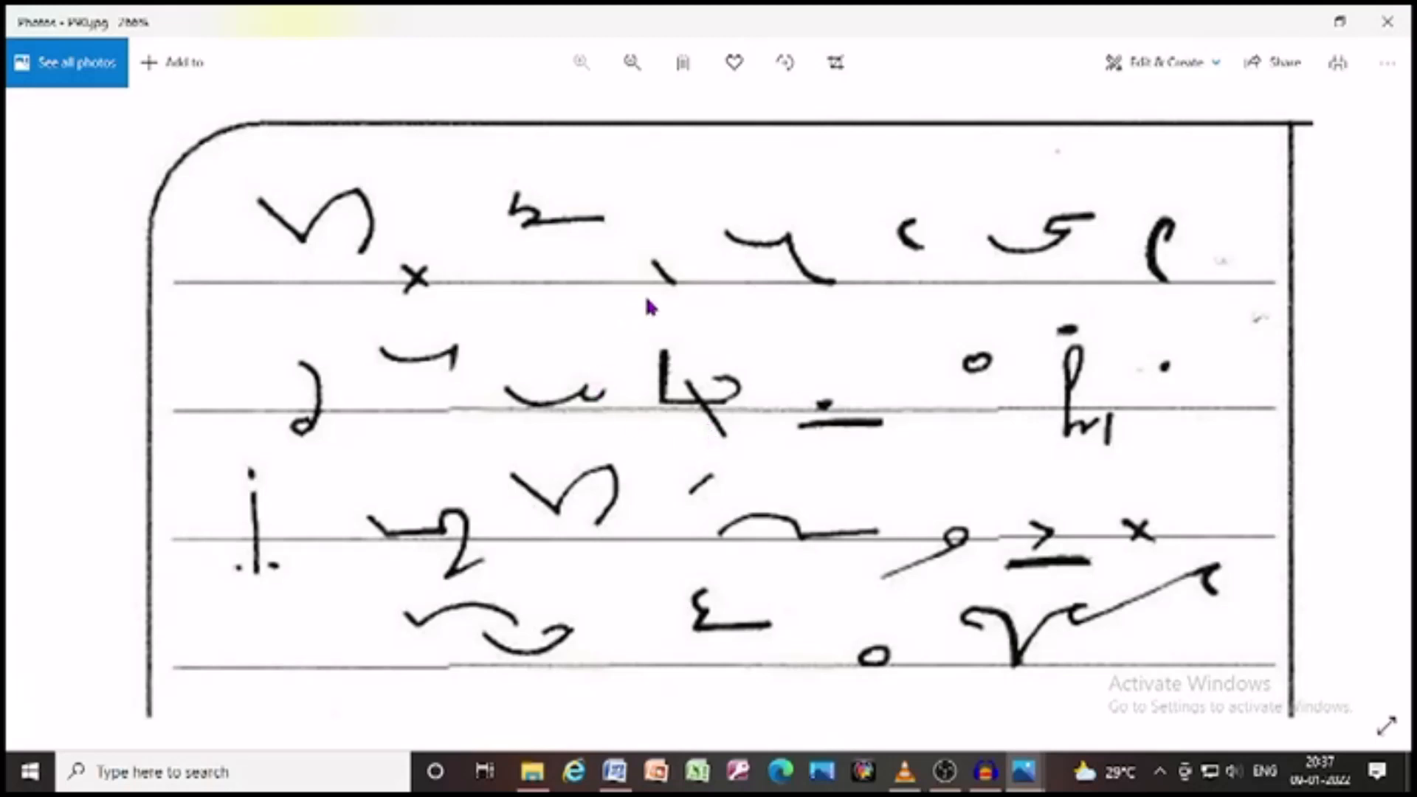
mouse_move(862, 378)
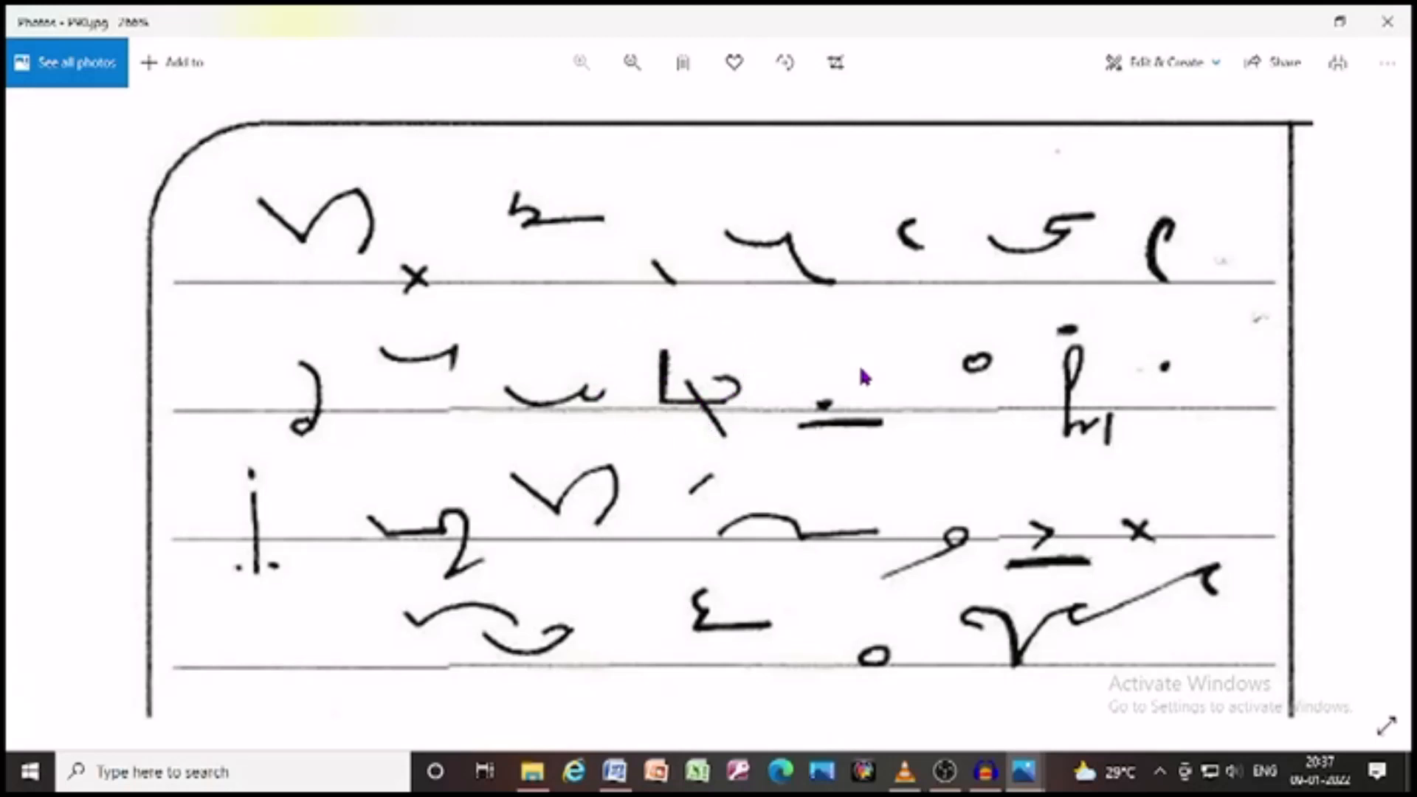
mouse_move(1127, 440)
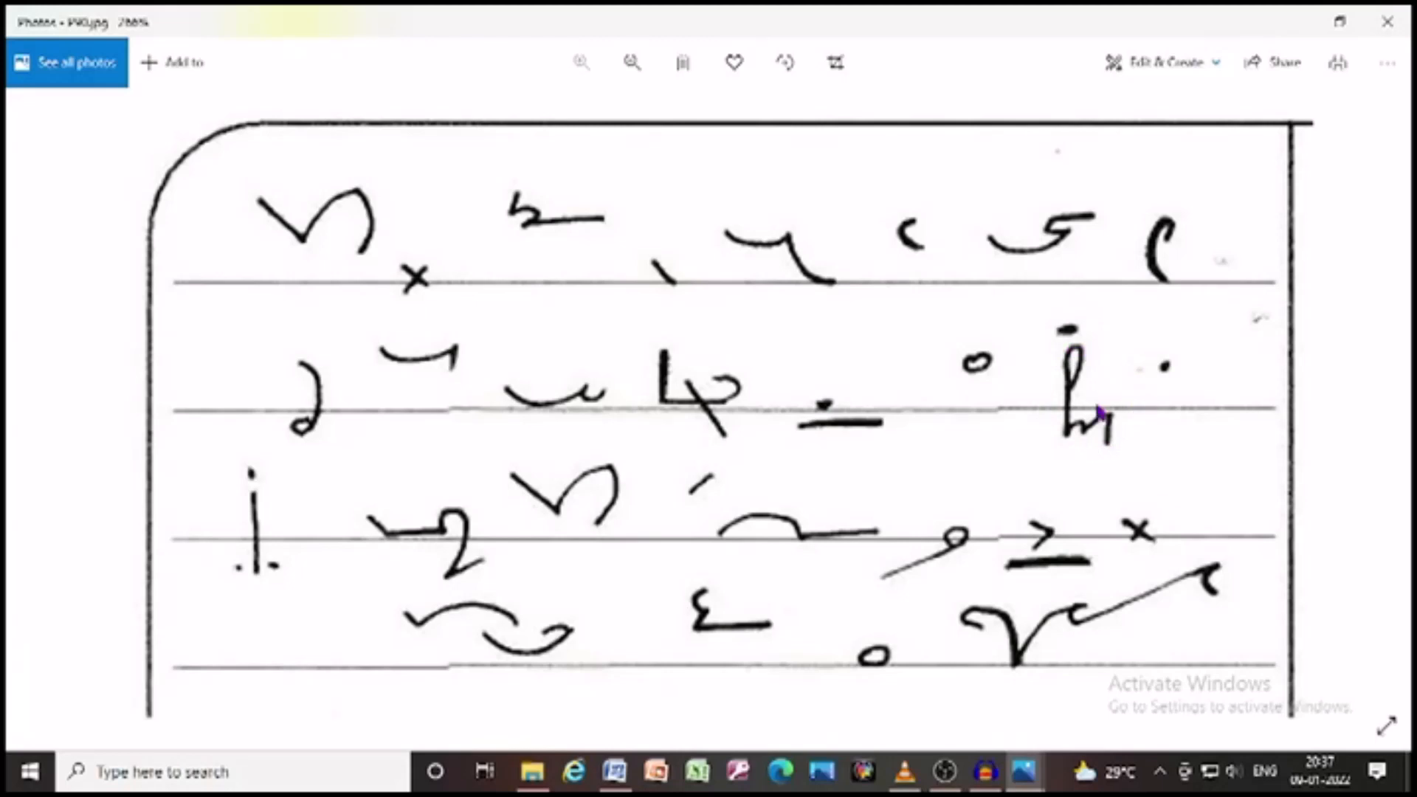
mouse_move(673, 497)
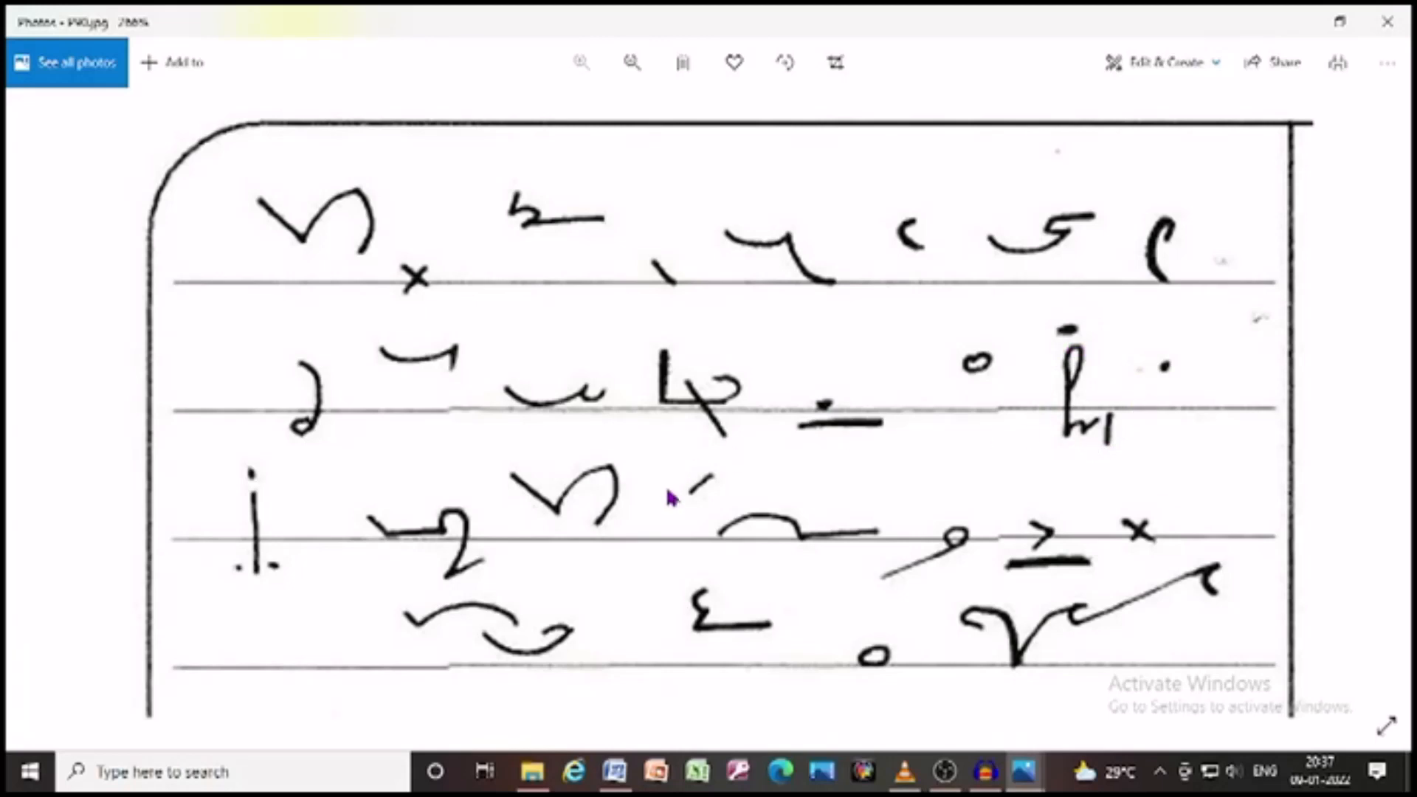
mouse_move(658, 535)
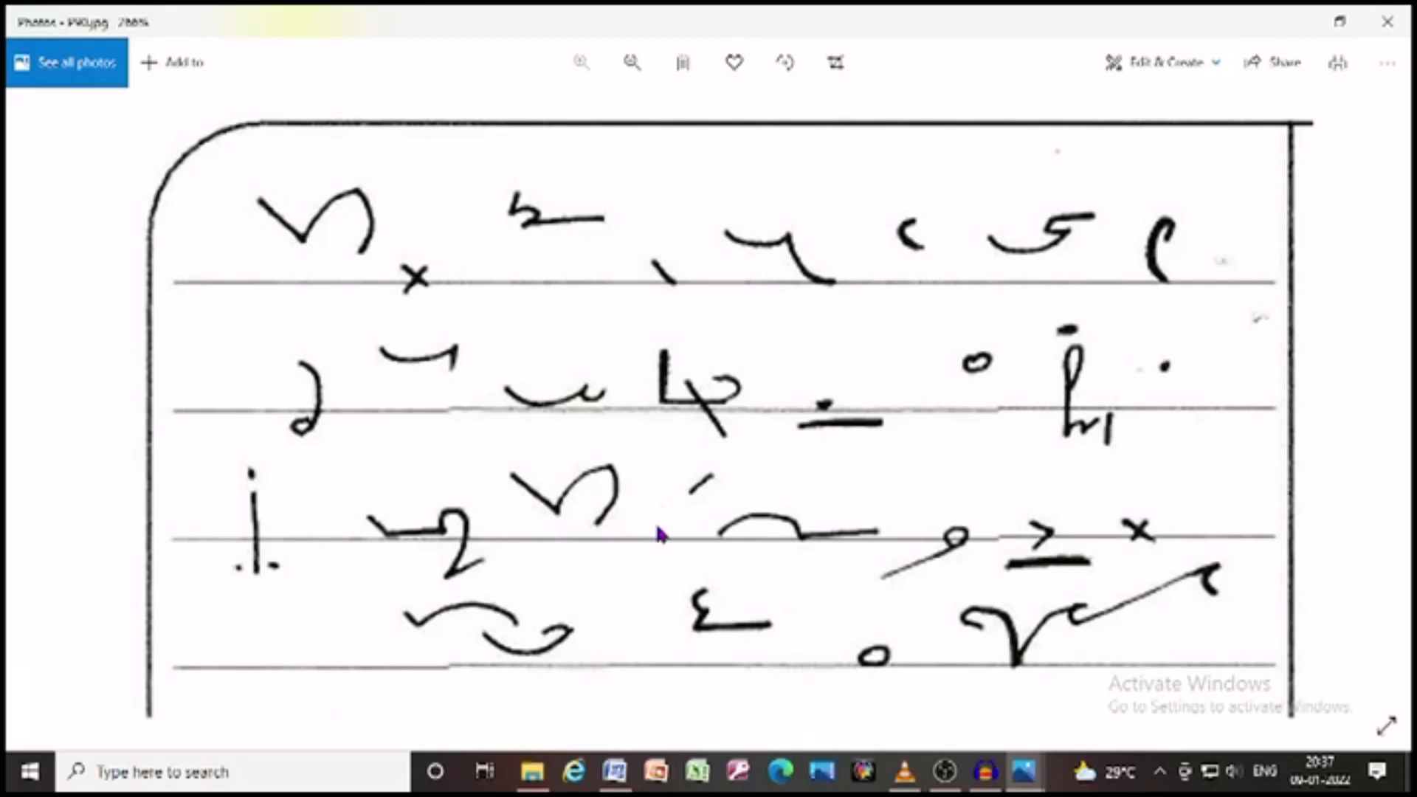
mouse_move(772, 533)
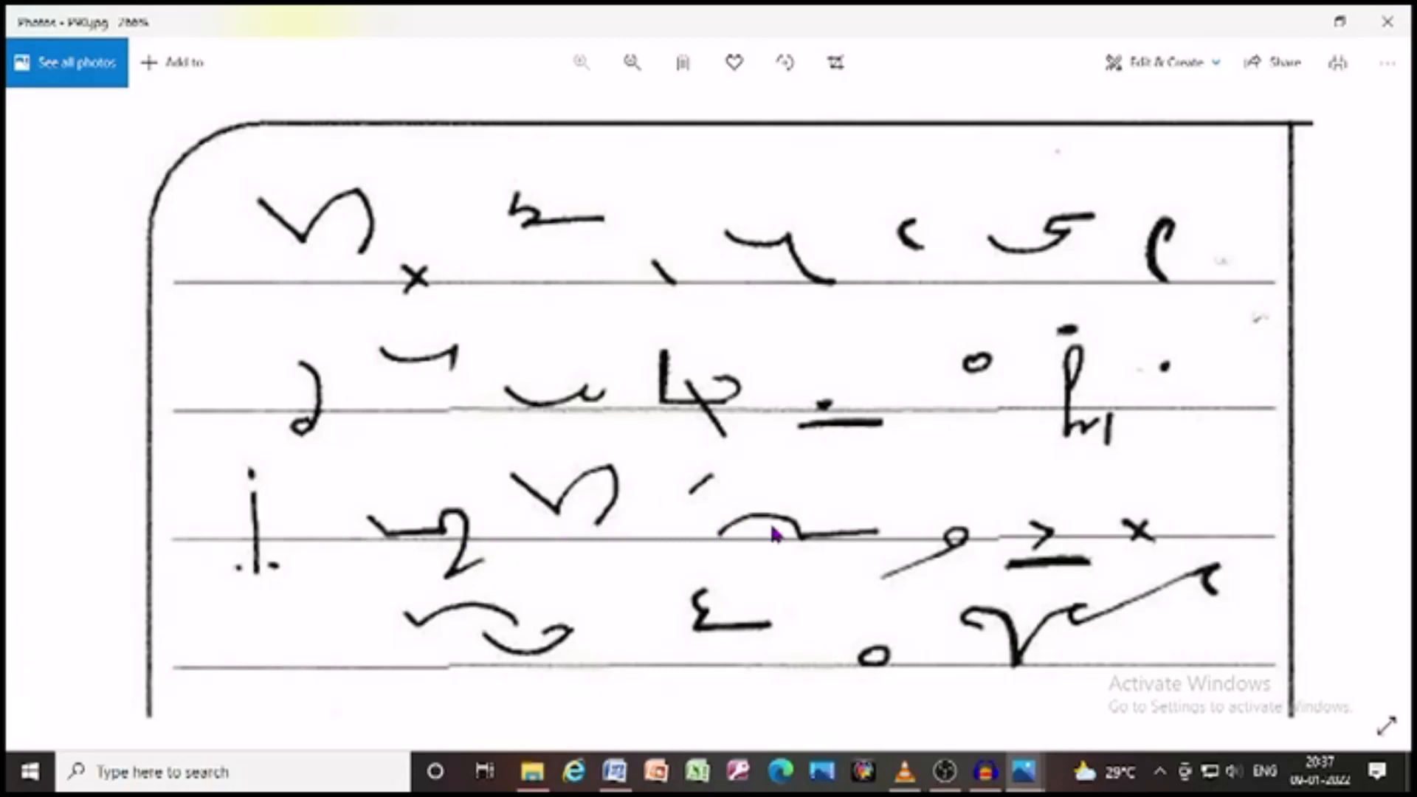
mouse_move(1043, 523)
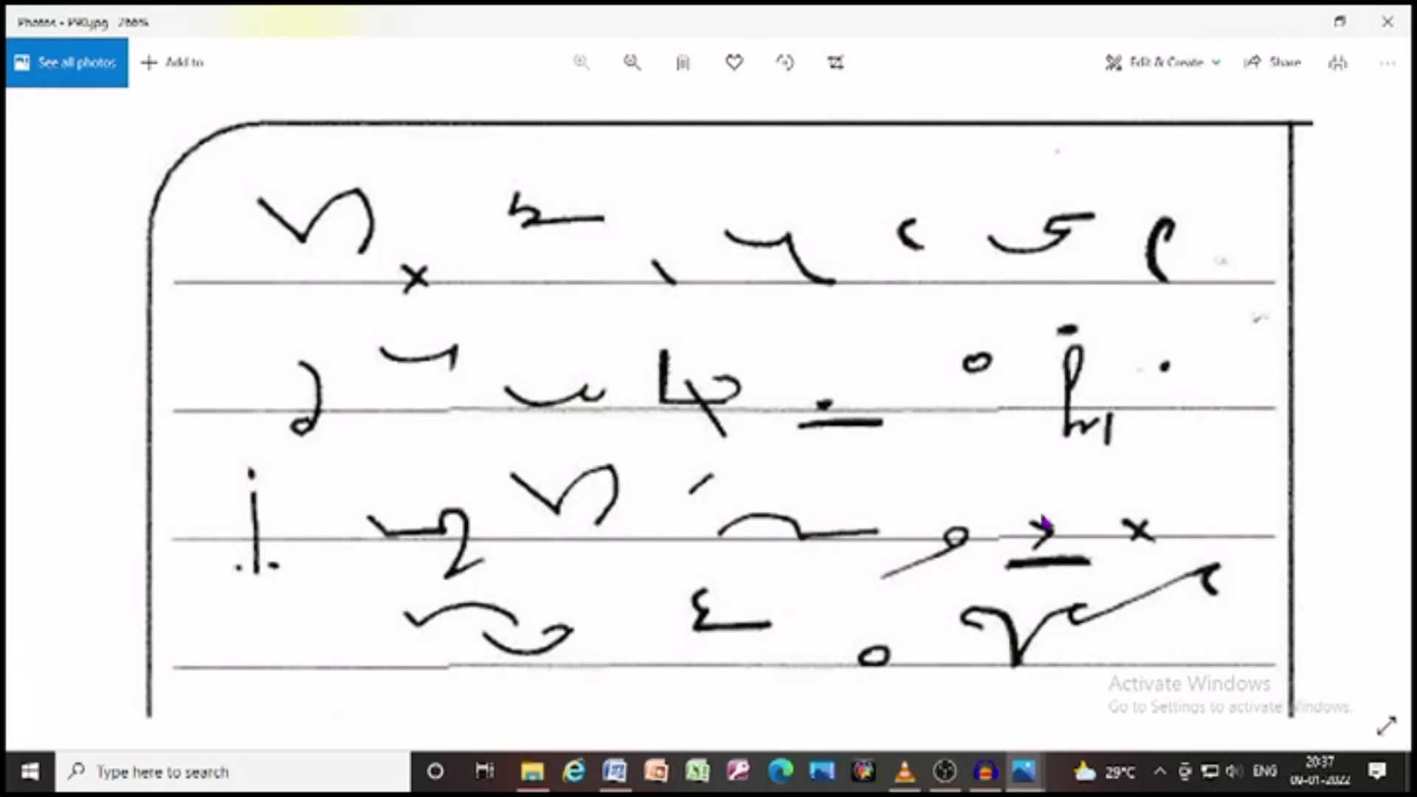
scroll(down, 3)
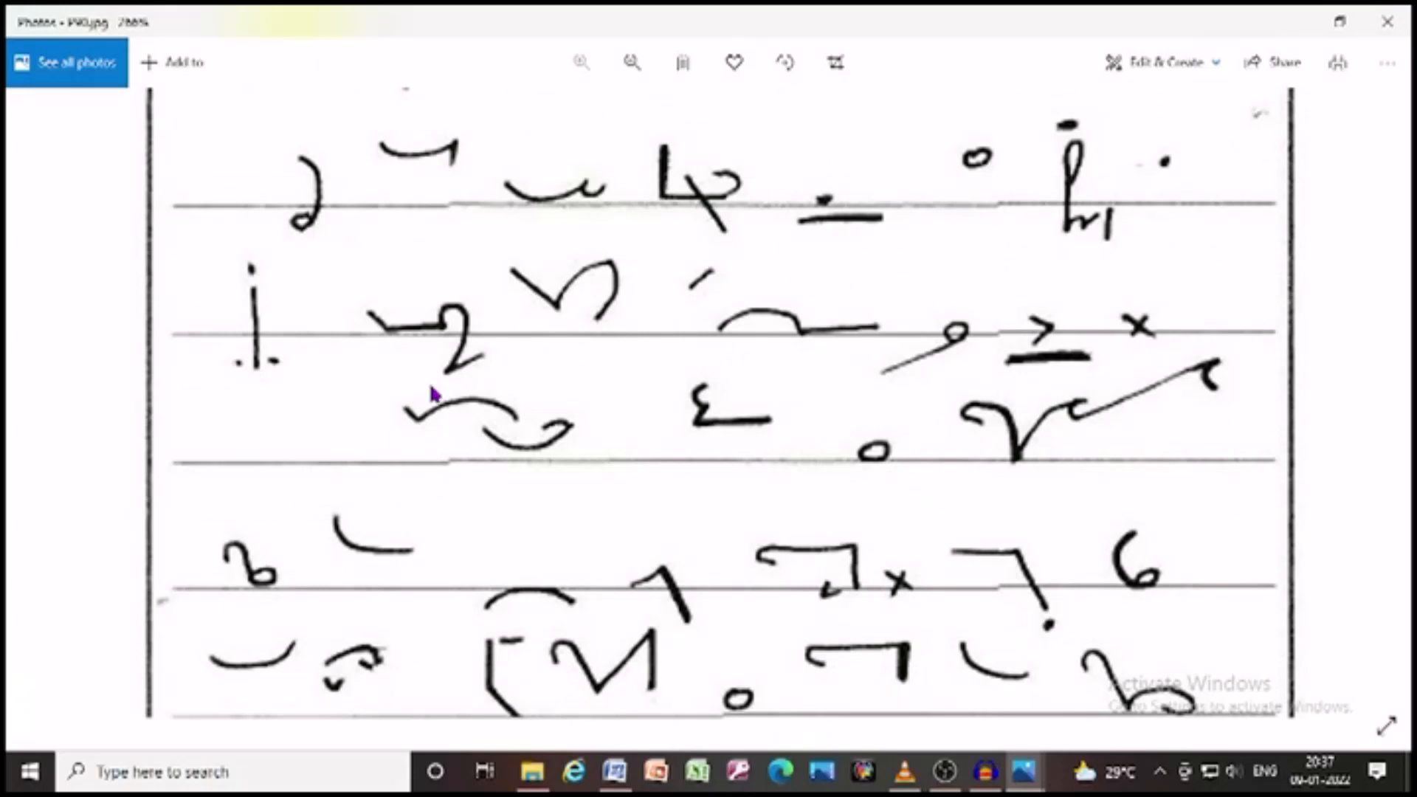
mouse_move(597, 450)
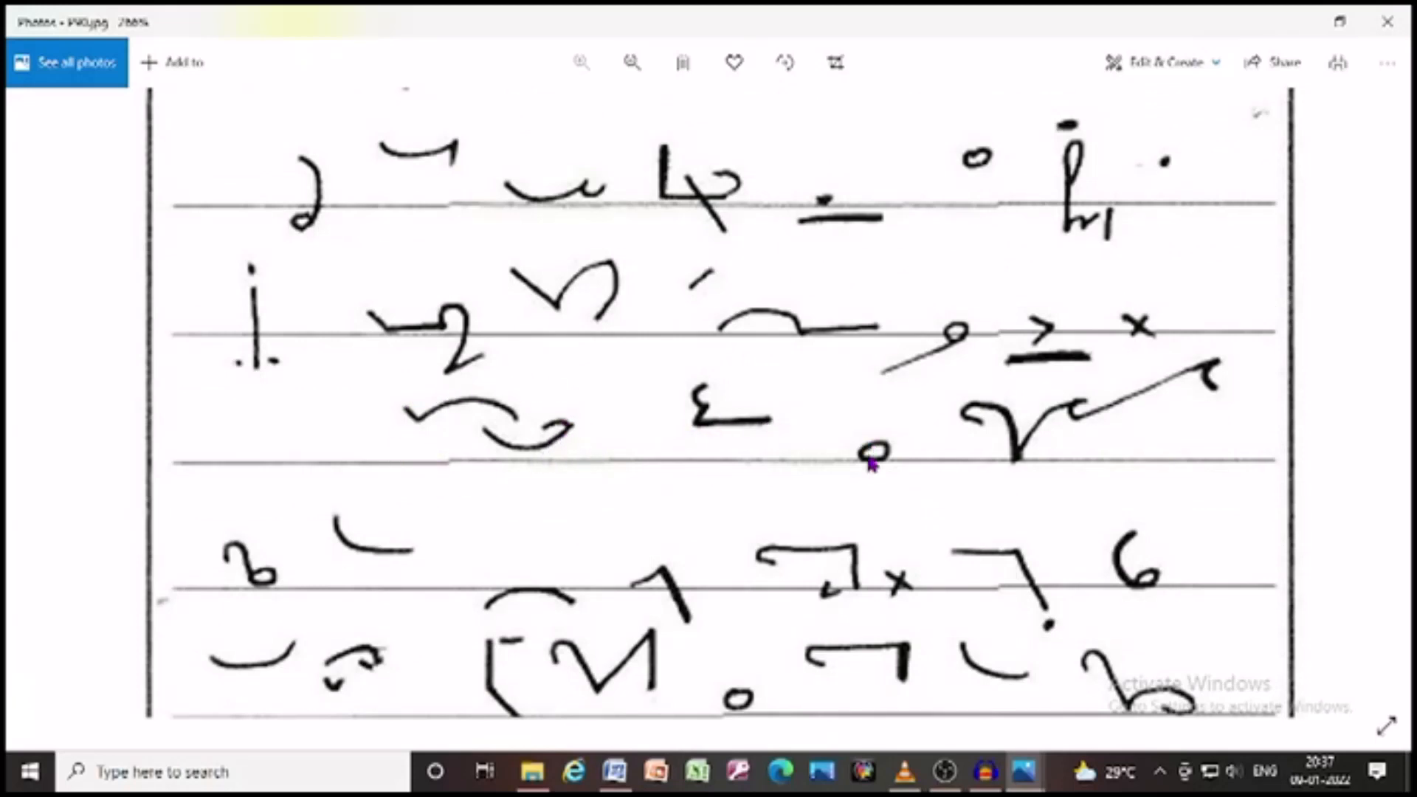
mouse_move(1207, 352)
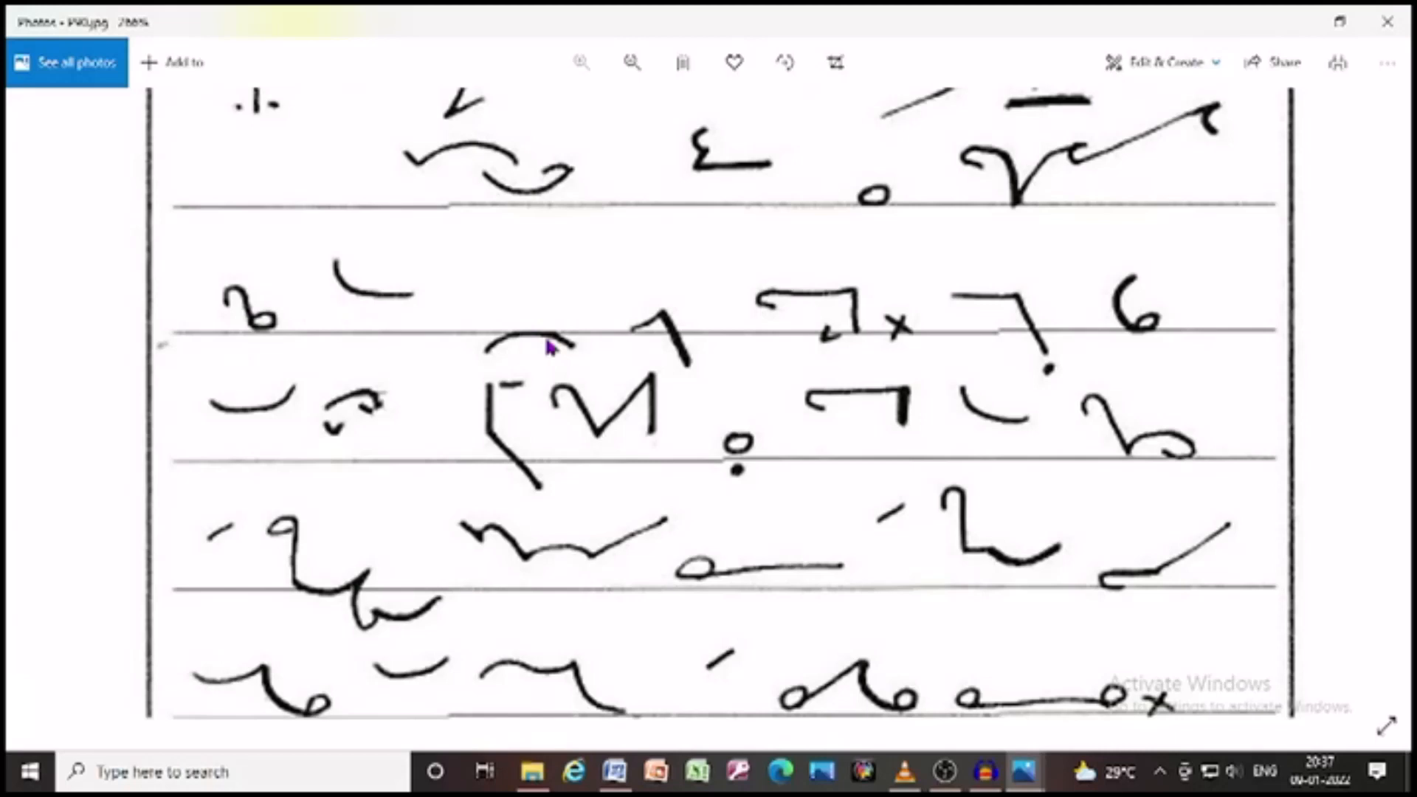
mouse_move(955, 341)
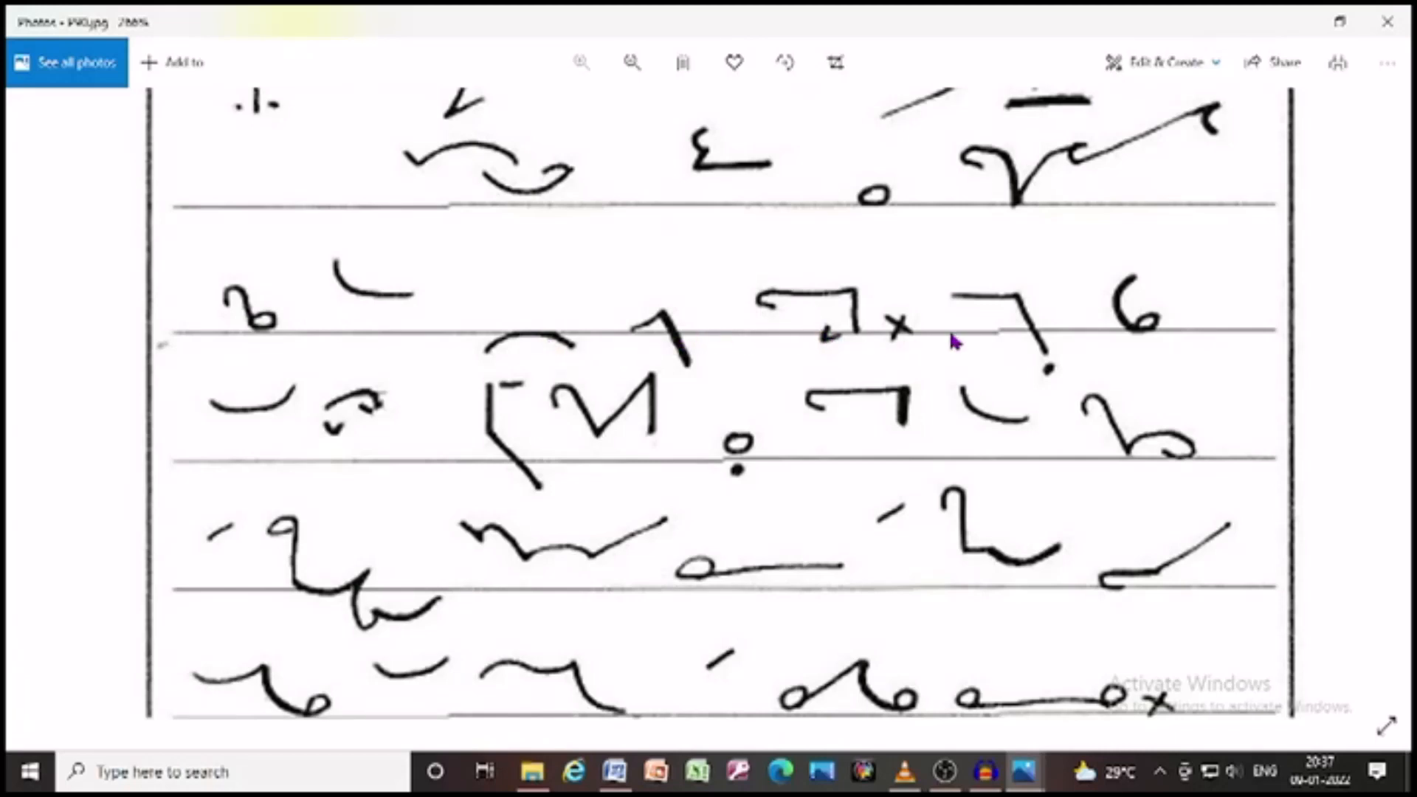
mouse_move(244, 438)
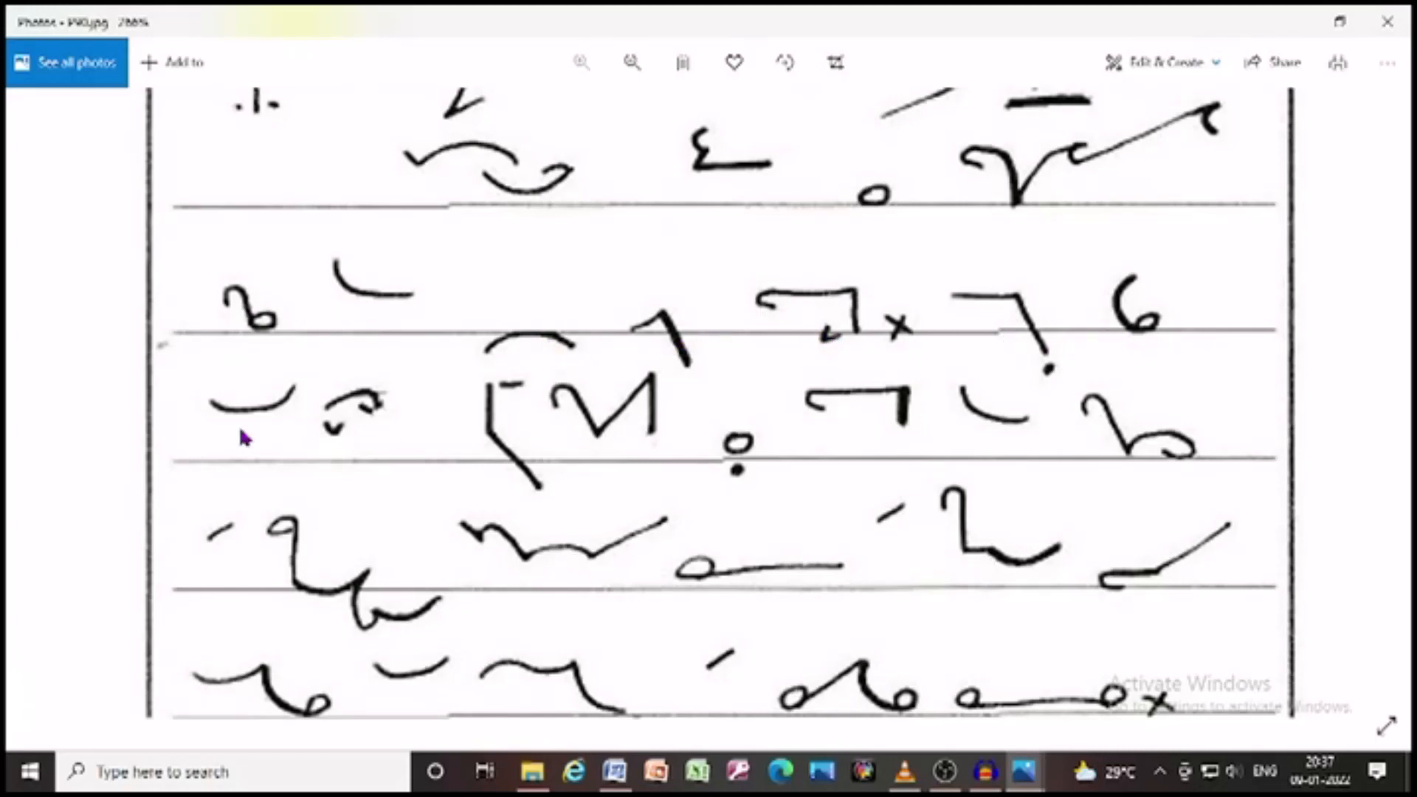
mouse_move(655, 451)
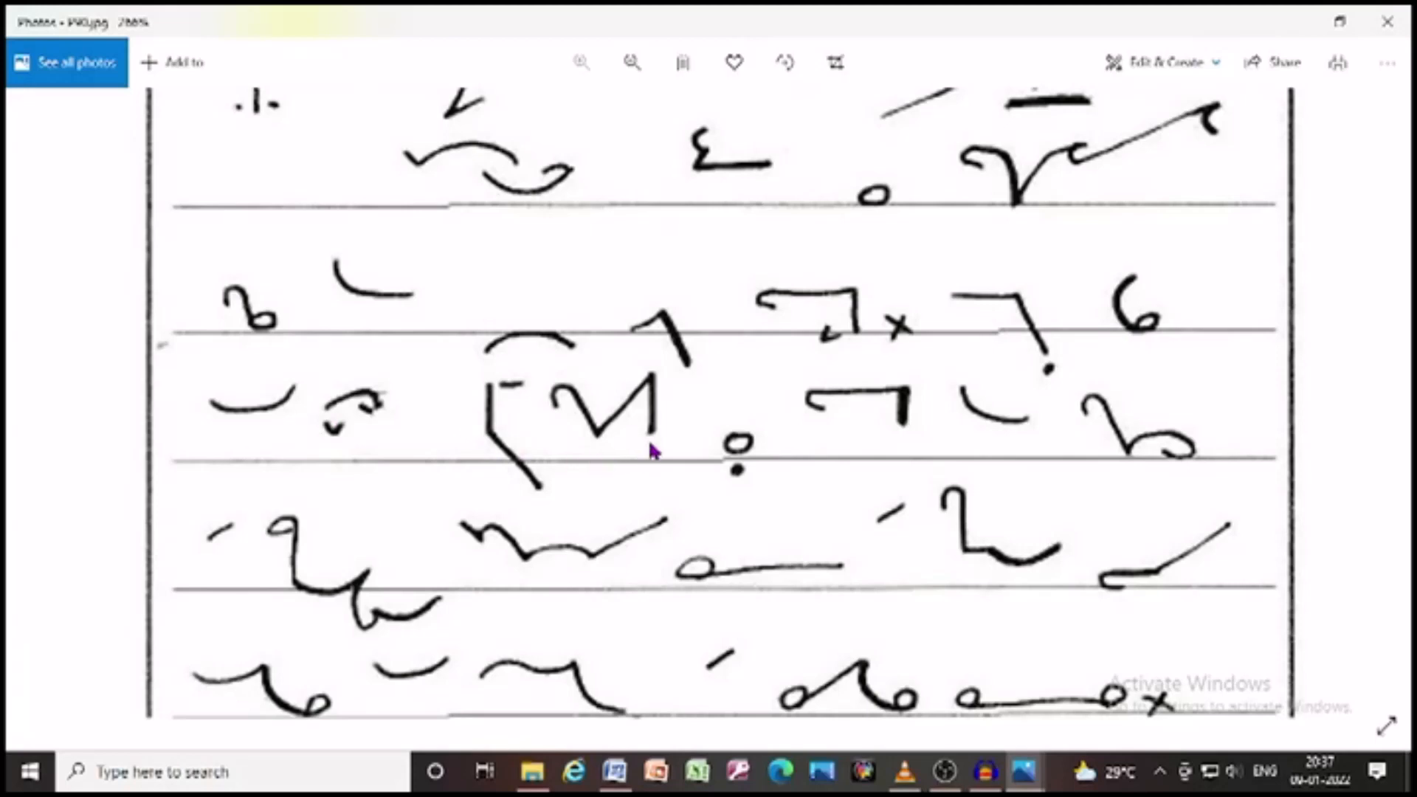
mouse_move(830, 412)
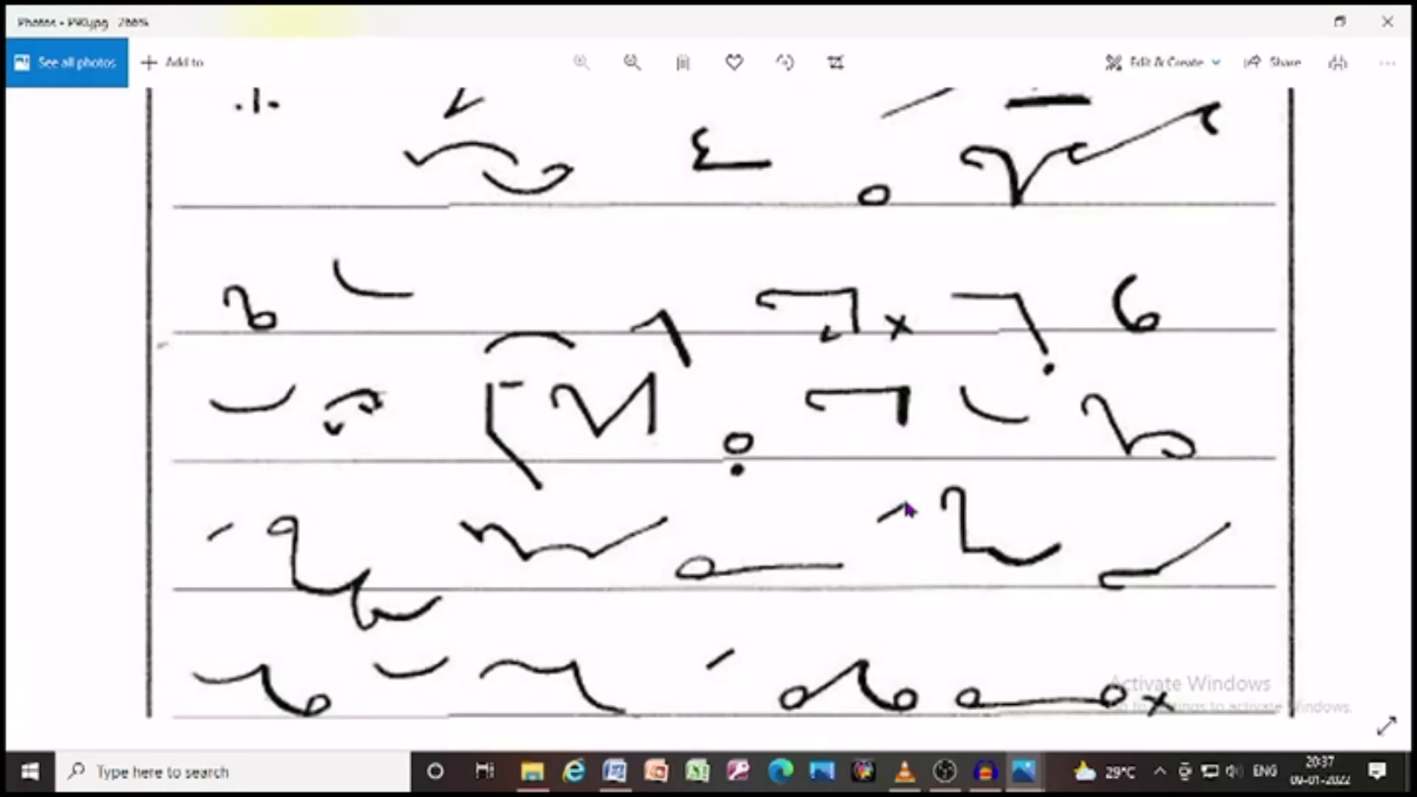
scroll(down, 3)
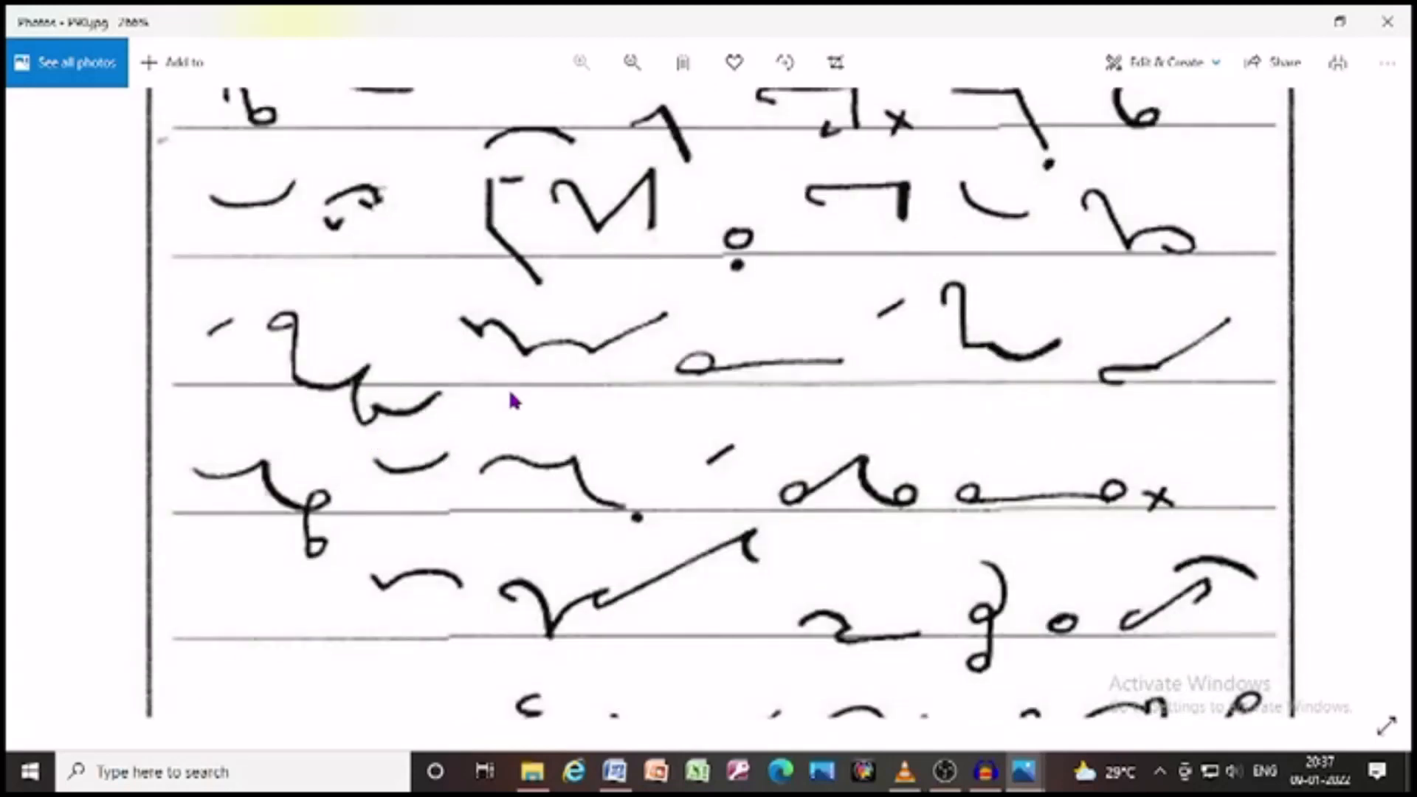
mouse_move(872, 347)
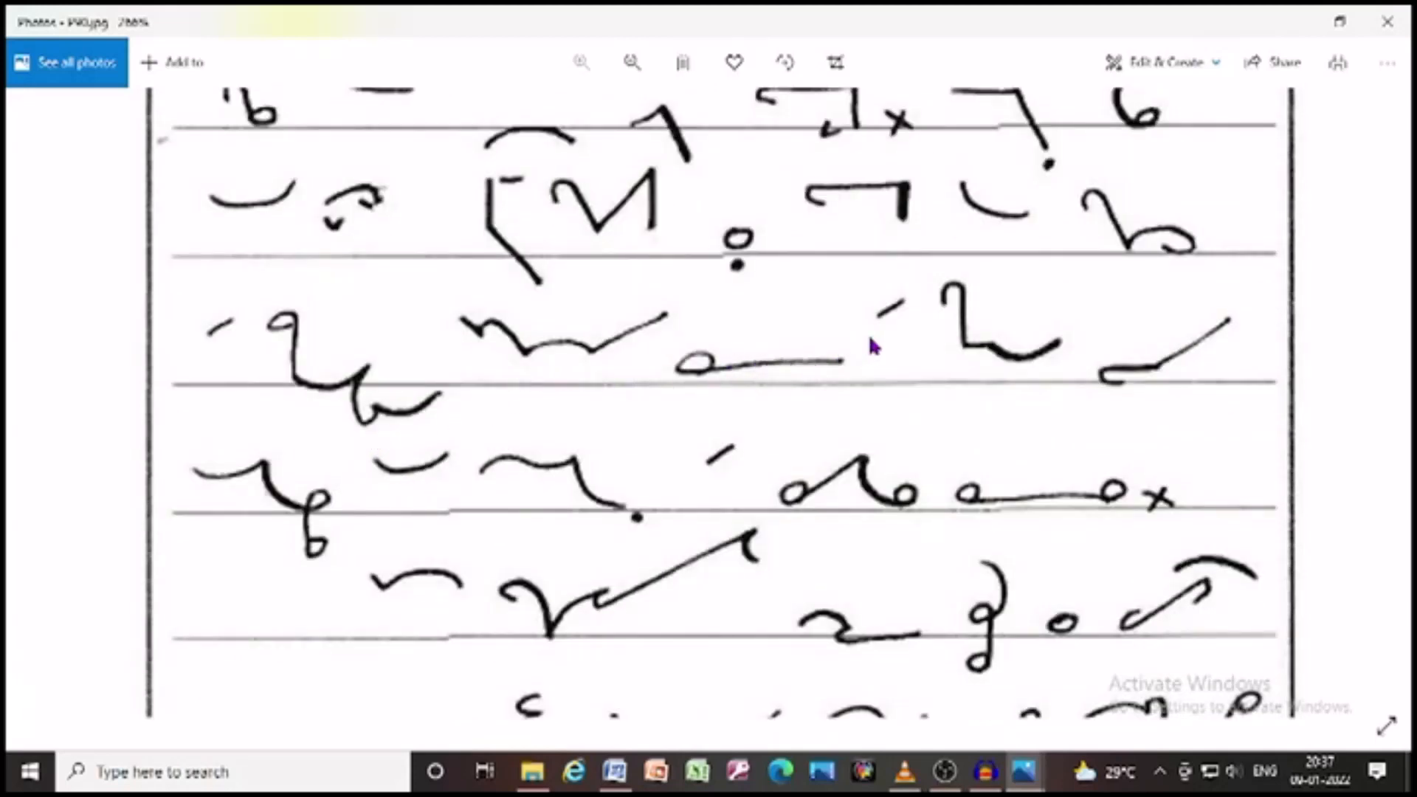
mouse_move(425, 504)
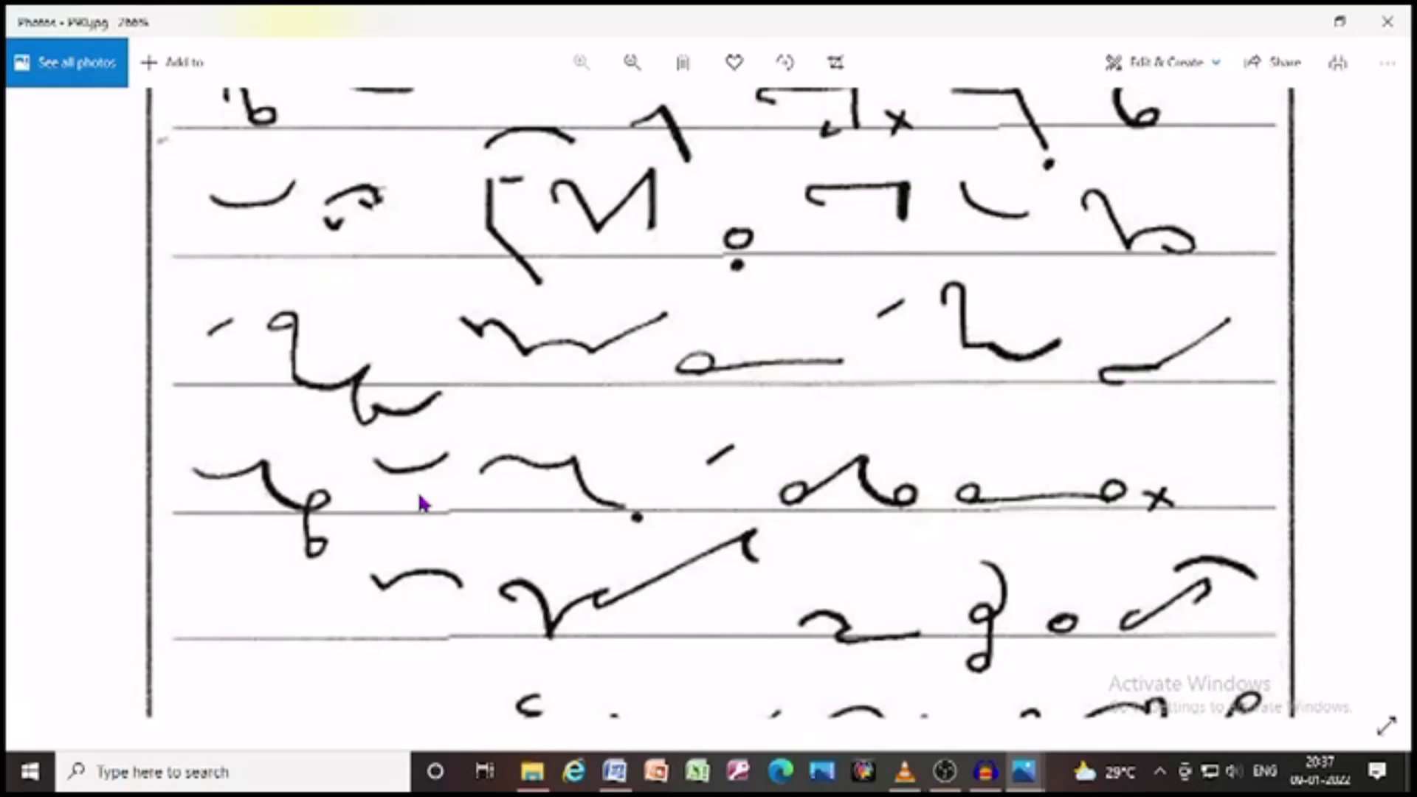
scroll(down, 3)
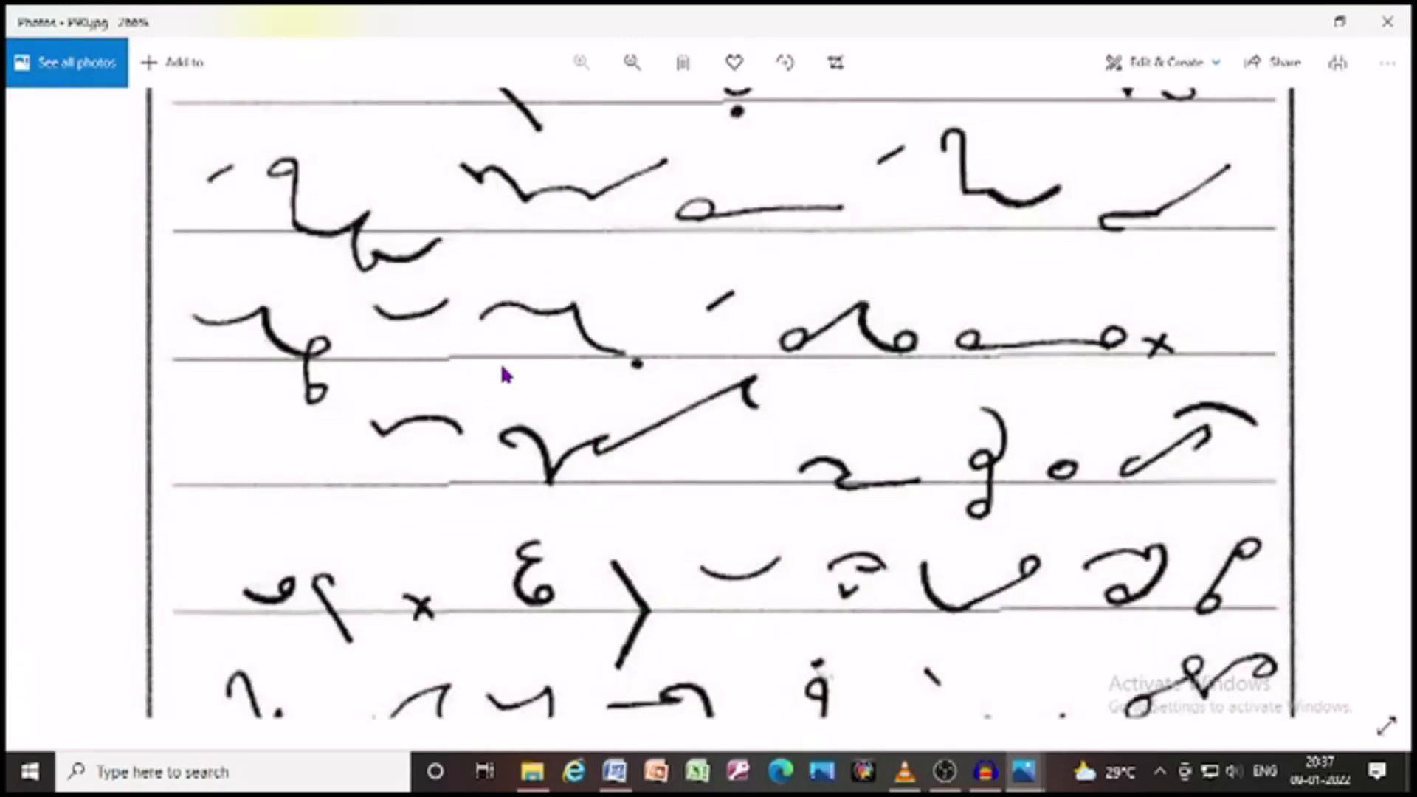
mouse_move(1028, 374)
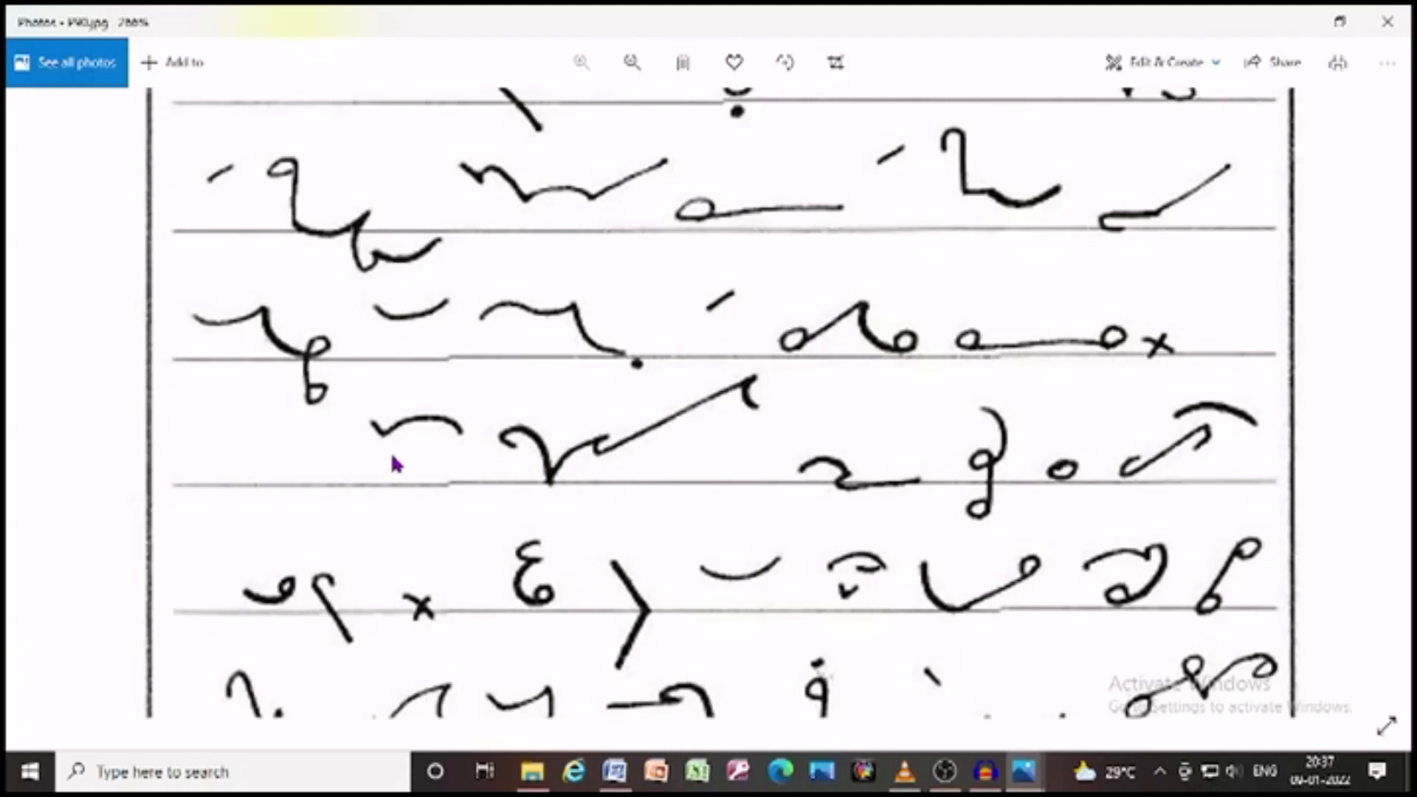
mouse_move(793, 418)
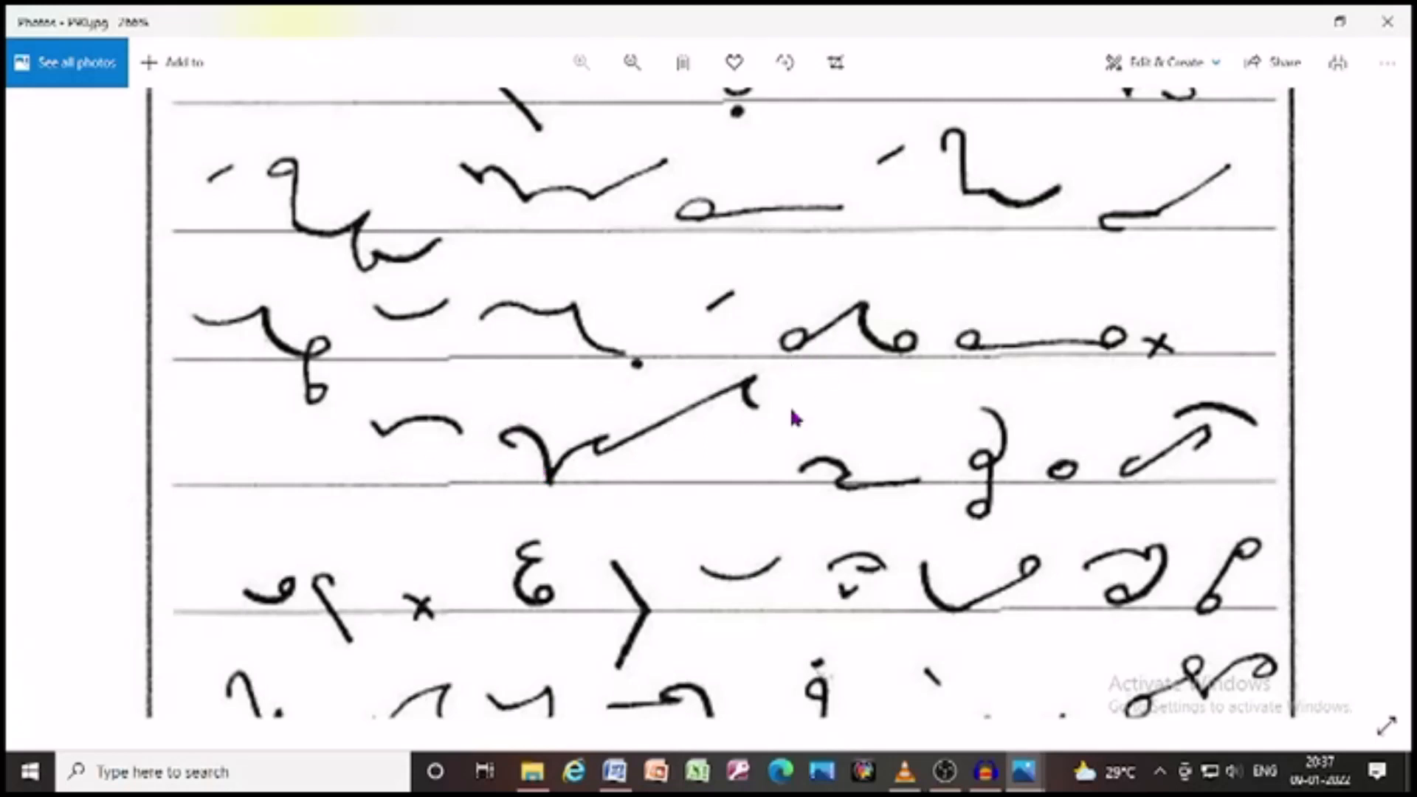
mouse_move(937, 515)
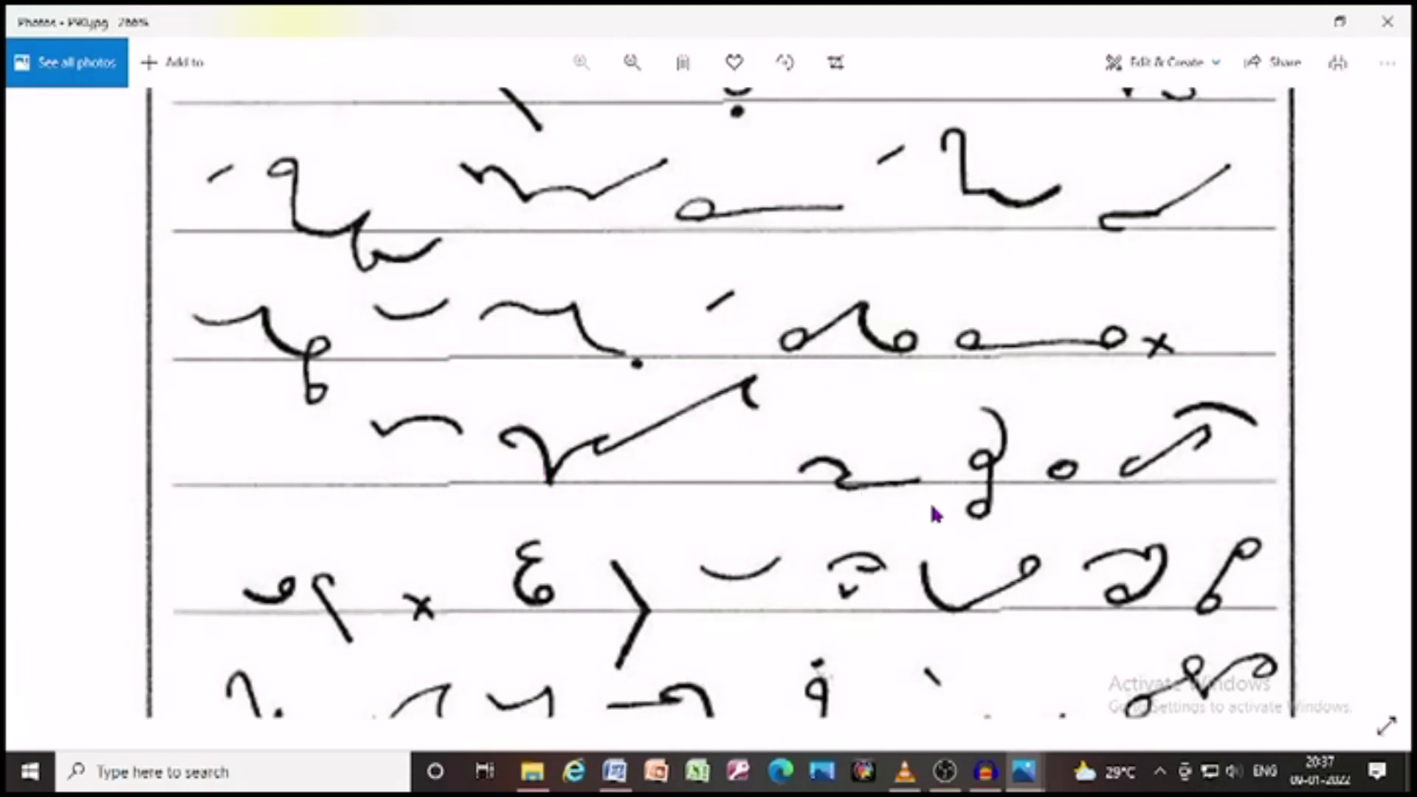
mouse_move(1062, 502)
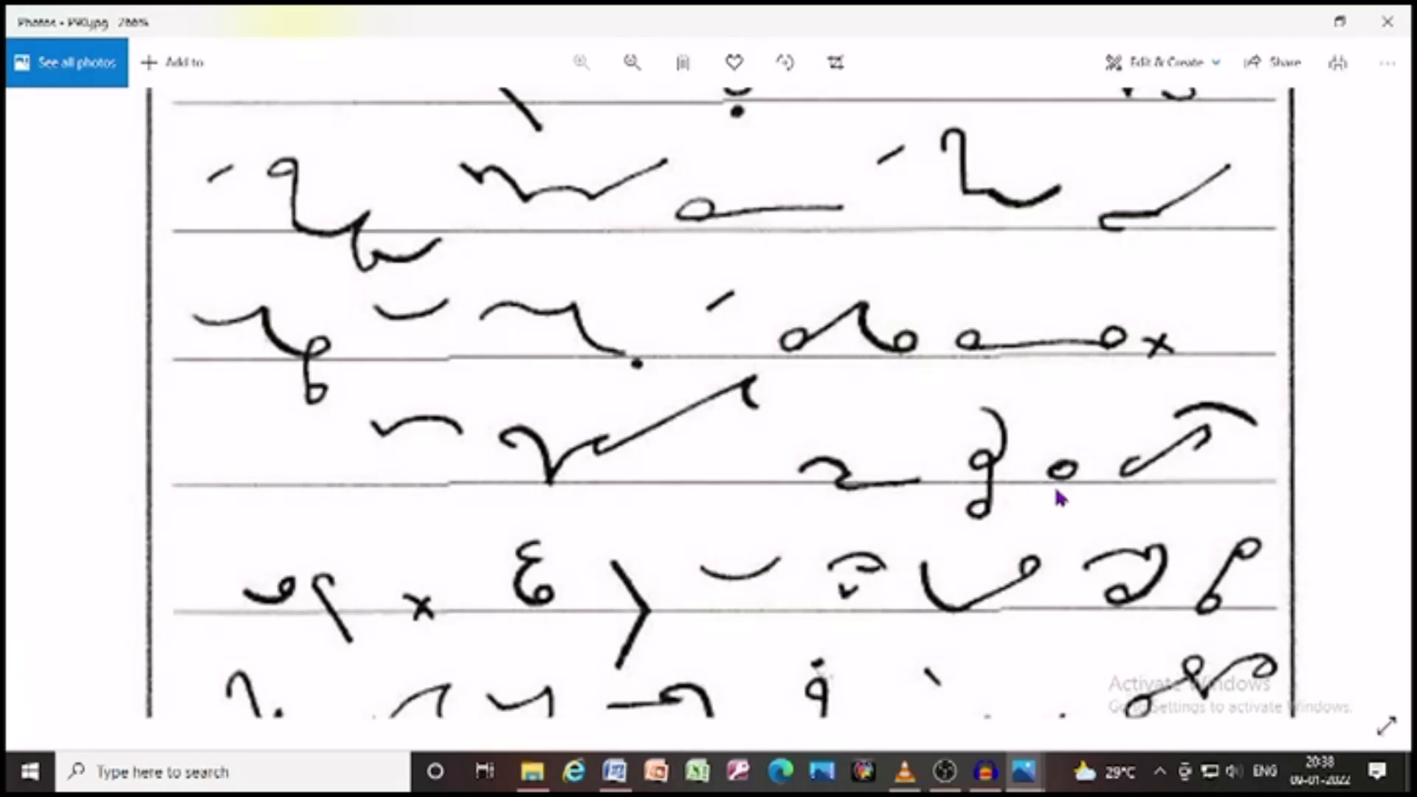
mouse_move(1240, 363)
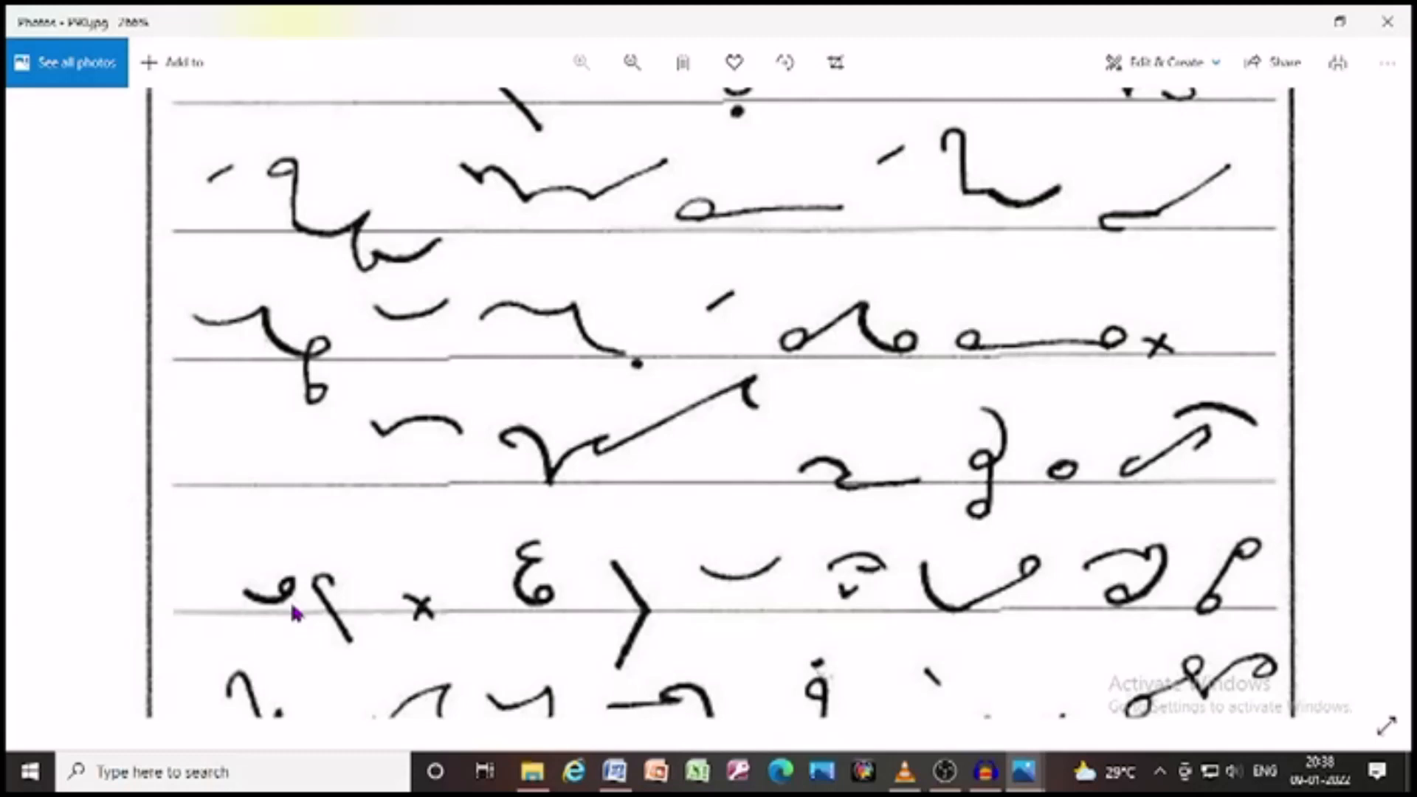
scroll(down, 3)
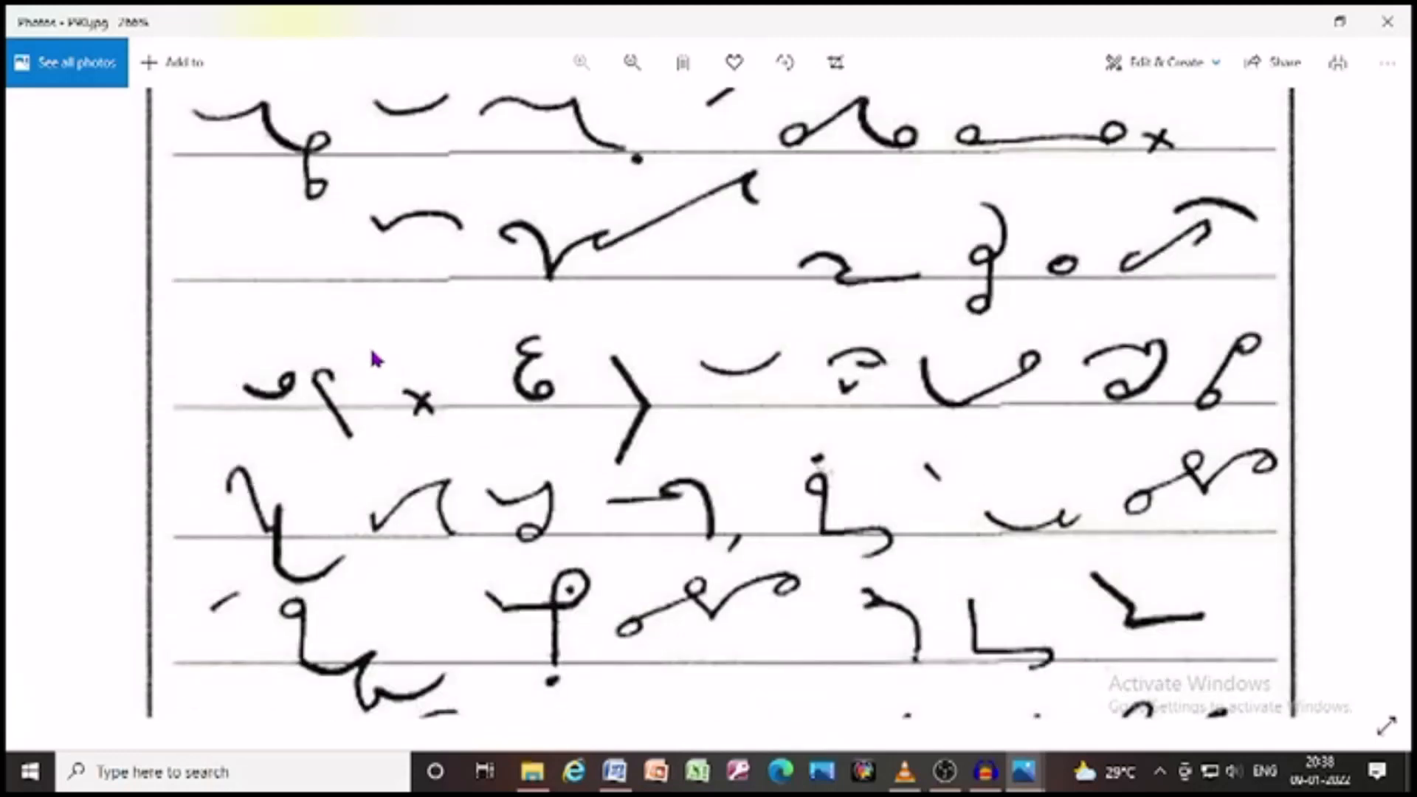
mouse_move(628, 402)
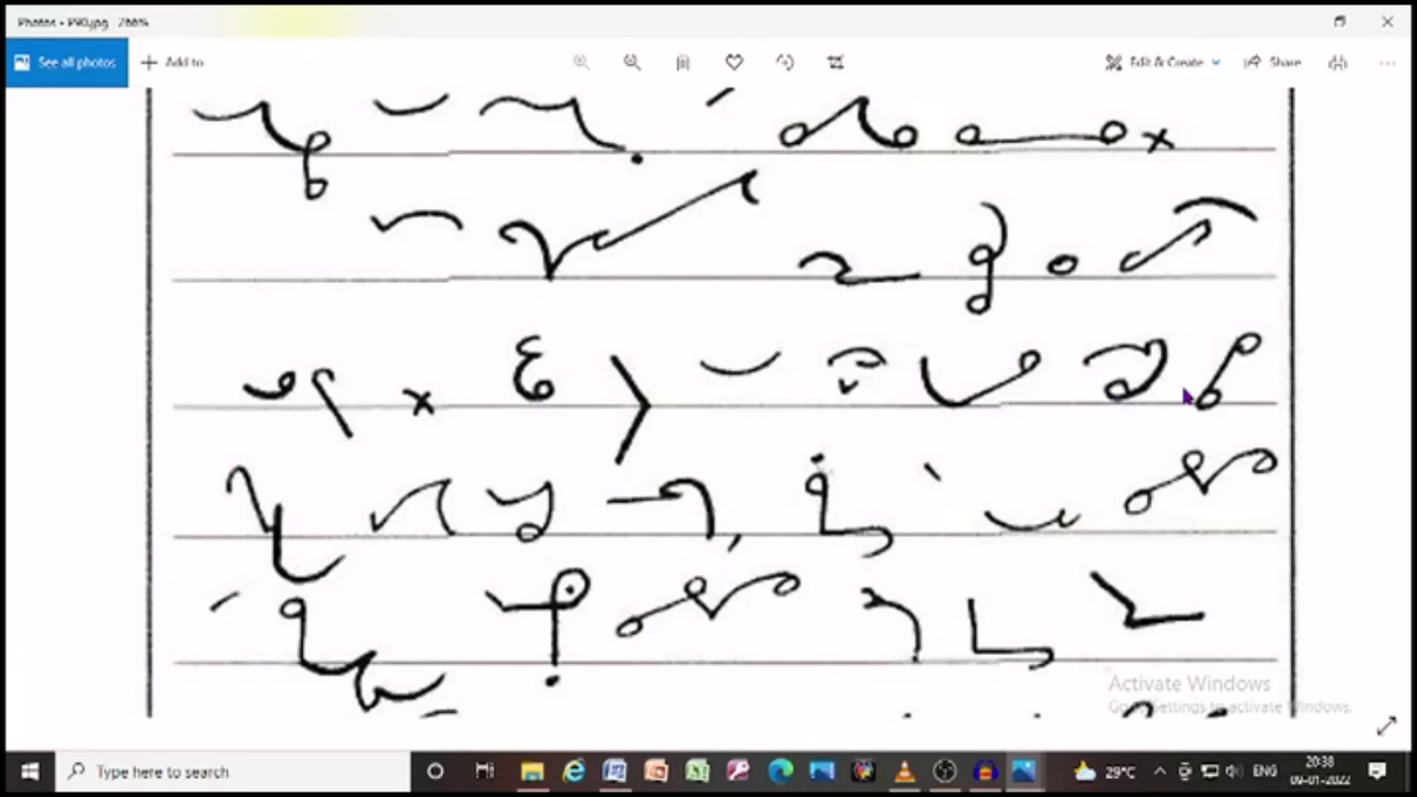
scroll(down, 3)
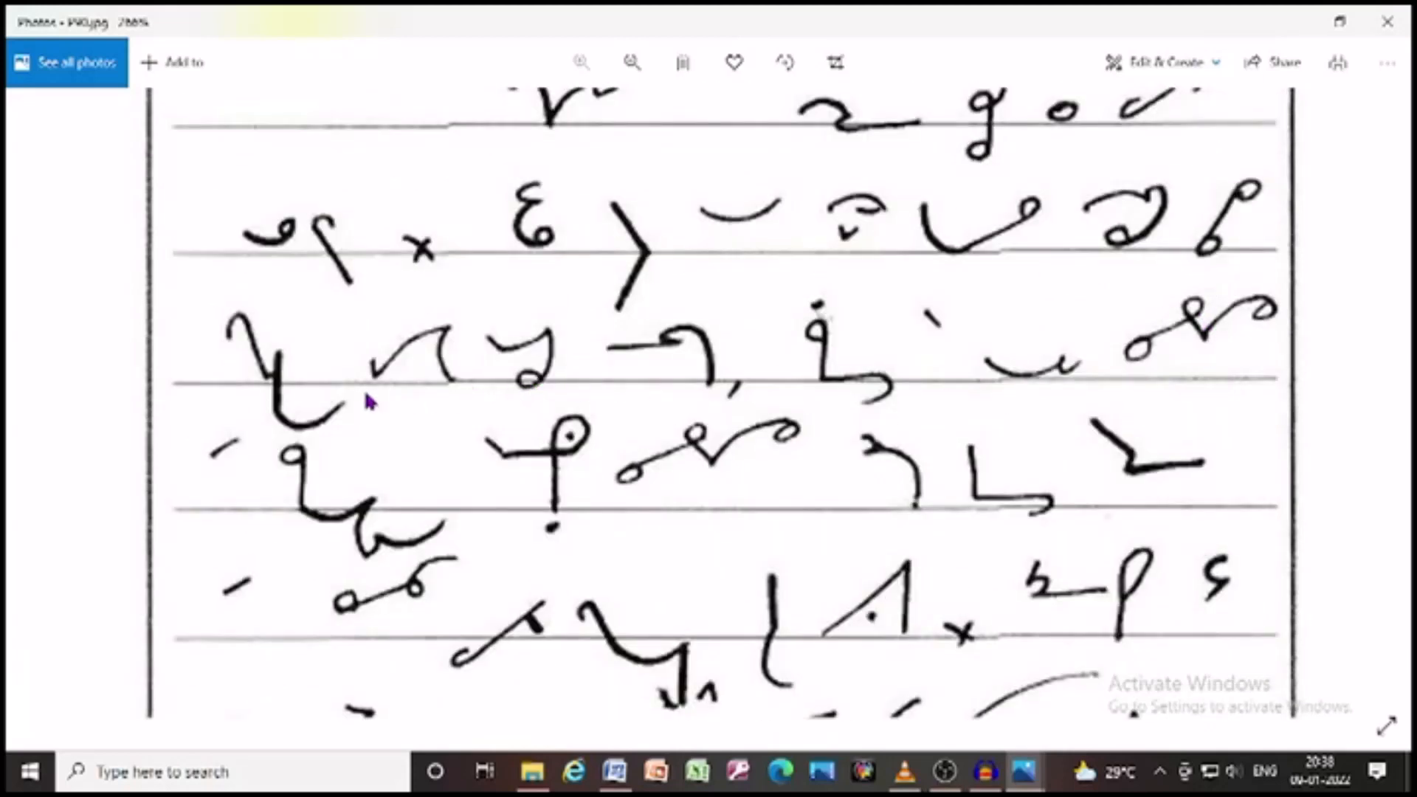
mouse_move(667, 387)
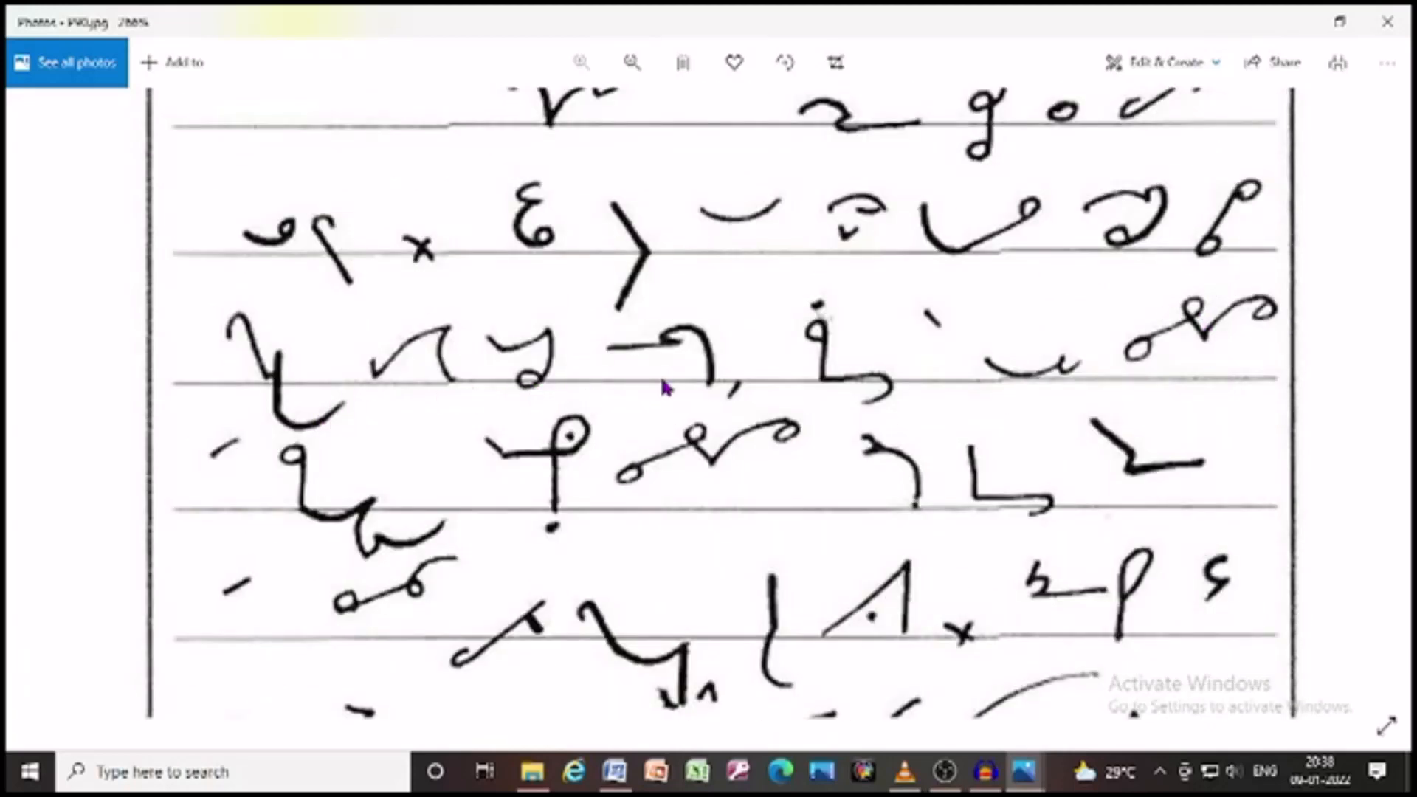
mouse_move(909, 353)
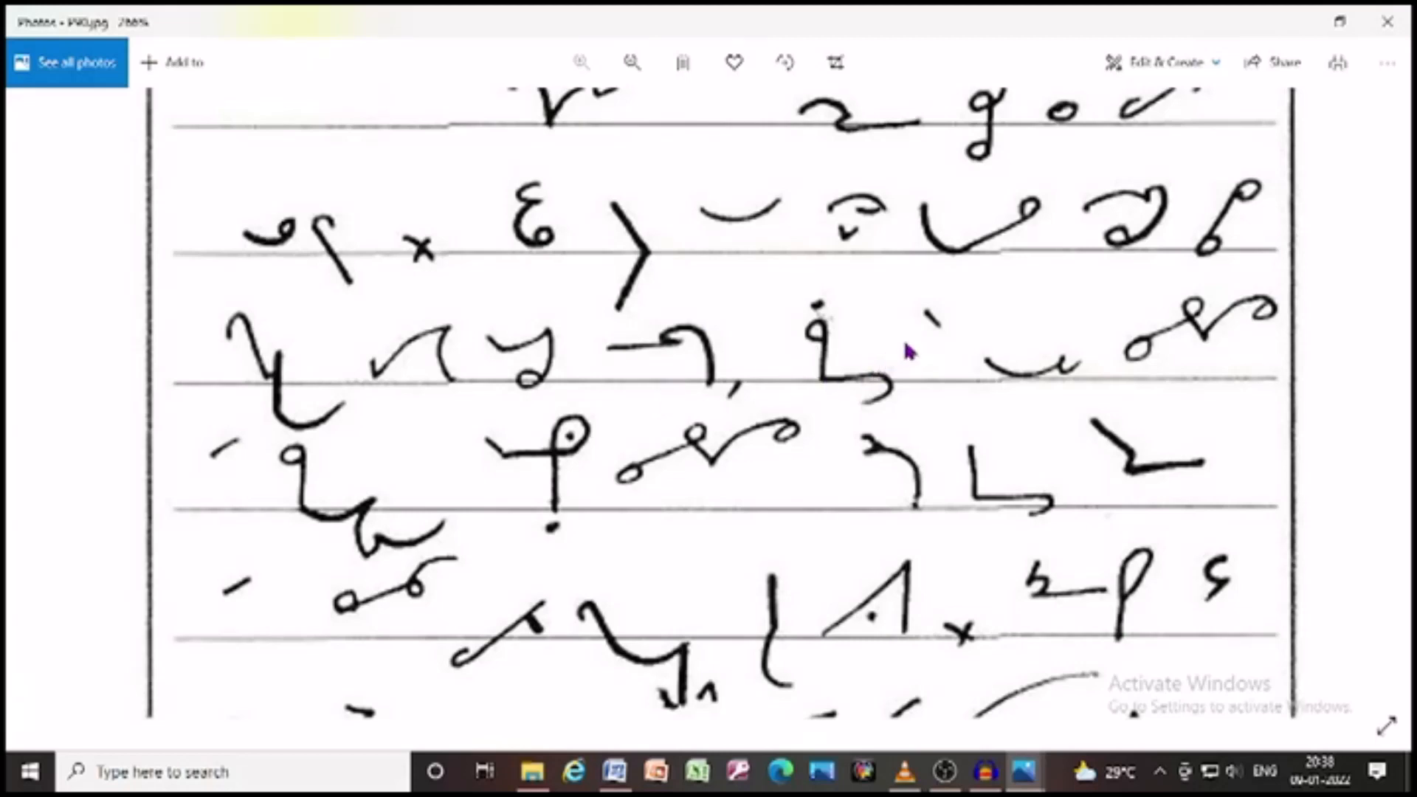
mouse_move(253, 470)
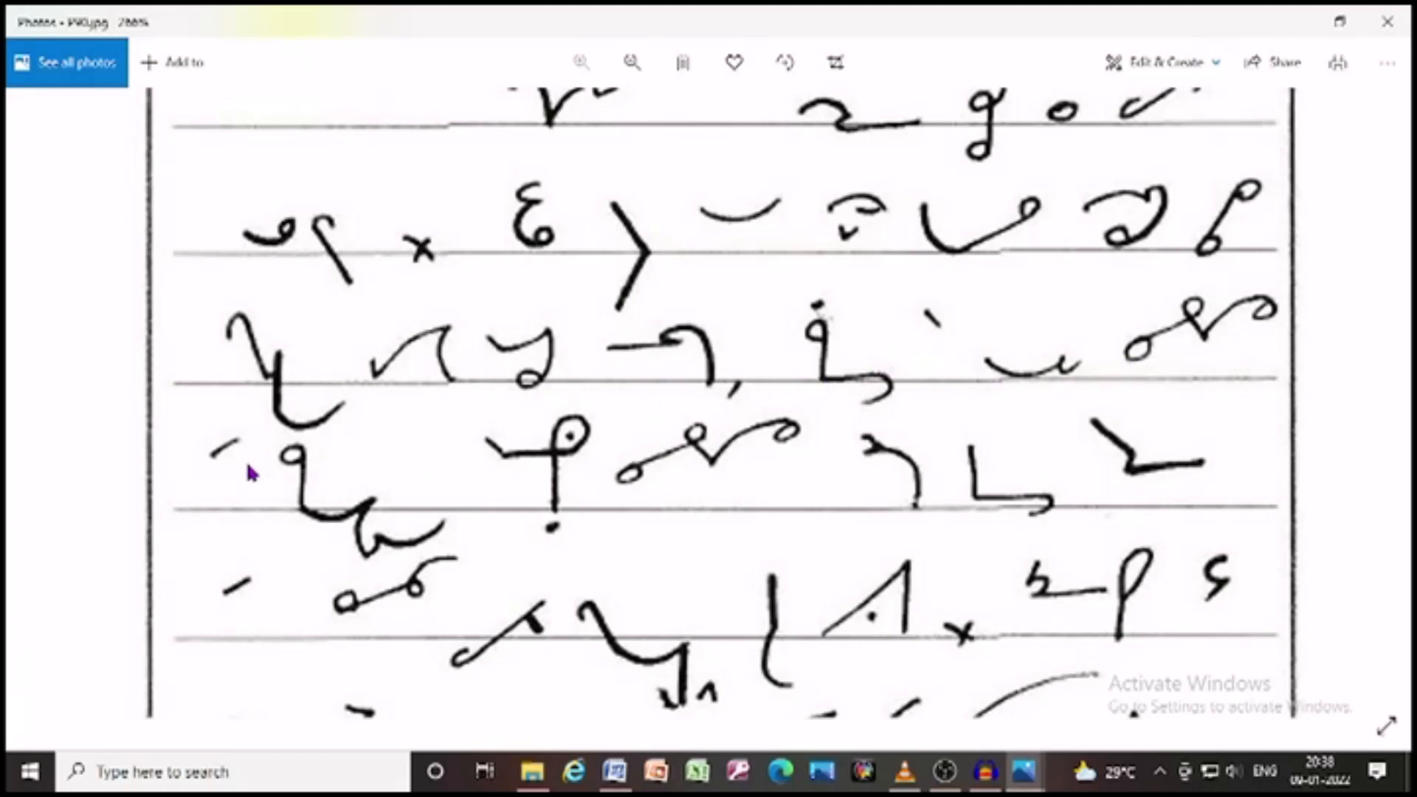
mouse_move(583, 482)
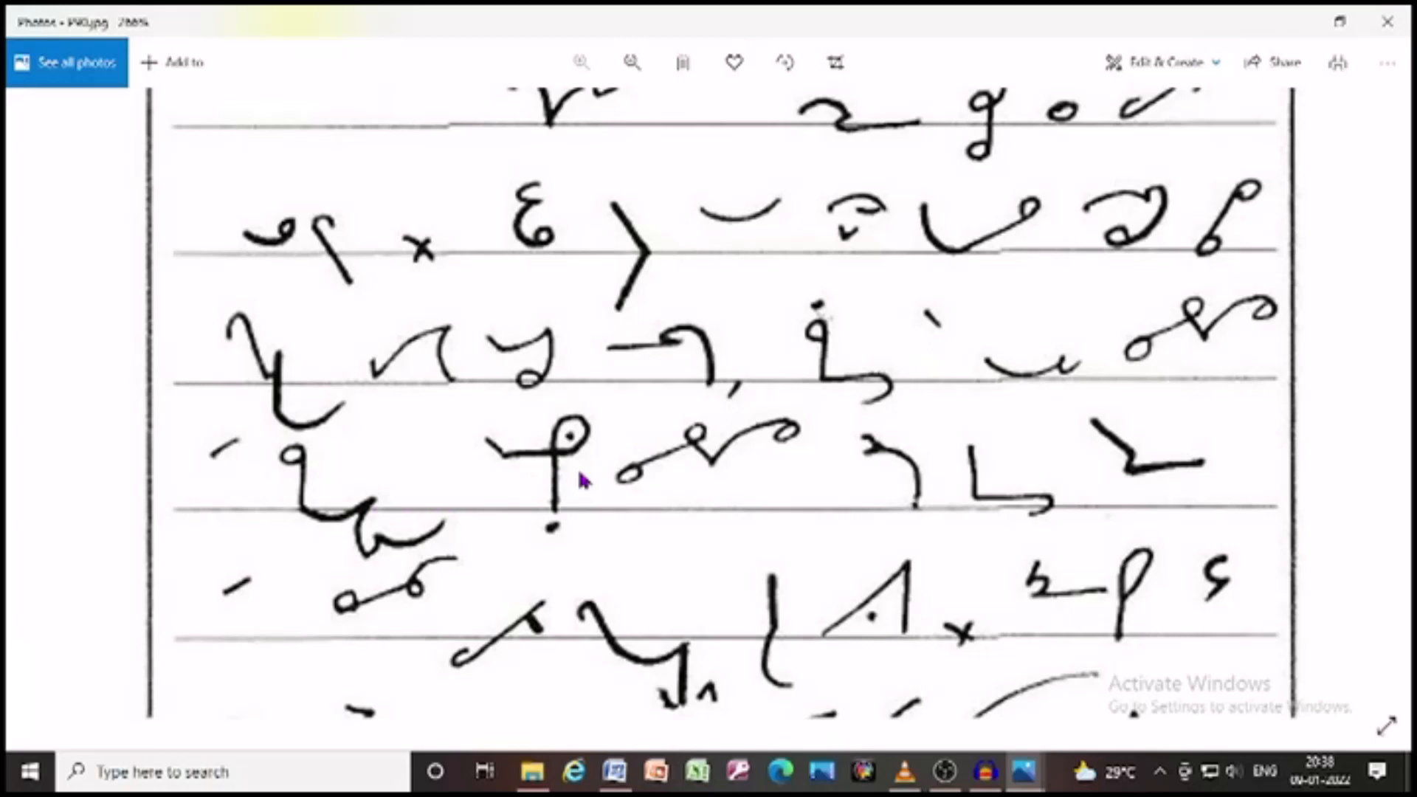
scroll(down, 3)
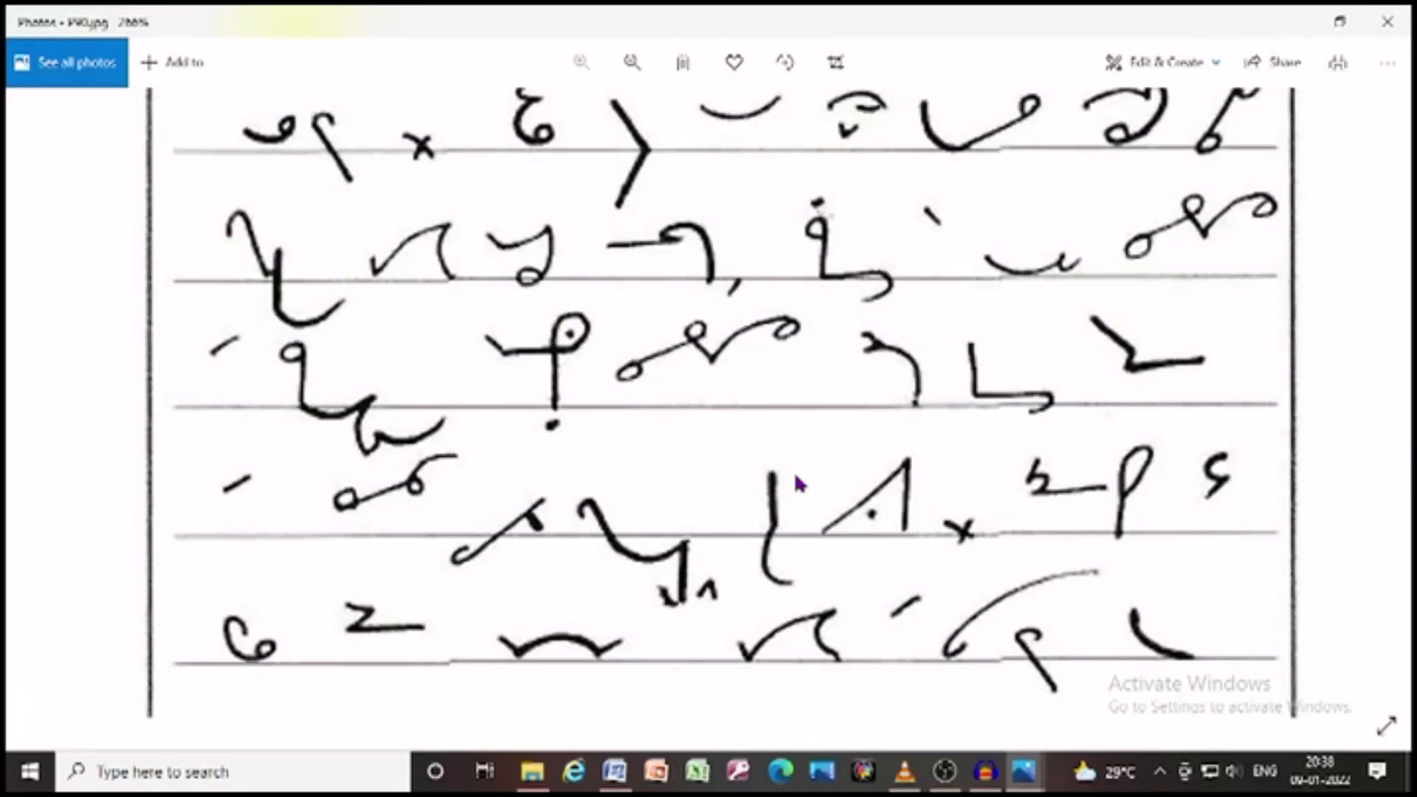
scroll(down, 3)
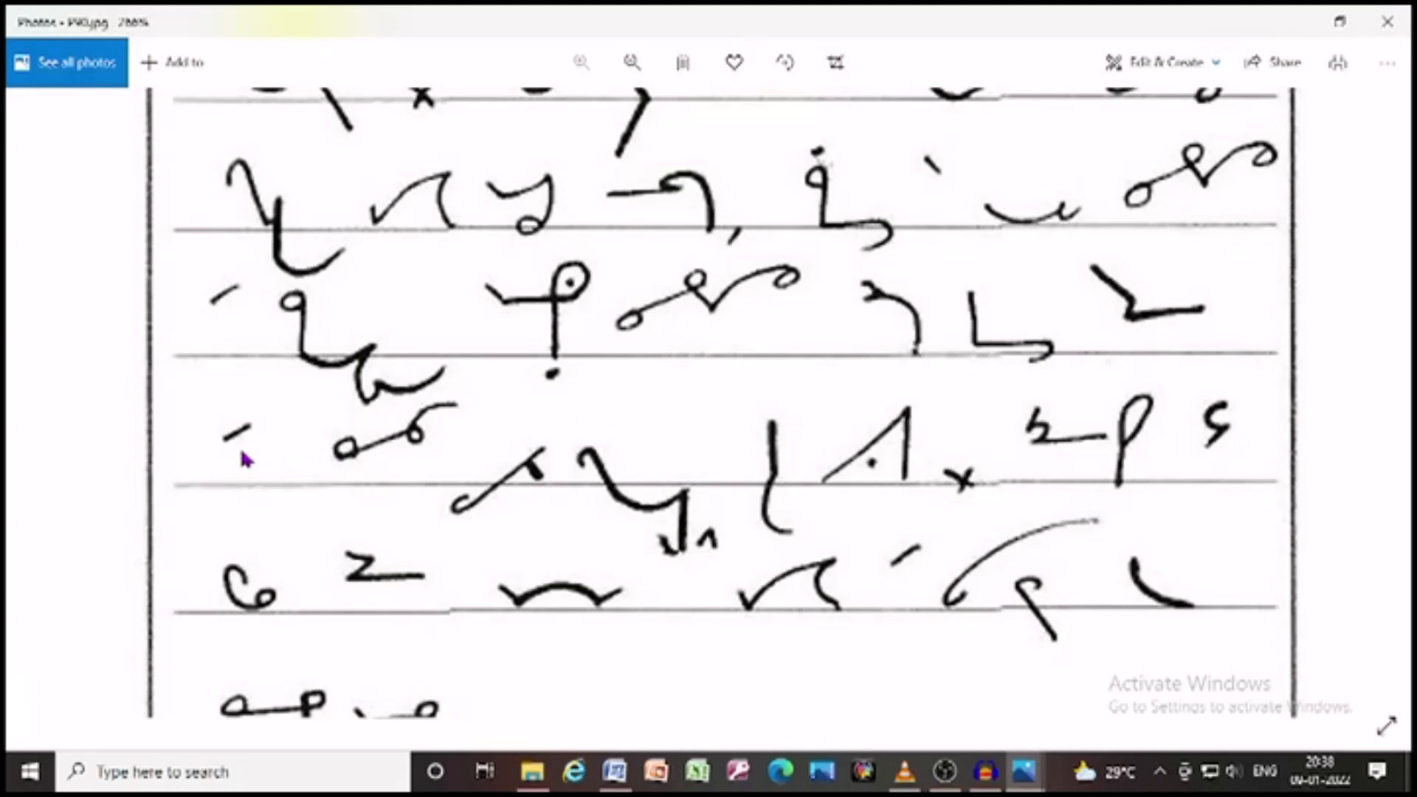
mouse_move(366, 468)
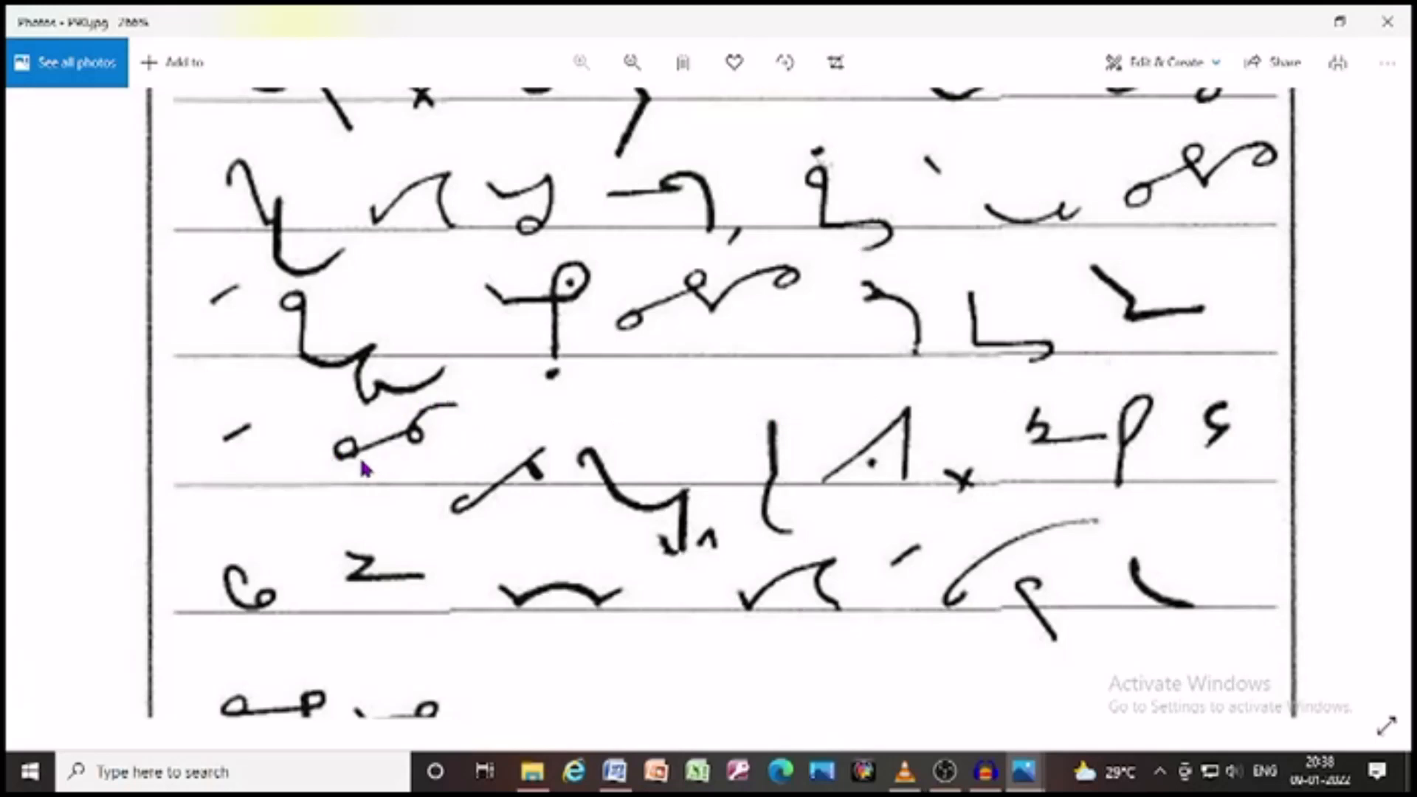
mouse_move(486, 527)
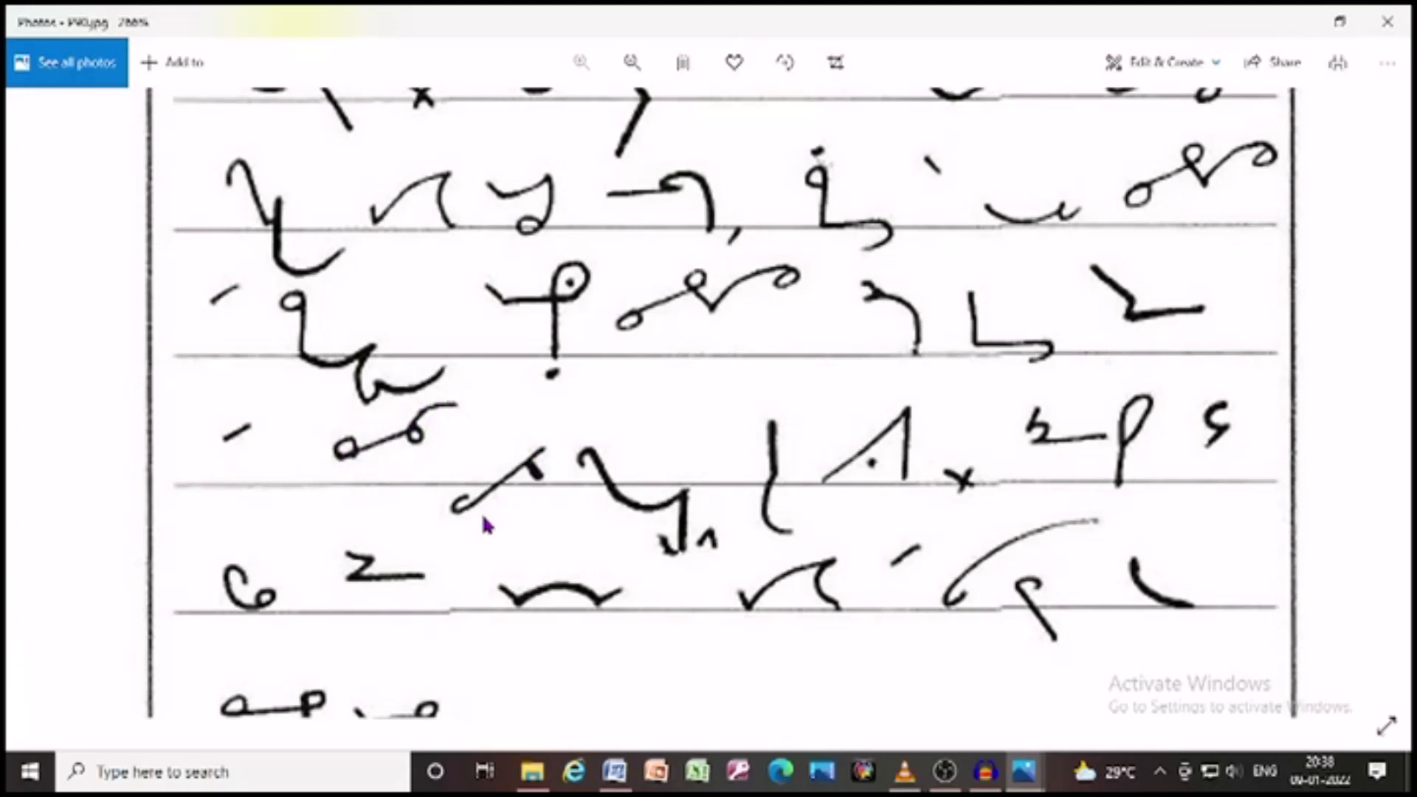
mouse_move(687, 488)
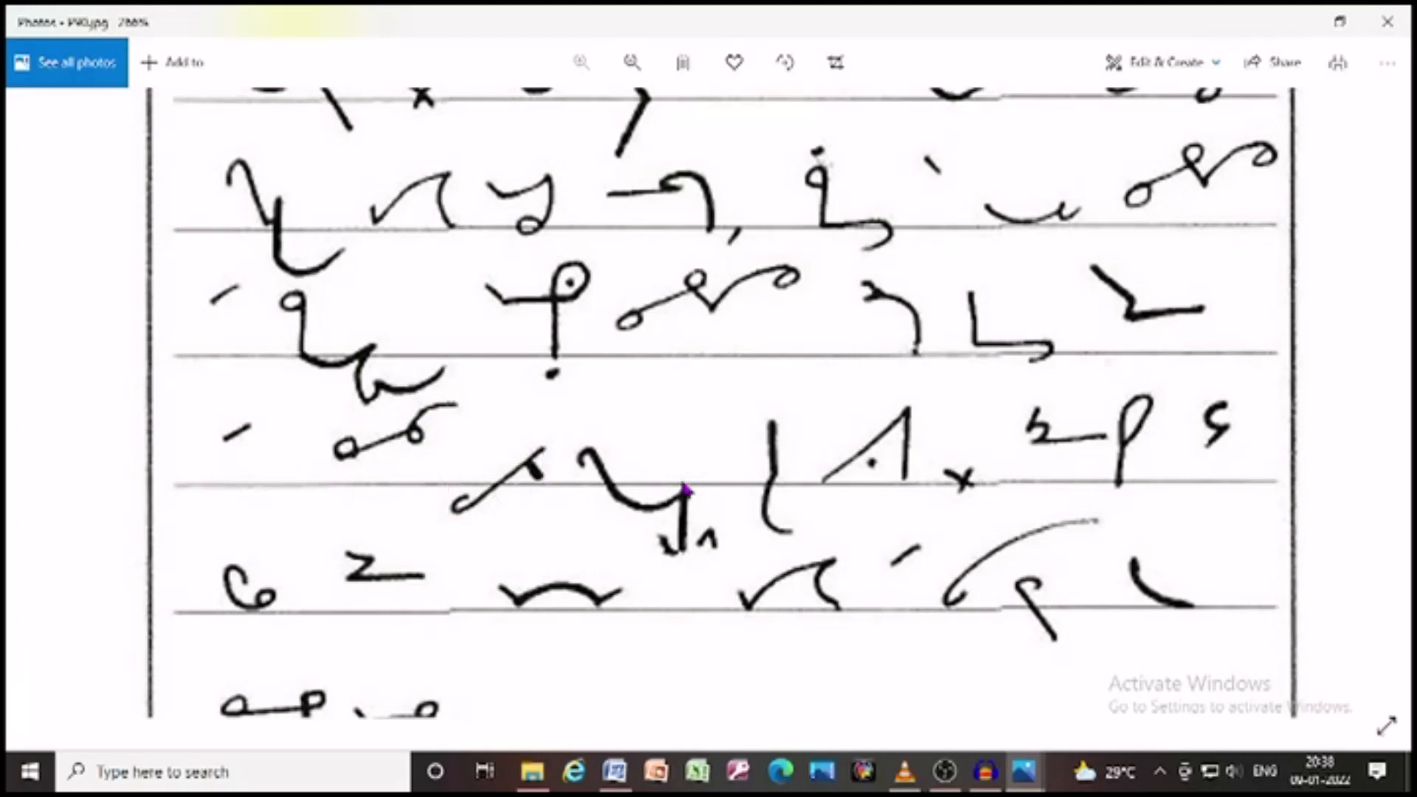
mouse_move(755, 510)
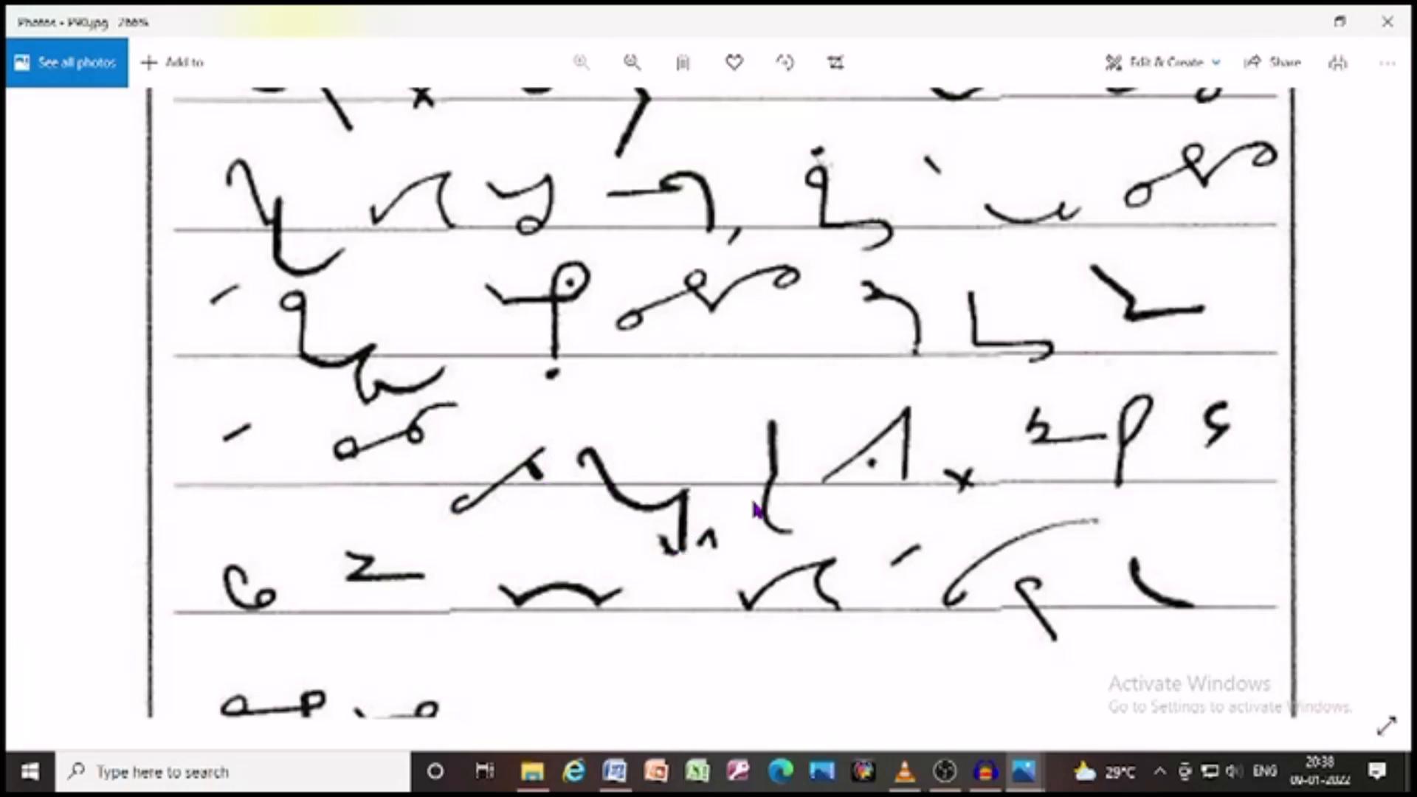
mouse_move(987, 467)
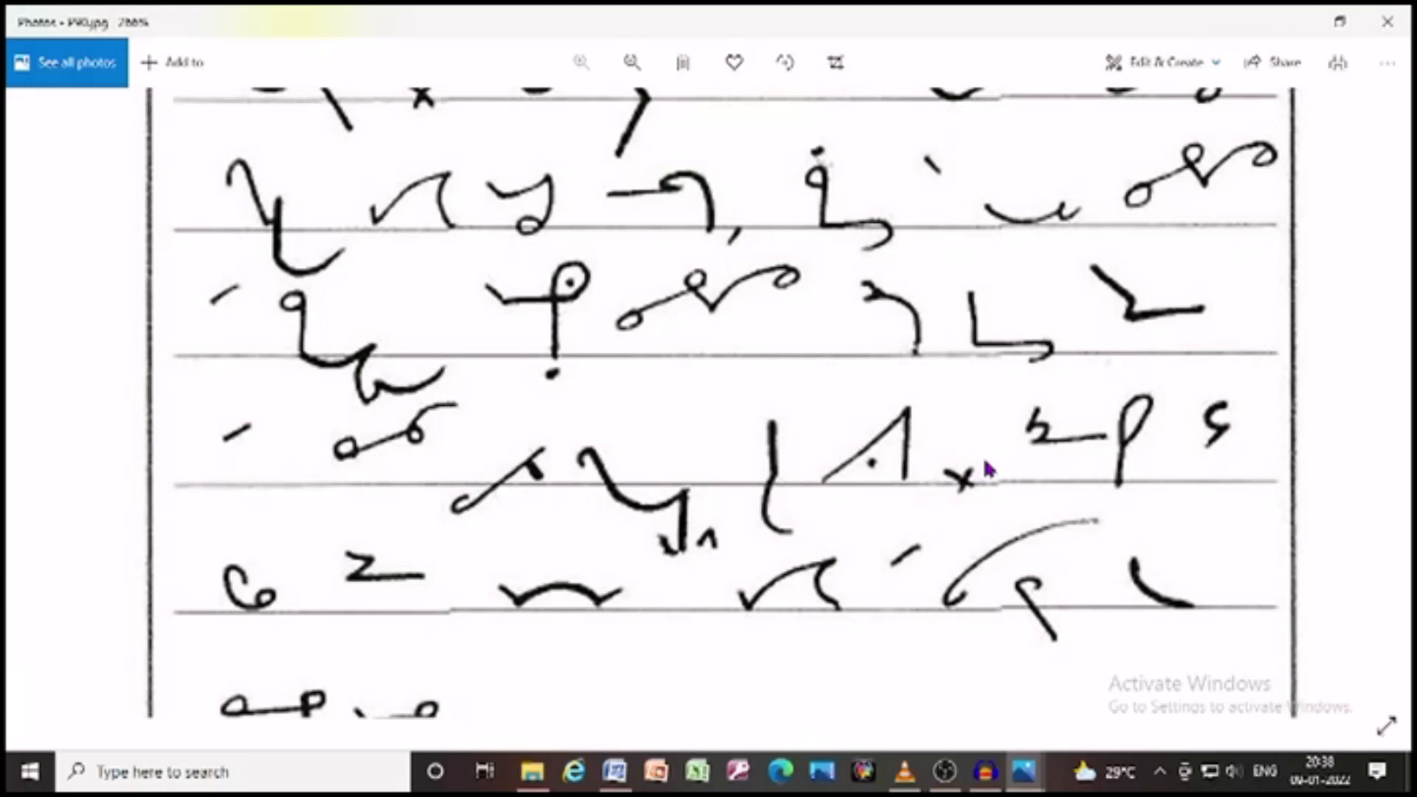
mouse_move(1114, 466)
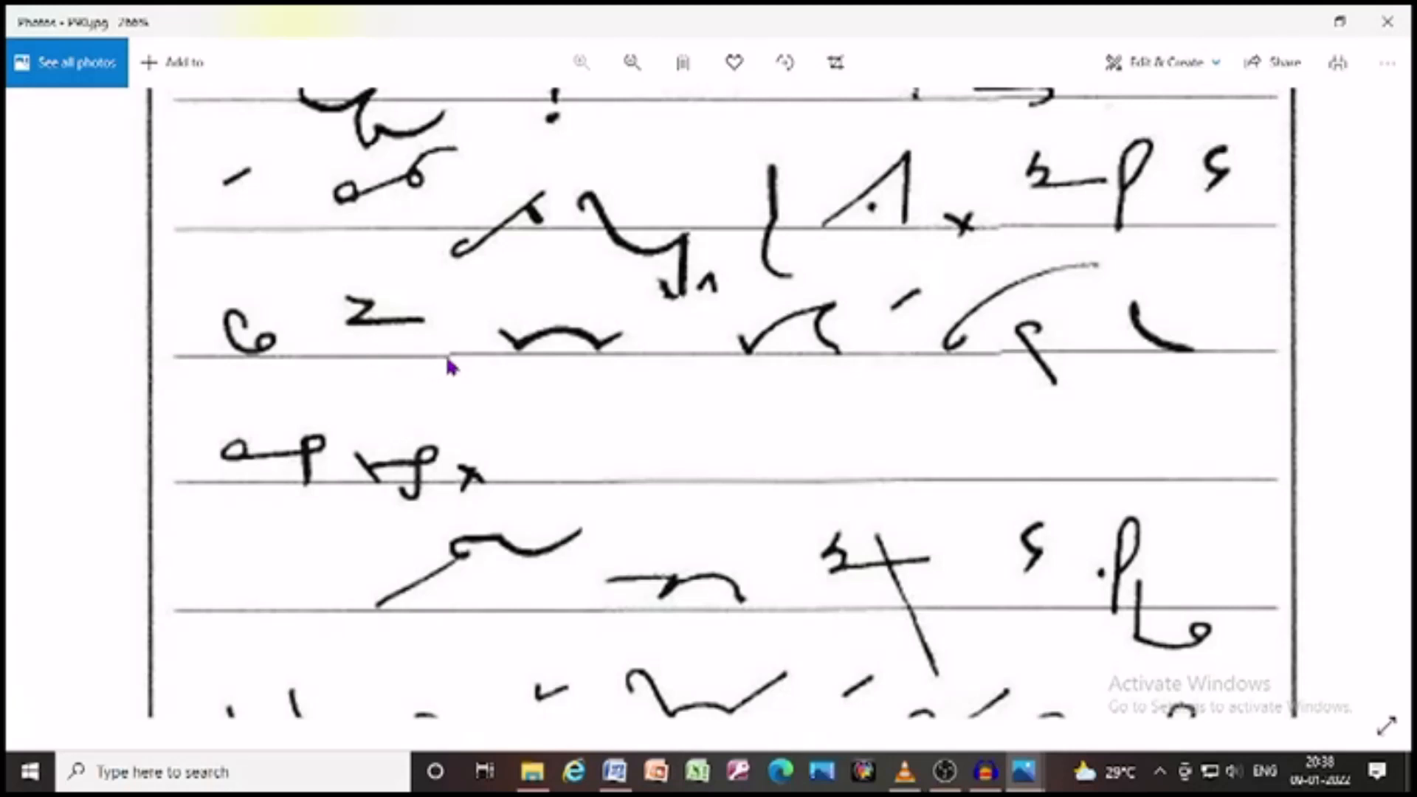
mouse_move(621, 363)
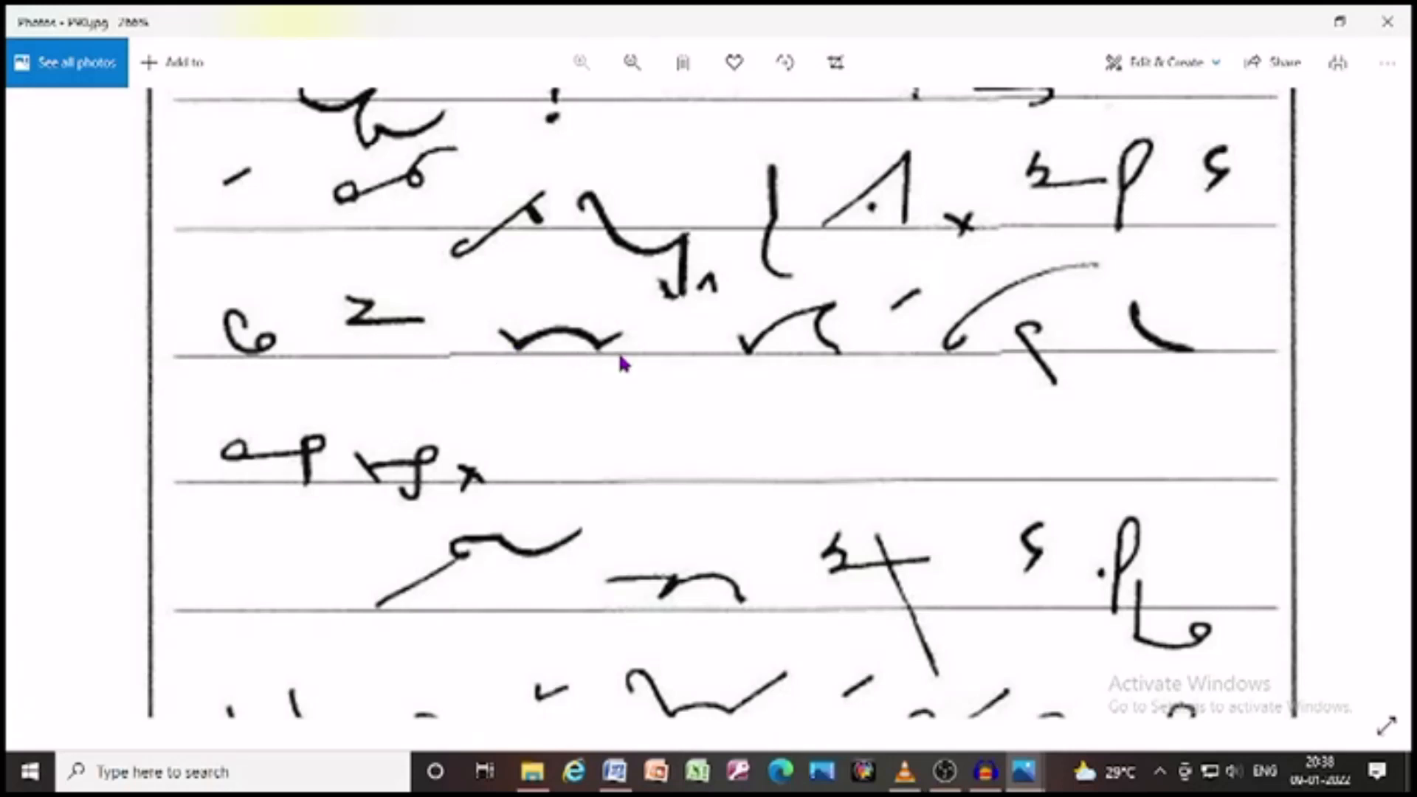
mouse_move(909, 321)
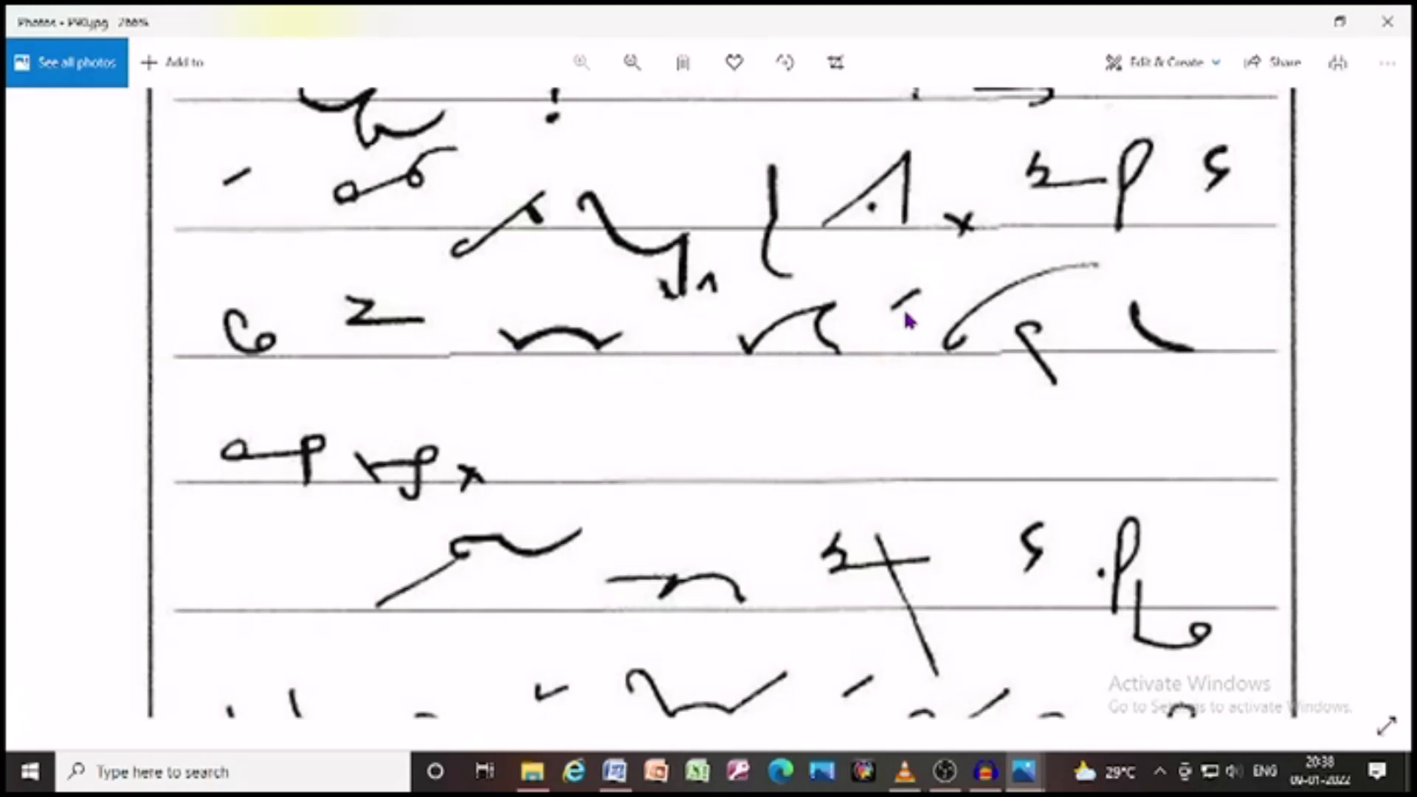
mouse_move(1066, 379)
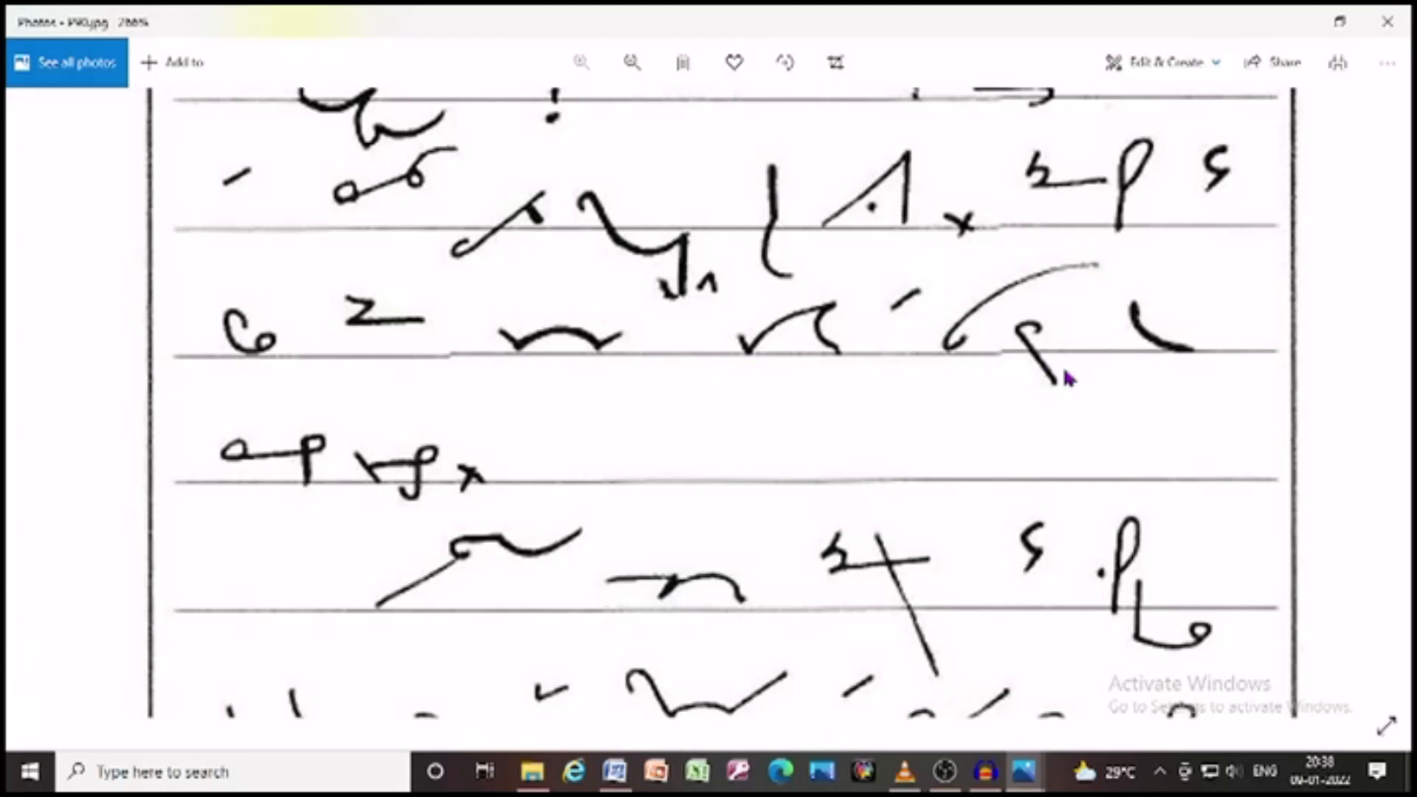
mouse_move(359, 506)
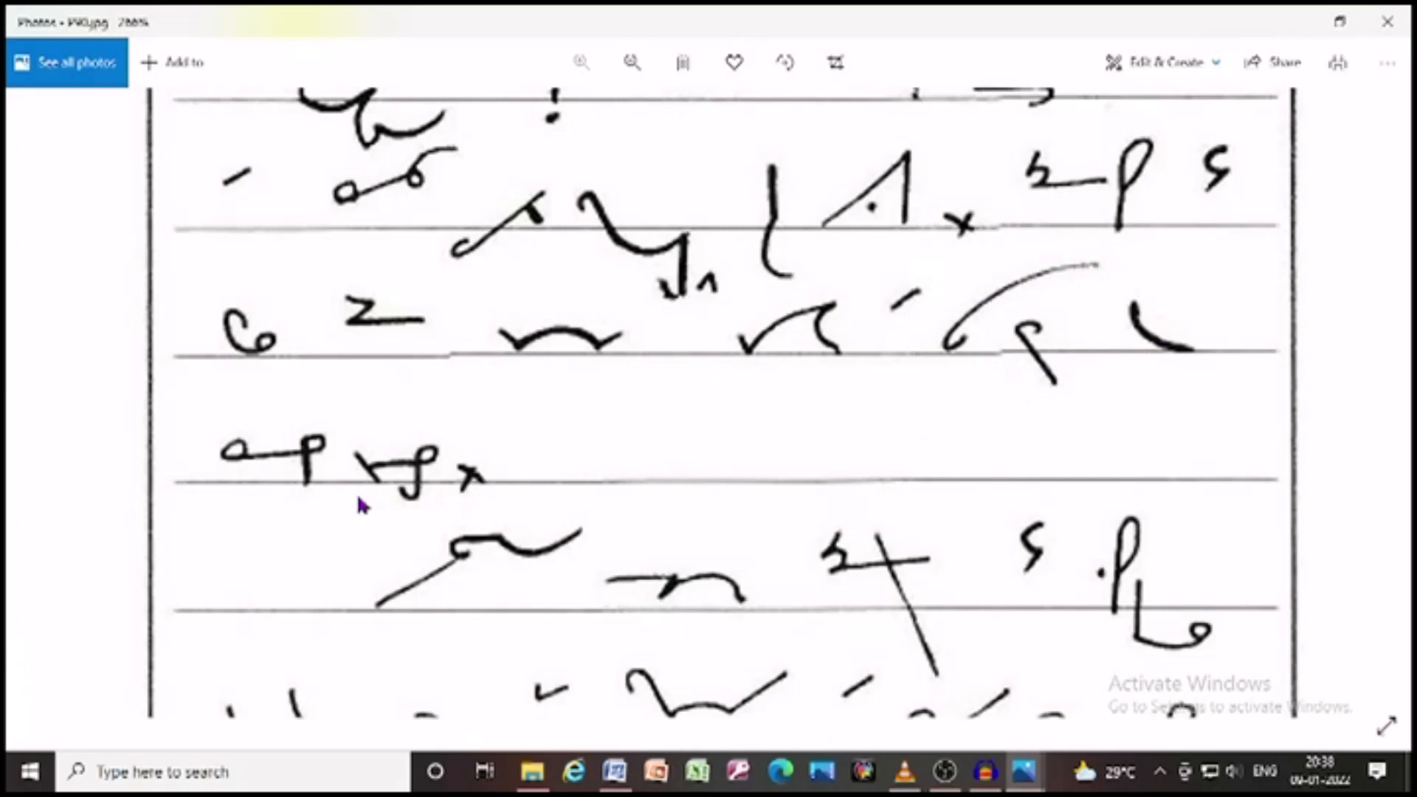
mouse_move(360, 447)
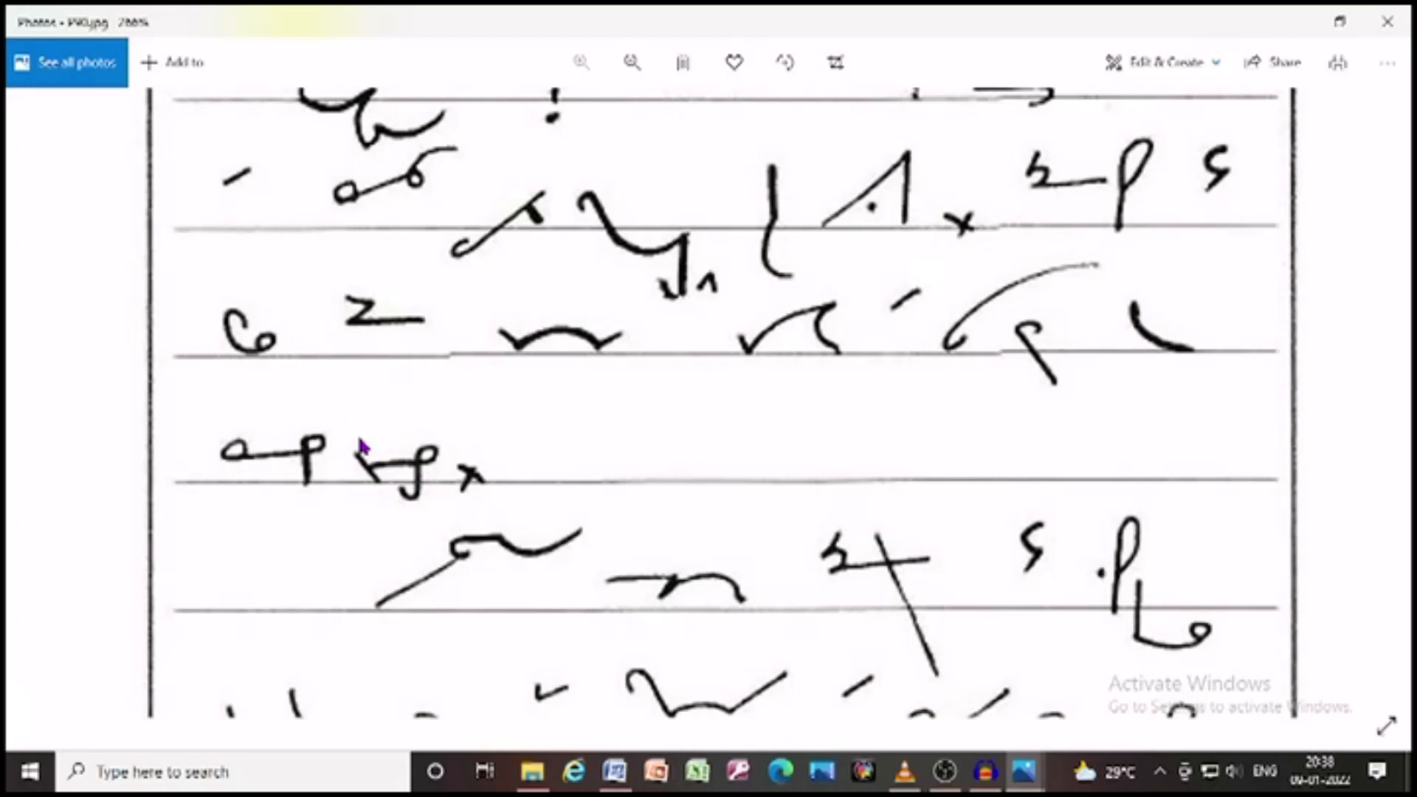
mouse_move(370, 483)
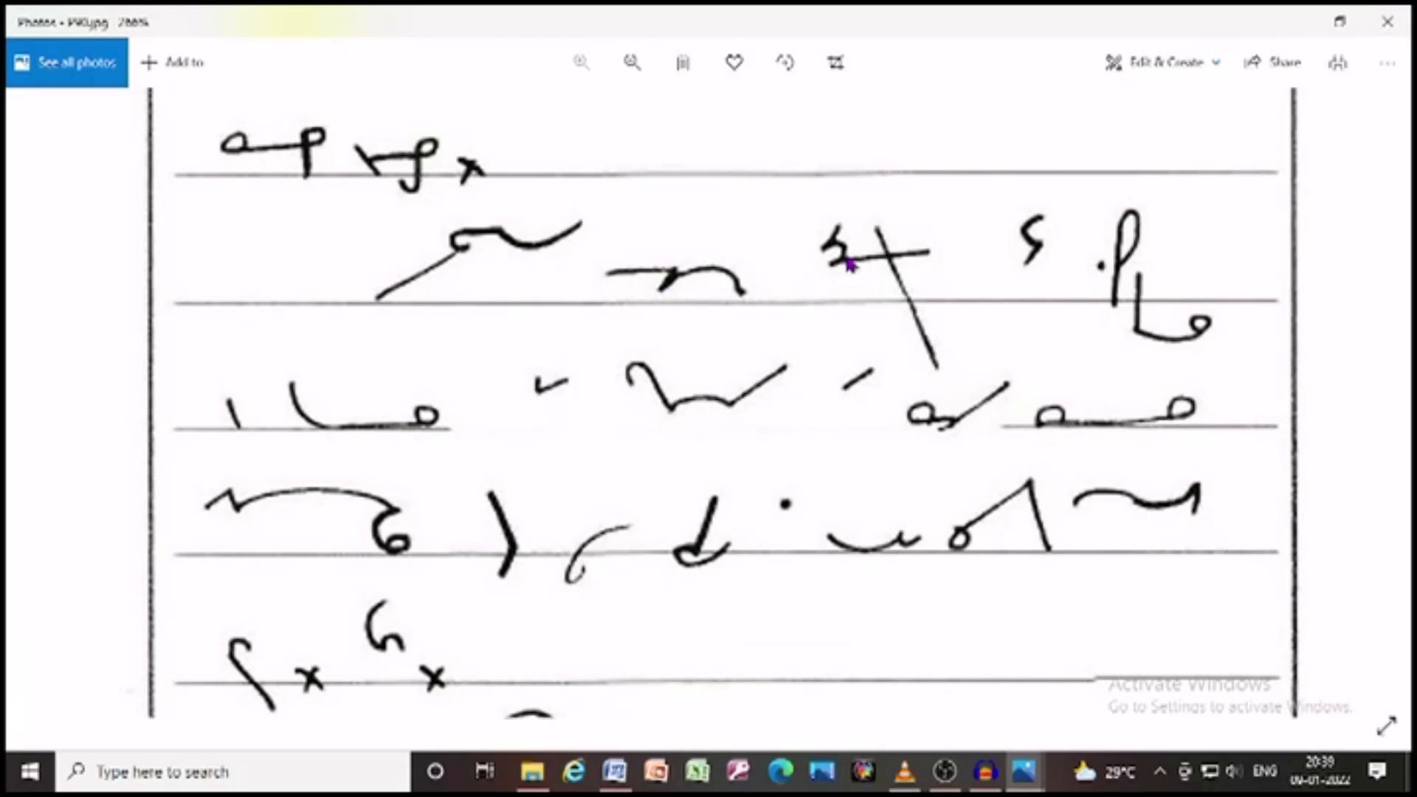
mouse_move(935, 333)
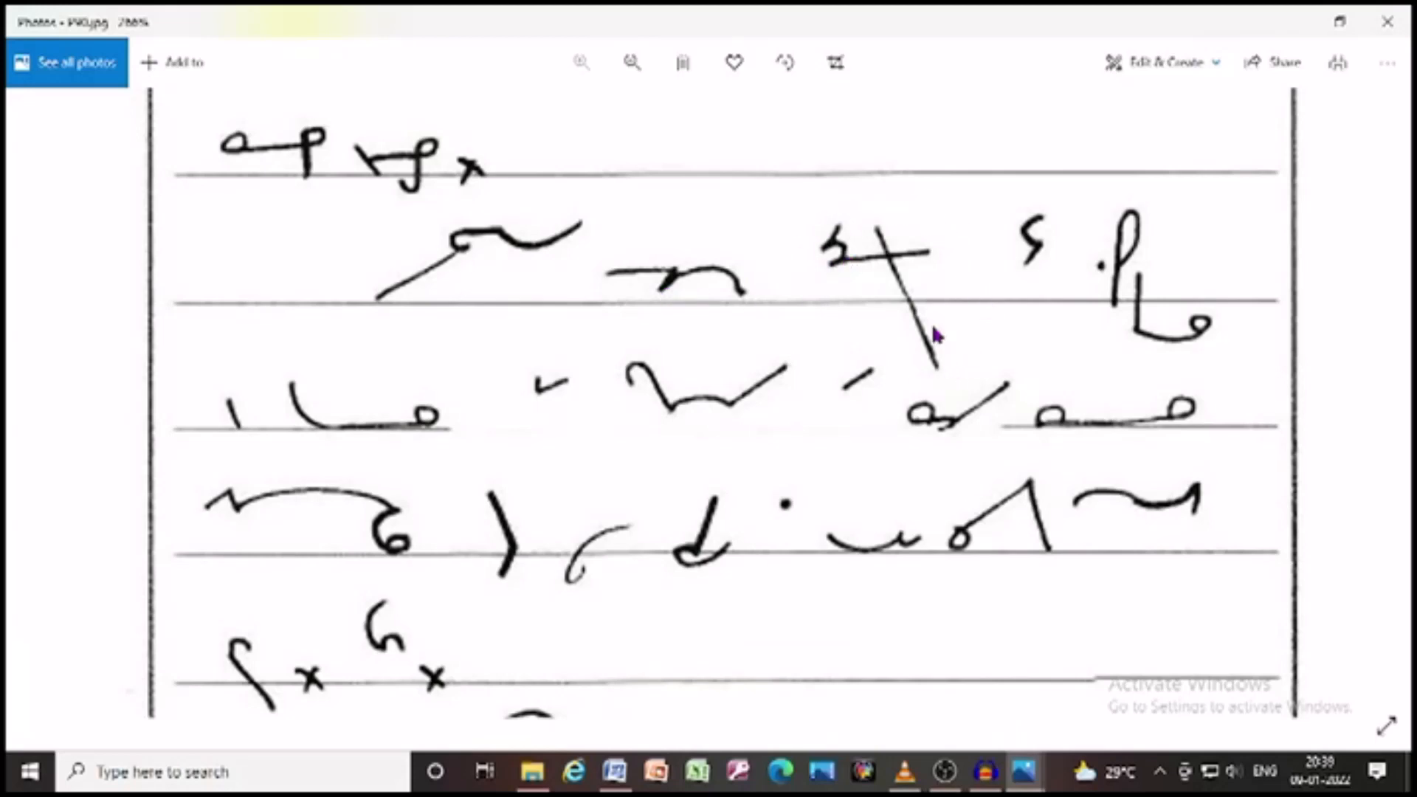
mouse_move(1203, 281)
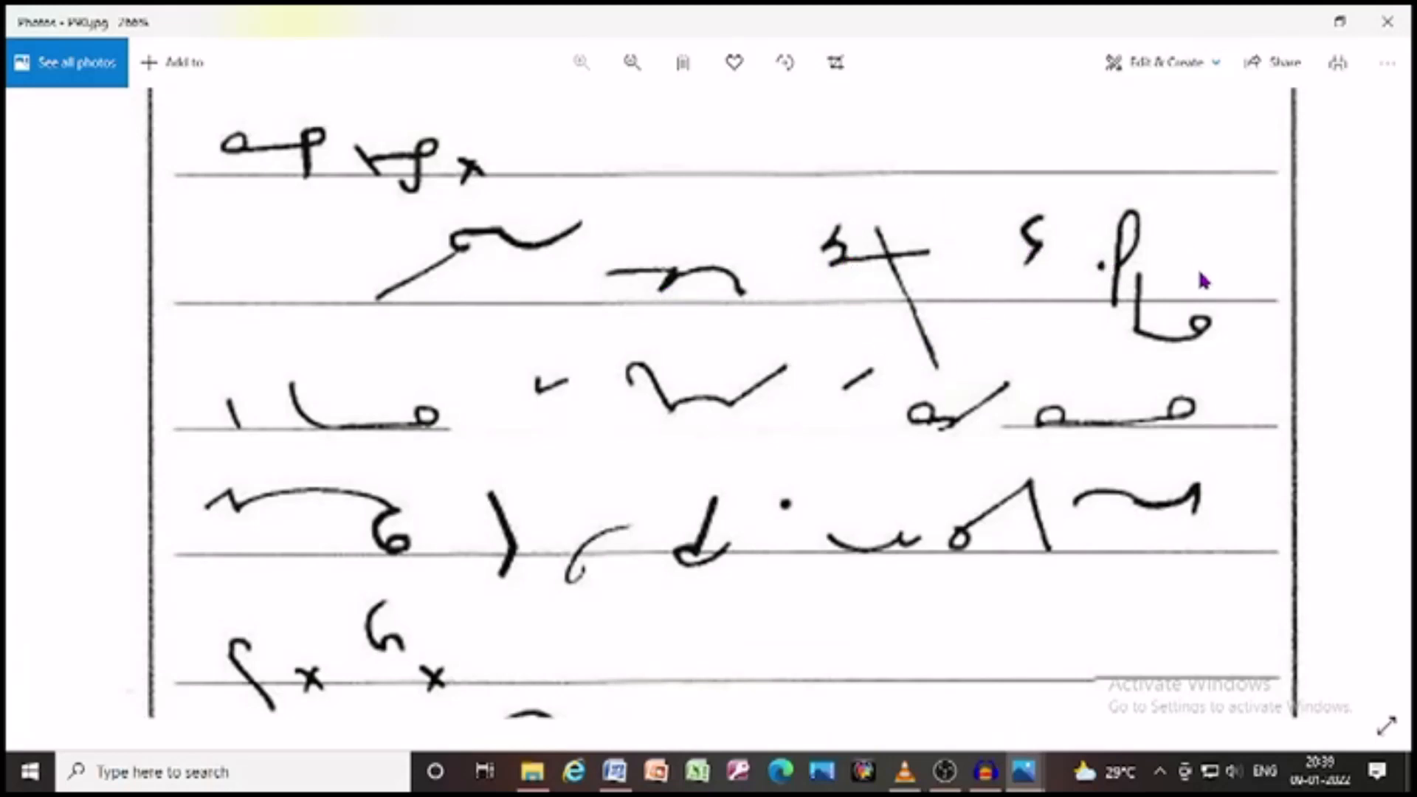
mouse_move(769, 402)
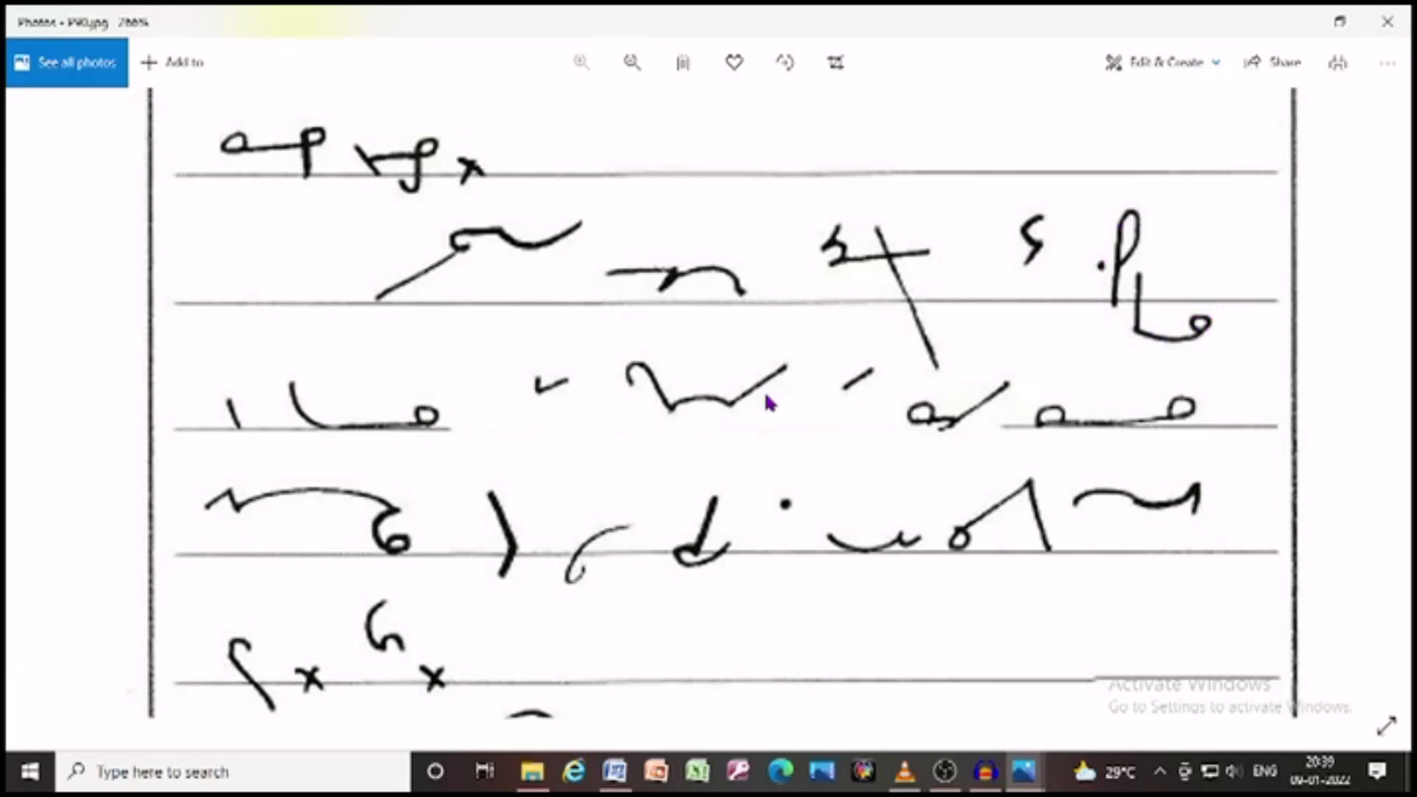
mouse_move(530, 406)
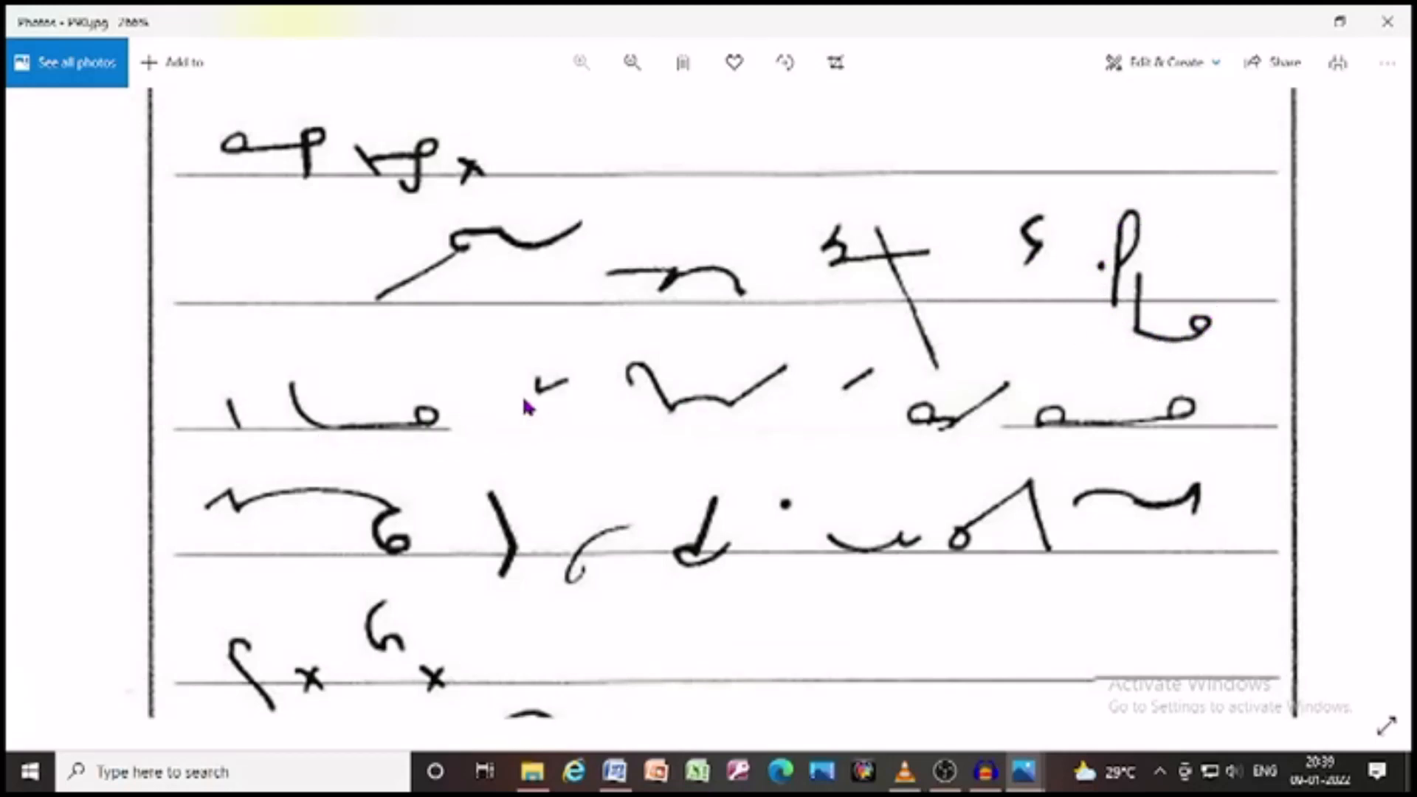
mouse_move(709, 422)
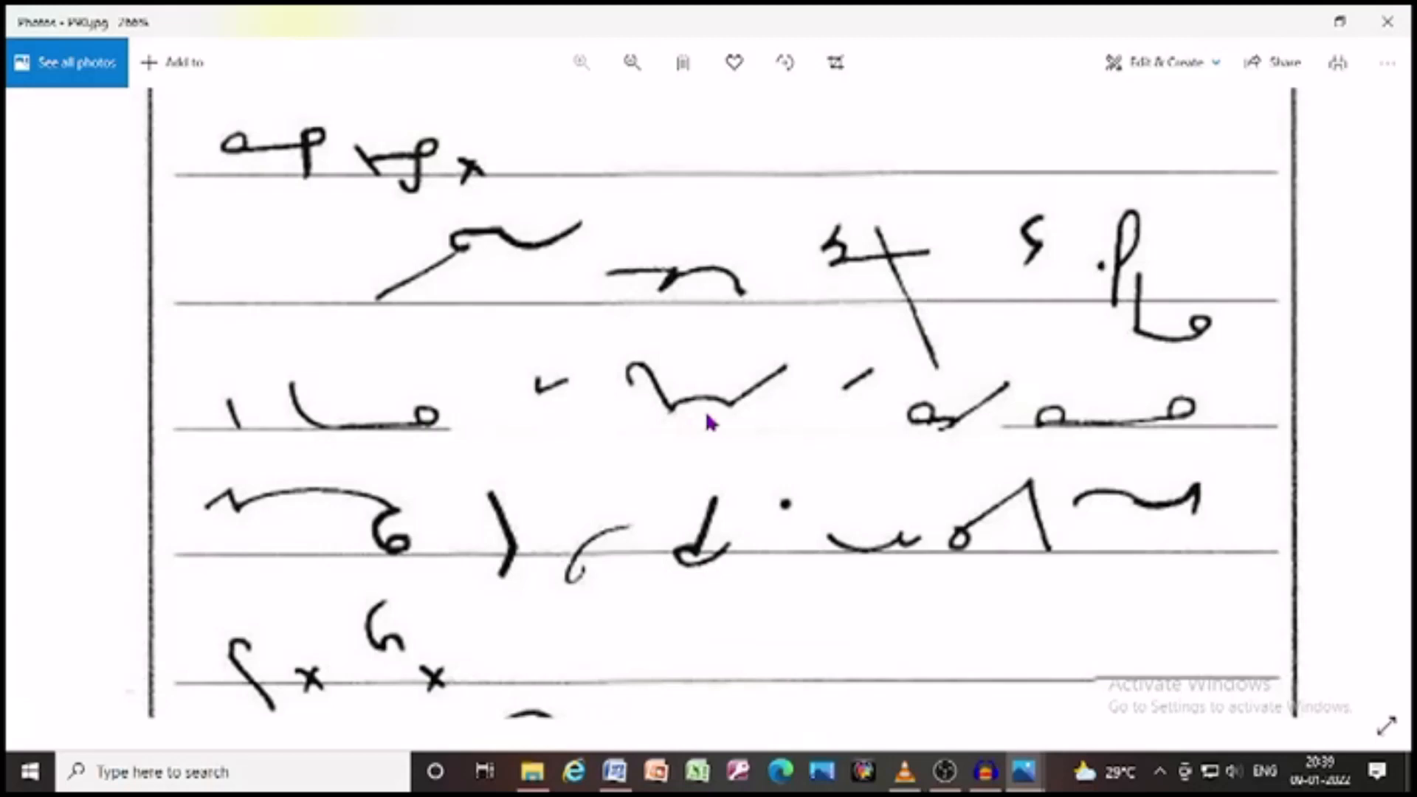
mouse_move(1084, 438)
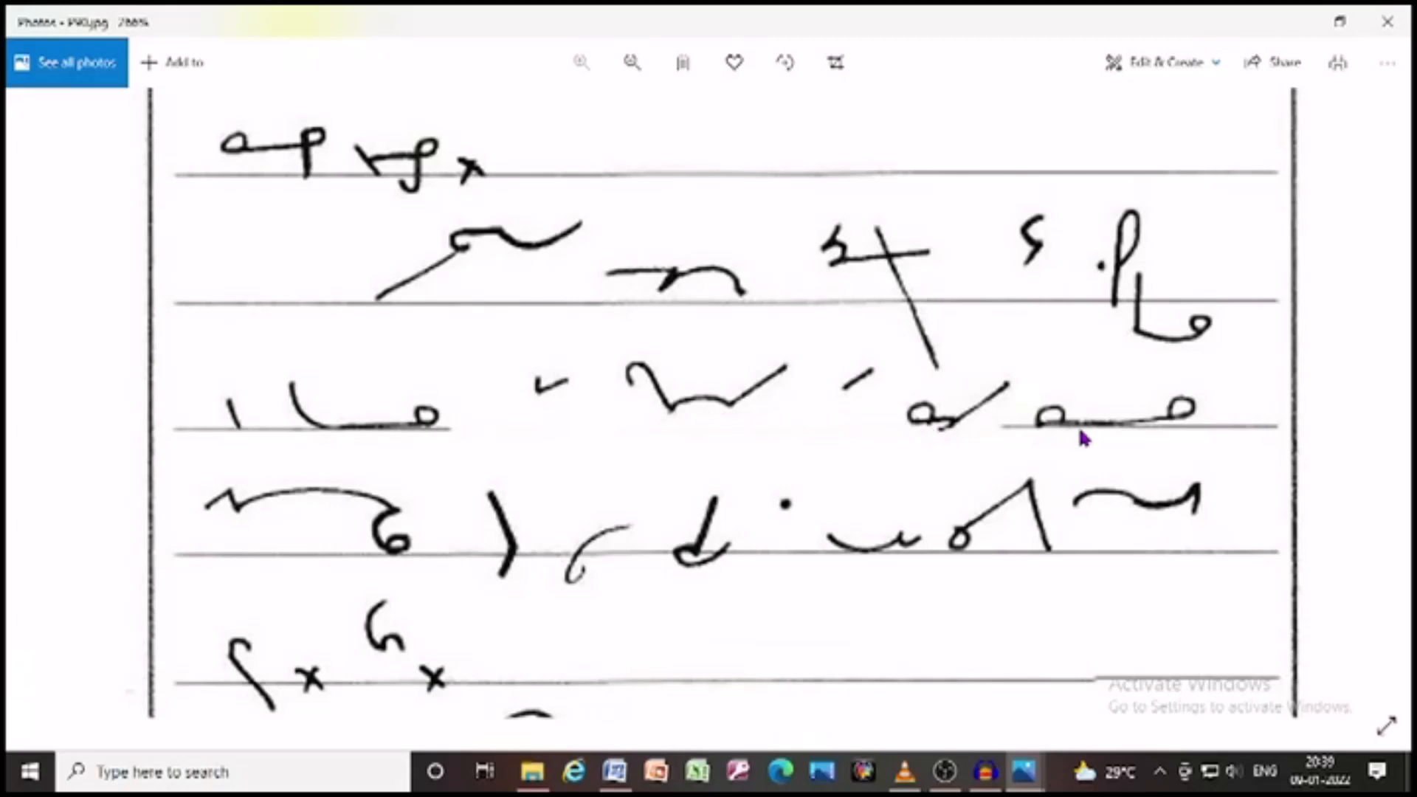
scroll(down, 3)
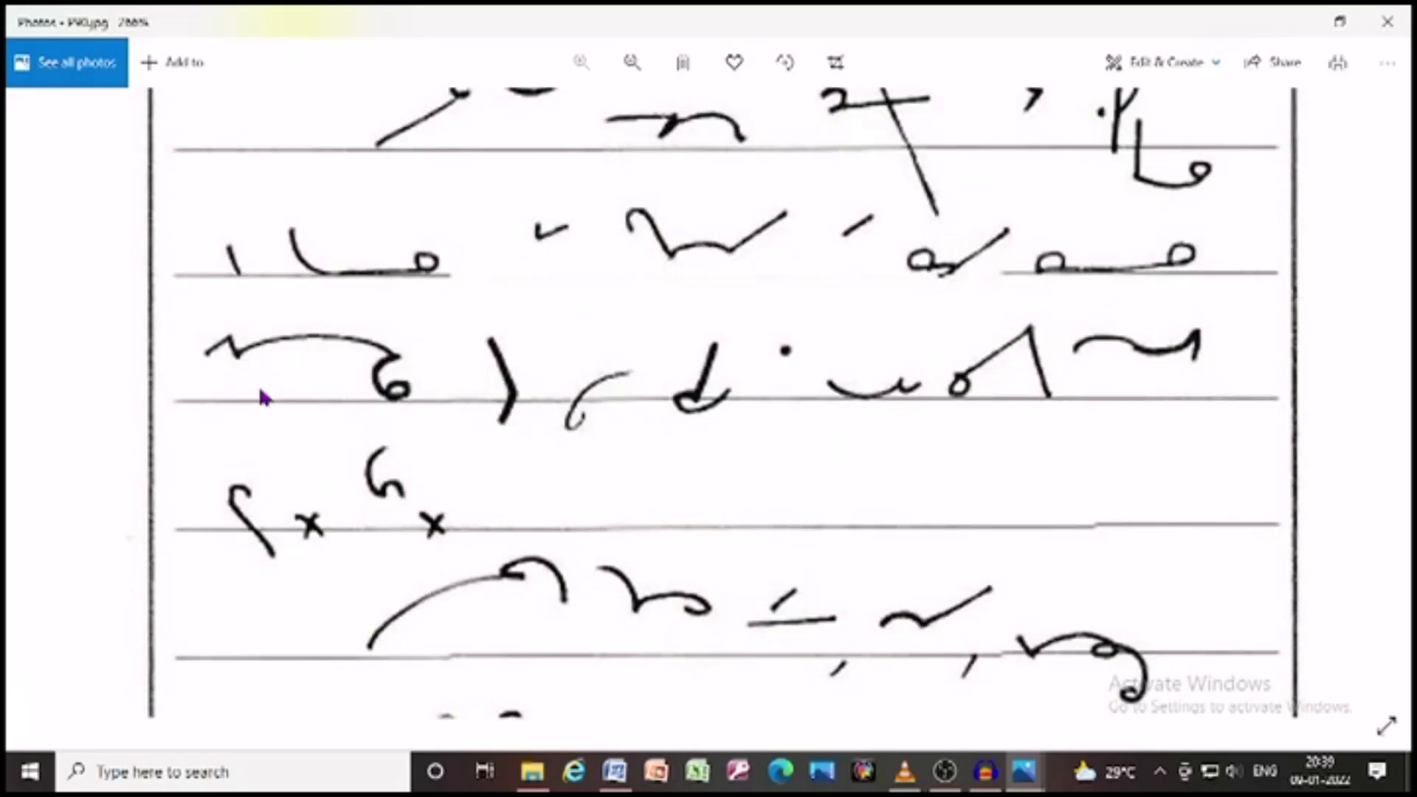
mouse_move(497, 389)
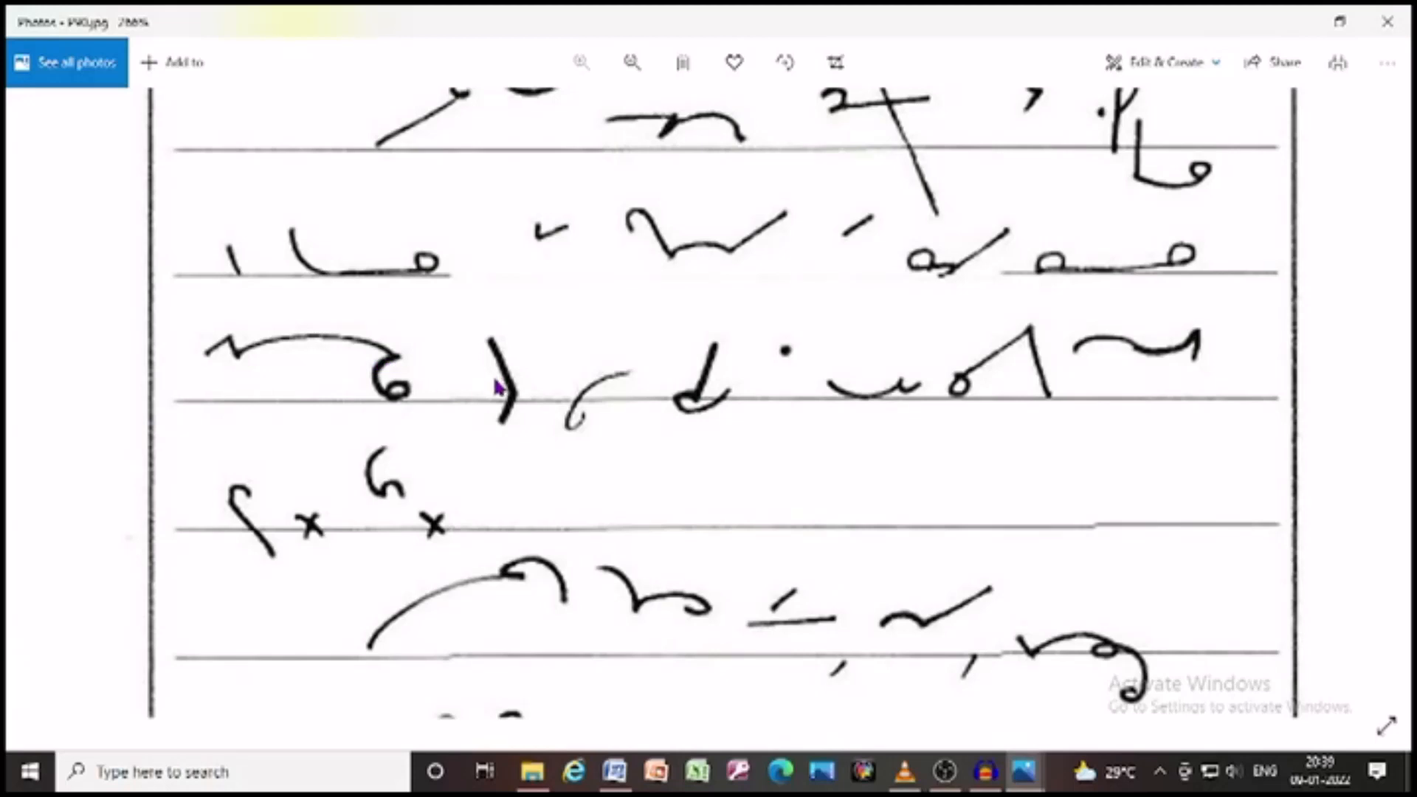
mouse_move(782, 420)
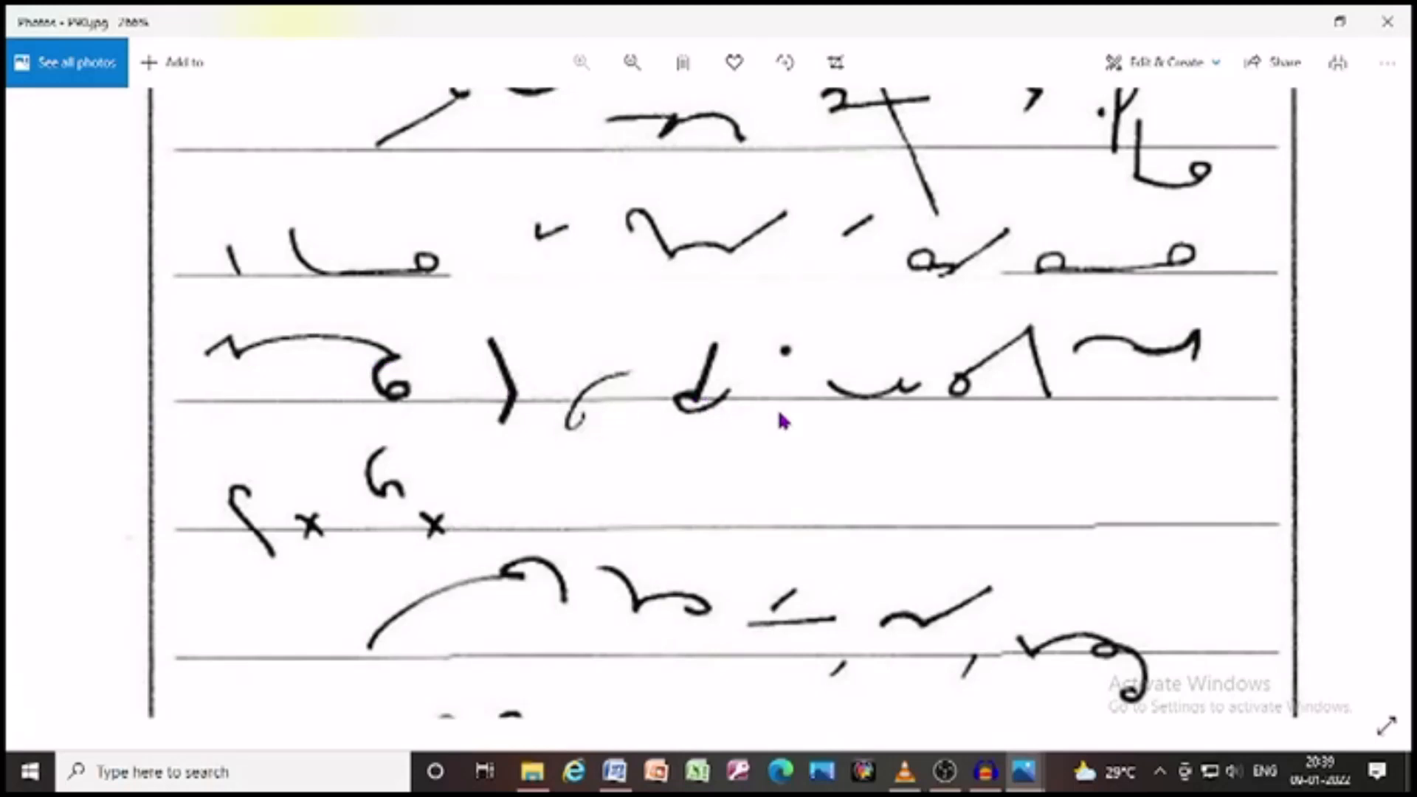
mouse_move(1048, 379)
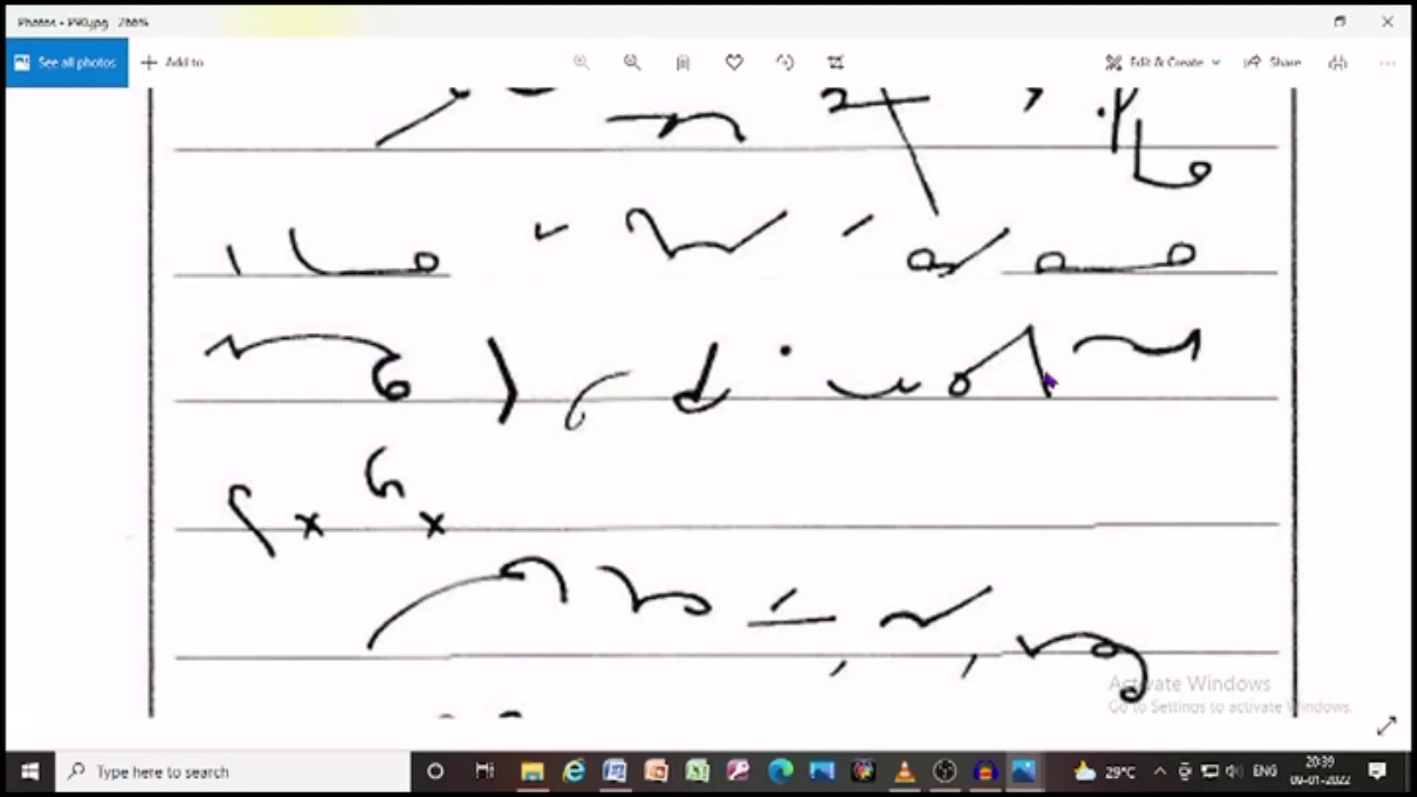
mouse_move(217, 567)
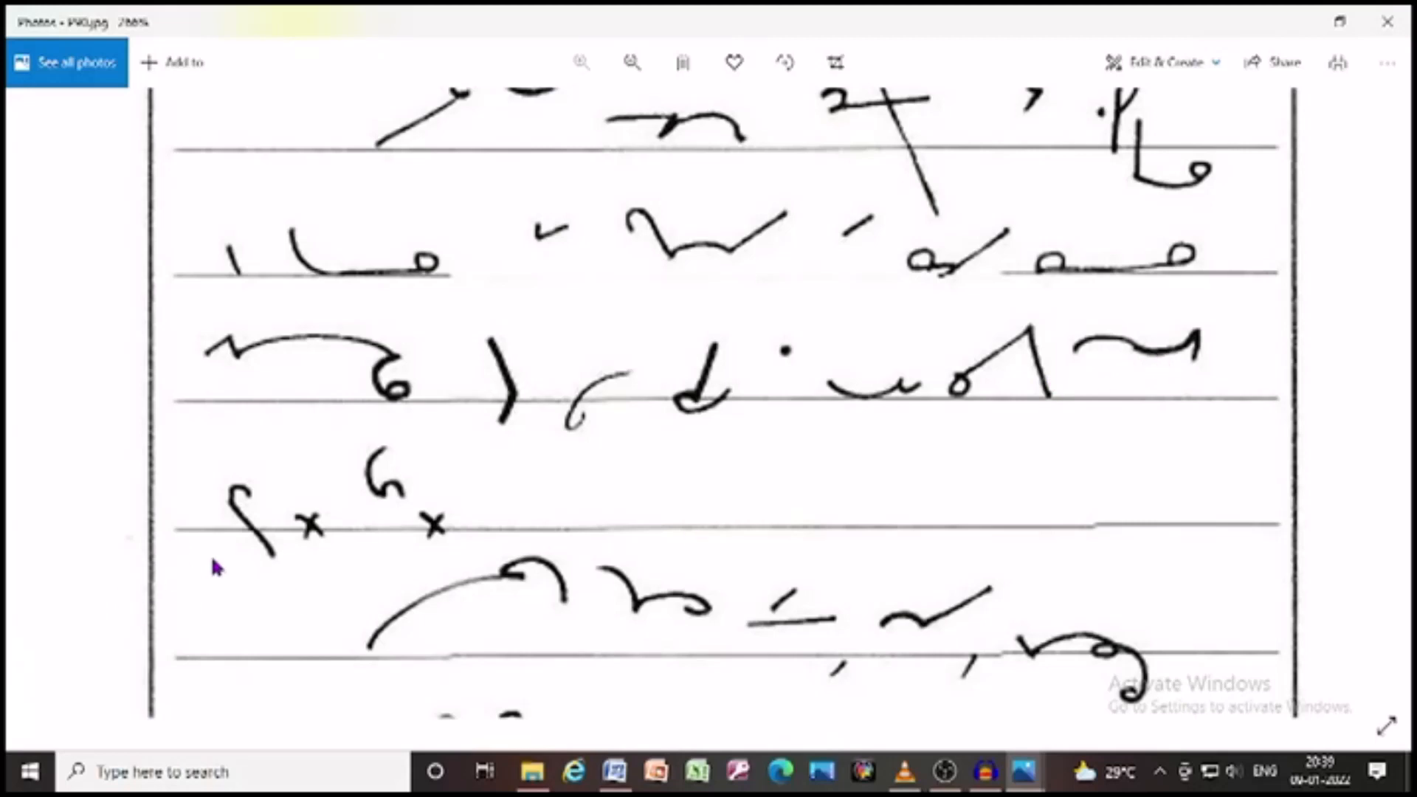
scroll(down, 3)
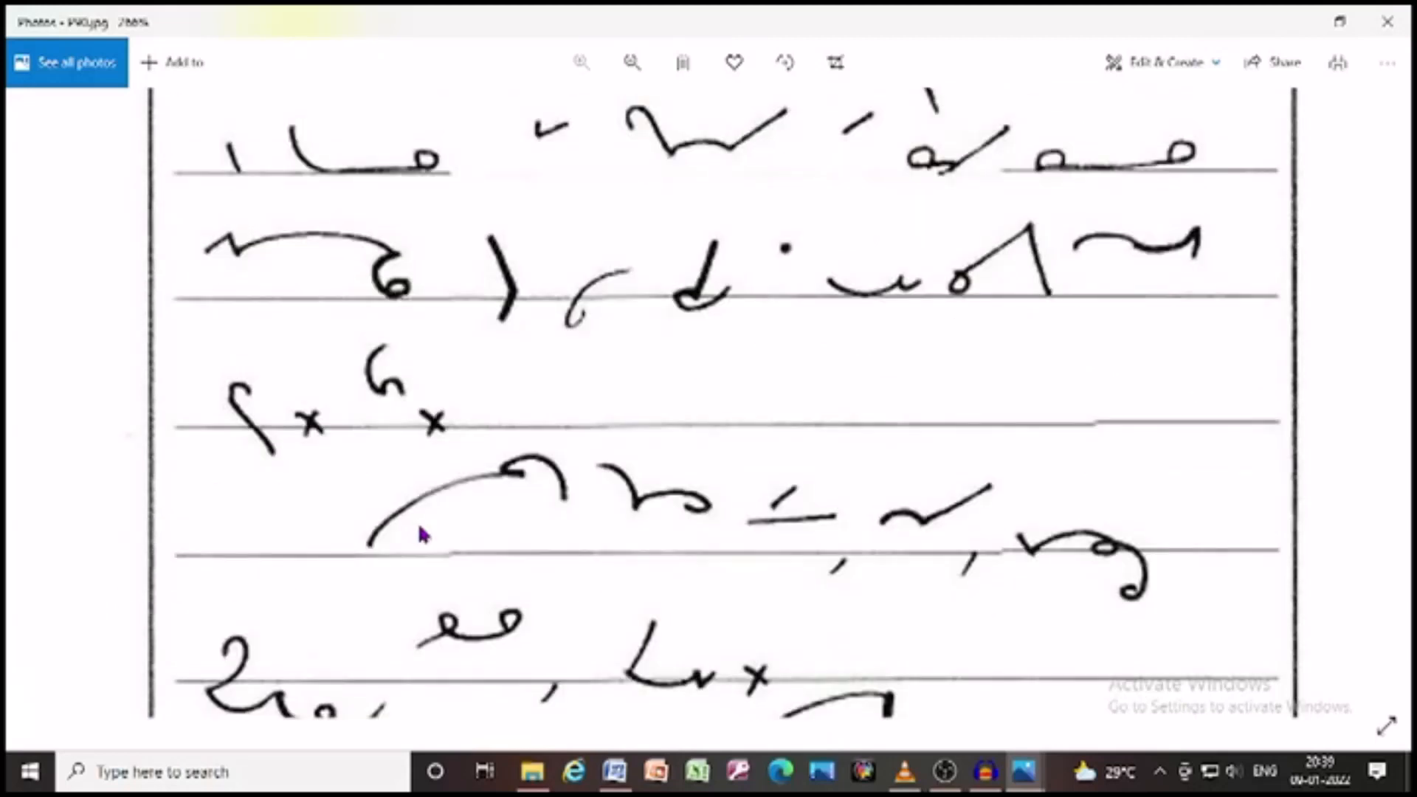
scroll(down, 3)
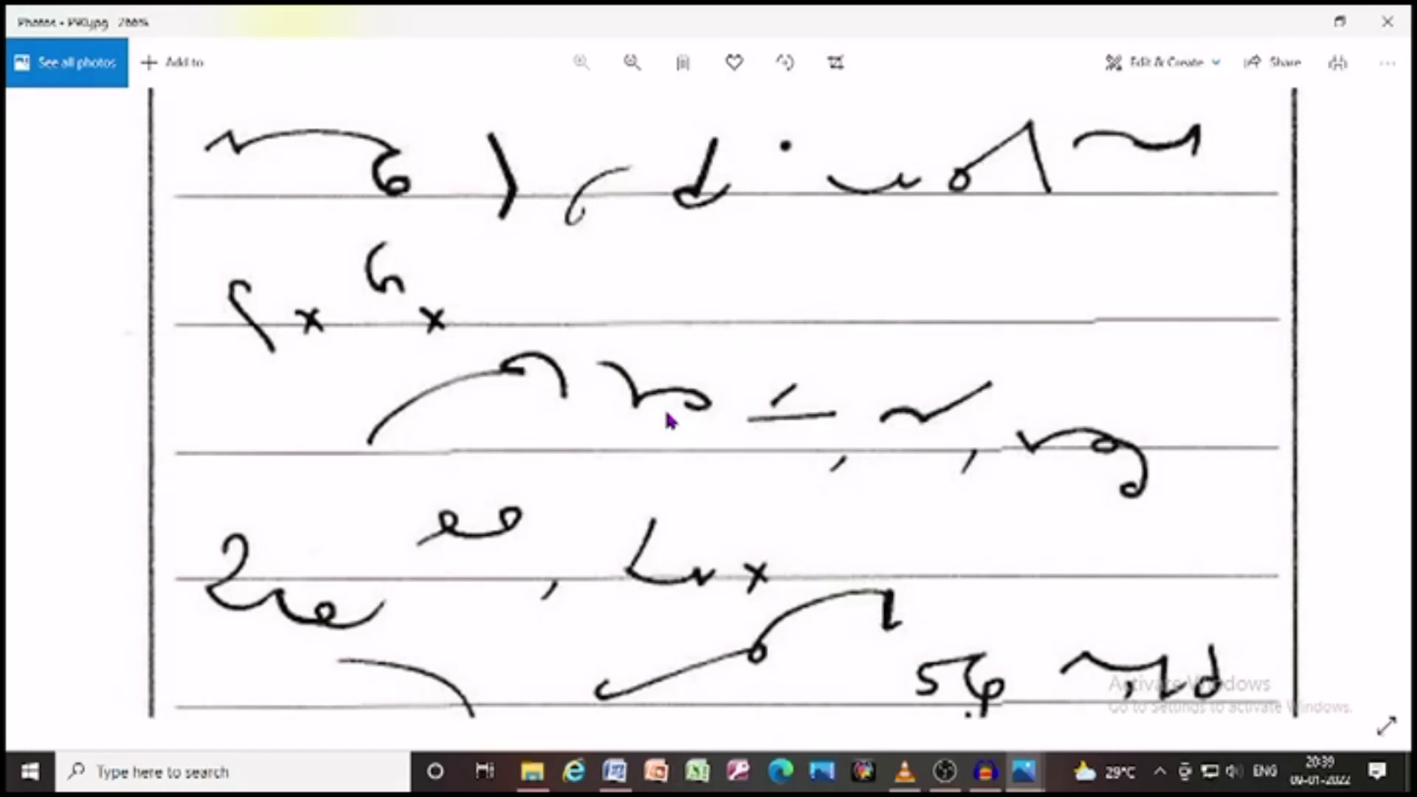
mouse_move(922, 430)
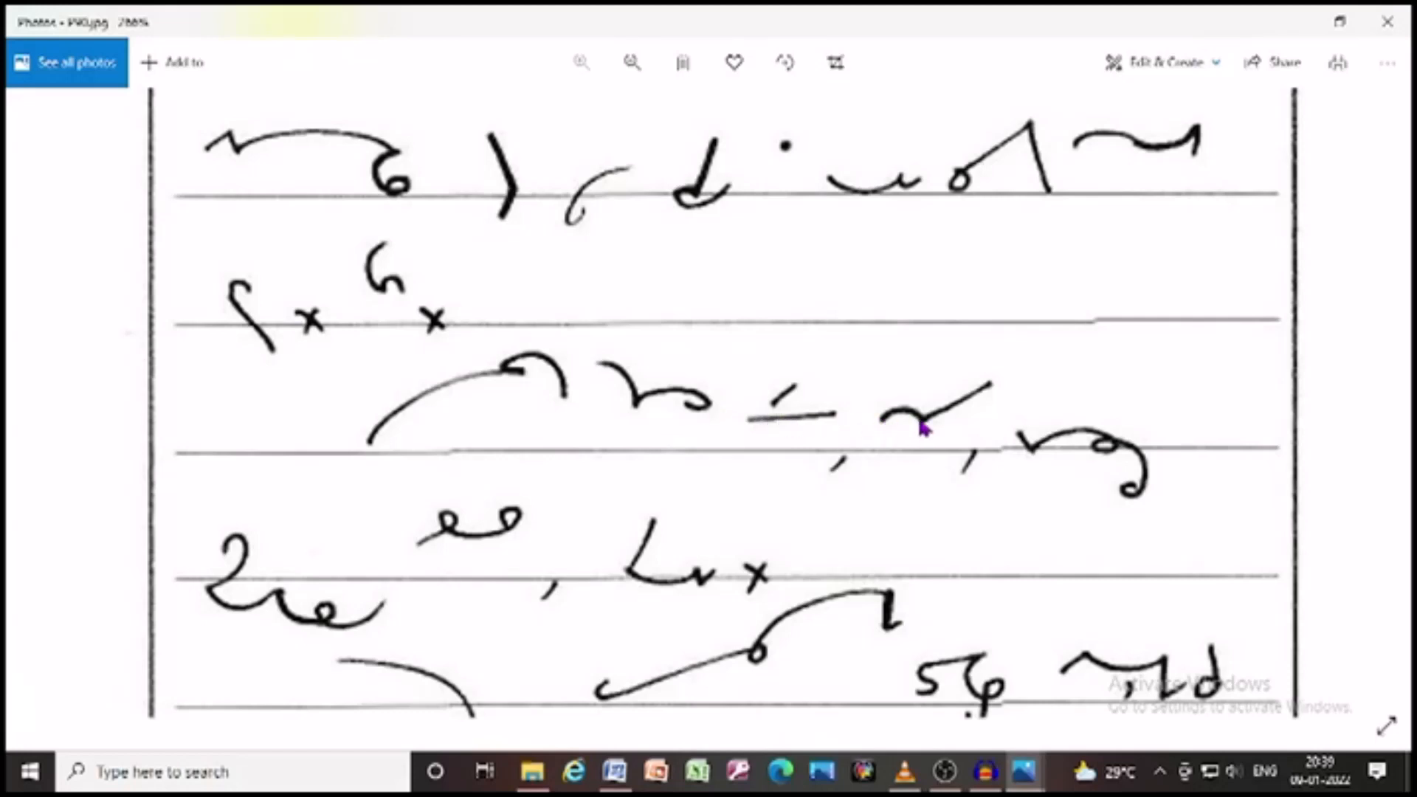
mouse_move(330, 619)
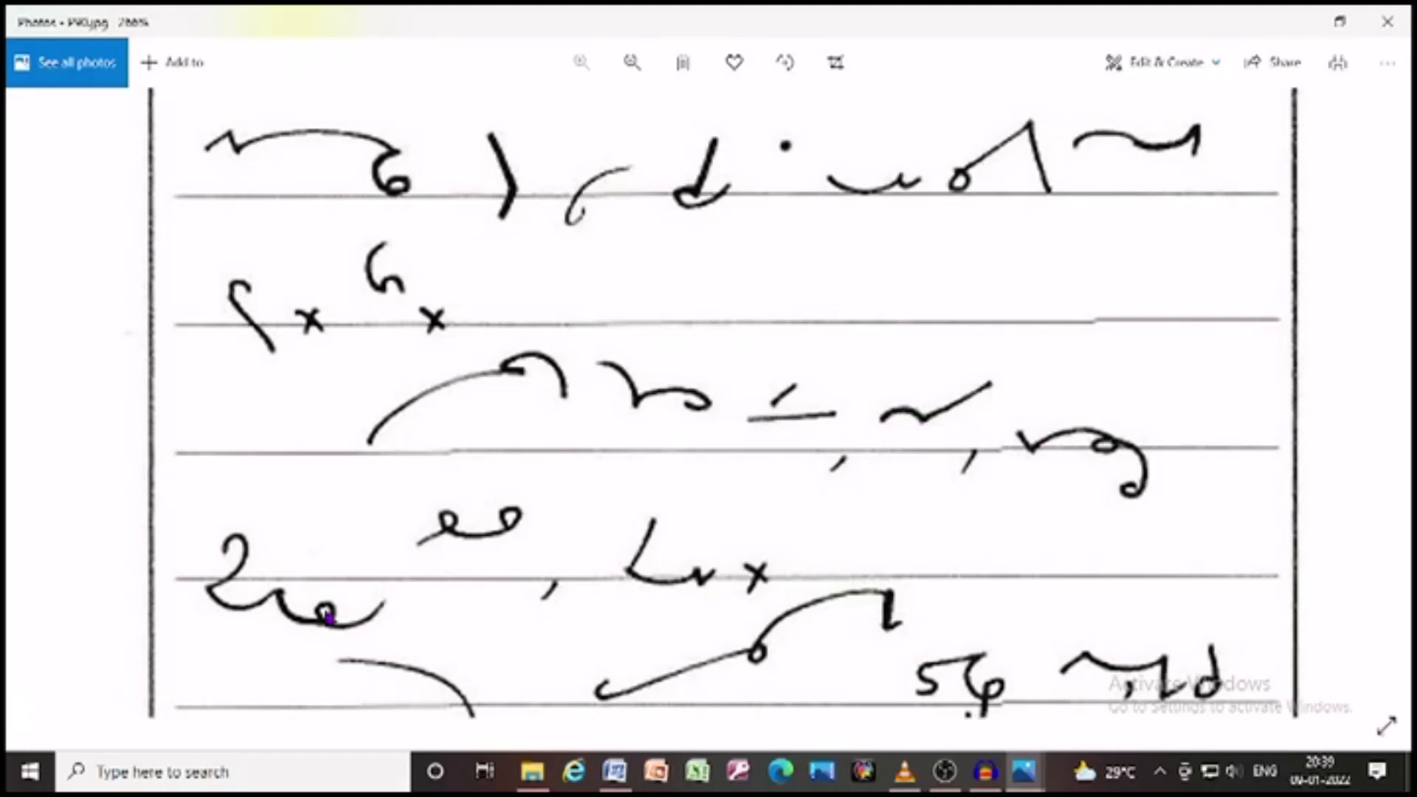
mouse_move(585, 585)
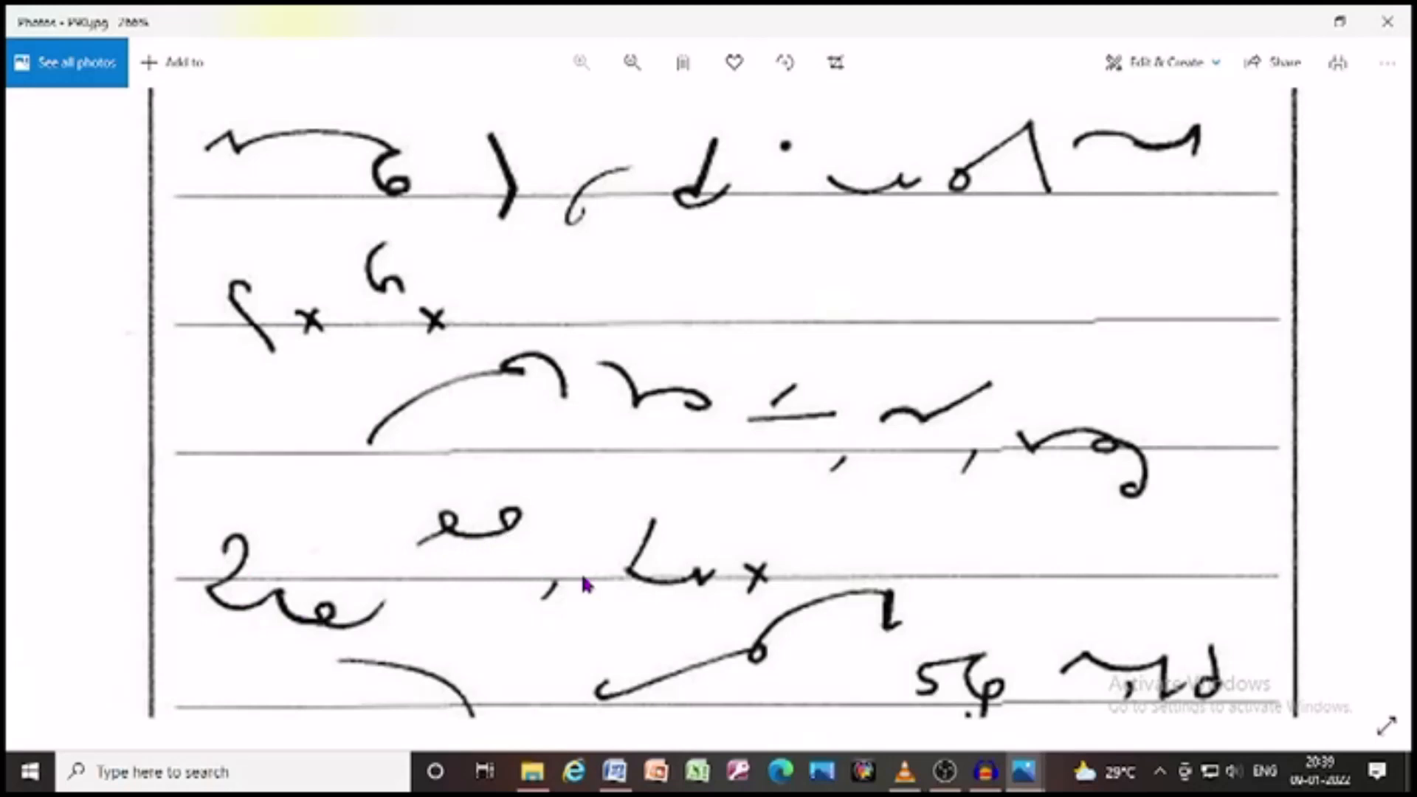
scroll(down, 3)
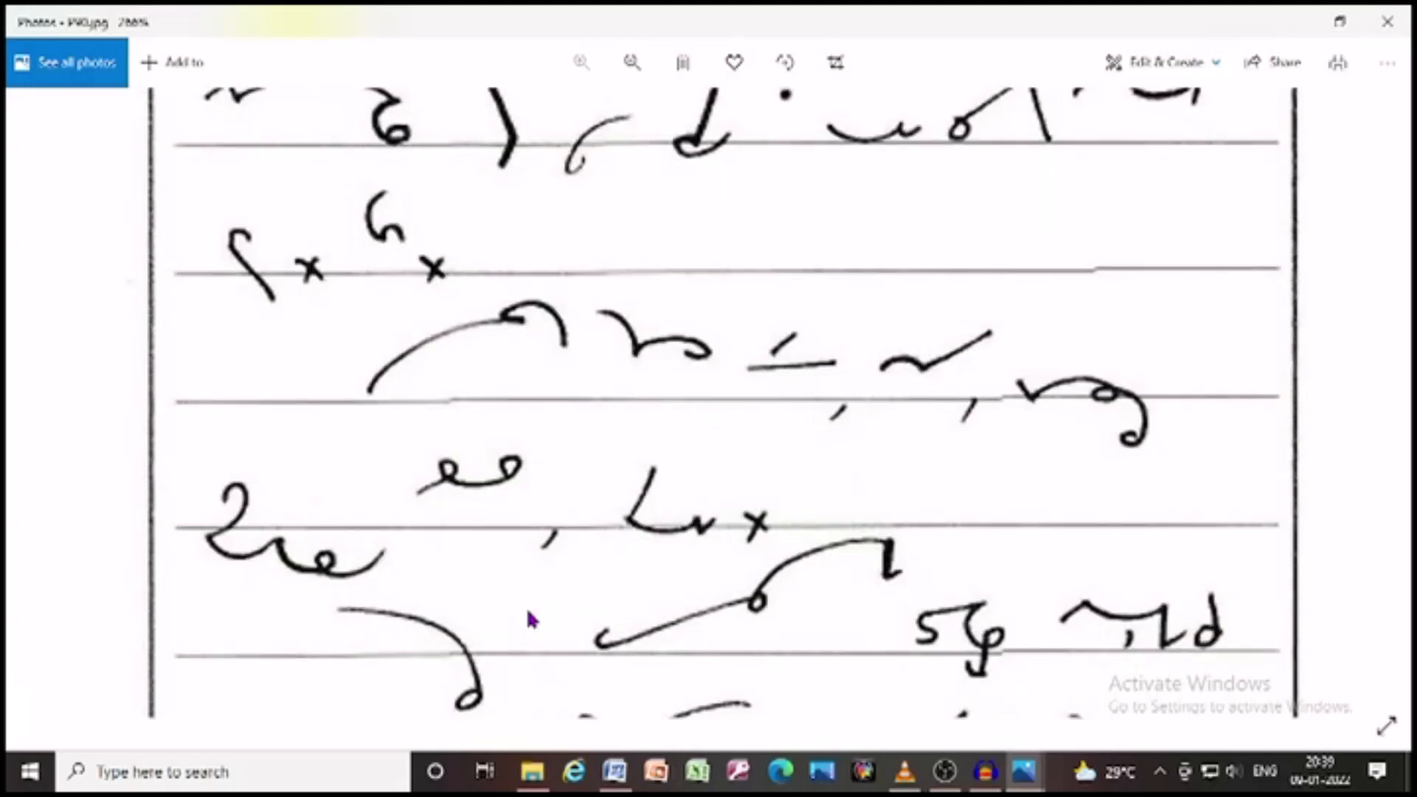
scroll(down, 3)
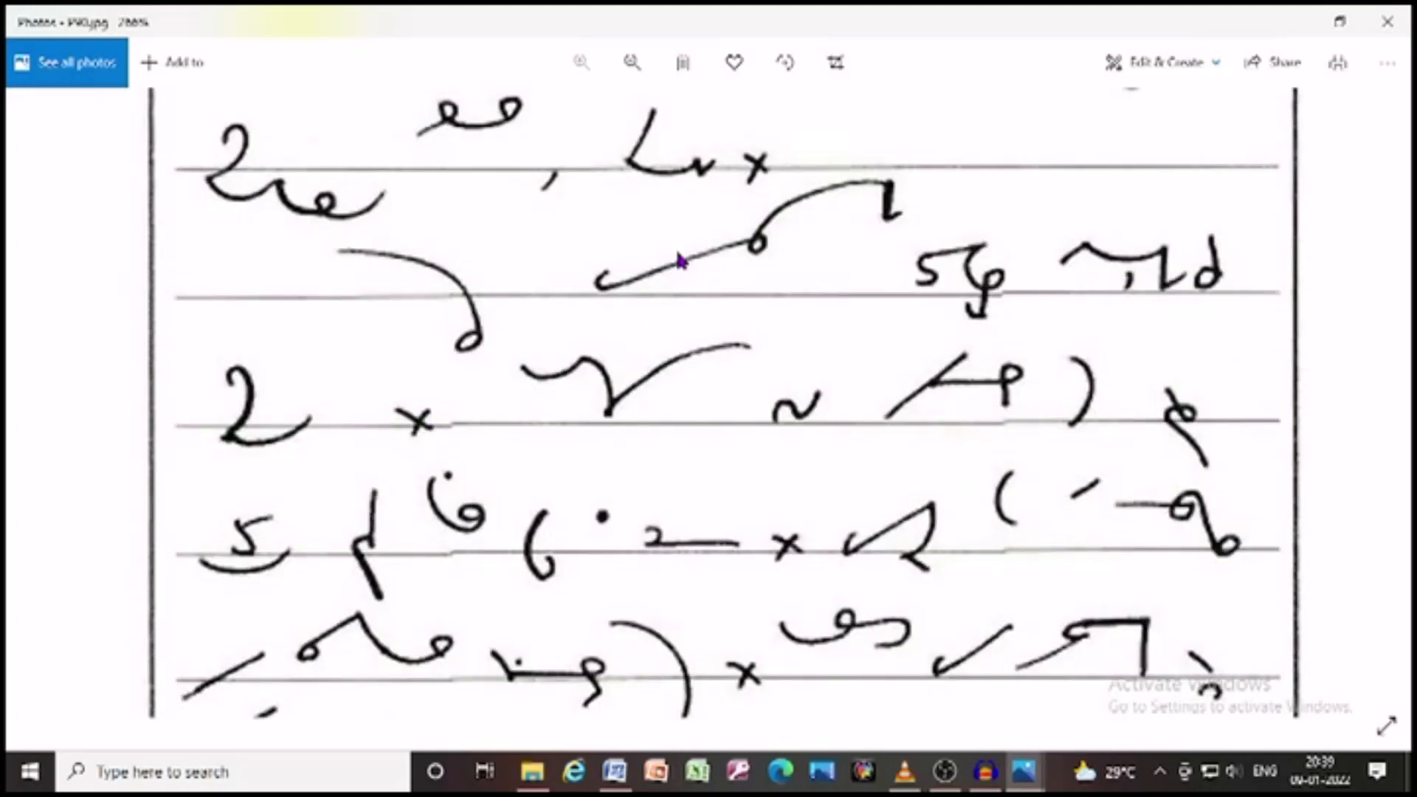
mouse_move(908, 230)
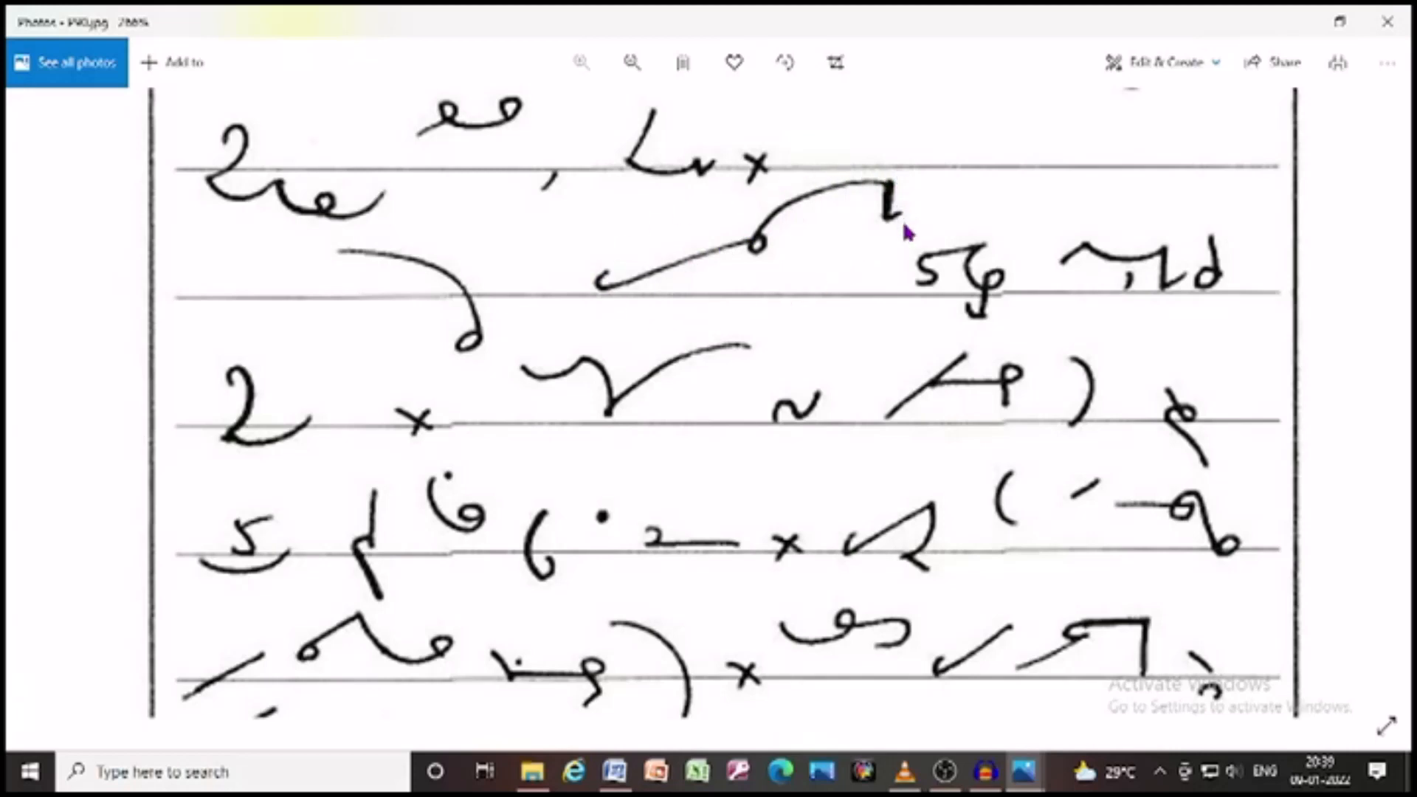
mouse_move(853, 257)
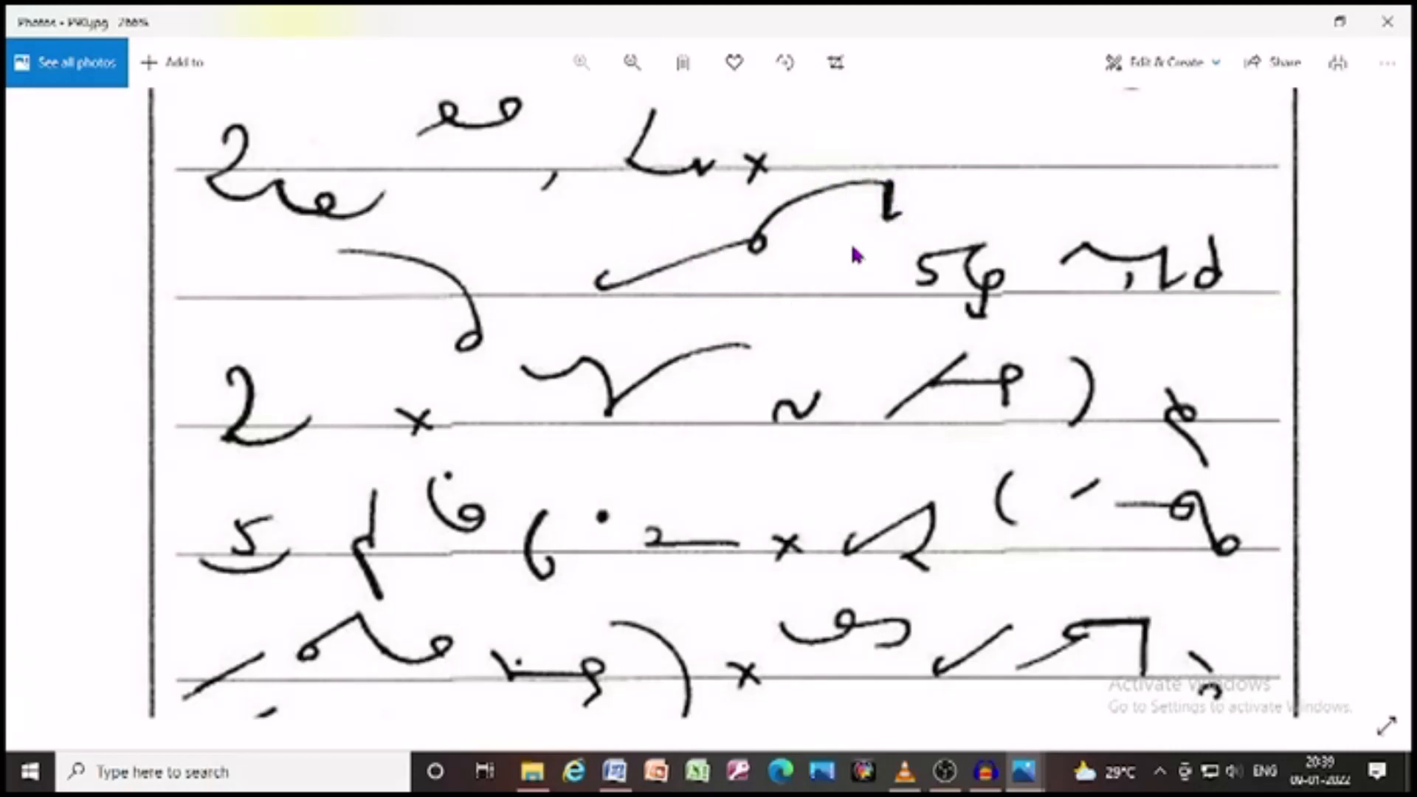
mouse_move(1093, 256)
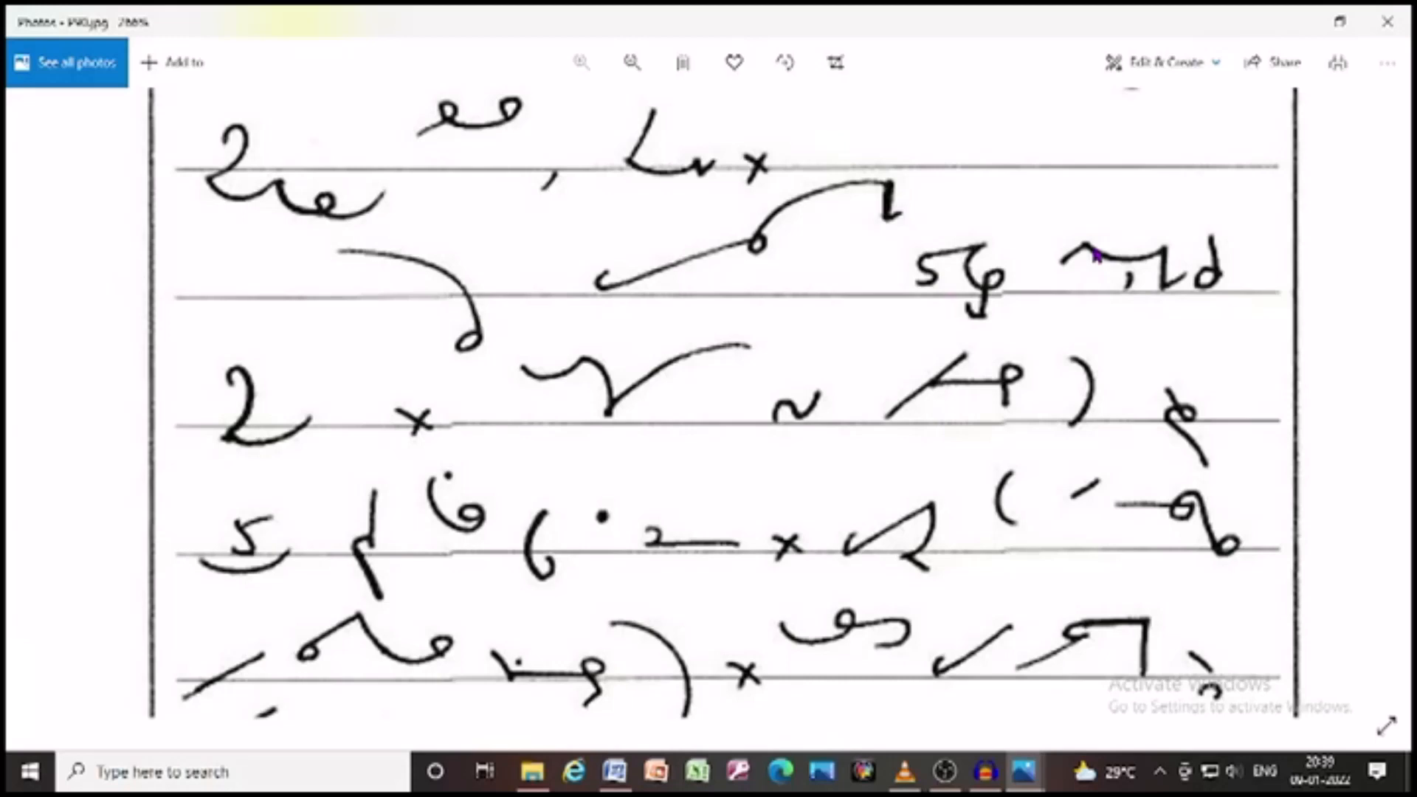
mouse_move(1220, 271)
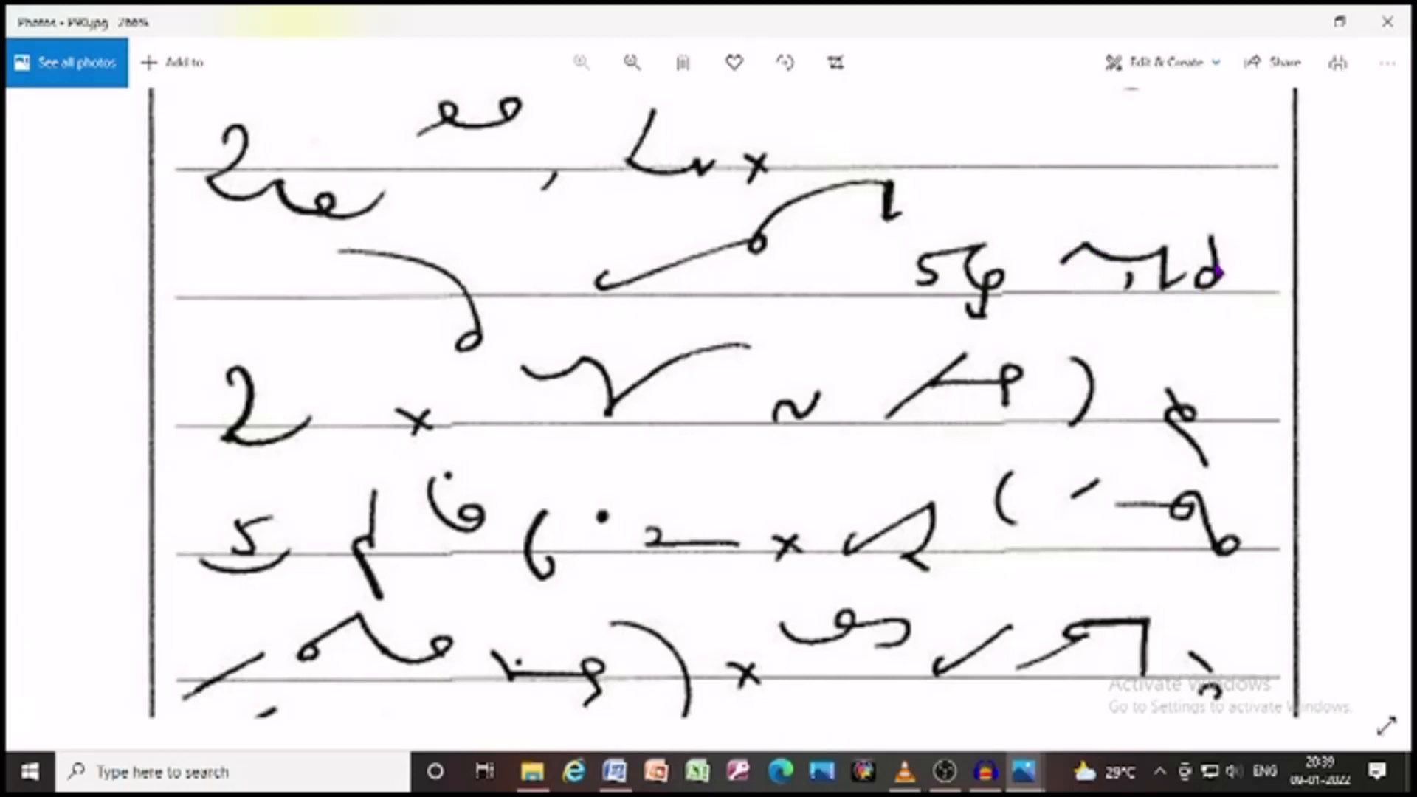
mouse_move(528, 415)
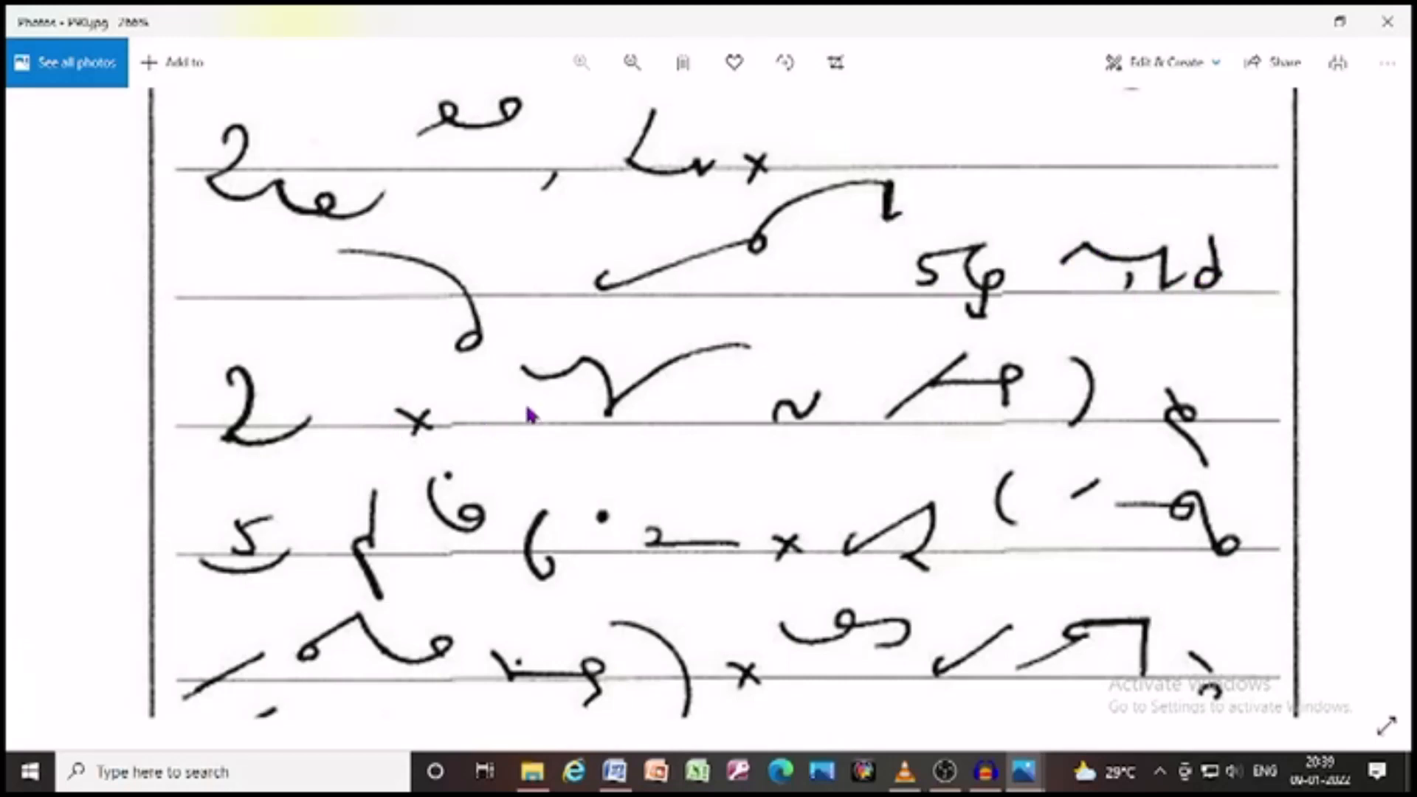
scroll(down, 3)
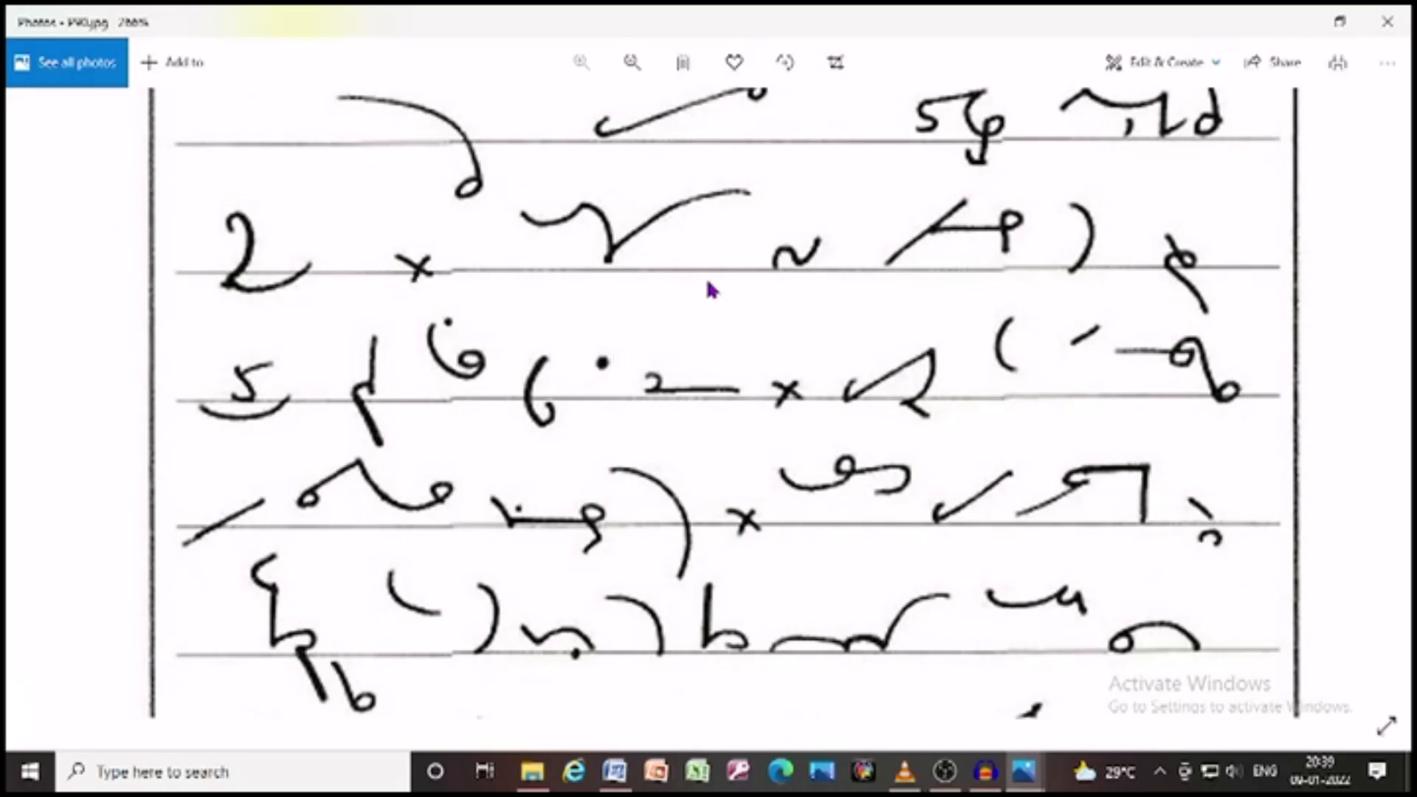
mouse_move(1054, 265)
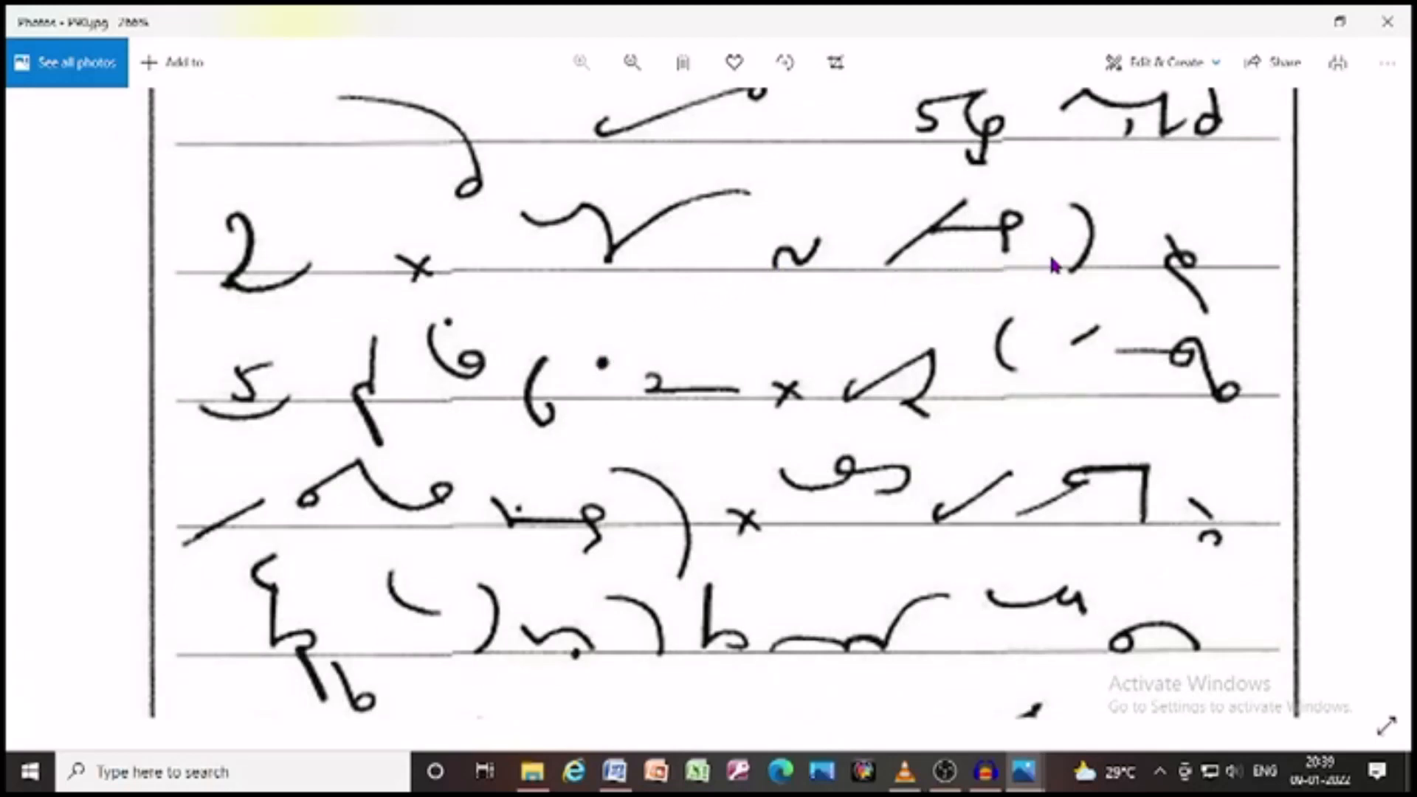
mouse_move(454, 405)
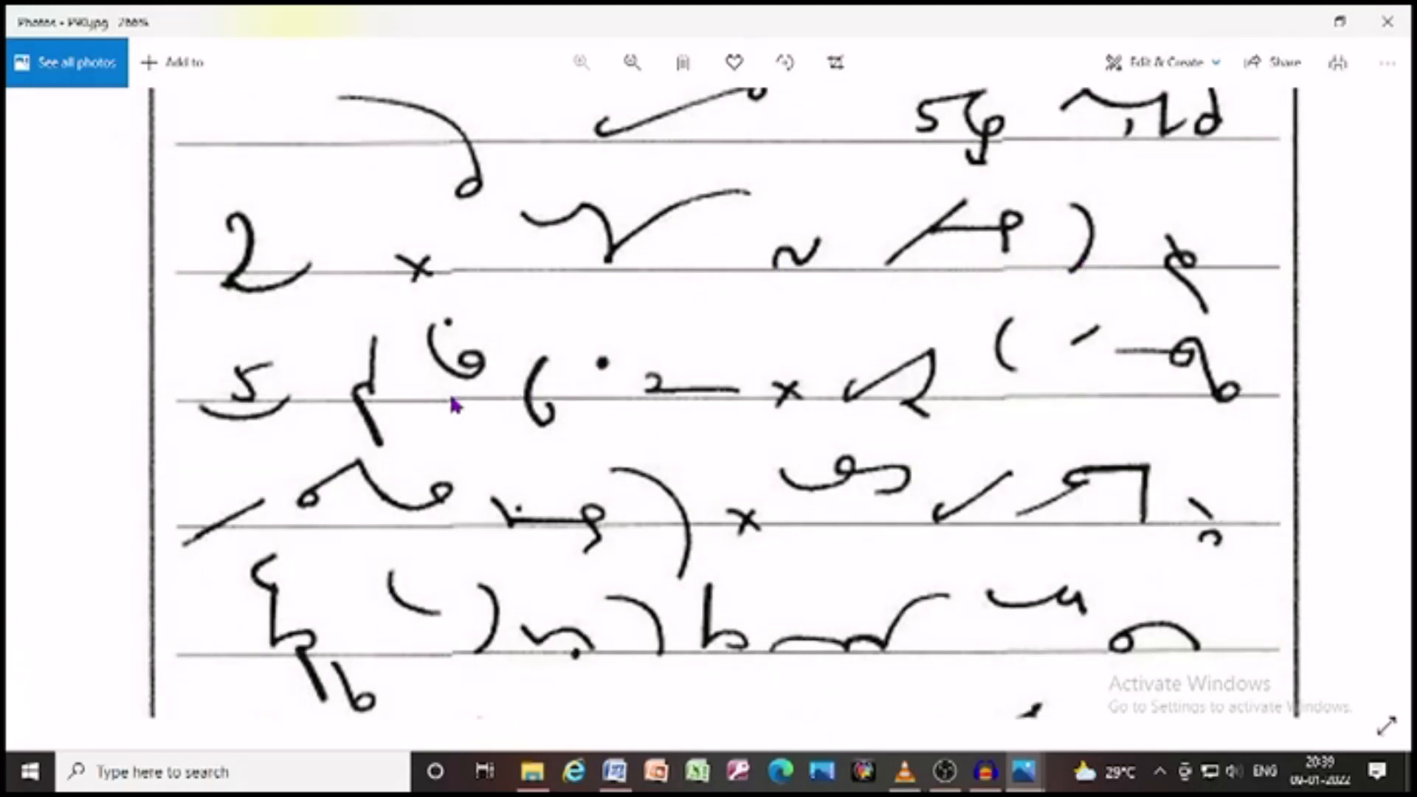
mouse_move(432, 375)
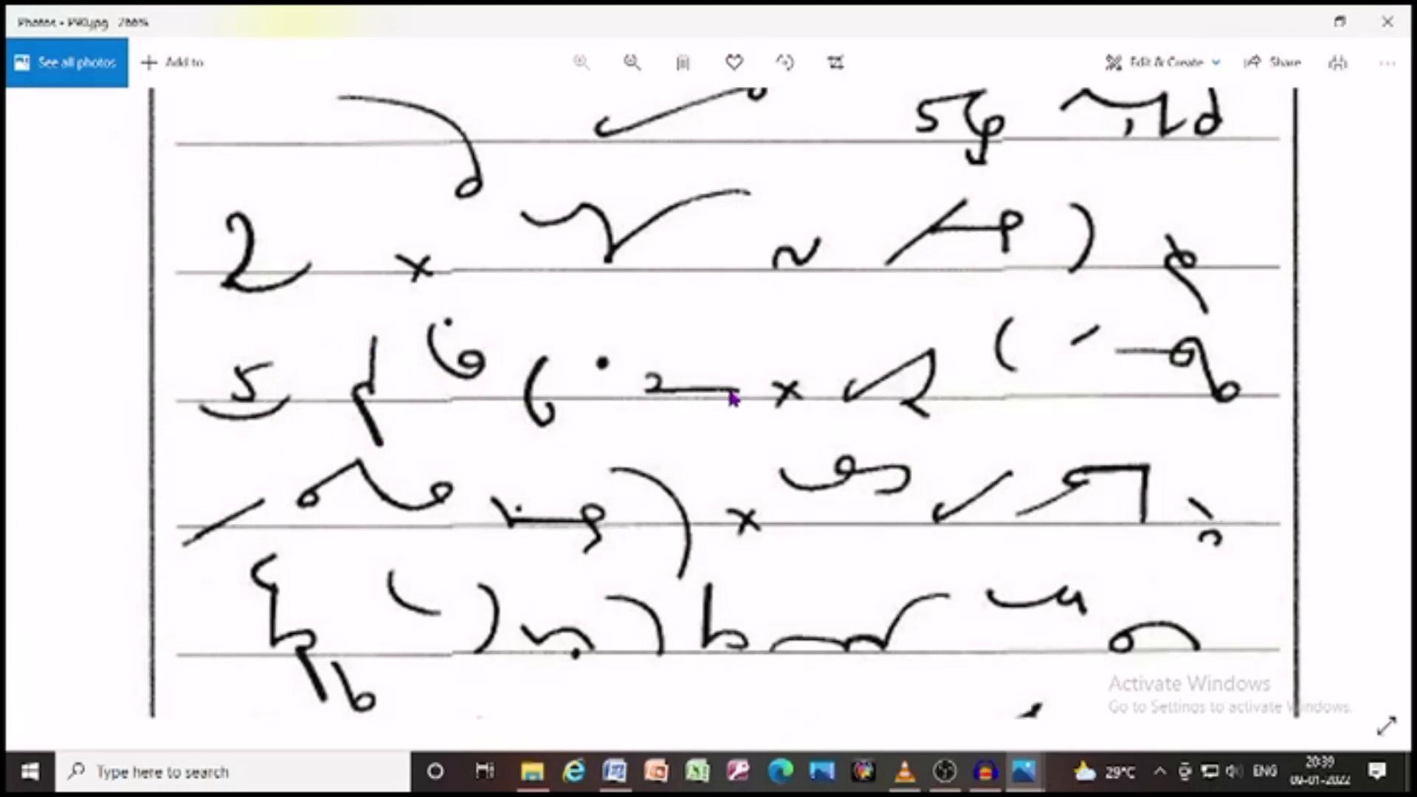
mouse_move(1008, 366)
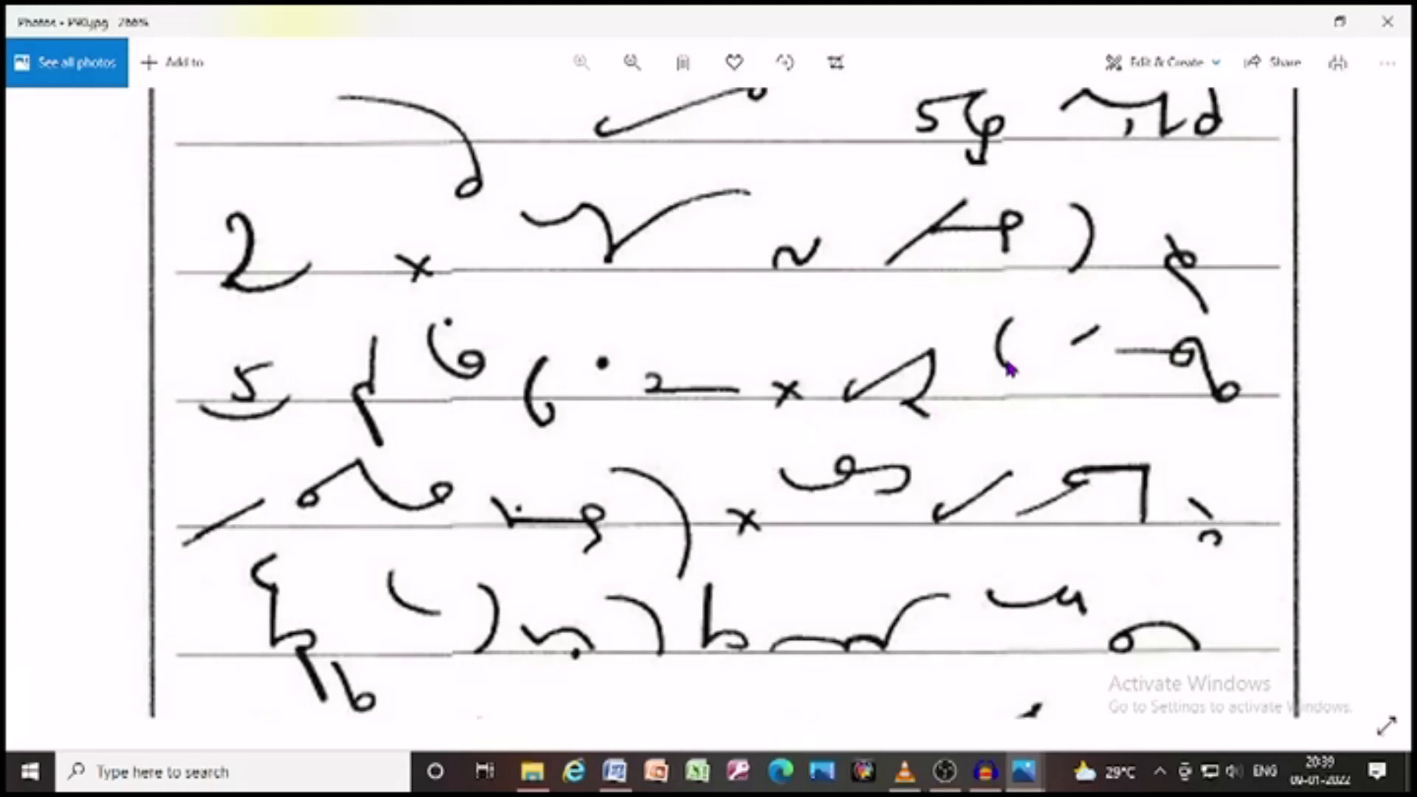
mouse_move(154, 600)
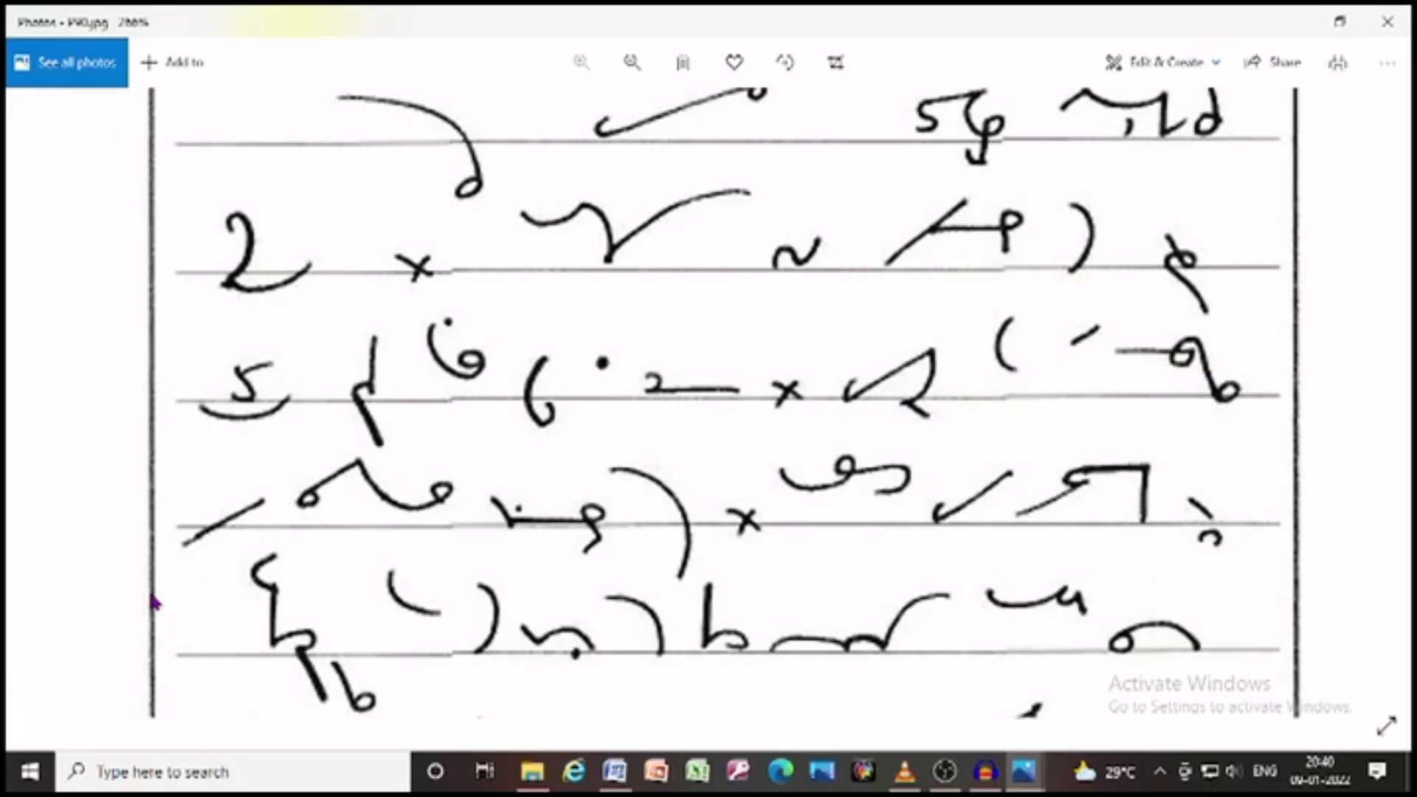
mouse_move(492, 522)
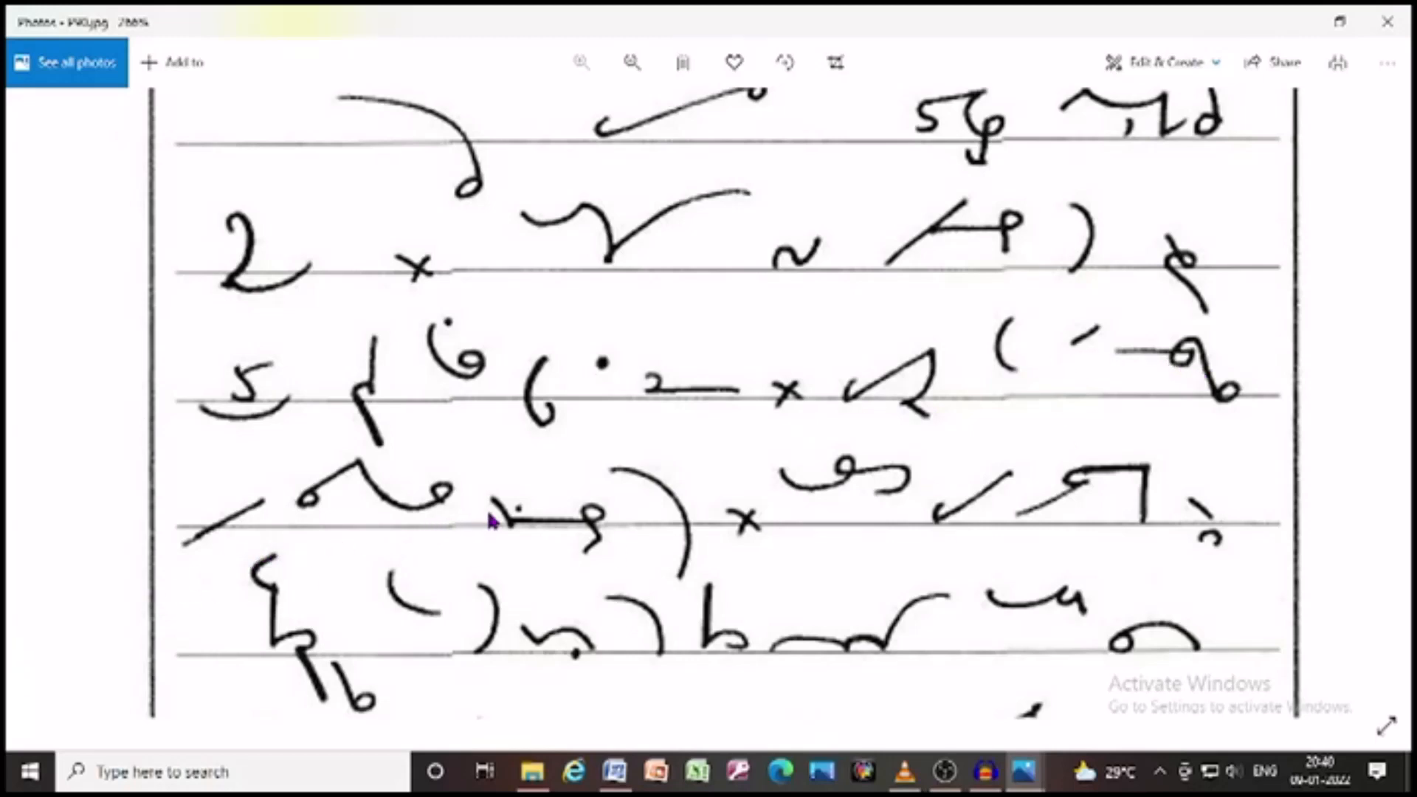
mouse_move(657, 516)
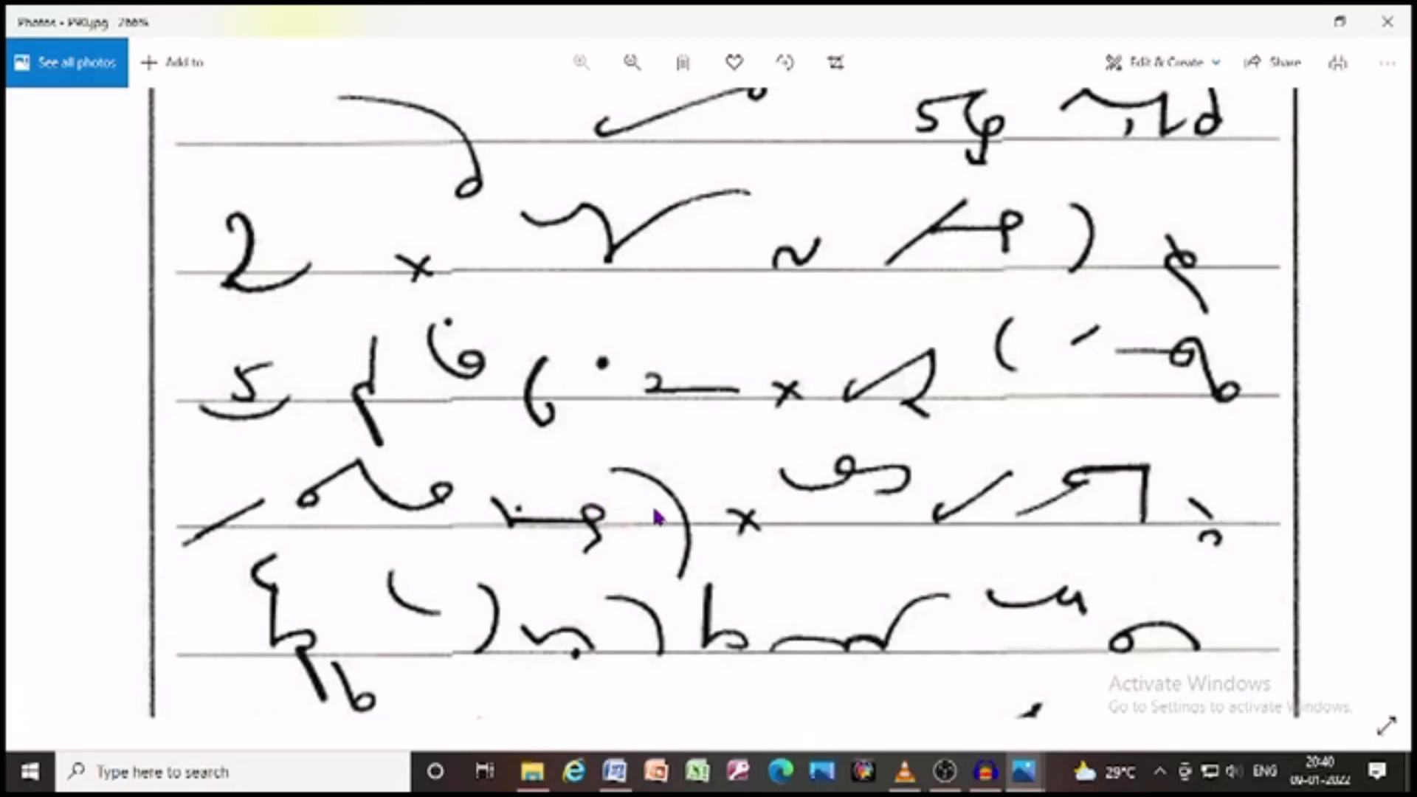
scroll(down, 3)
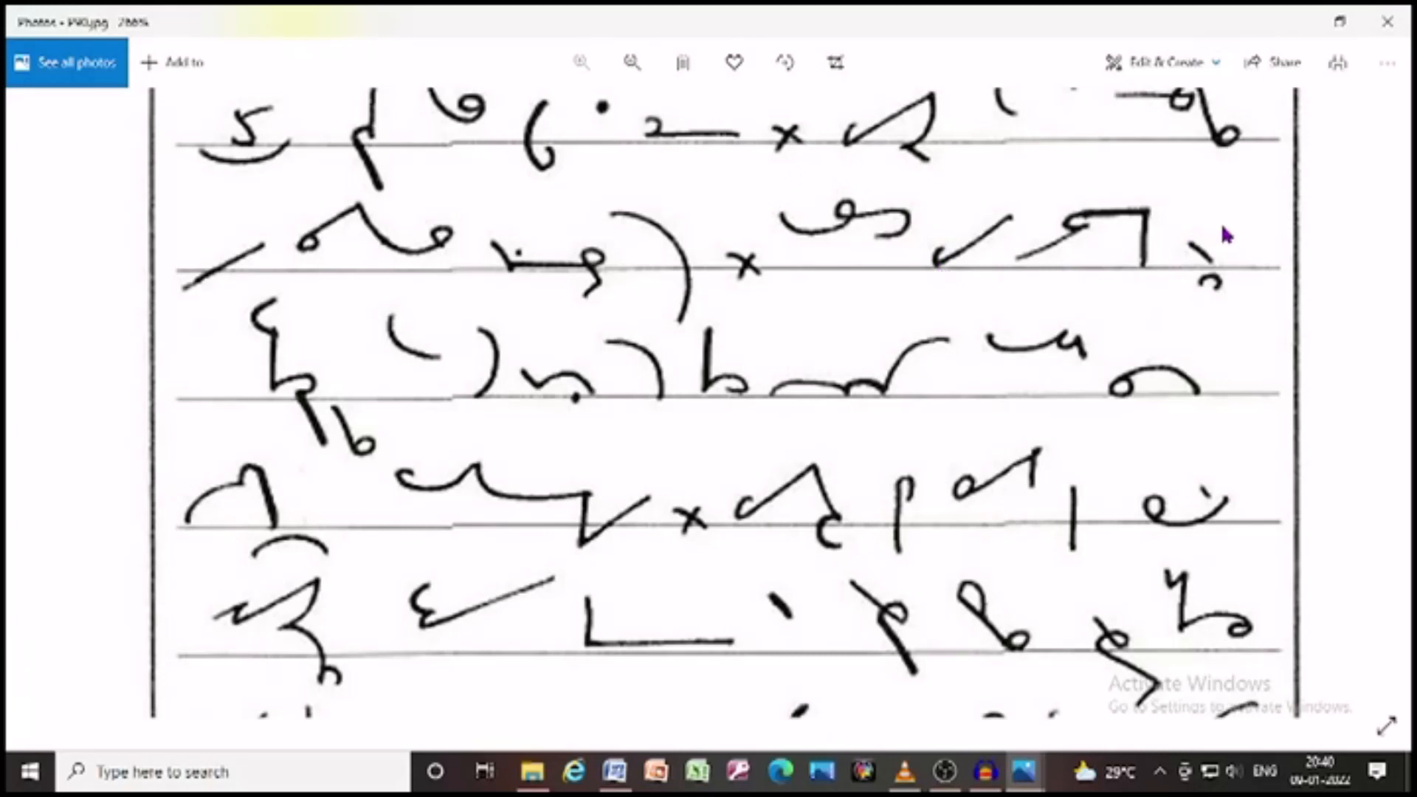
mouse_move(307, 398)
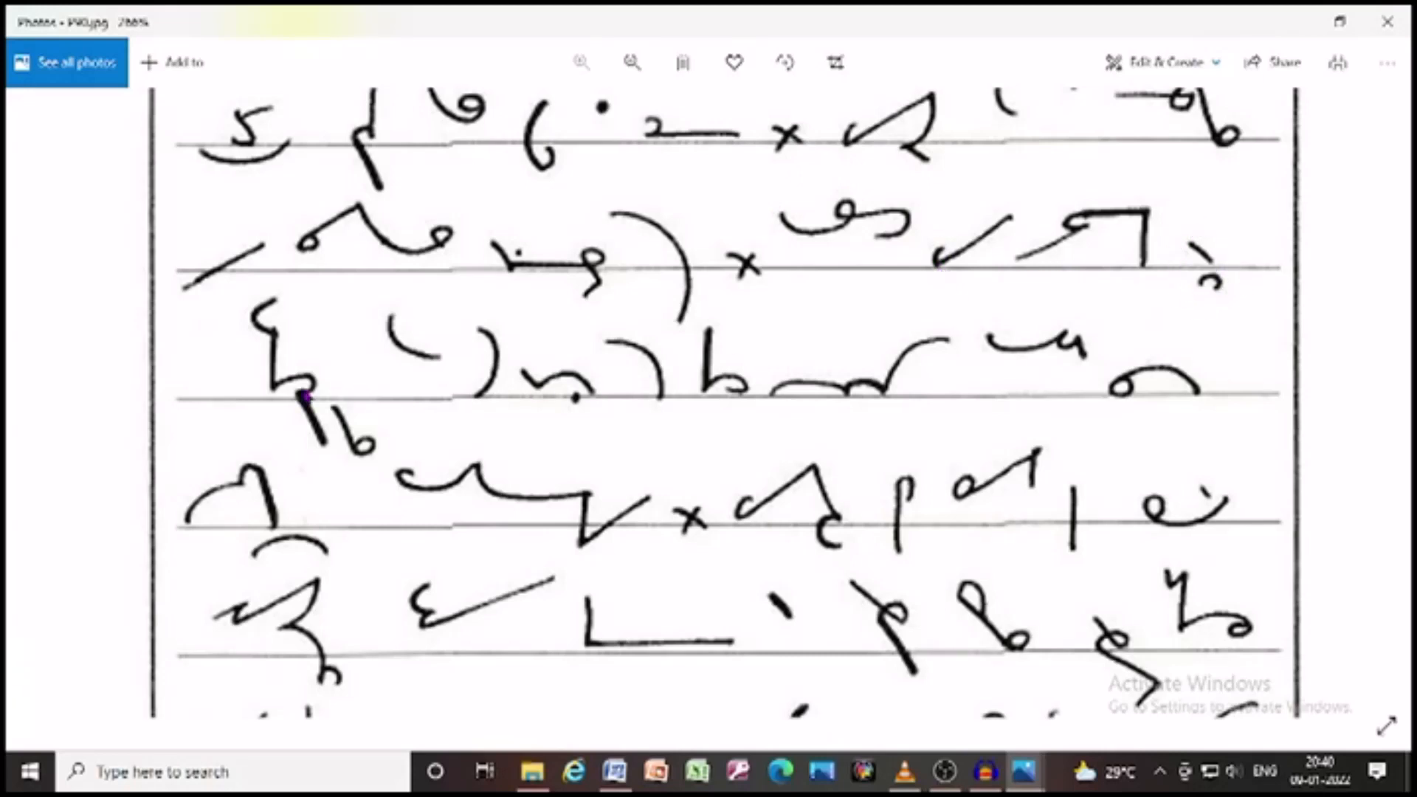
mouse_move(262, 298)
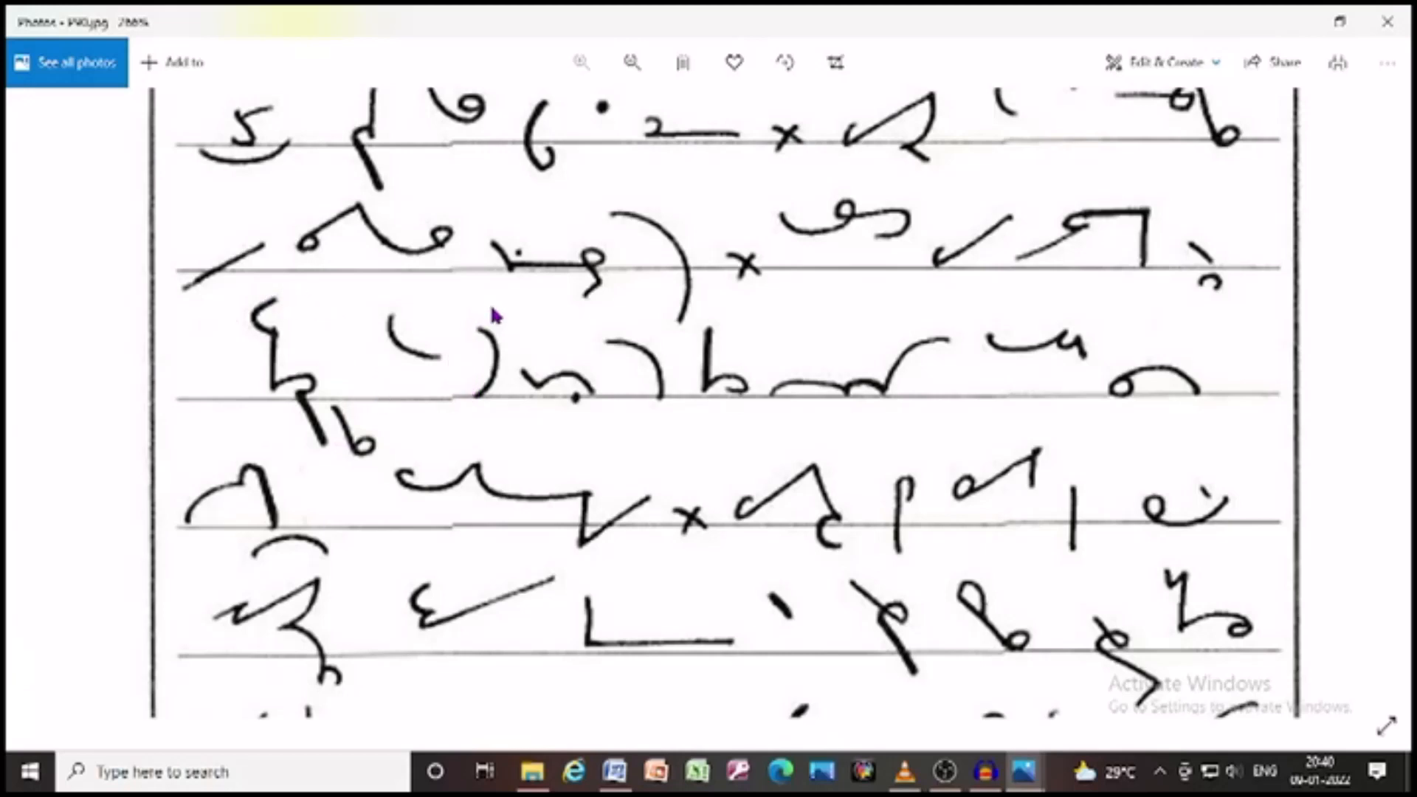
mouse_move(656, 400)
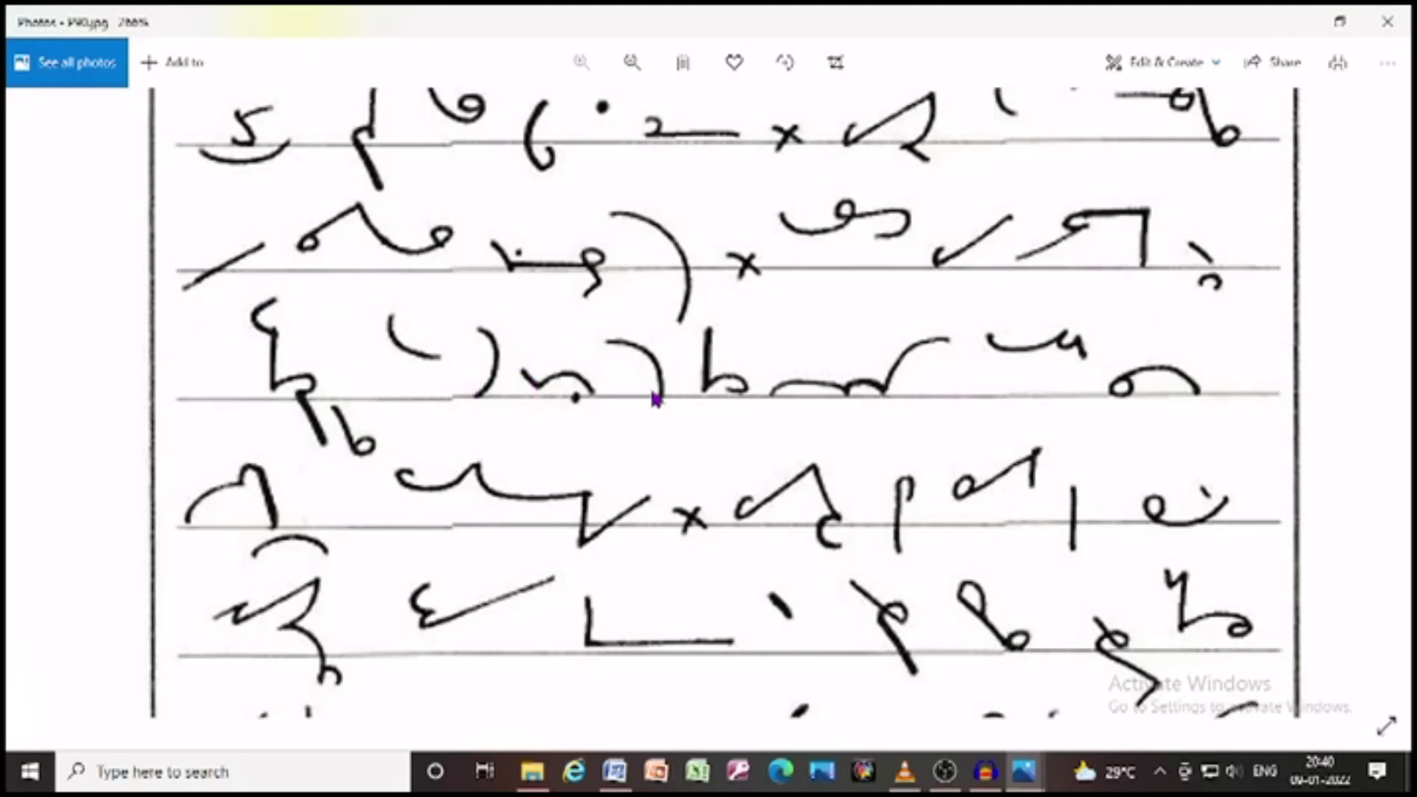
mouse_move(849, 407)
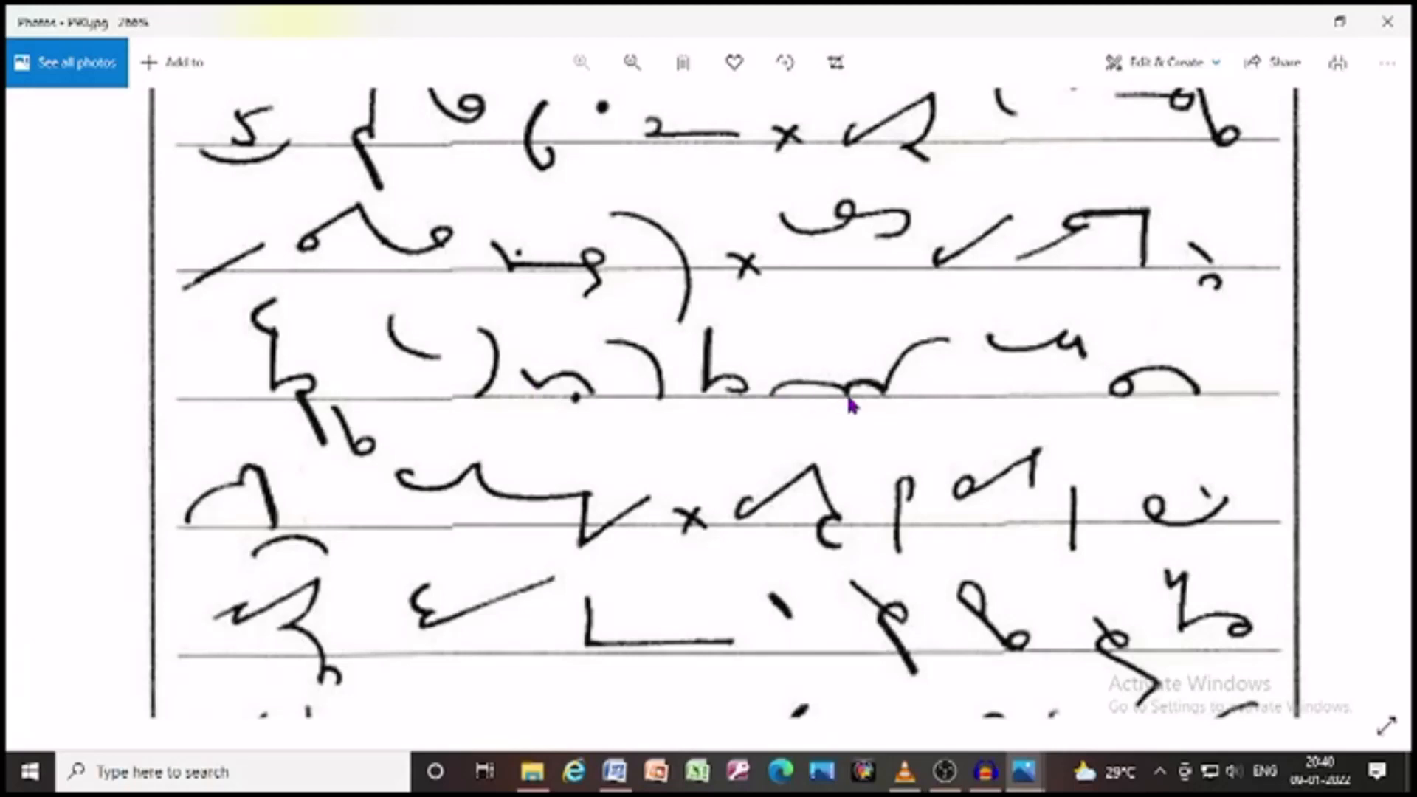
mouse_move(1071, 366)
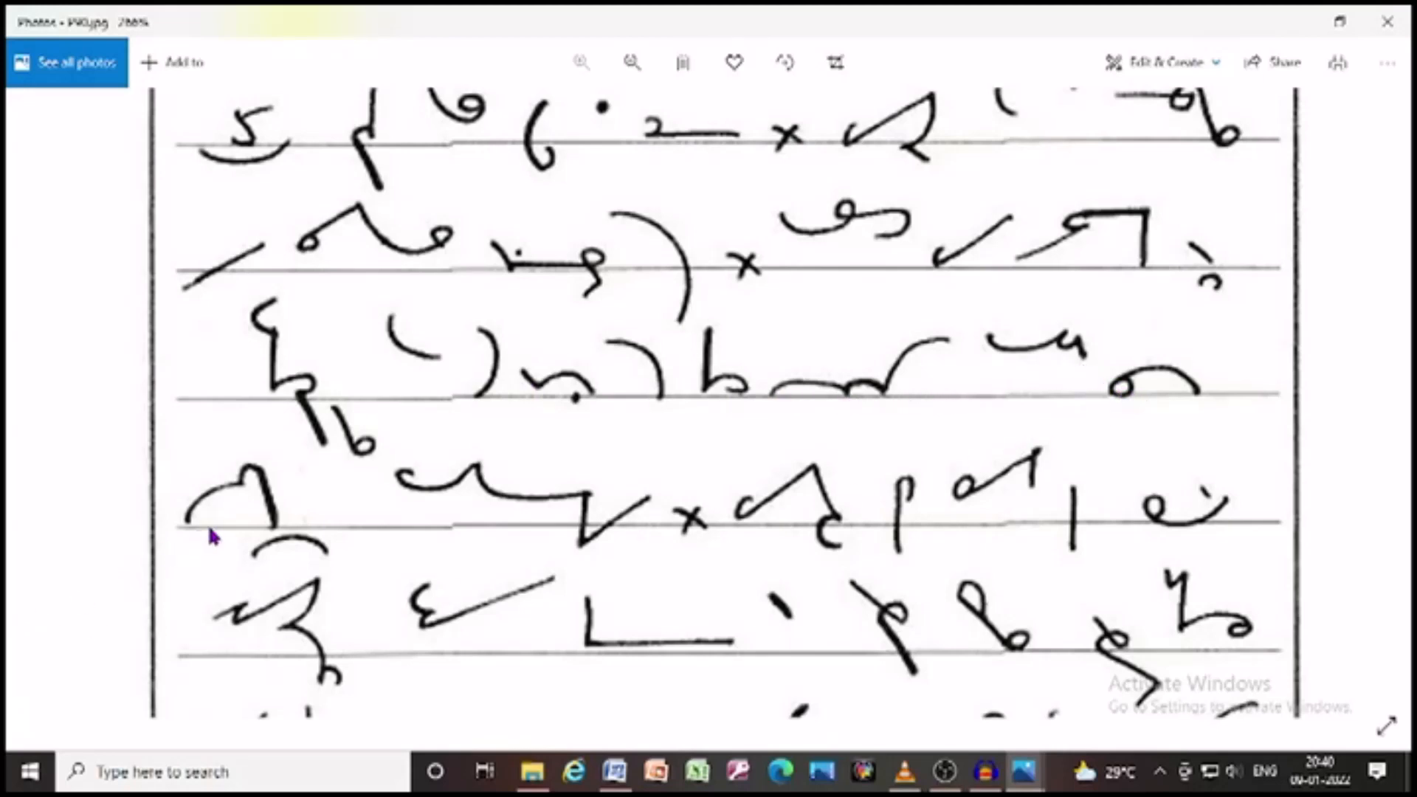
scroll(down, 3)
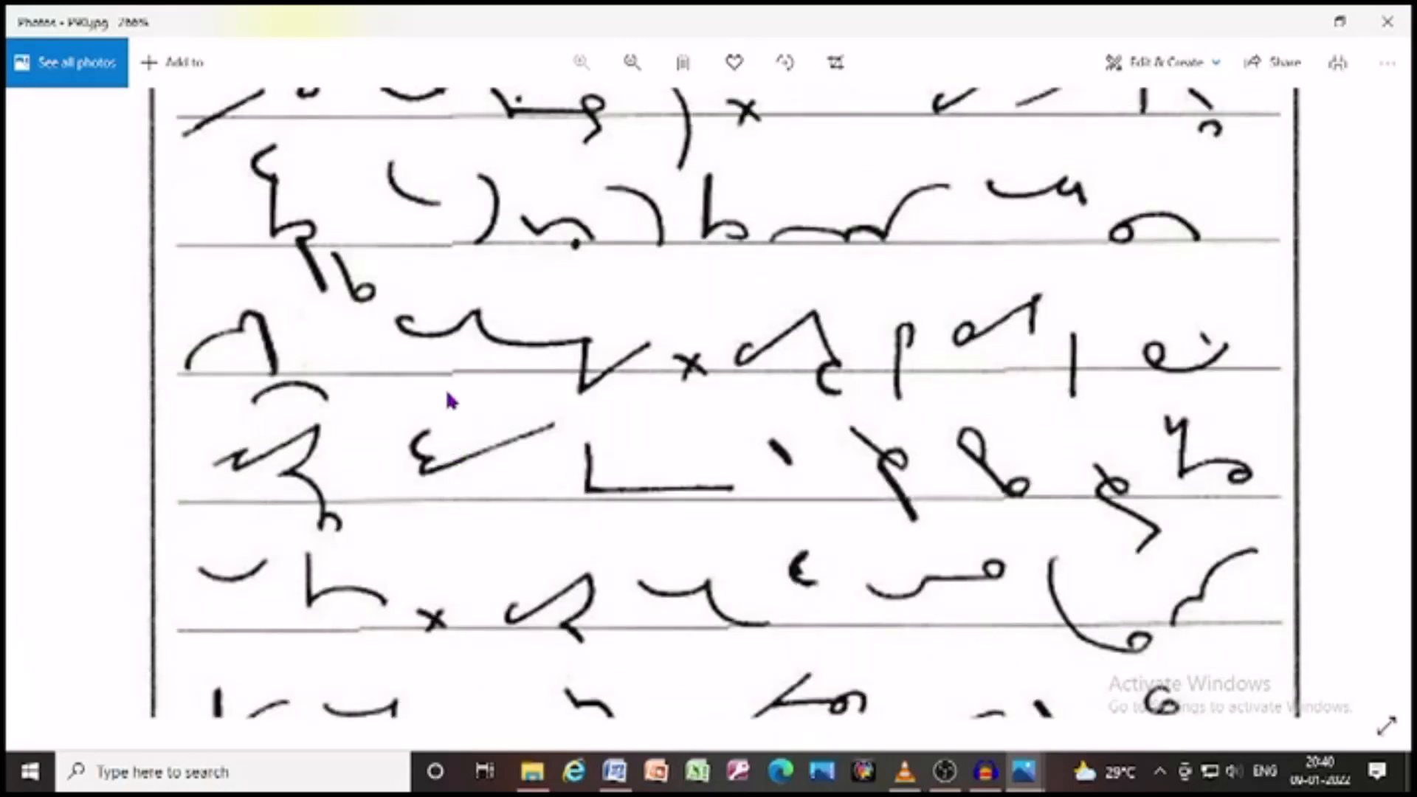
mouse_move(486, 353)
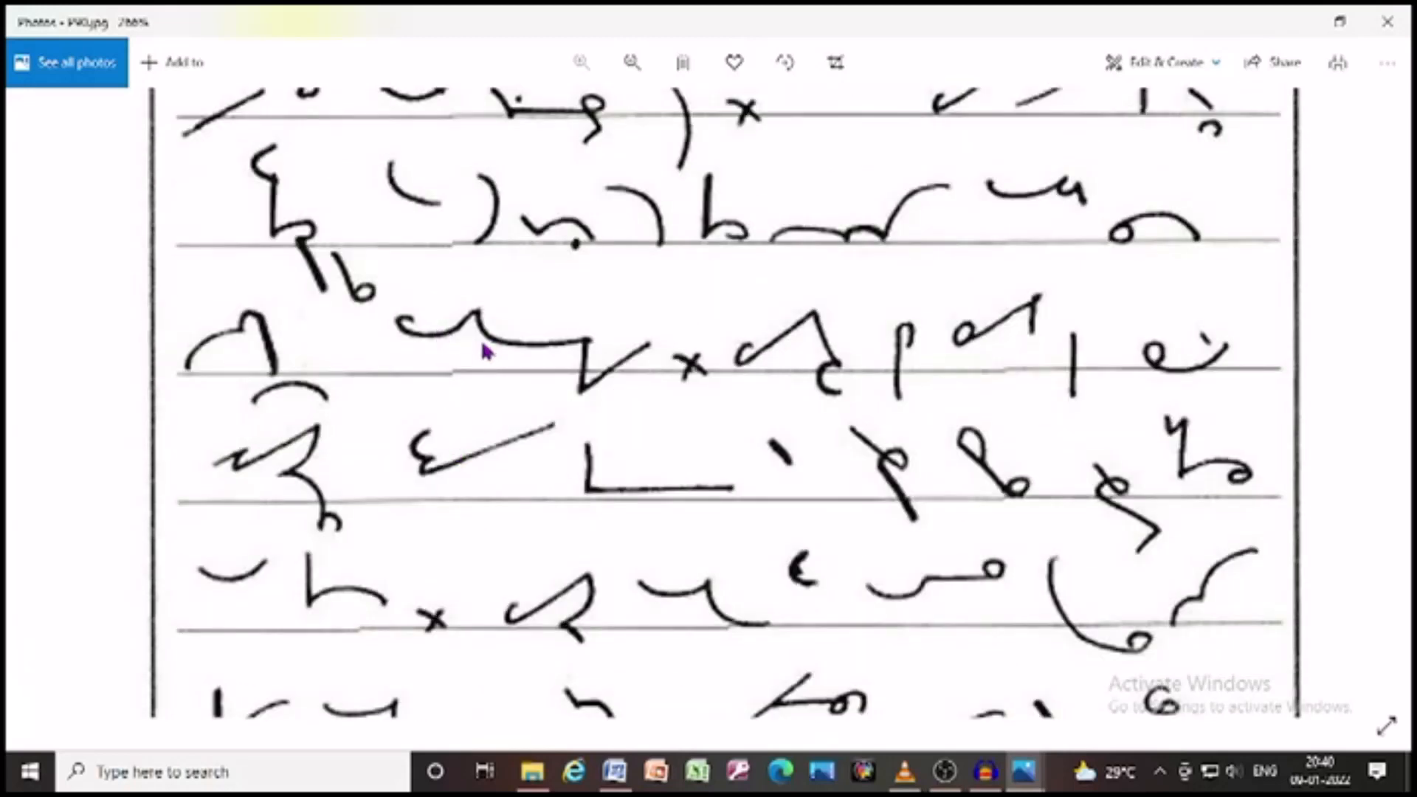
mouse_move(817, 370)
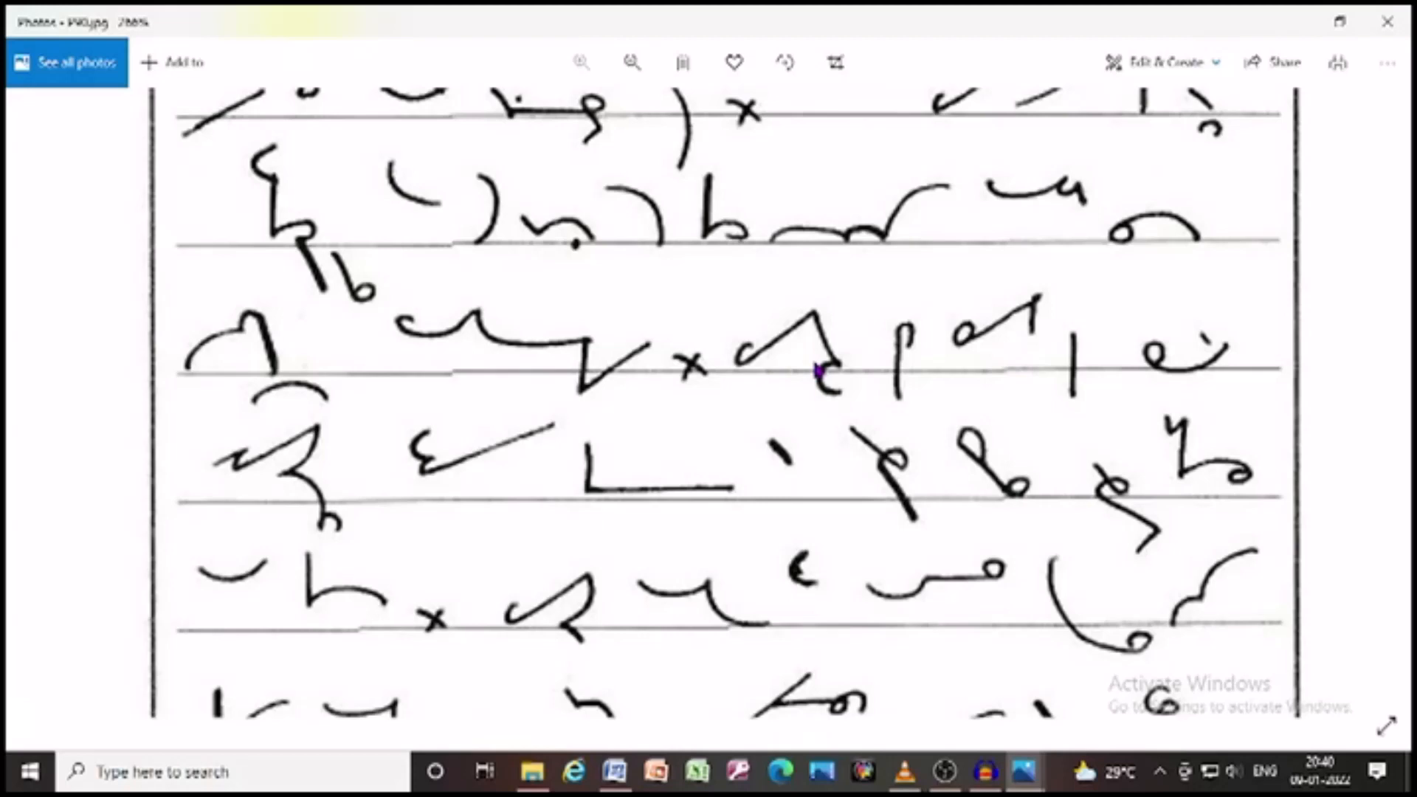
mouse_move(931, 379)
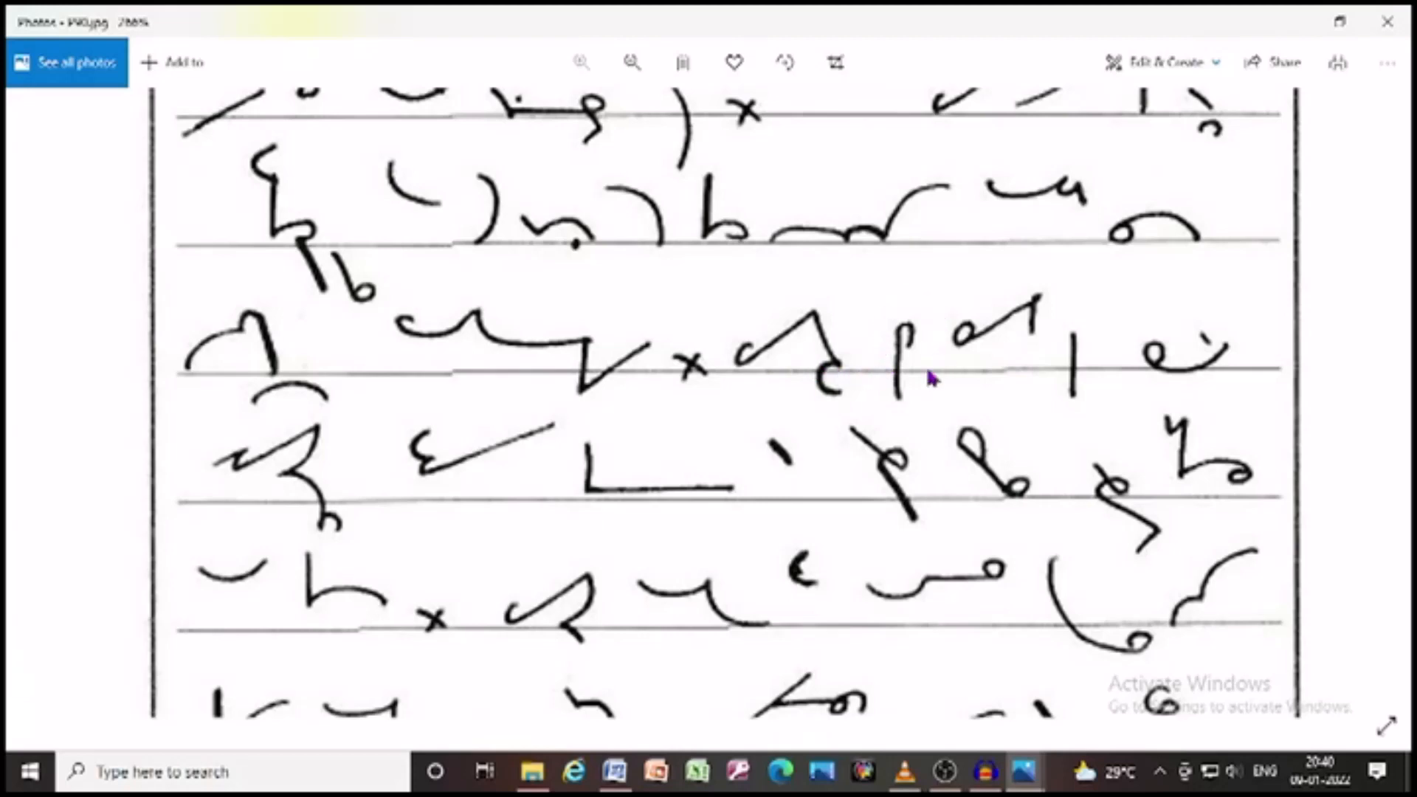
mouse_move(1161, 366)
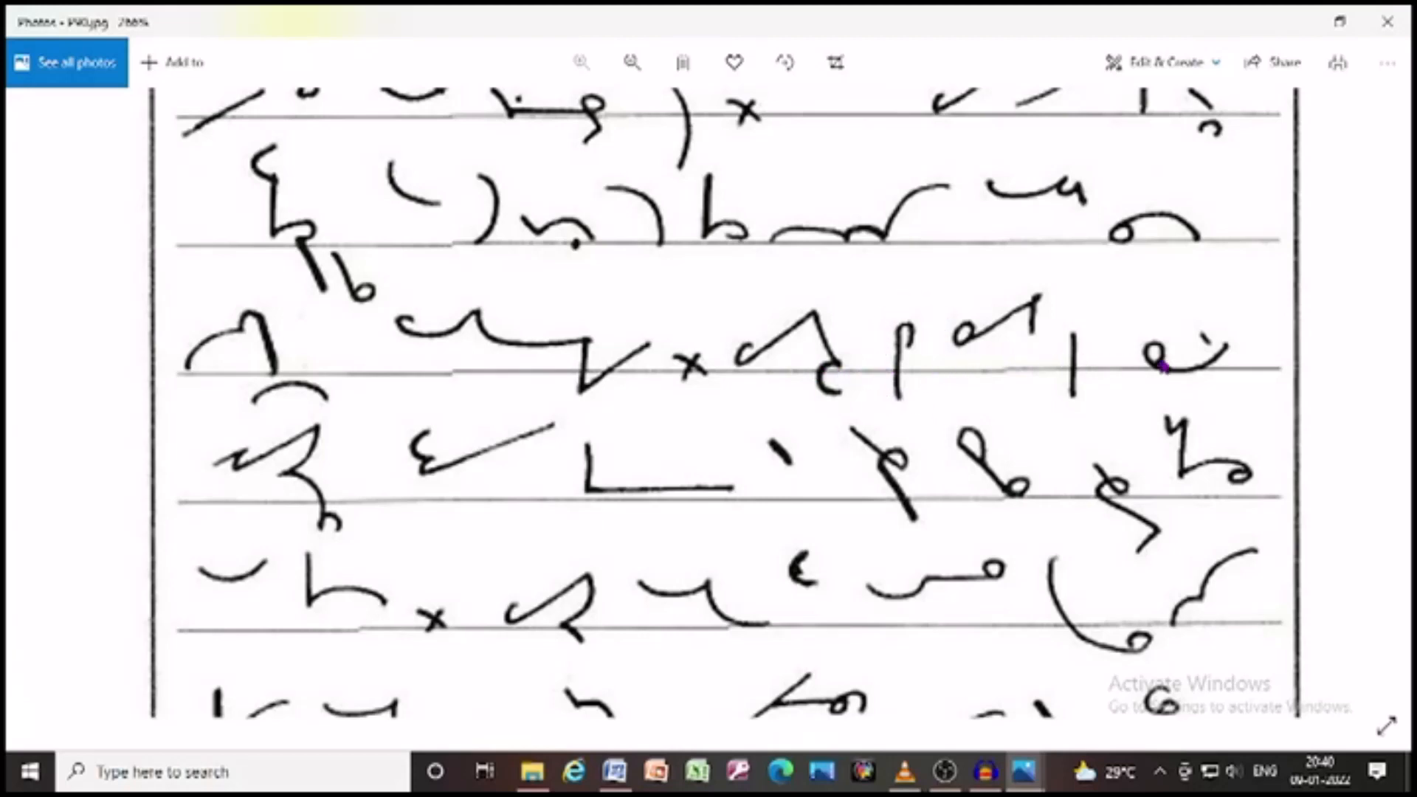
scroll(down, 3)
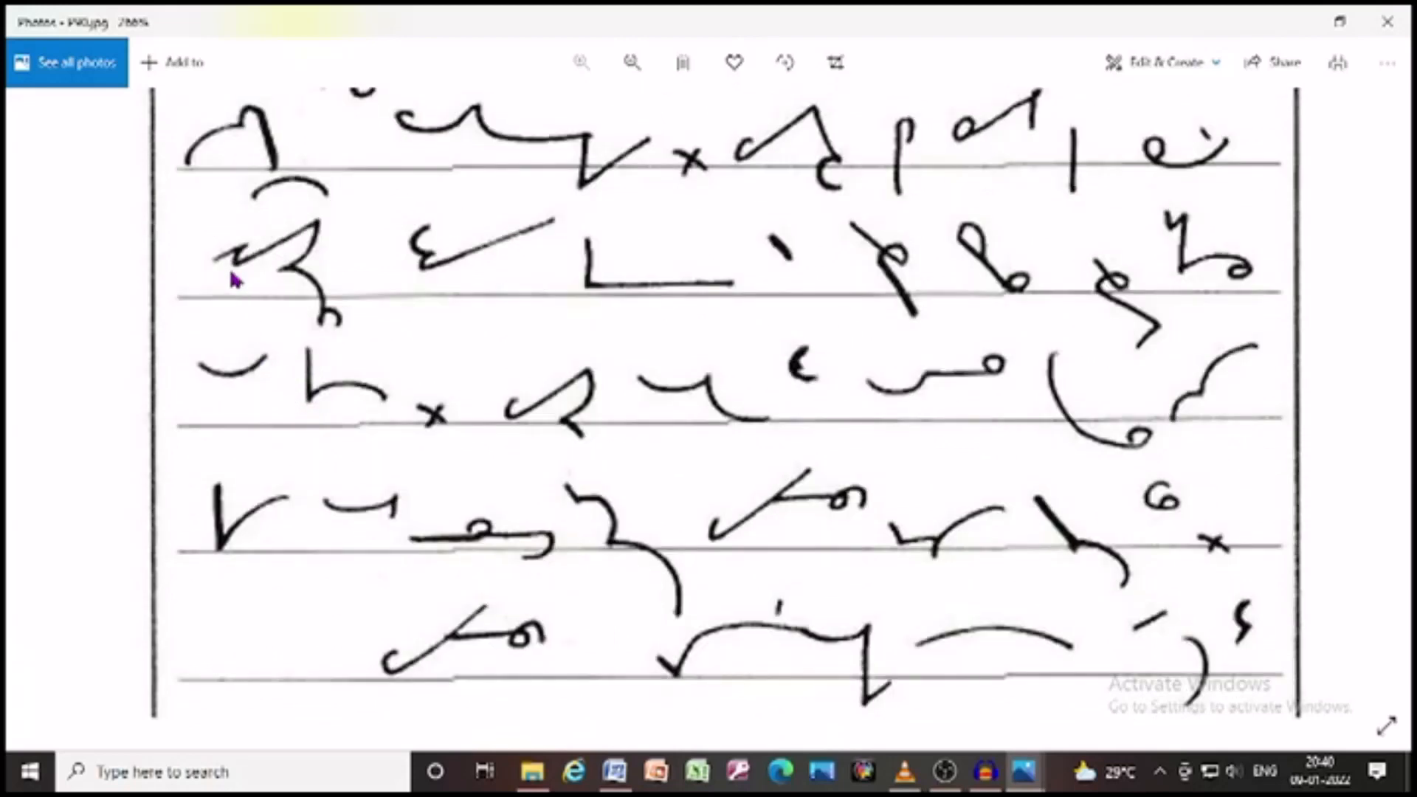
mouse_move(432, 226)
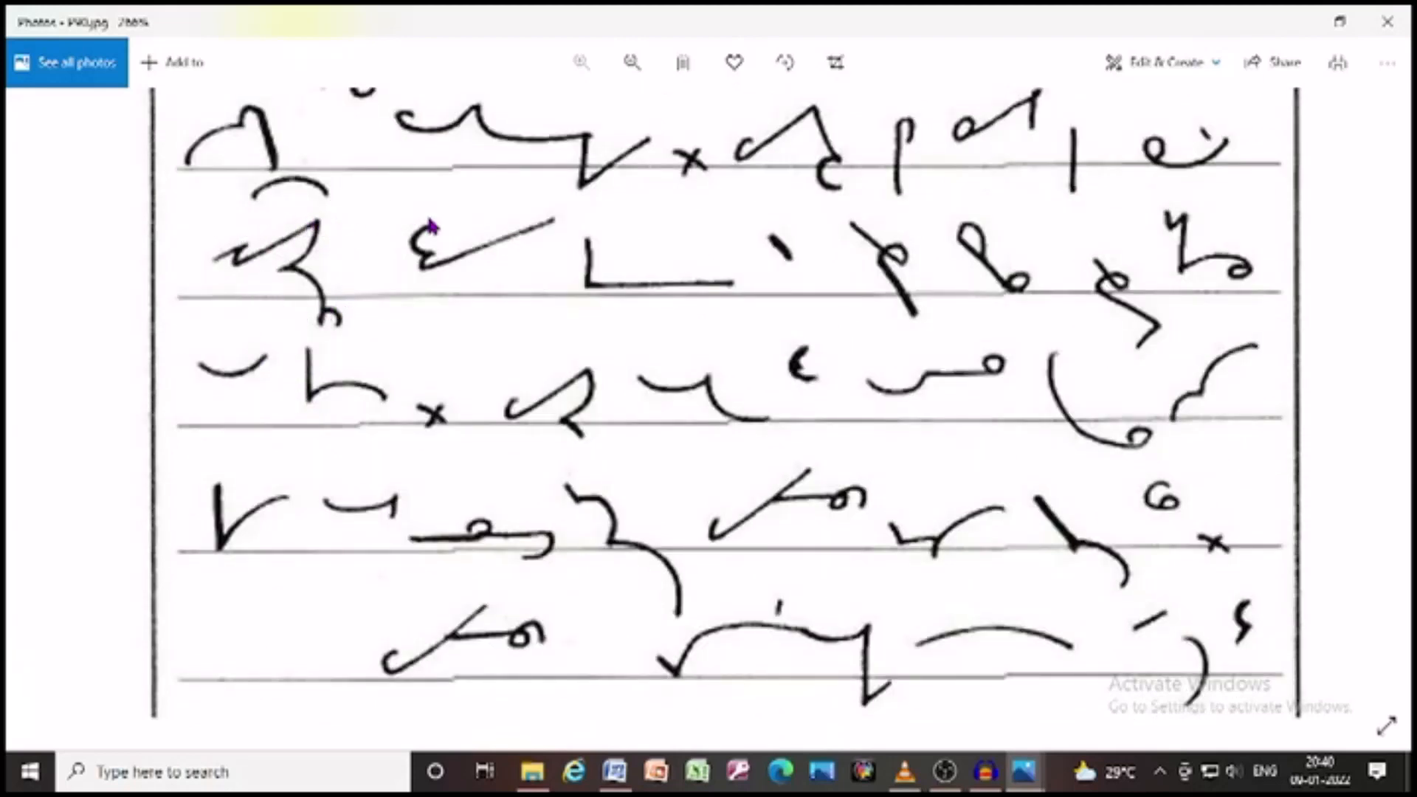
mouse_move(708, 237)
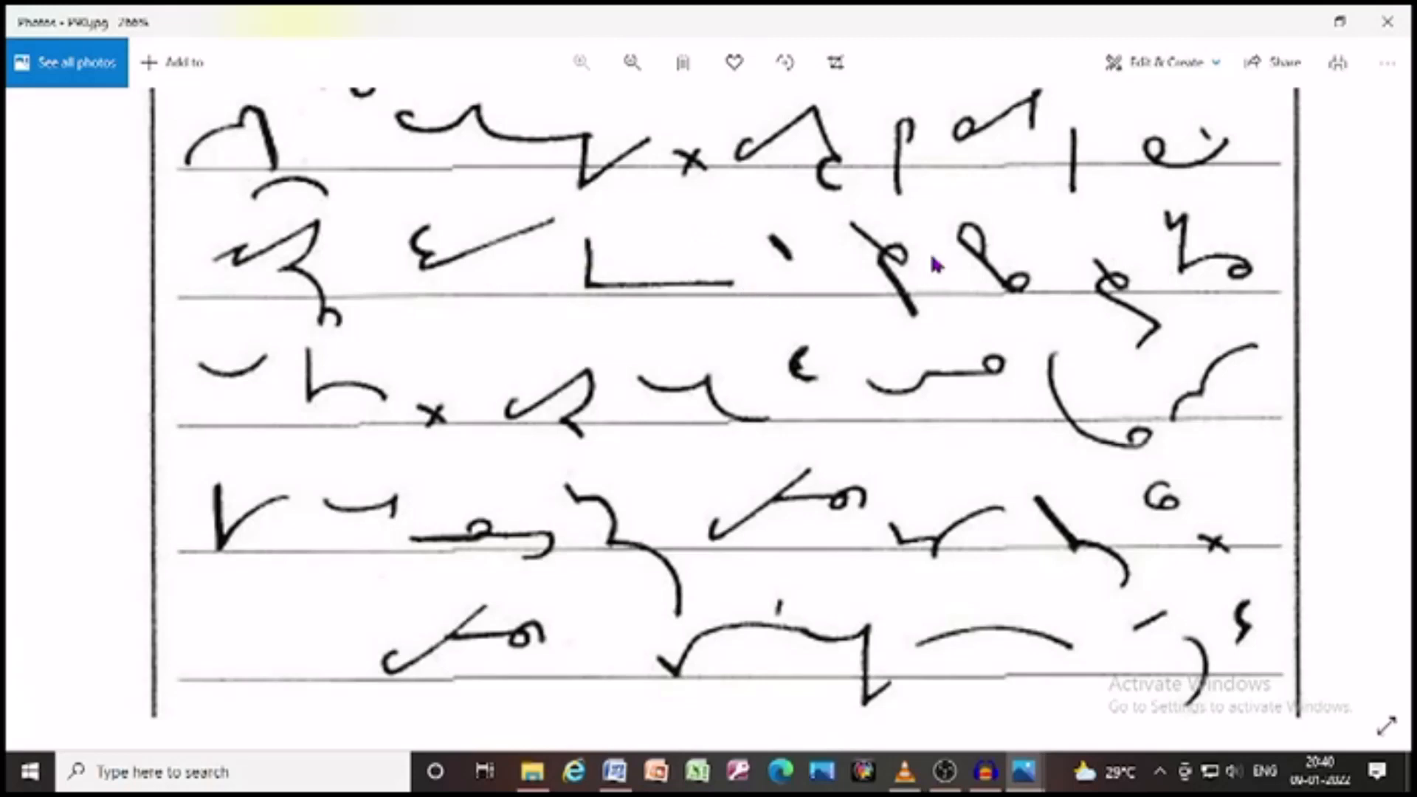
mouse_move(1183, 281)
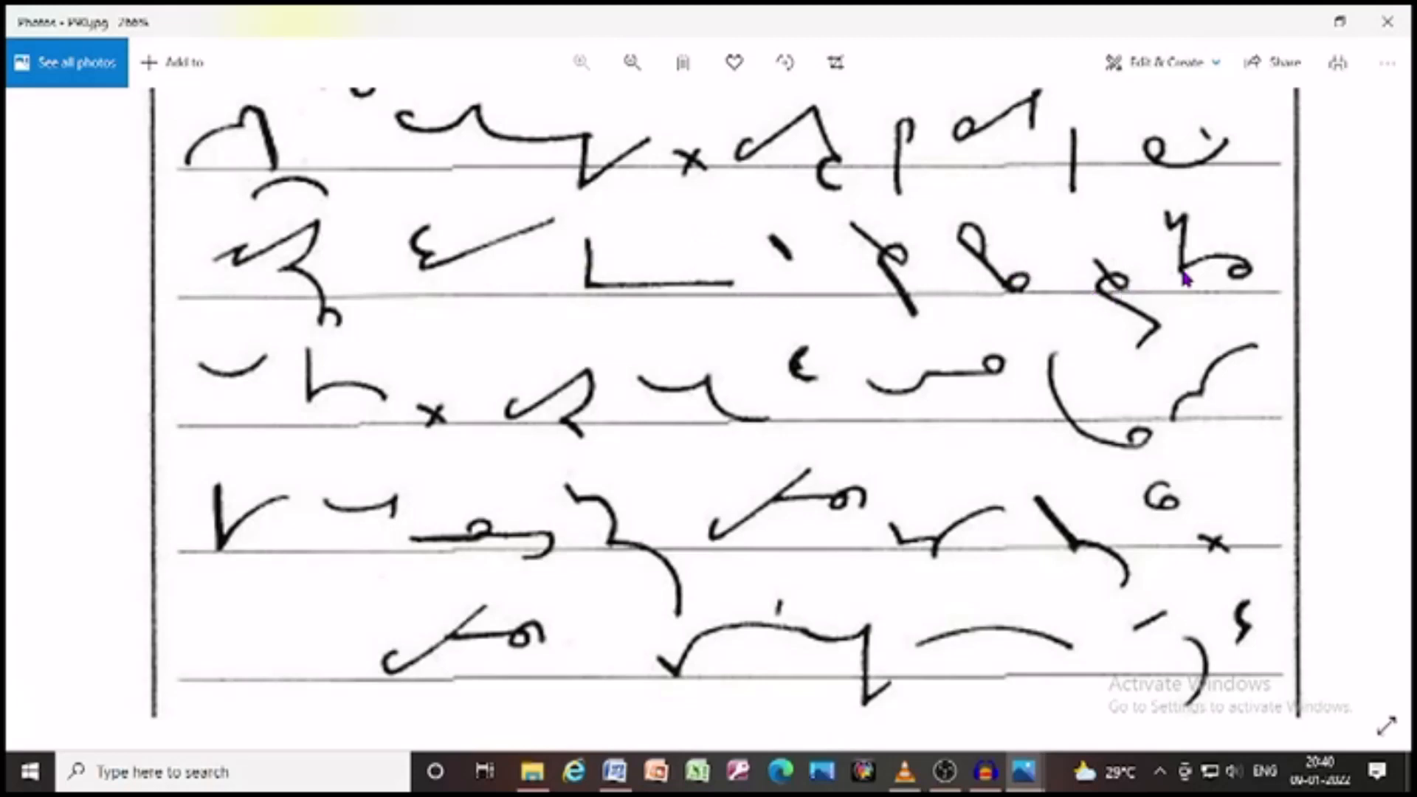
mouse_move(258, 394)
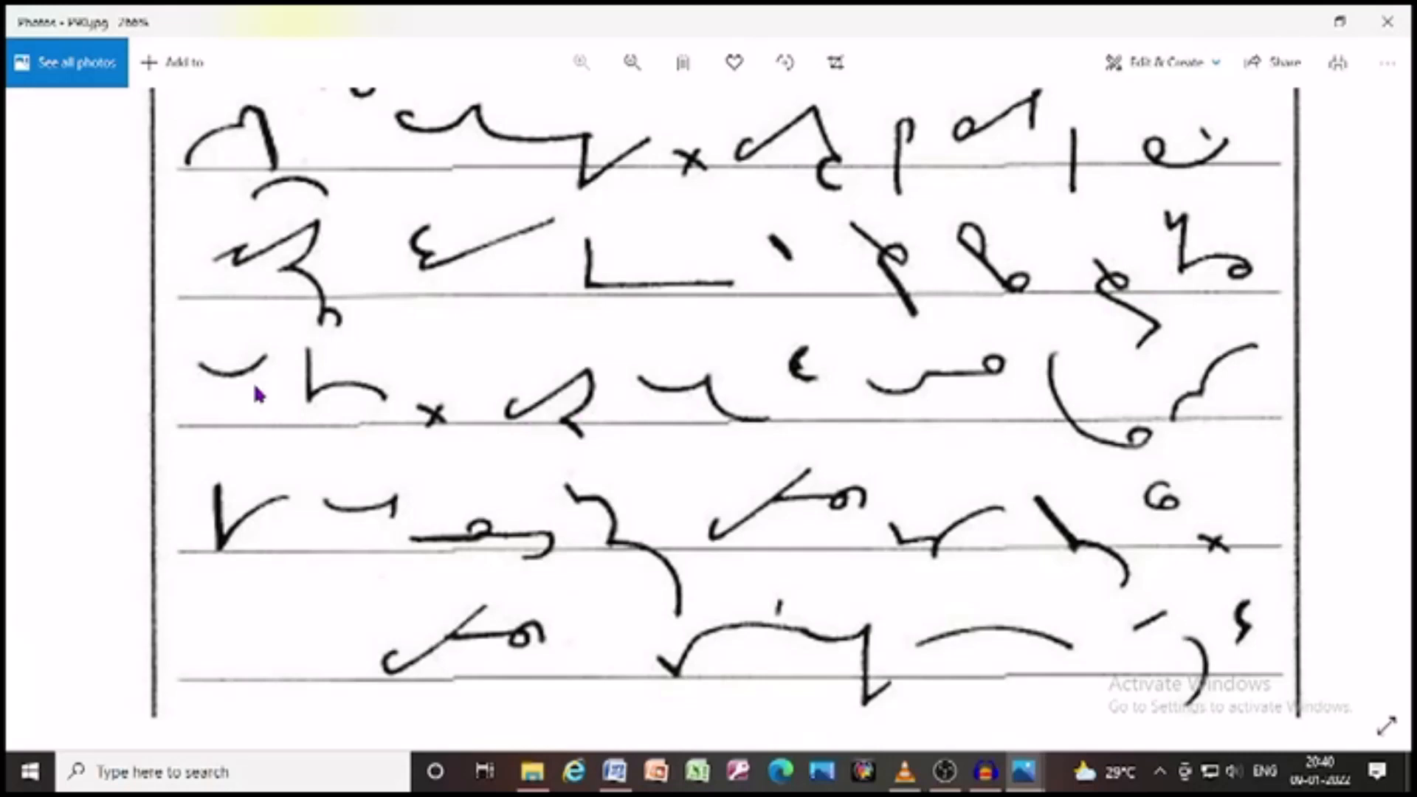
mouse_move(583, 430)
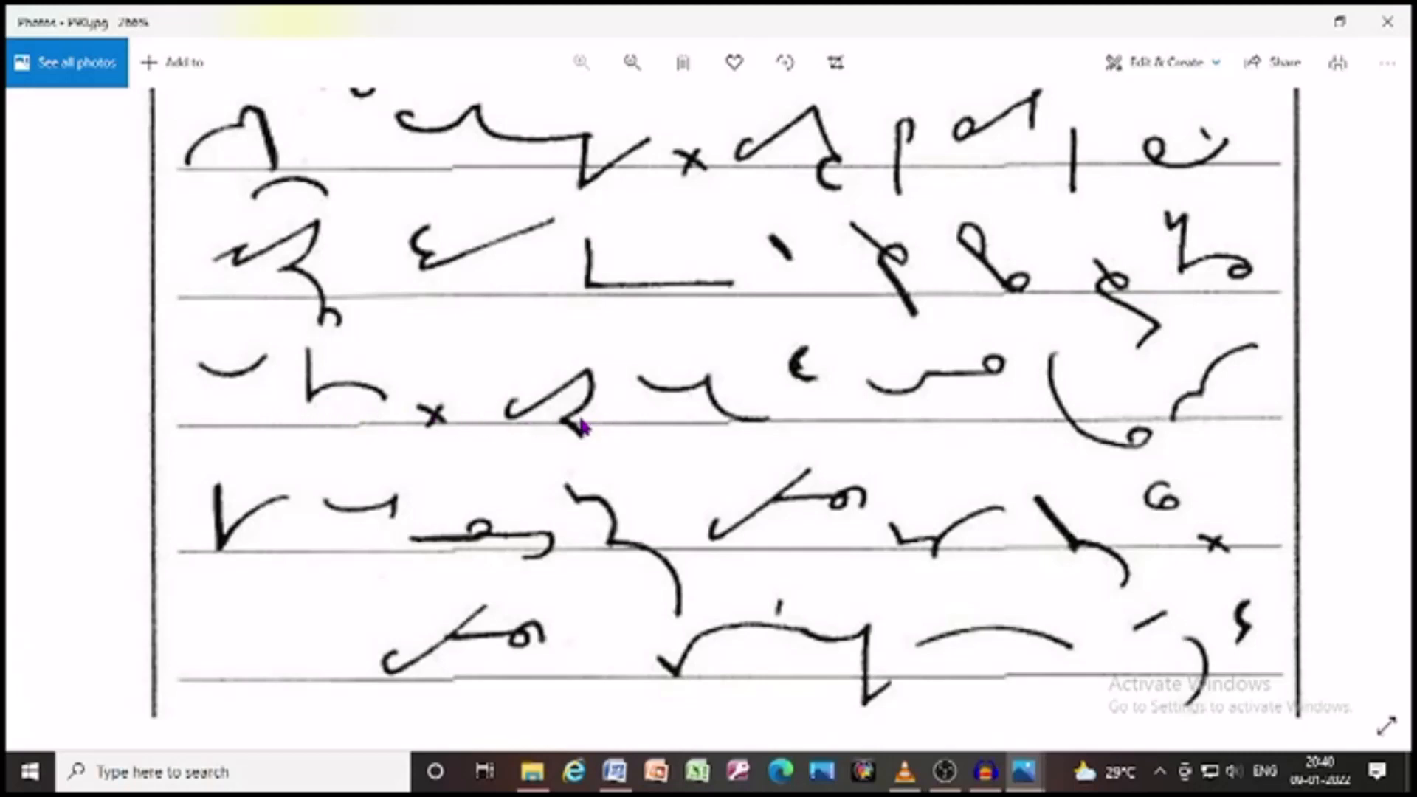
mouse_move(791, 393)
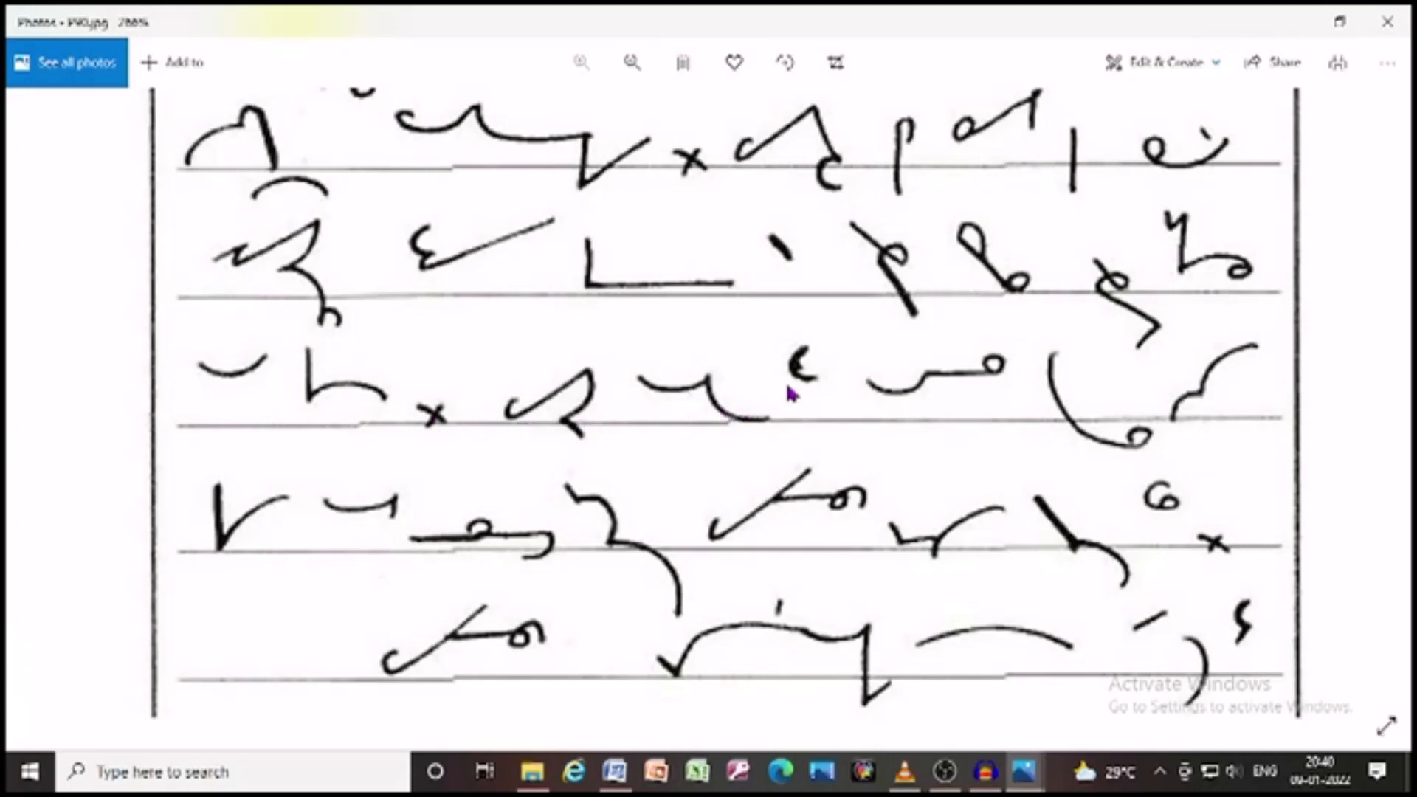
scroll(down, 3)
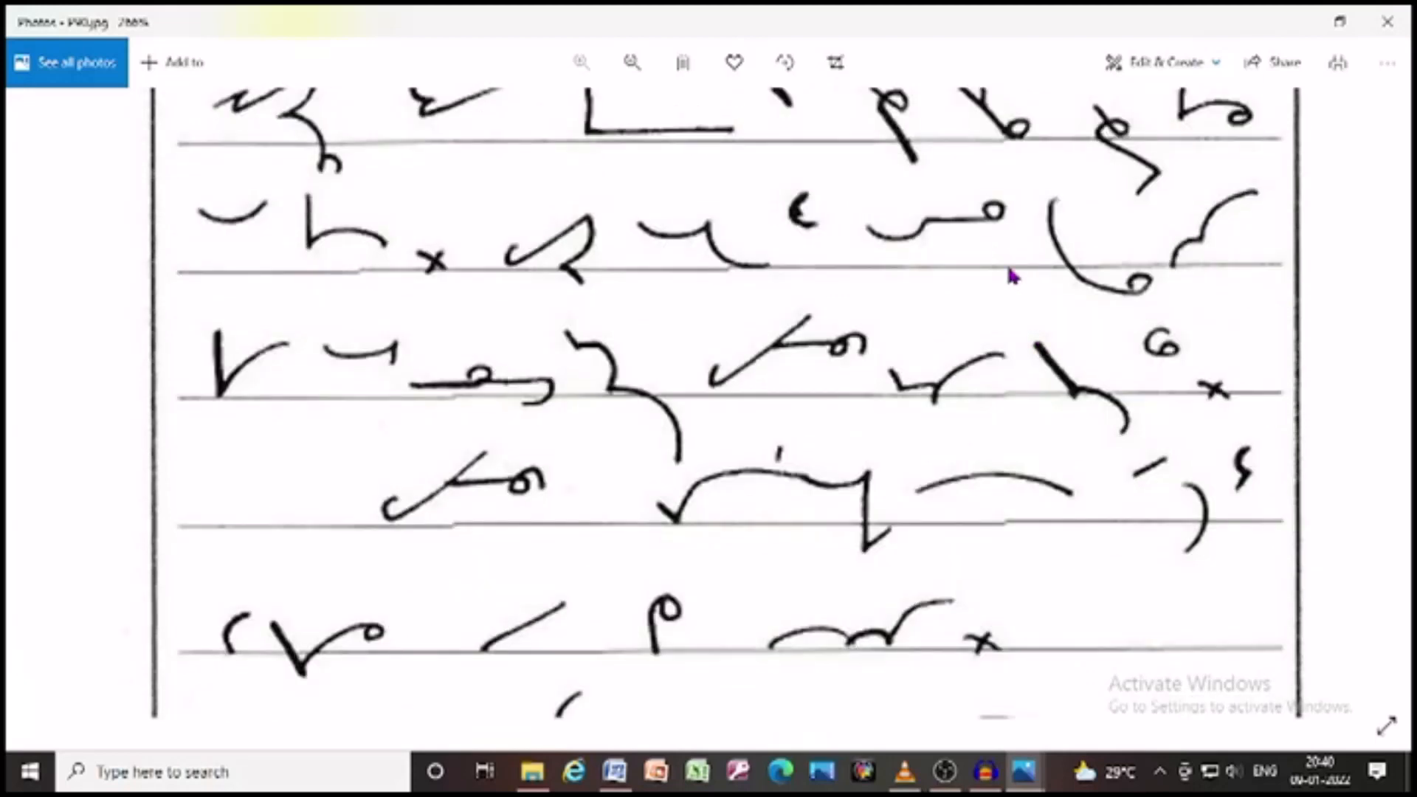
mouse_move(1047, 233)
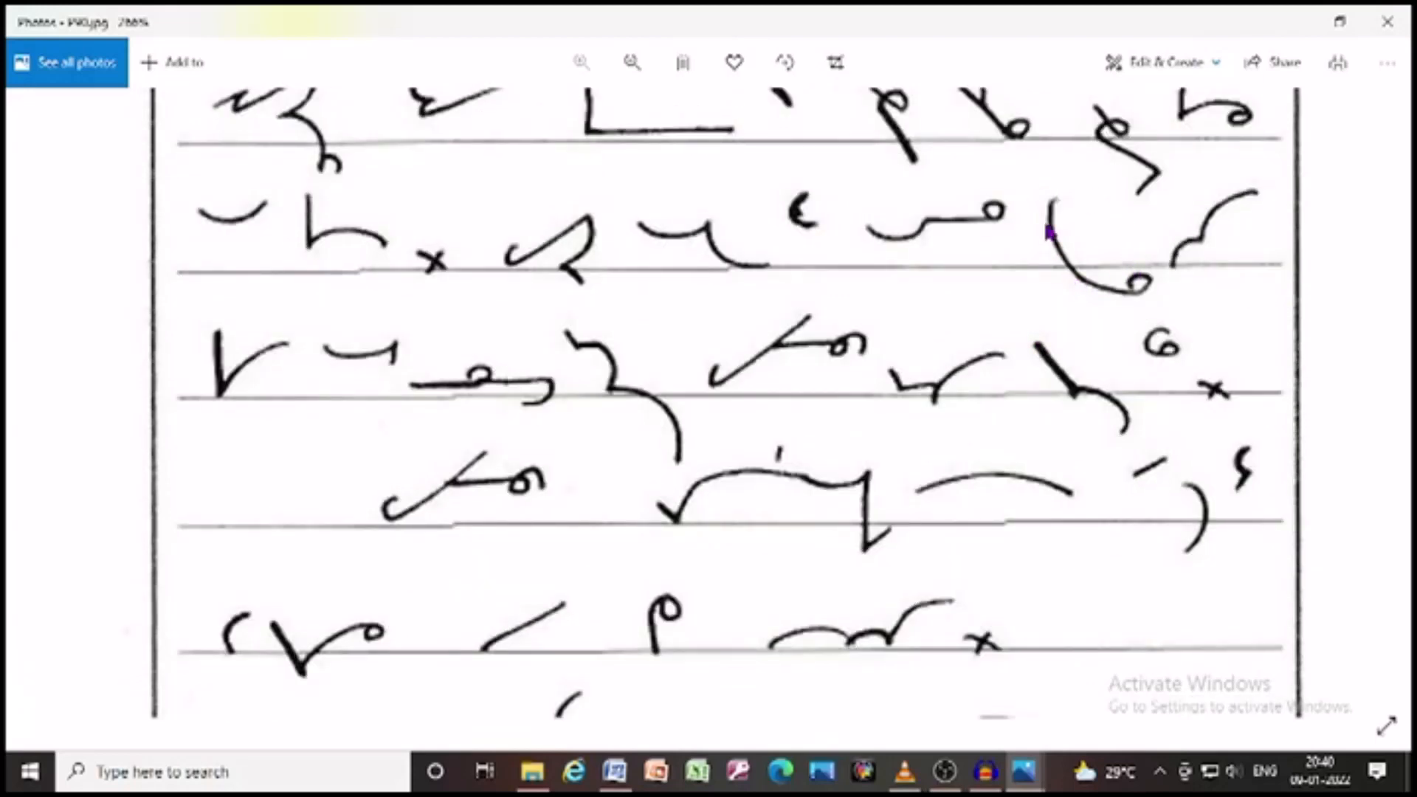
mouse_move(317, 389)
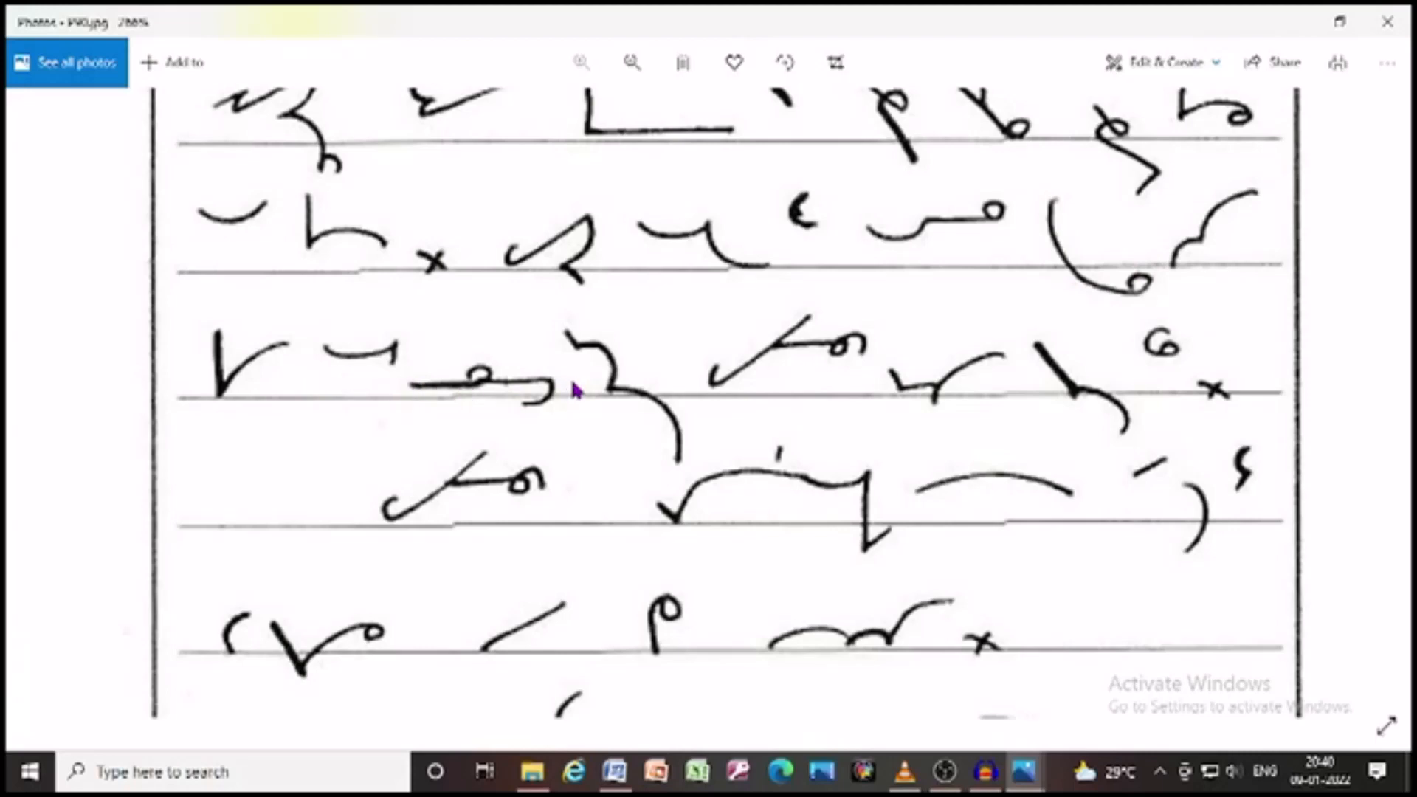
mouse_move(668, 387)
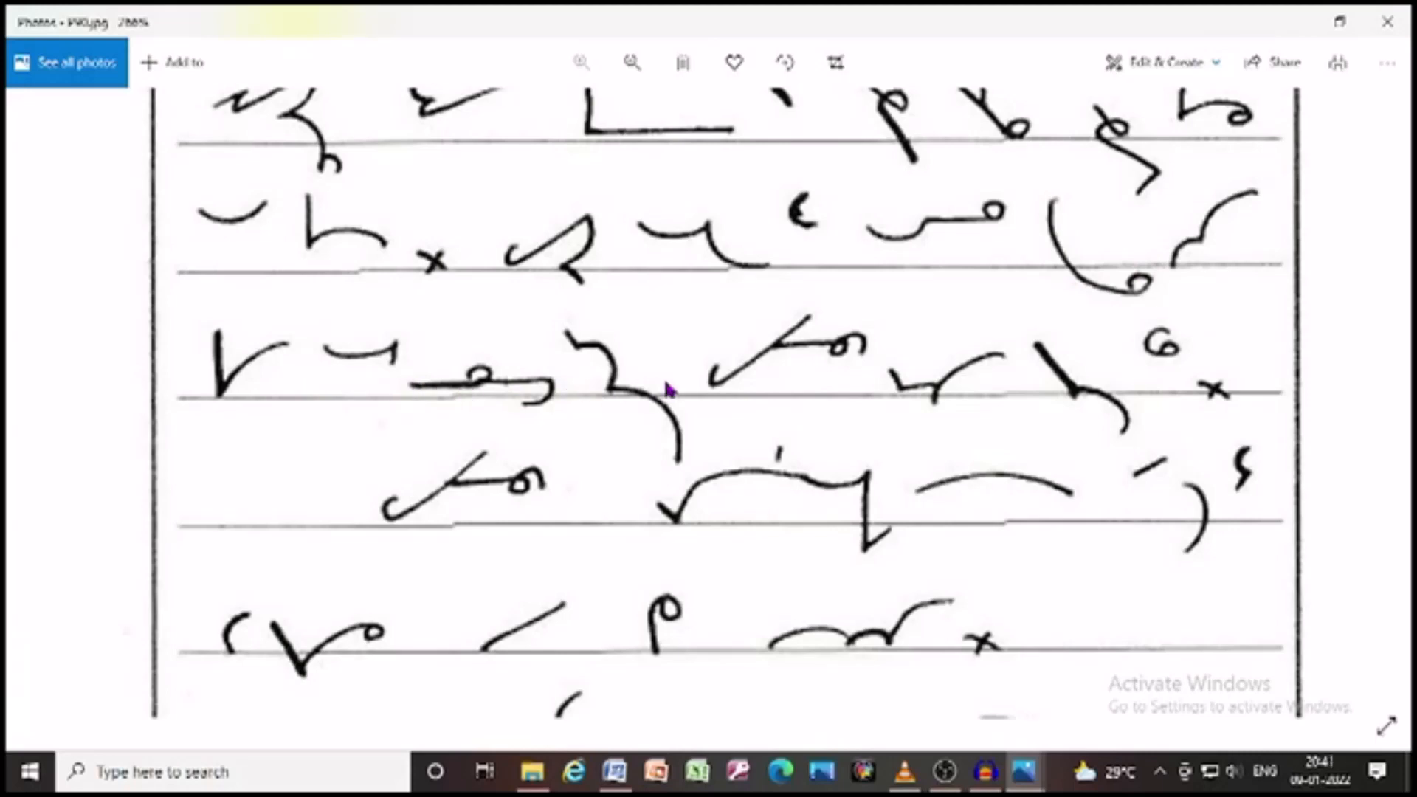
mouse_move(795, 375)
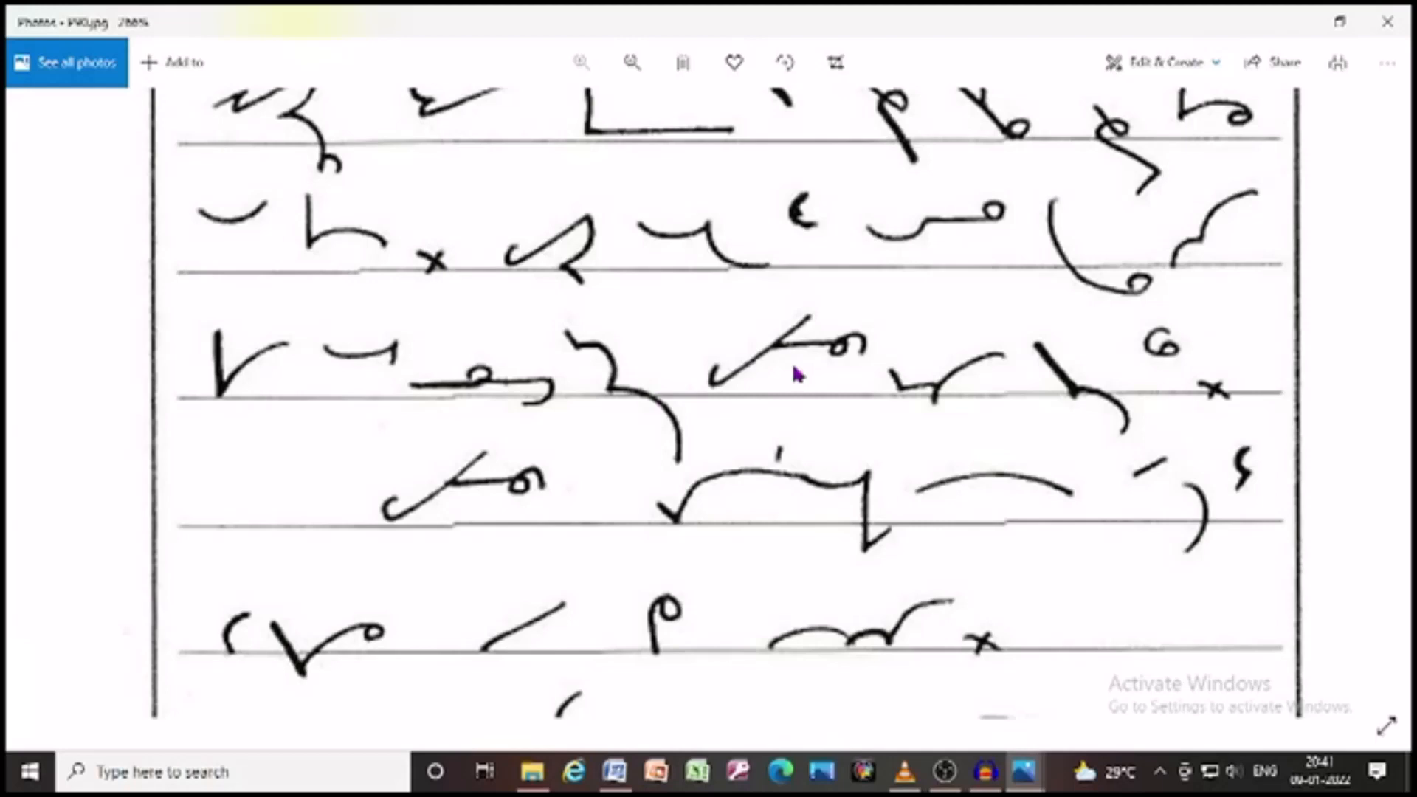
mouse_move(1080, 384)
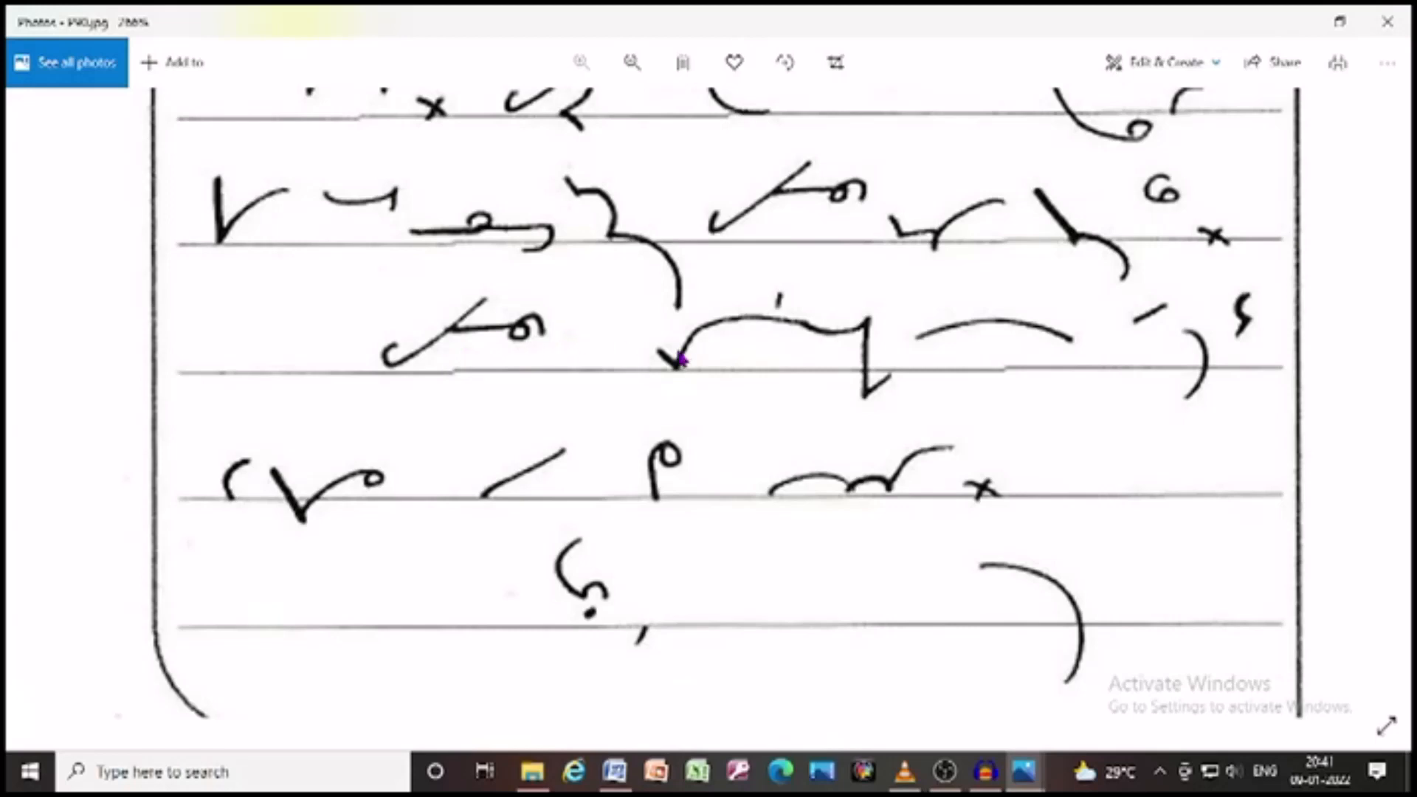
mouse_move(990, 344)
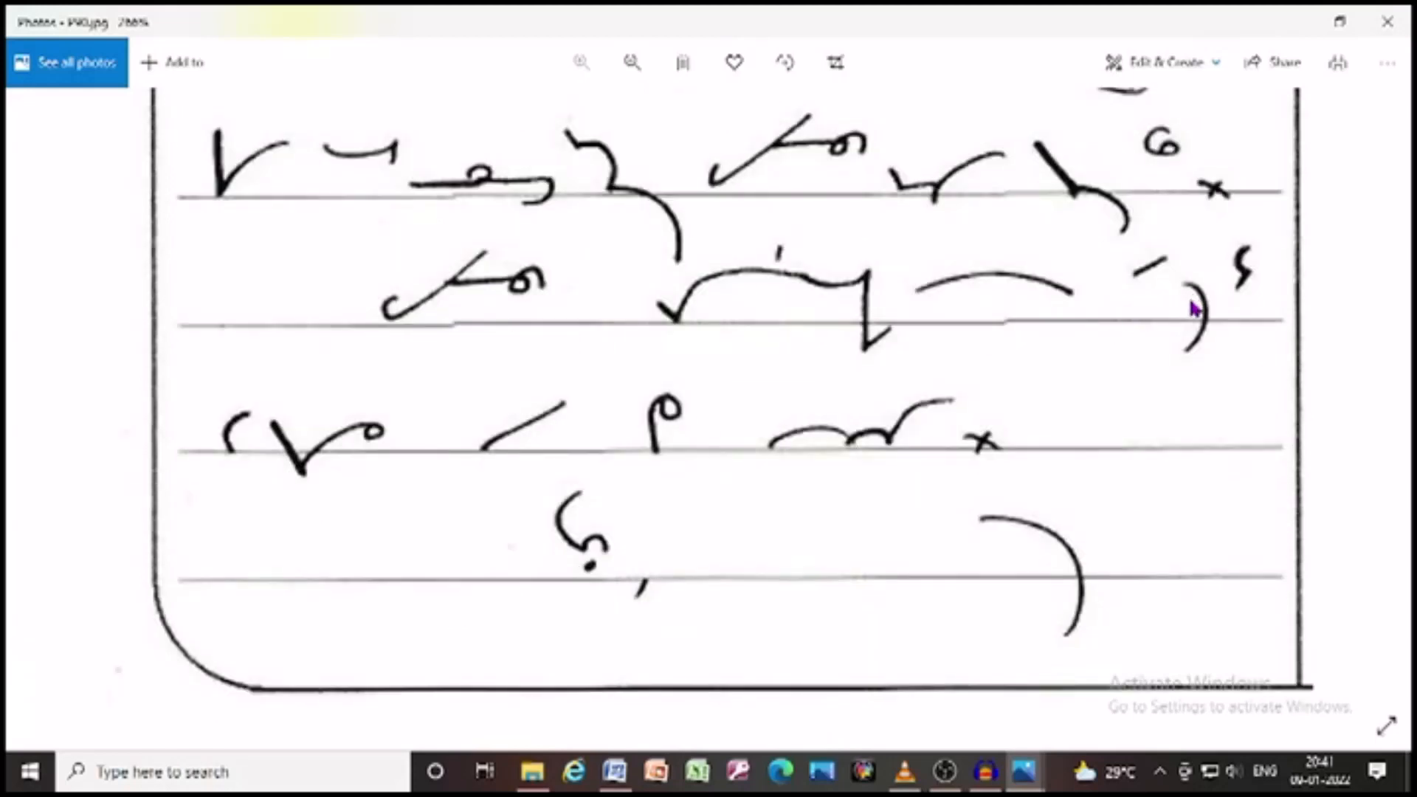
mouse_move(226, 461)
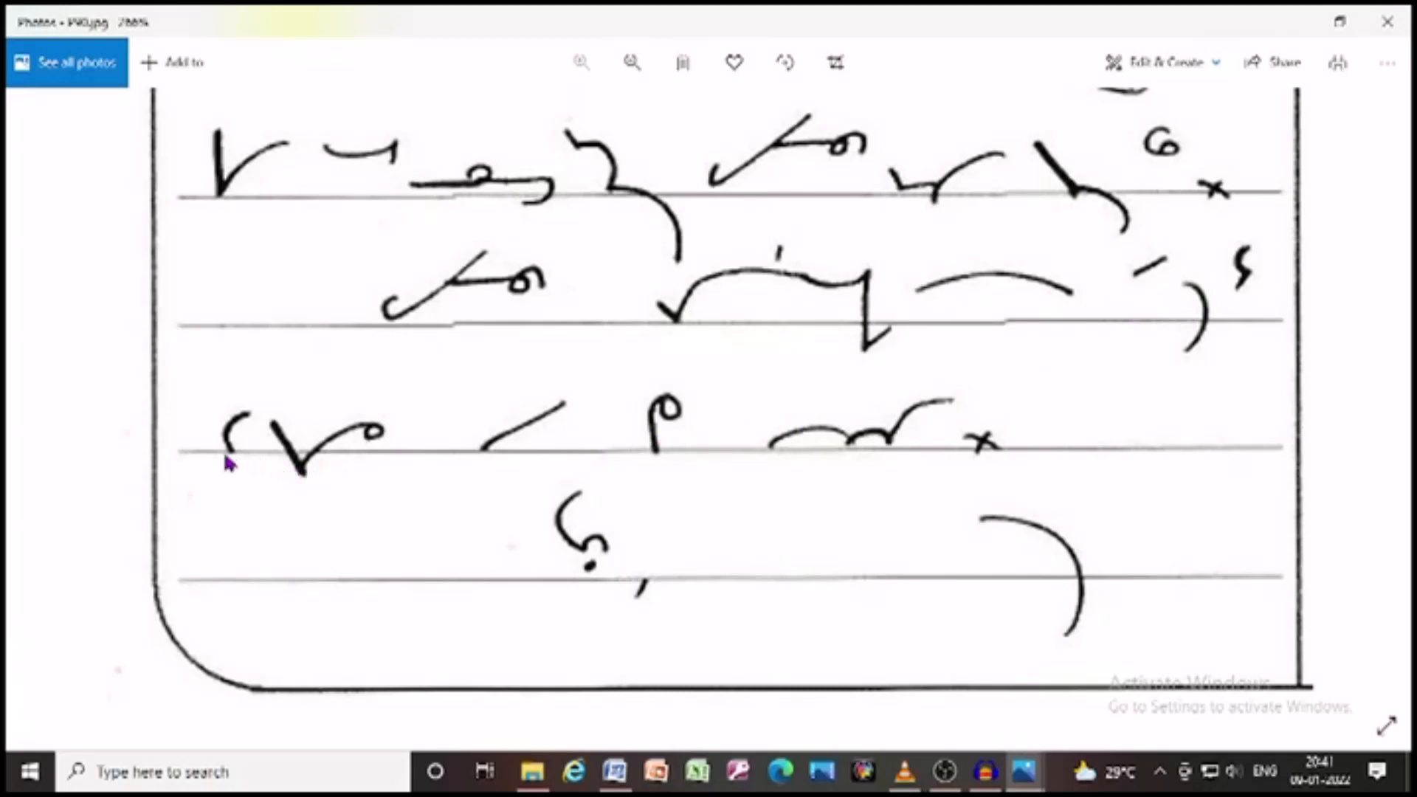
mouse_move(643, 442)
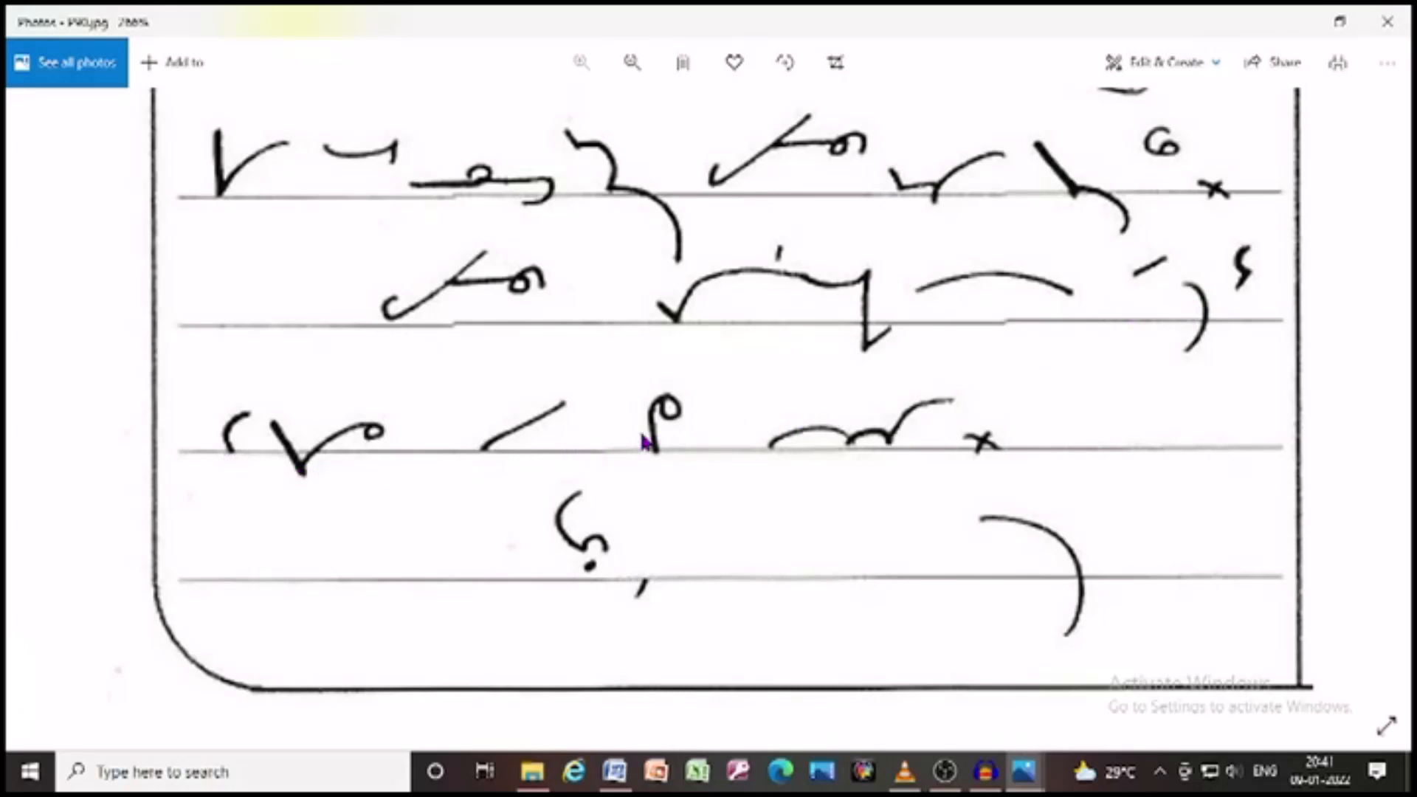
mouse_move(510, 601)
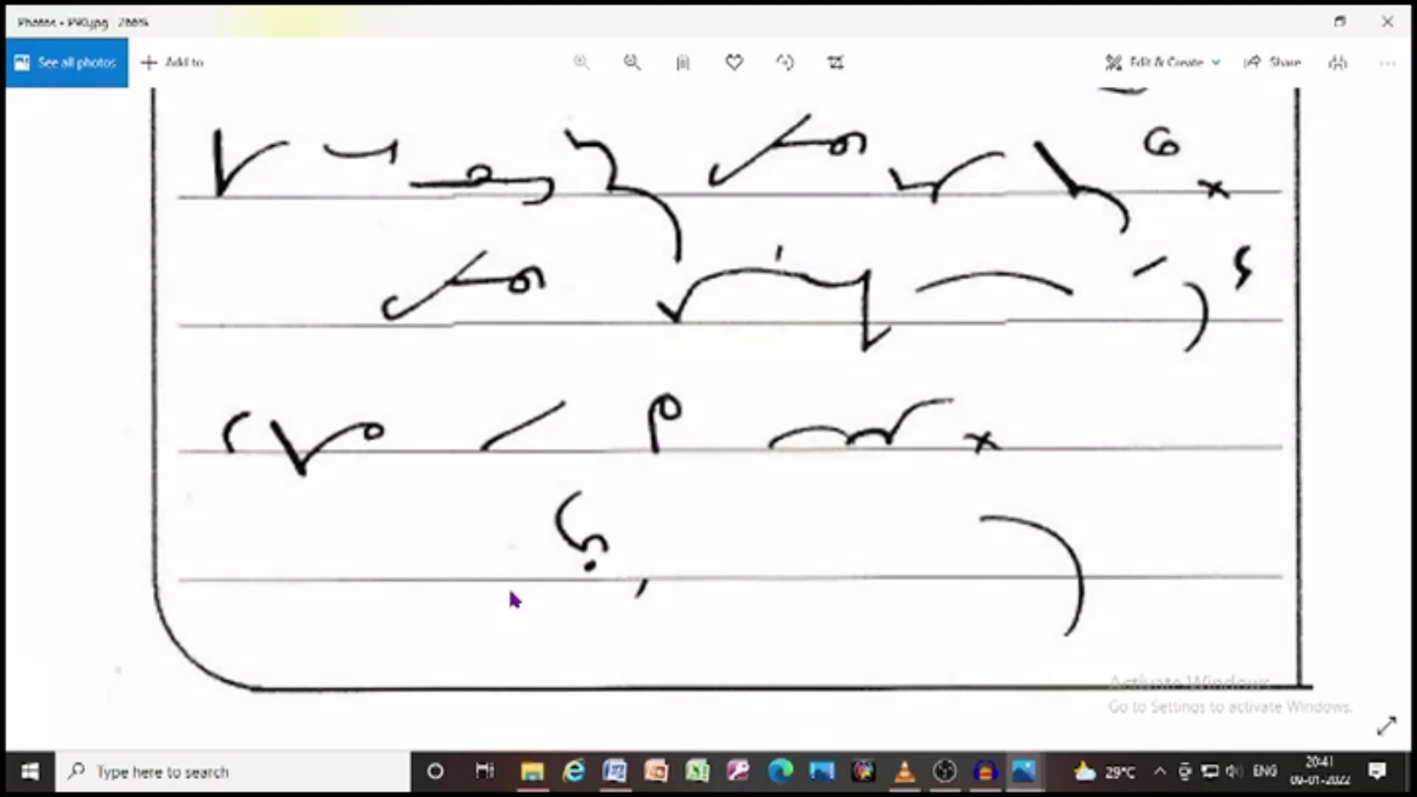
mouse_move(1037, 507)
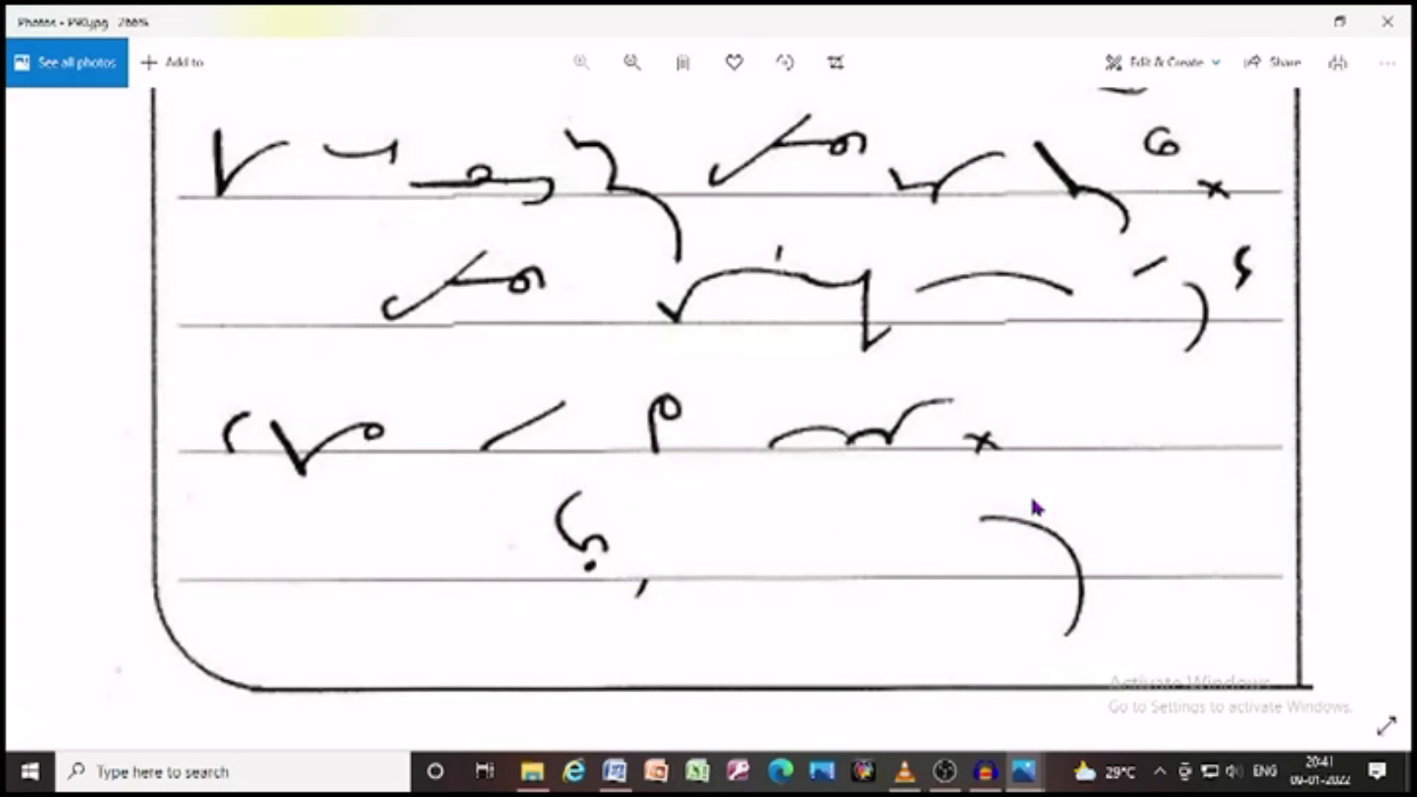
mouse_move(965, 524)
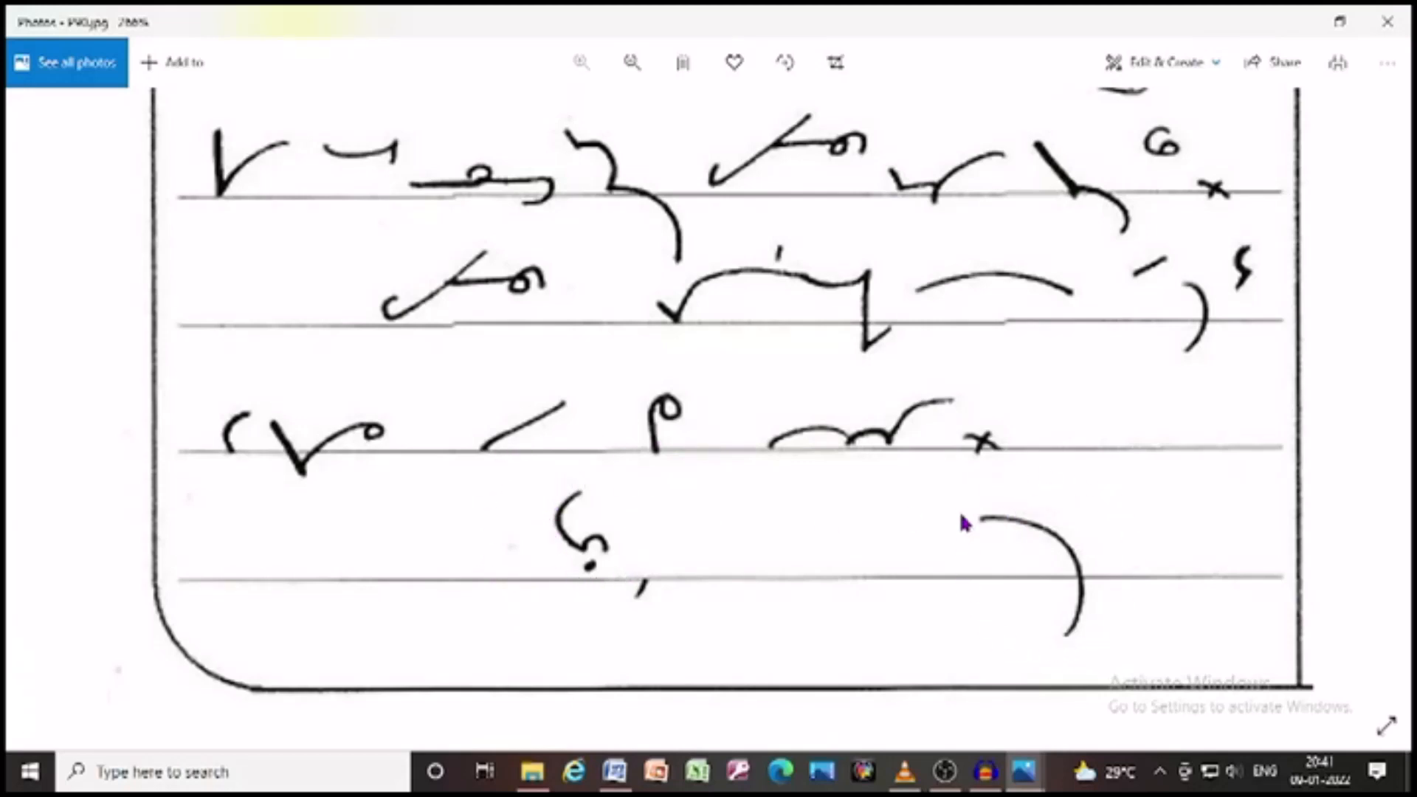